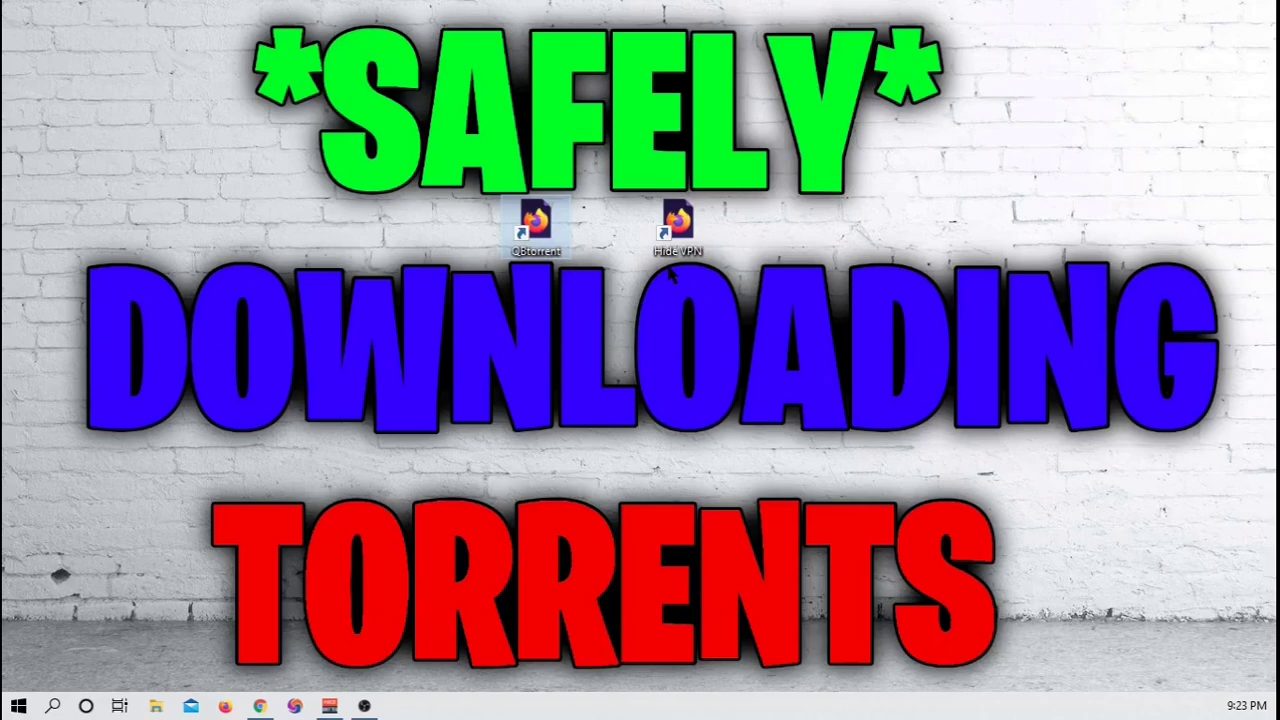
pyautogui.moveTo(617, 313)
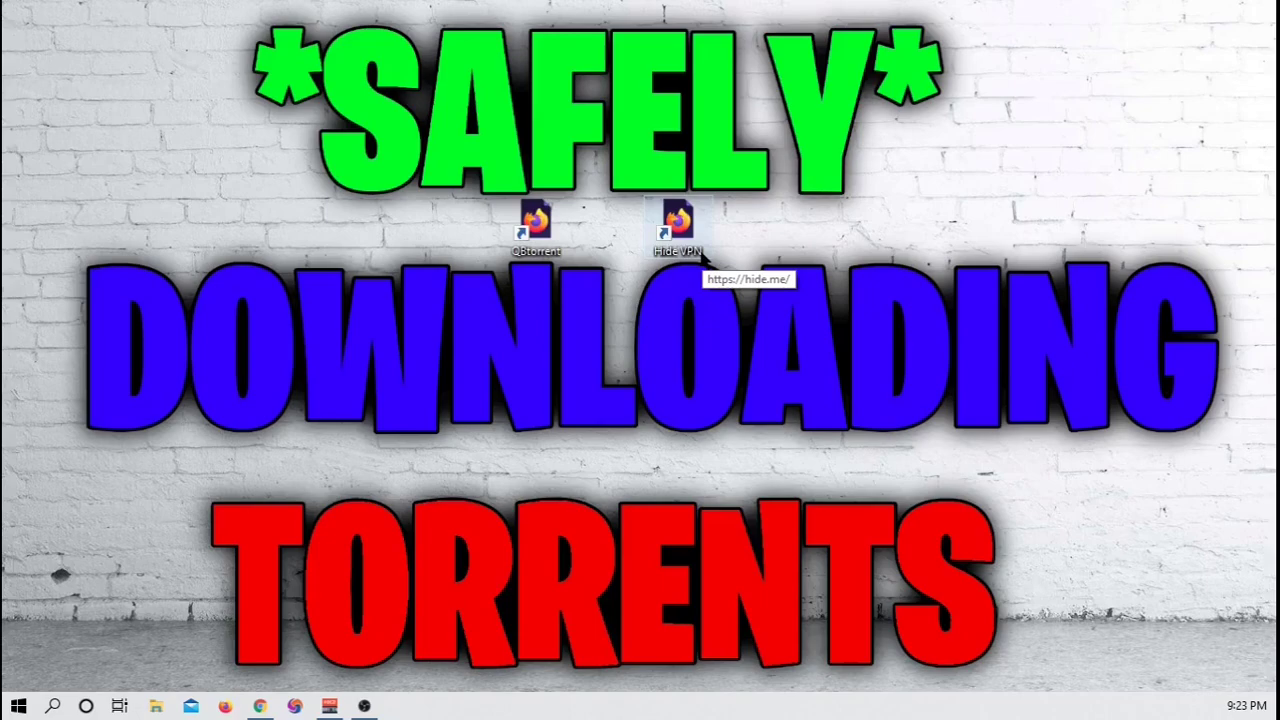
# Open hide.me from the Hide VPN shortcut and review the plans, including the $0.00 free plan.
pyautogui.doubleClick(533, 219)
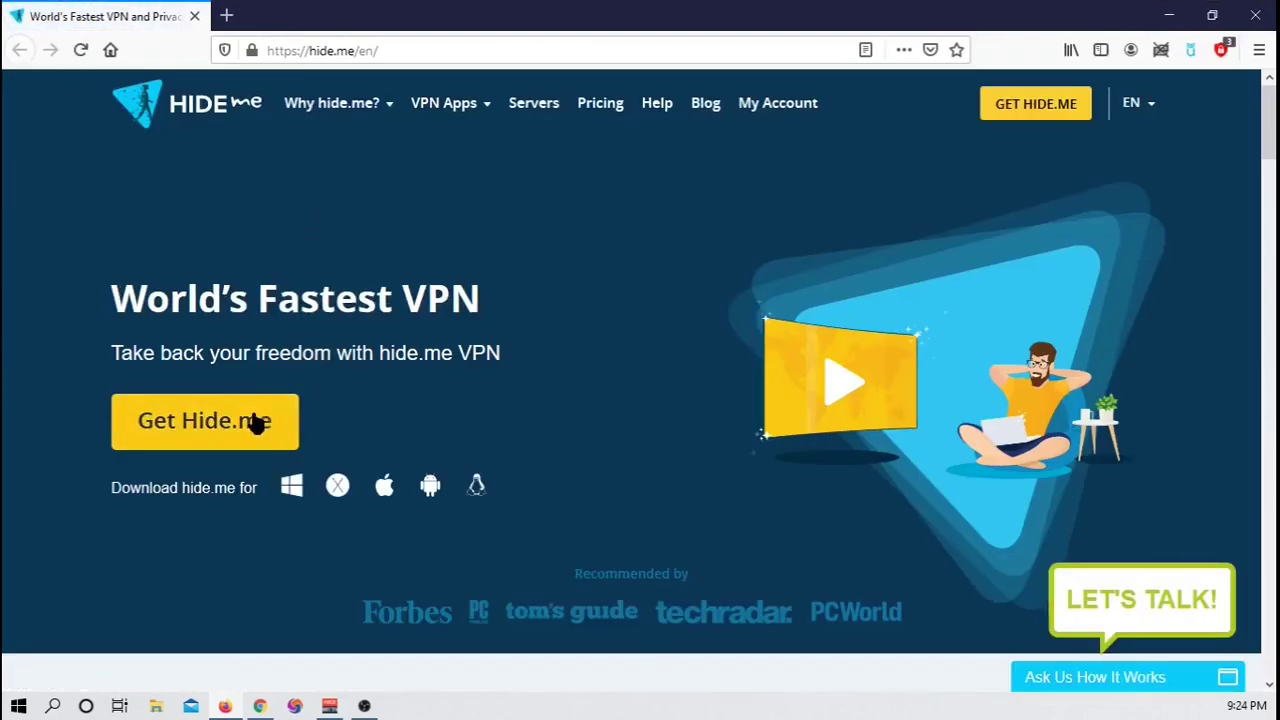
pyautogui.moveTo(150, 440)
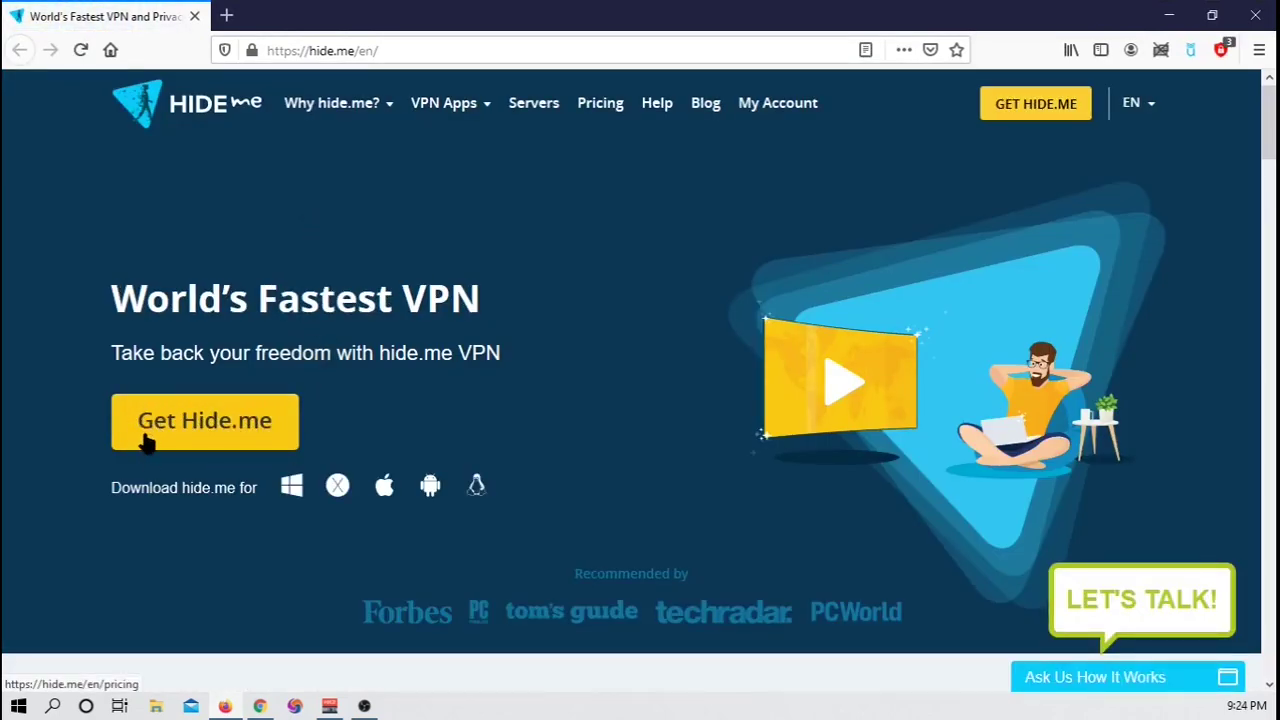
pyautogui.click(204, 420)
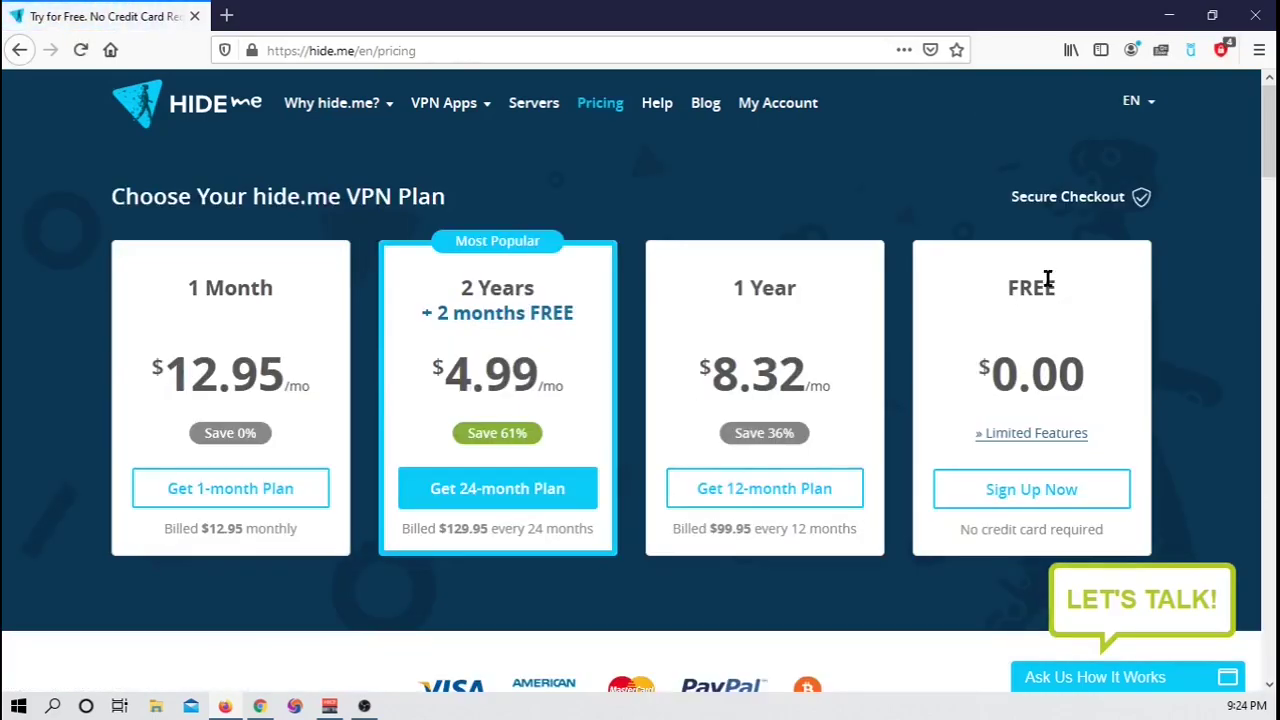
pyautogui.moveTo(1123, 318)
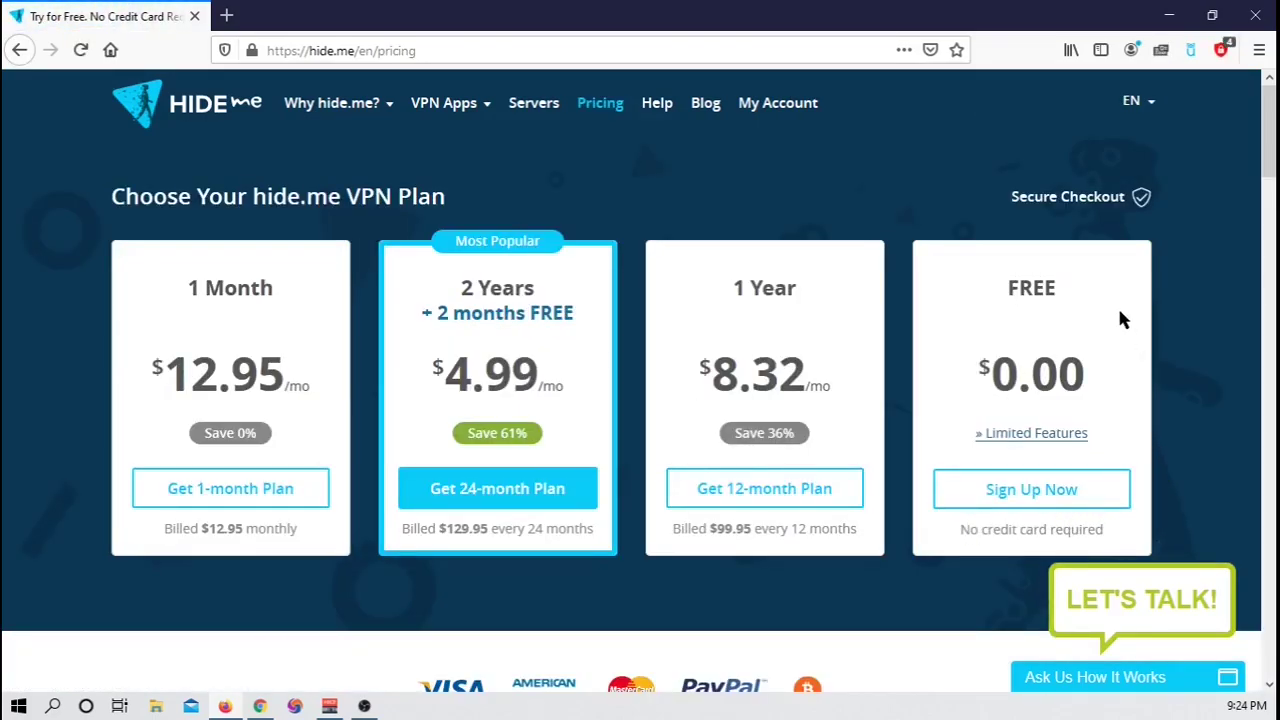
pyautogui.moveTo(1118, 288)
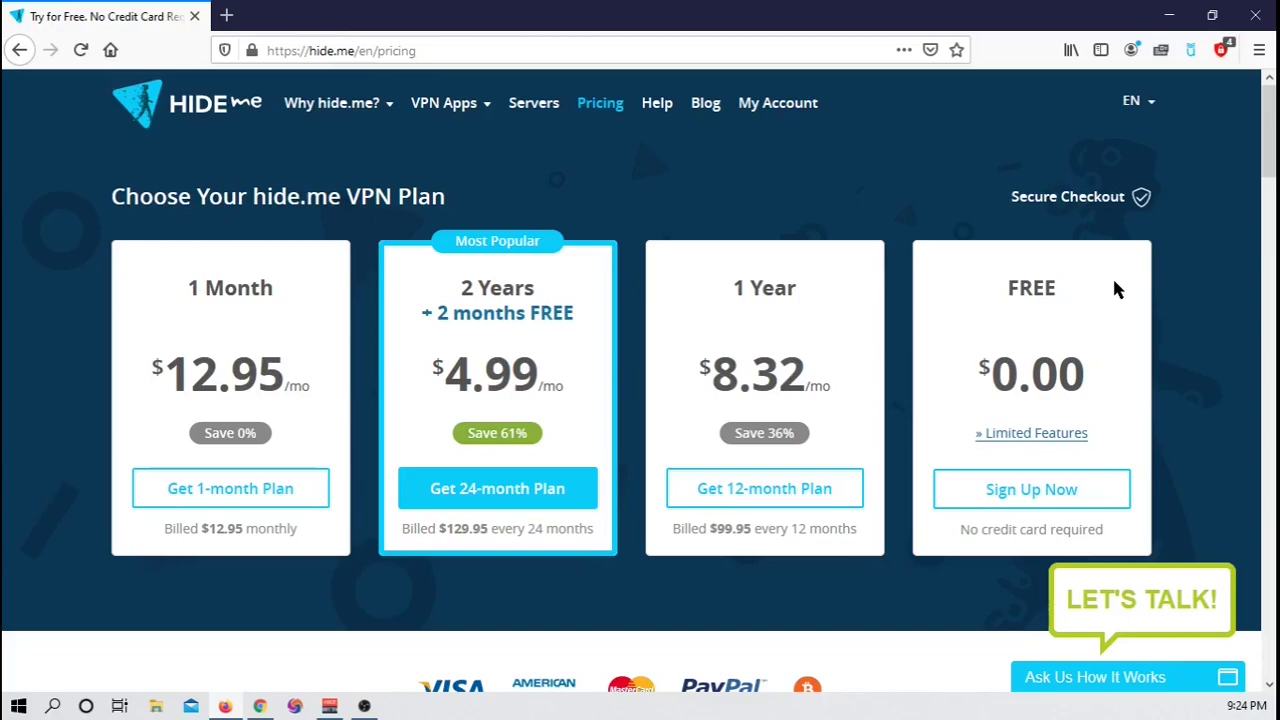
pyautogui.moveTo(1155, 277)
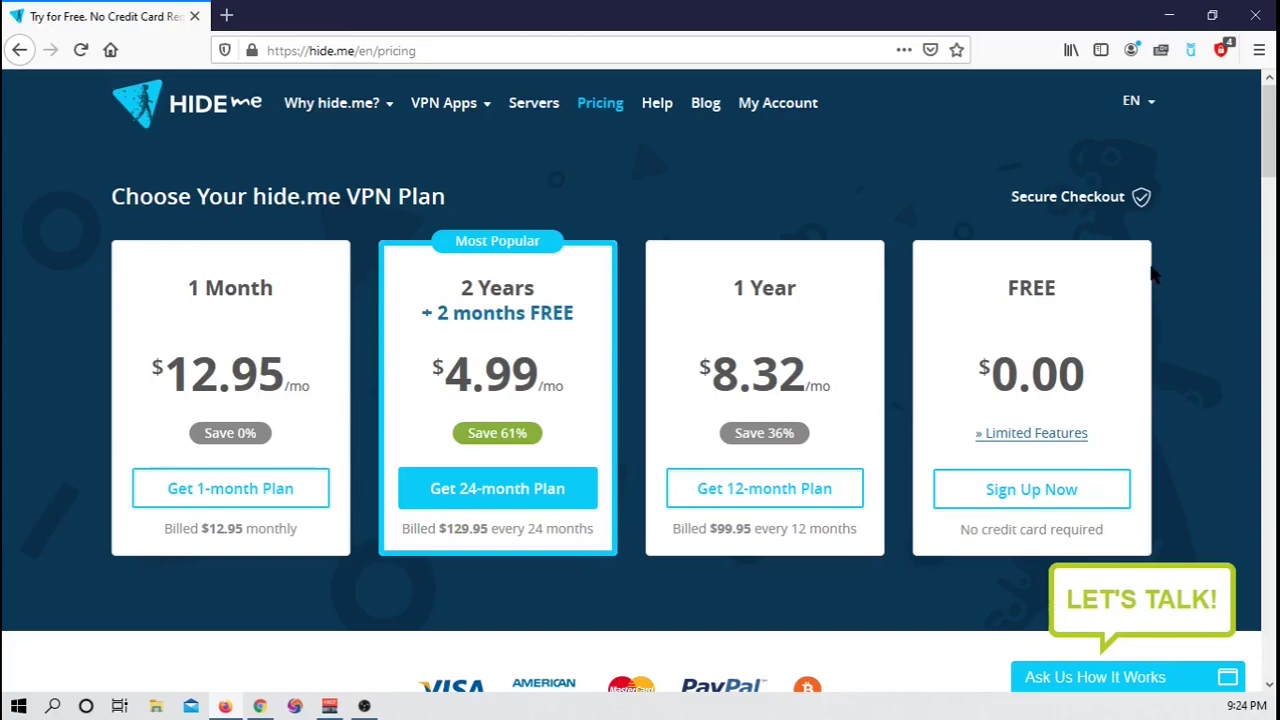
pyautogui.moveTo(910, 480)
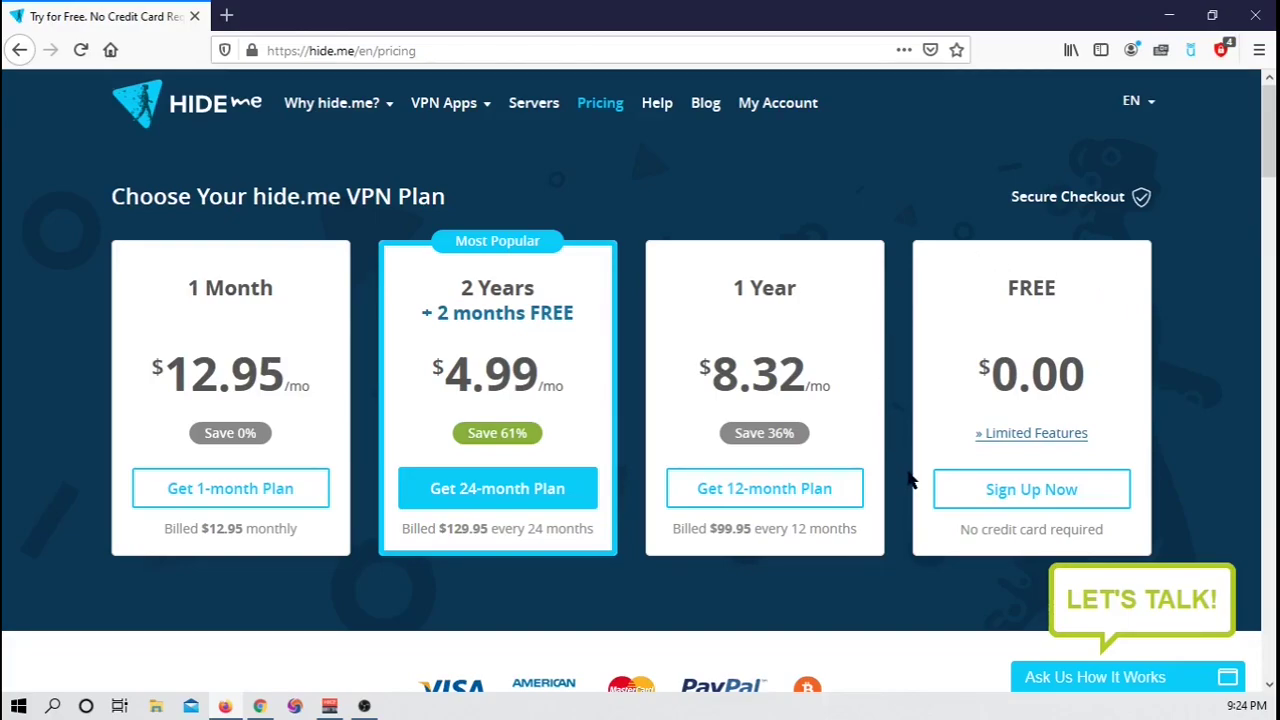
pyautogui.moveTo(963, 527)
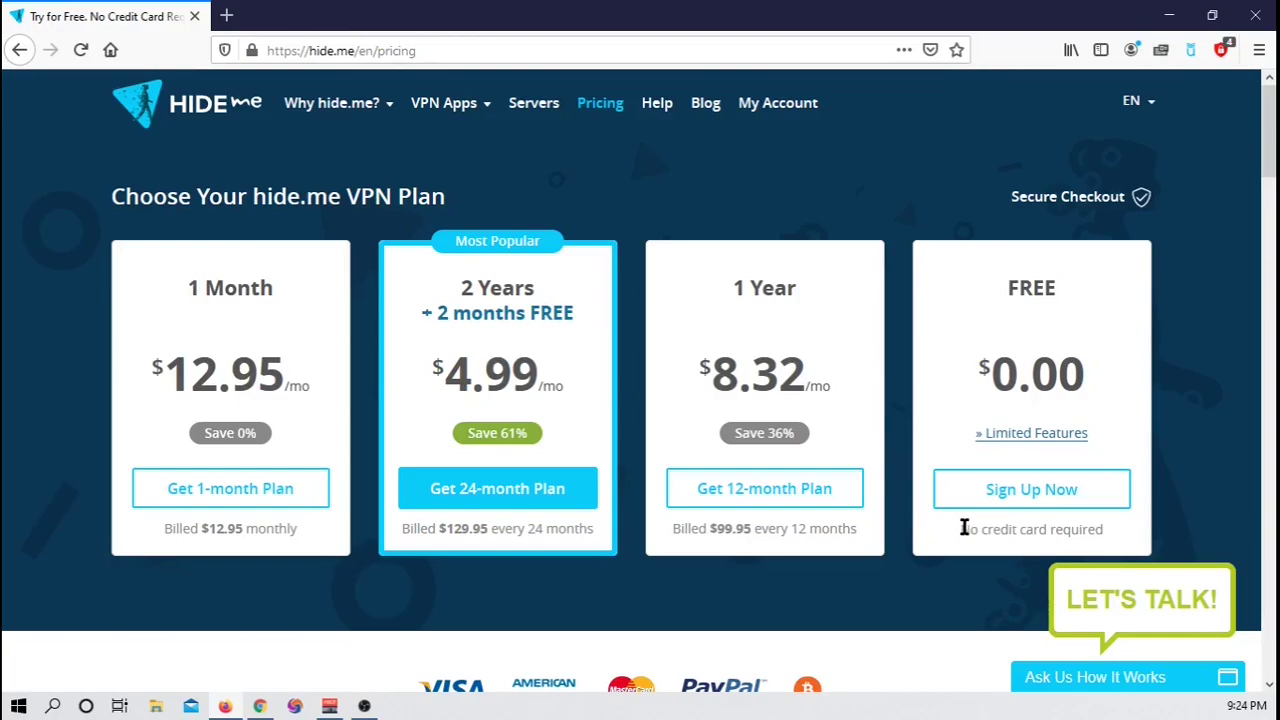
pyautogui.moveTo(1120, 540)
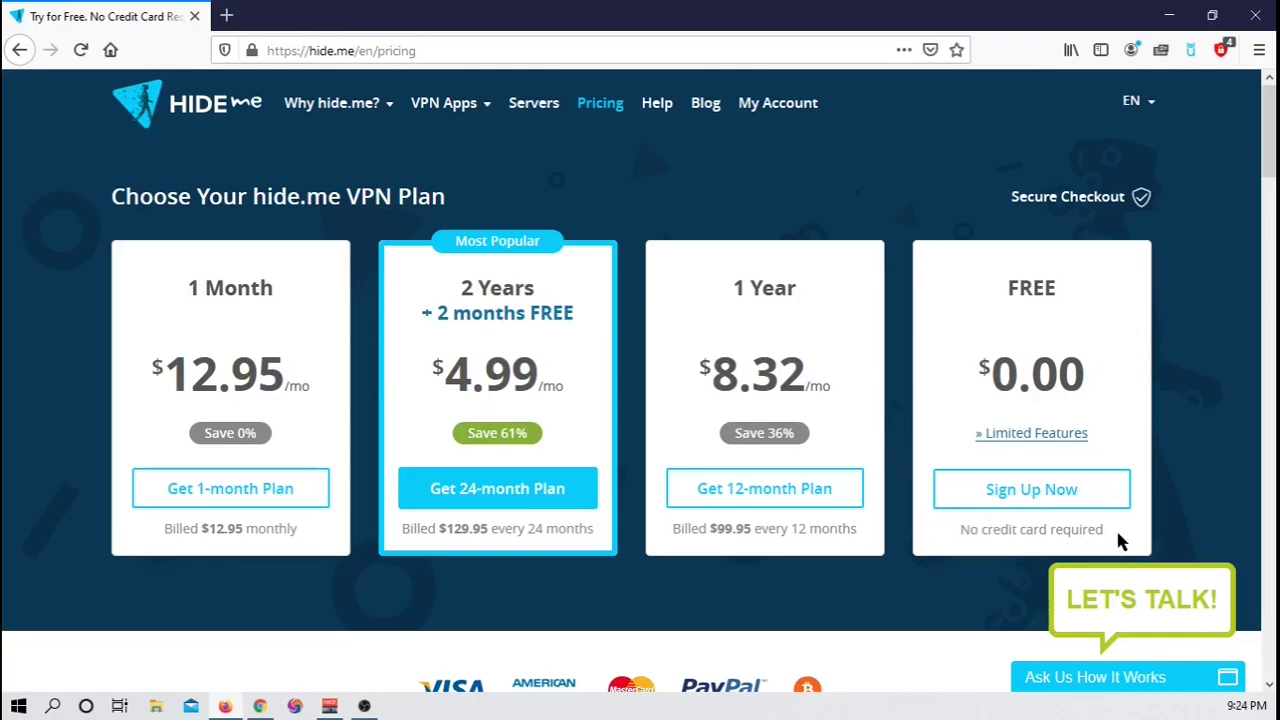
pyautogui.scroll(-3)
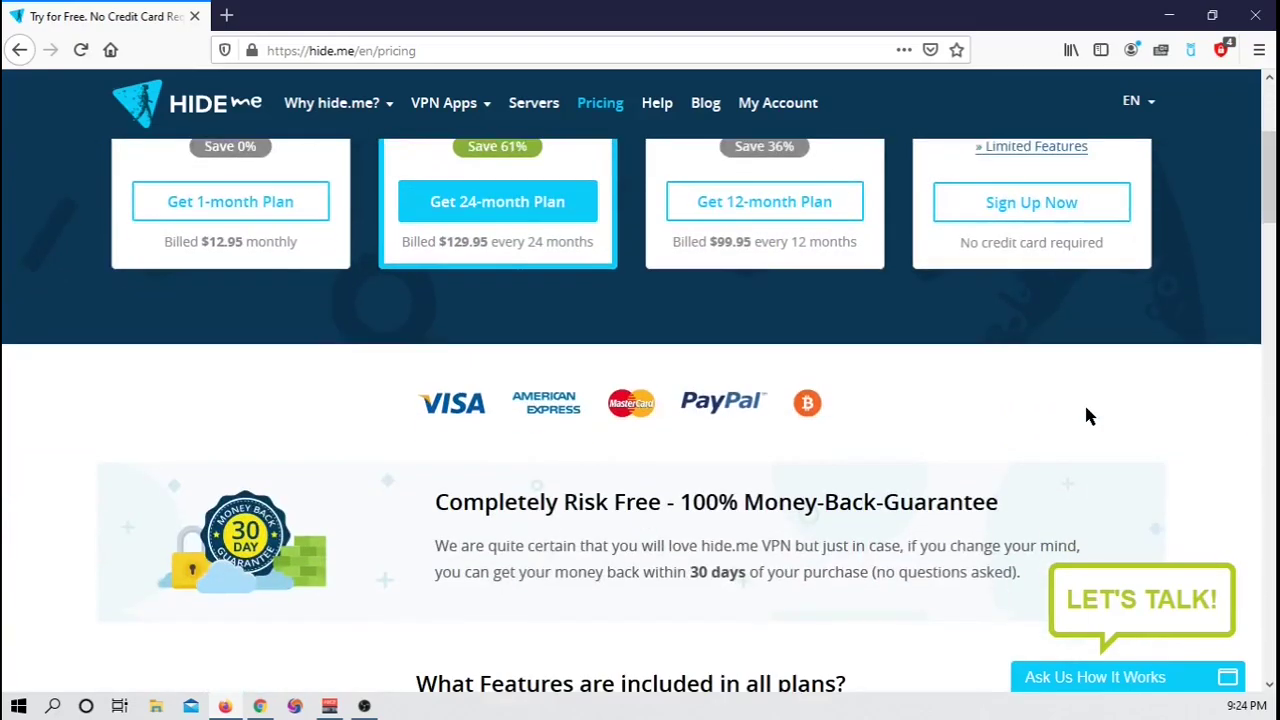
pyautogui.scroll(-3)
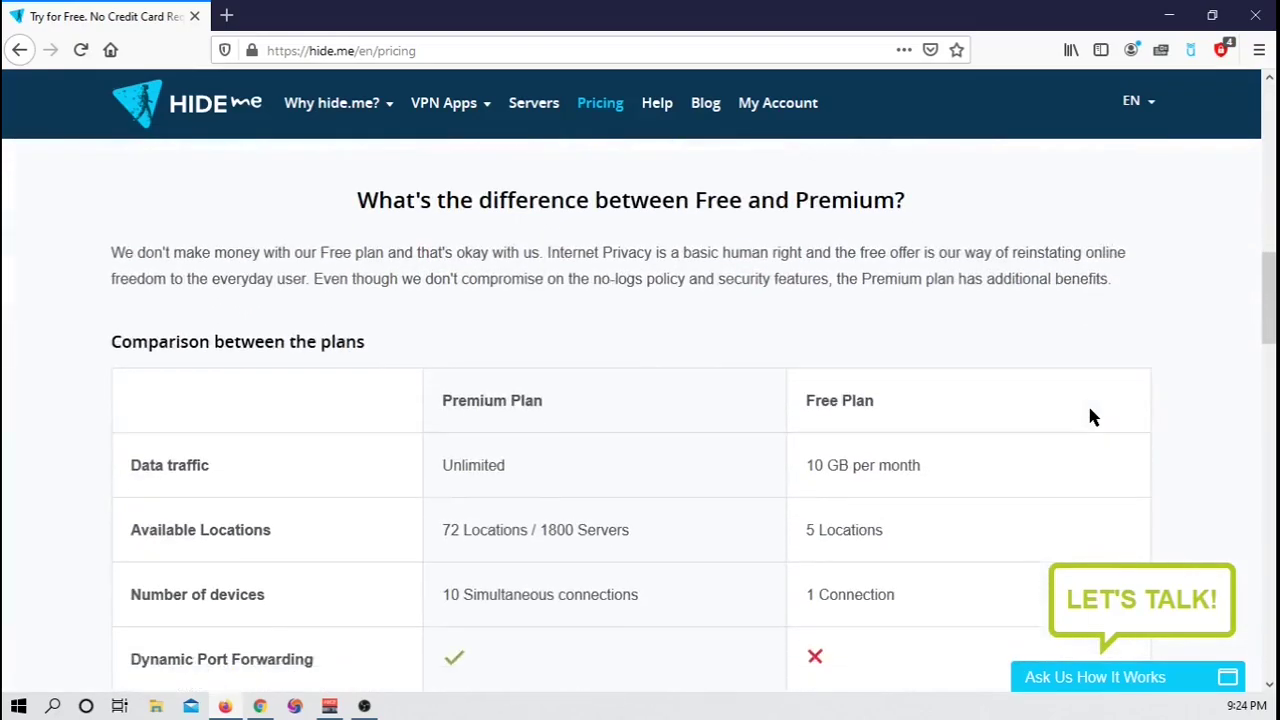
pyautogui.scroll(-3)
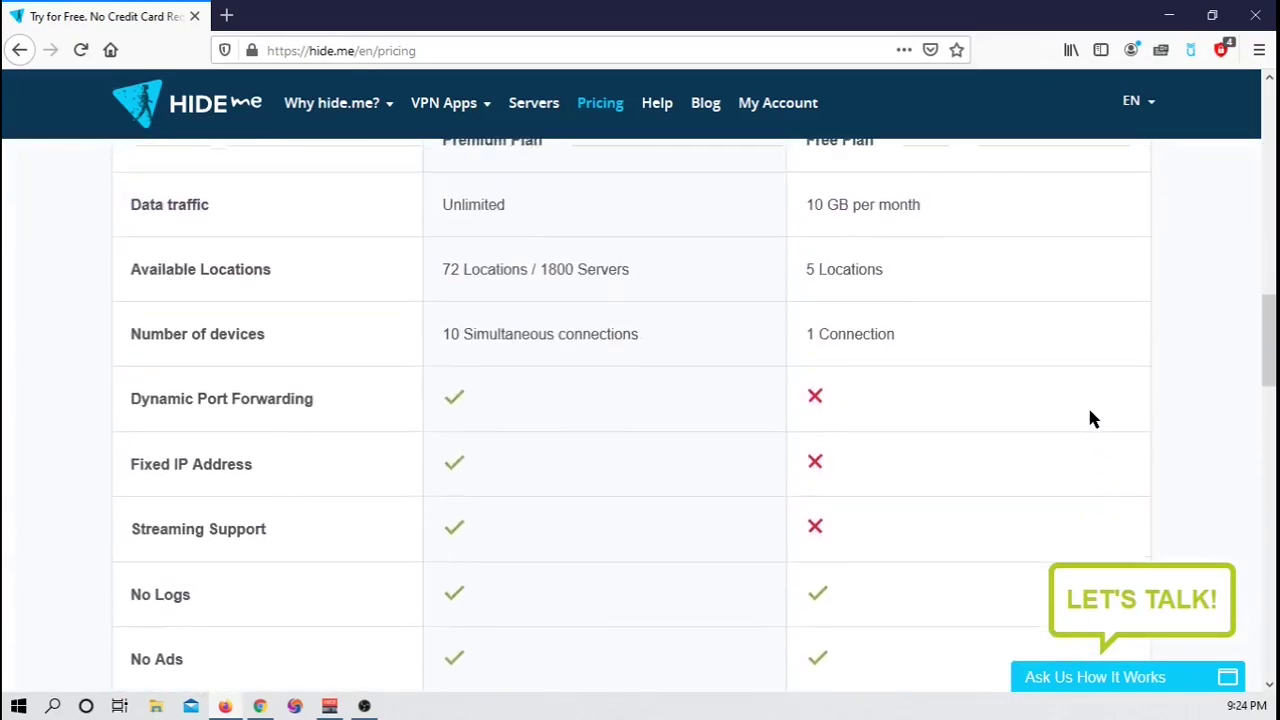
pyautogui.scroll(3)
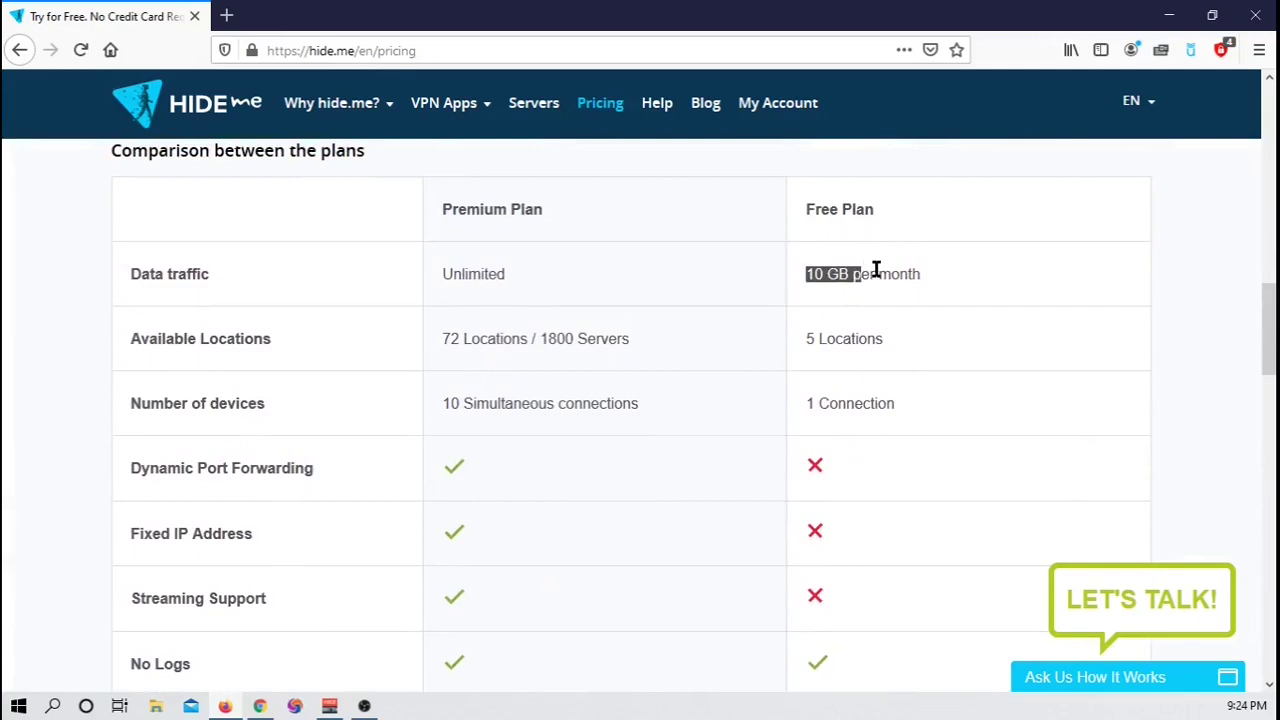
pyautogui.moveTo(984, 307)
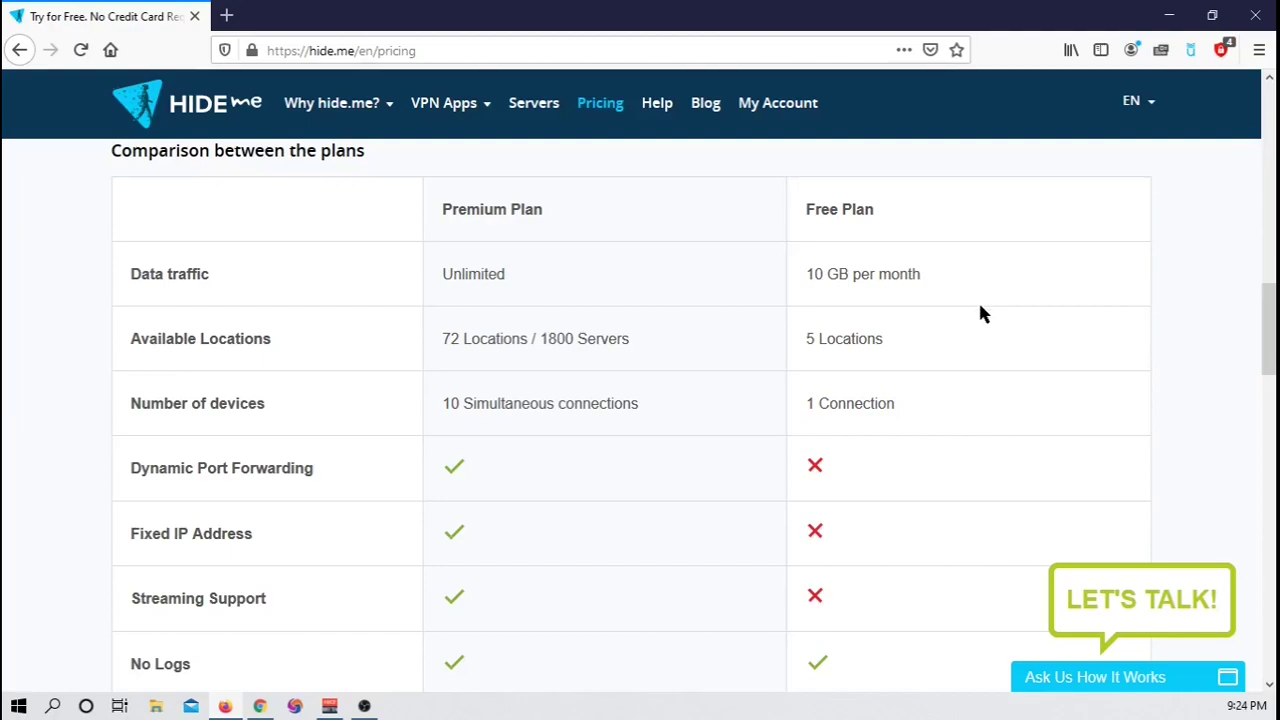
pyautogui.scroll(3)
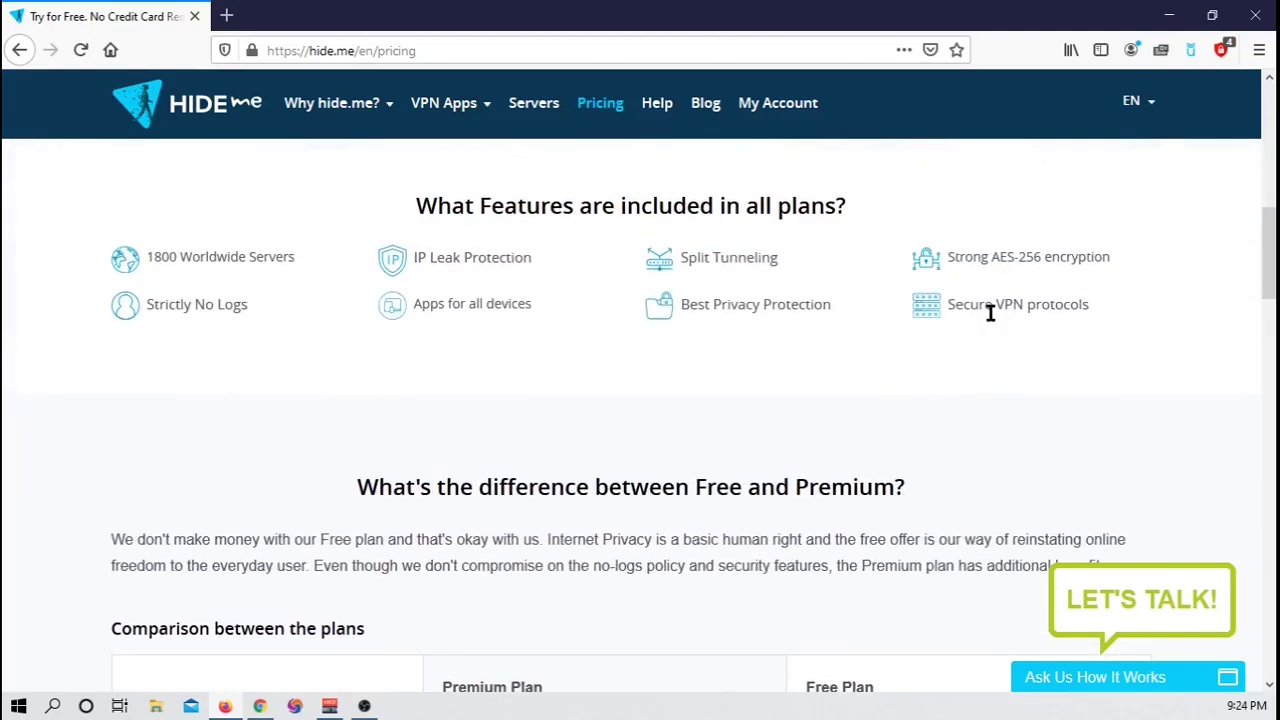
pyautogui.scroll(3)
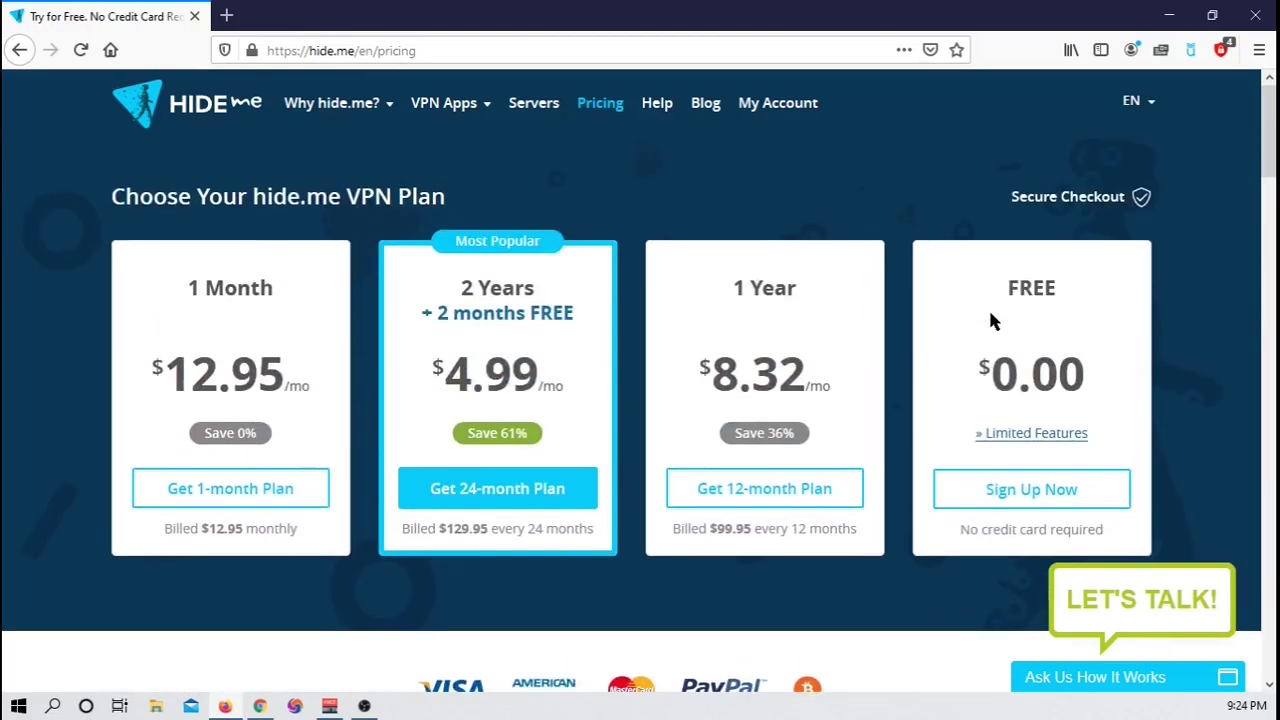
pyautogui.moveTo(1088, 347)
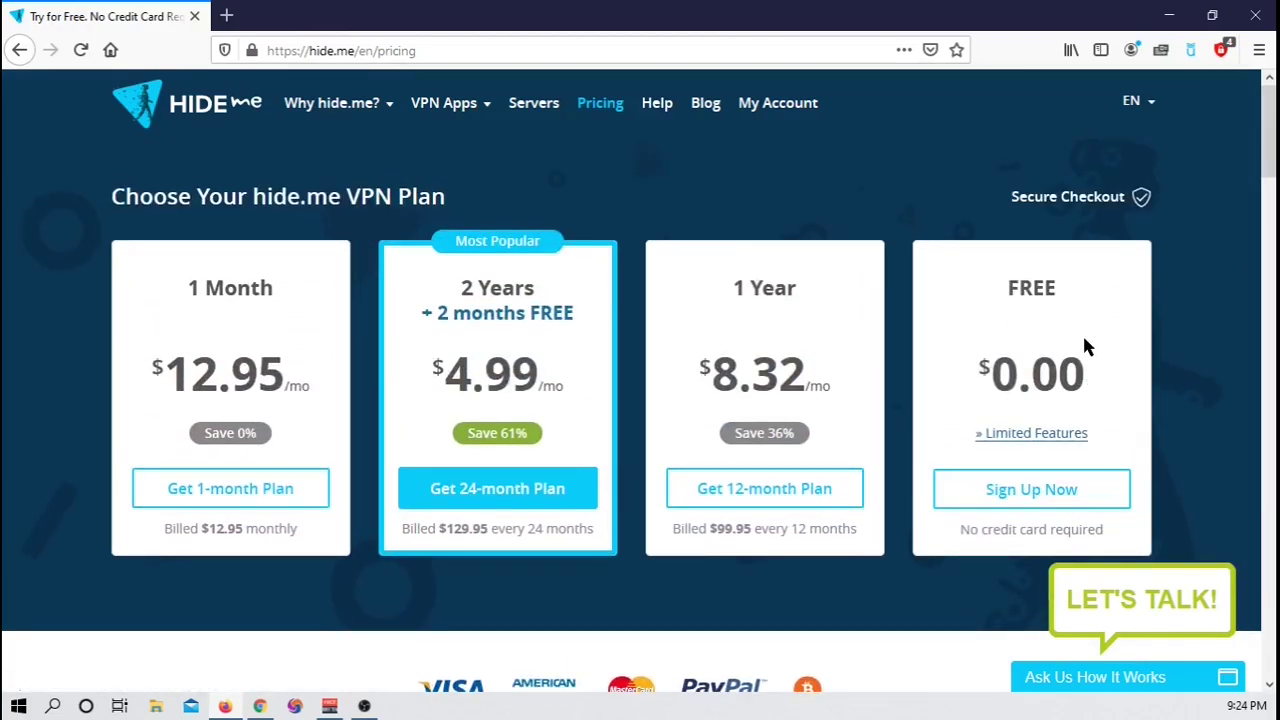
pyautogui.moveTo(1031, 489)
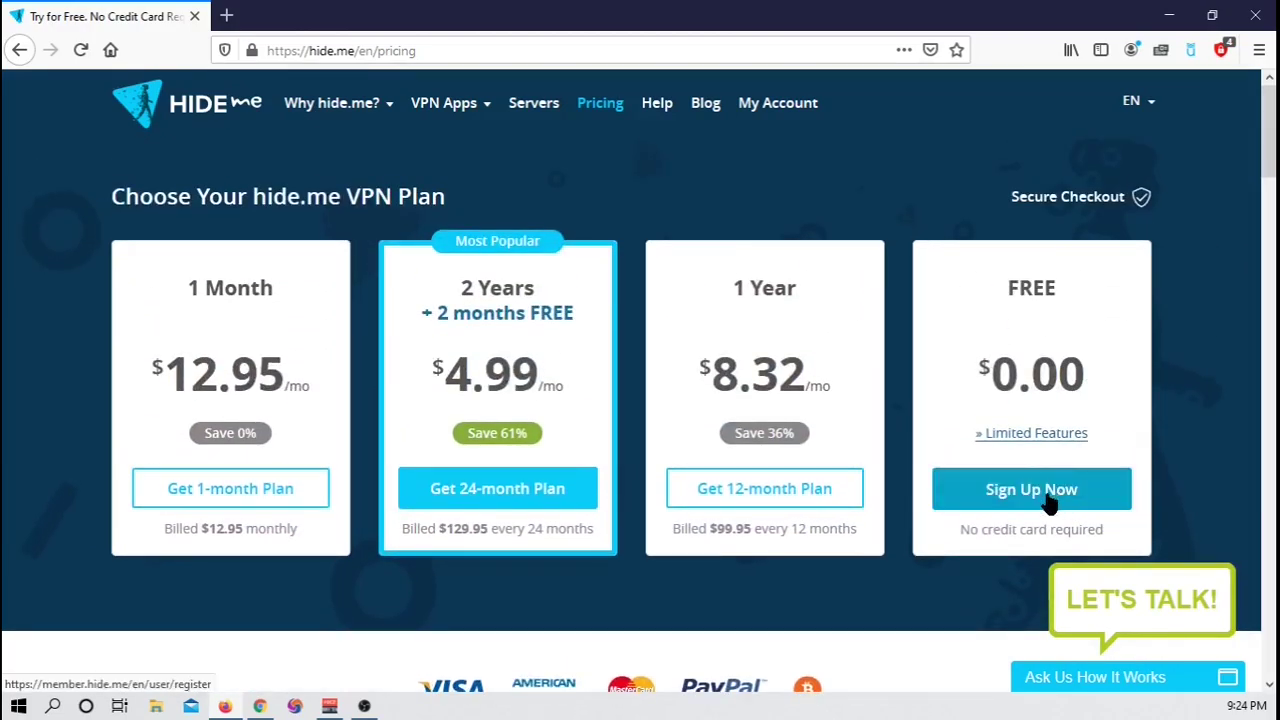
# Choose the free plan and register with a Gmail address to trigger the verification email.
pyautogui.click(1031, 489)
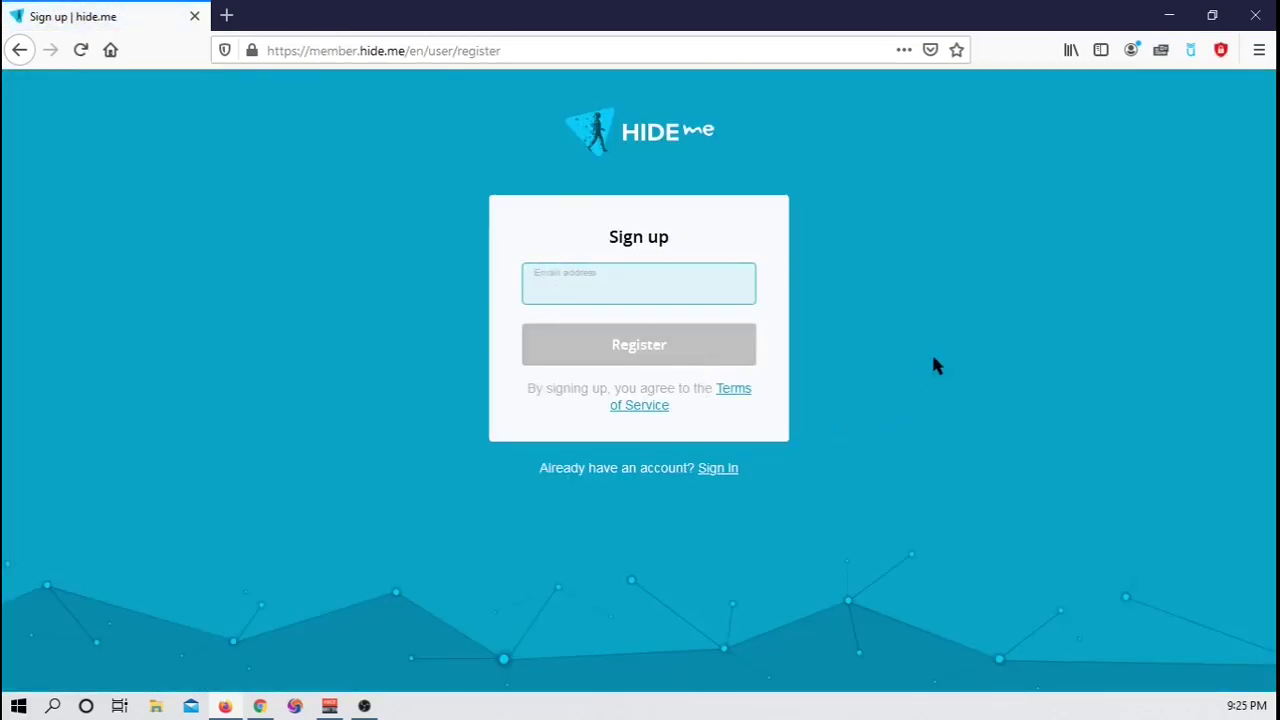
pyautogui.moveTo(812, 471)
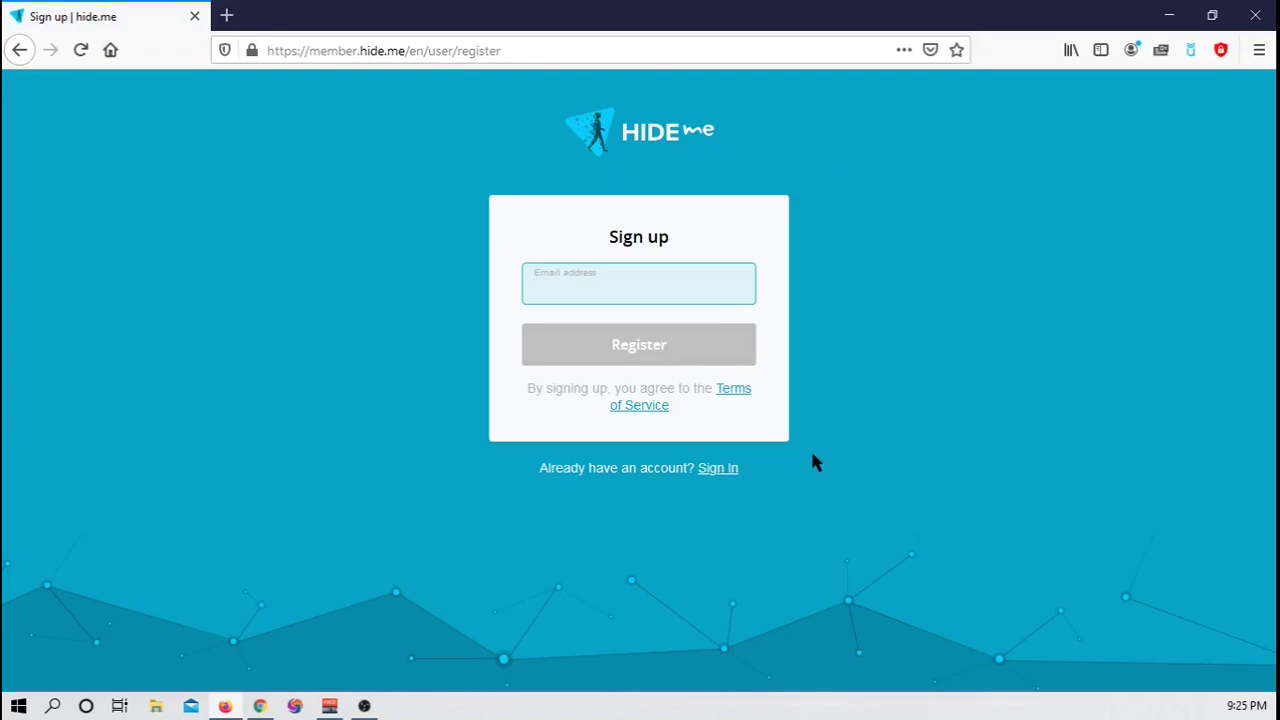
pyautogui.click(638, 283)
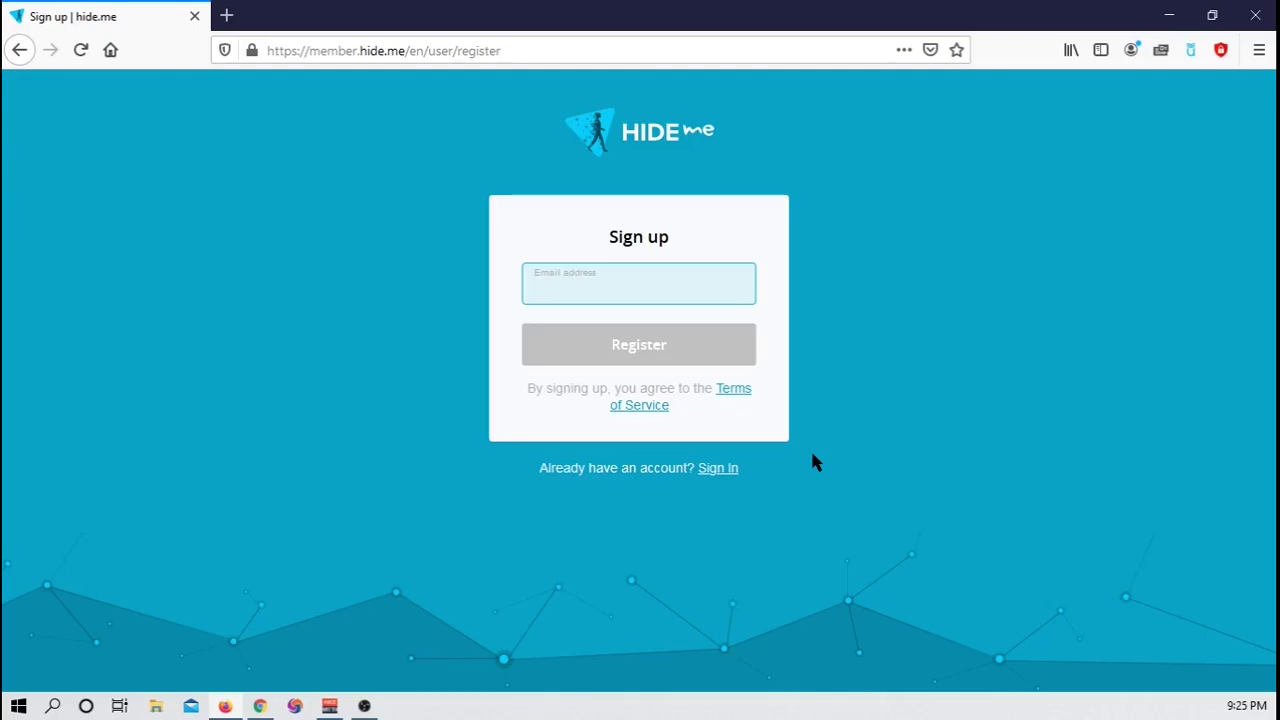
pyautogui.click(639, 344)
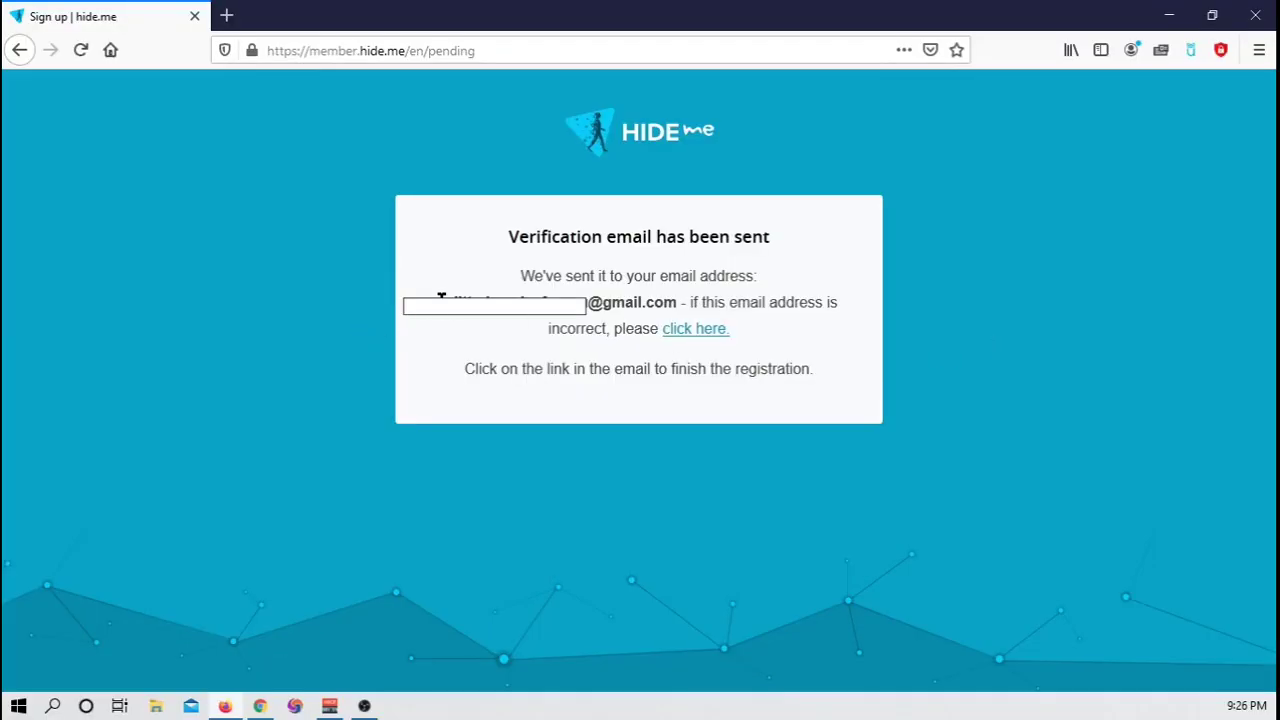
pyautogui.moveTo(672, 276)
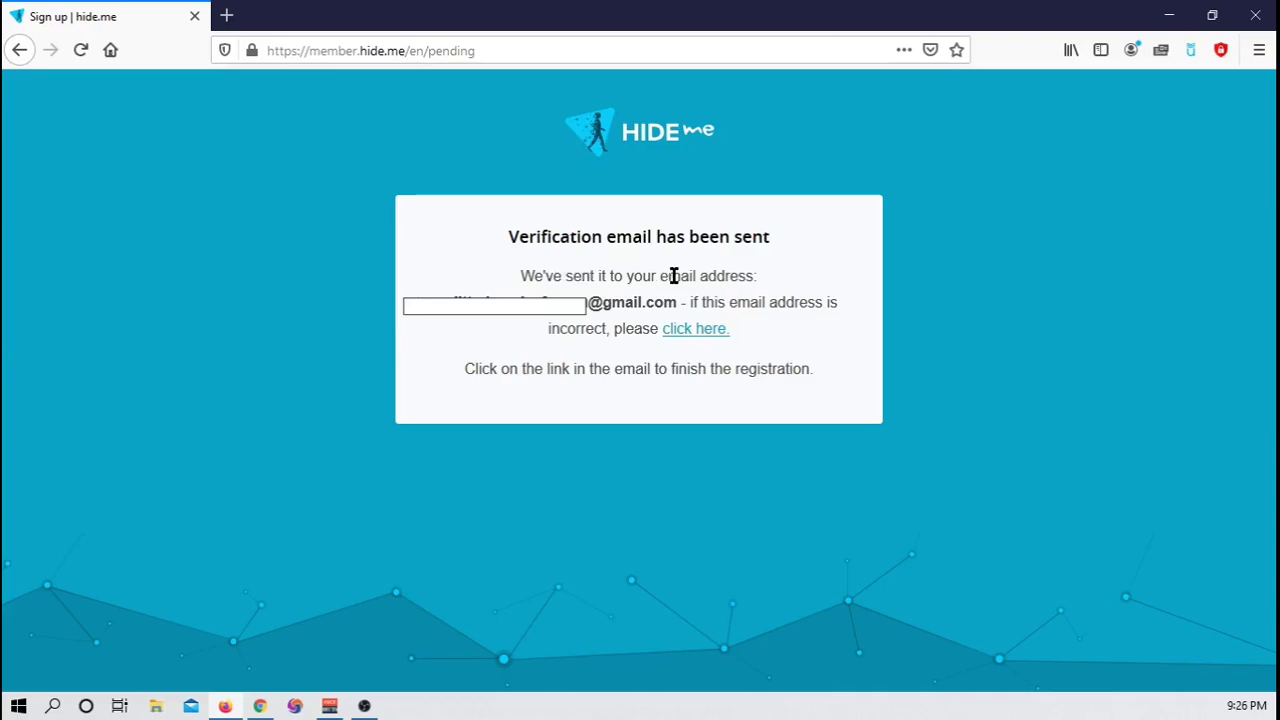
pyautogui.moveTo(708, 318)
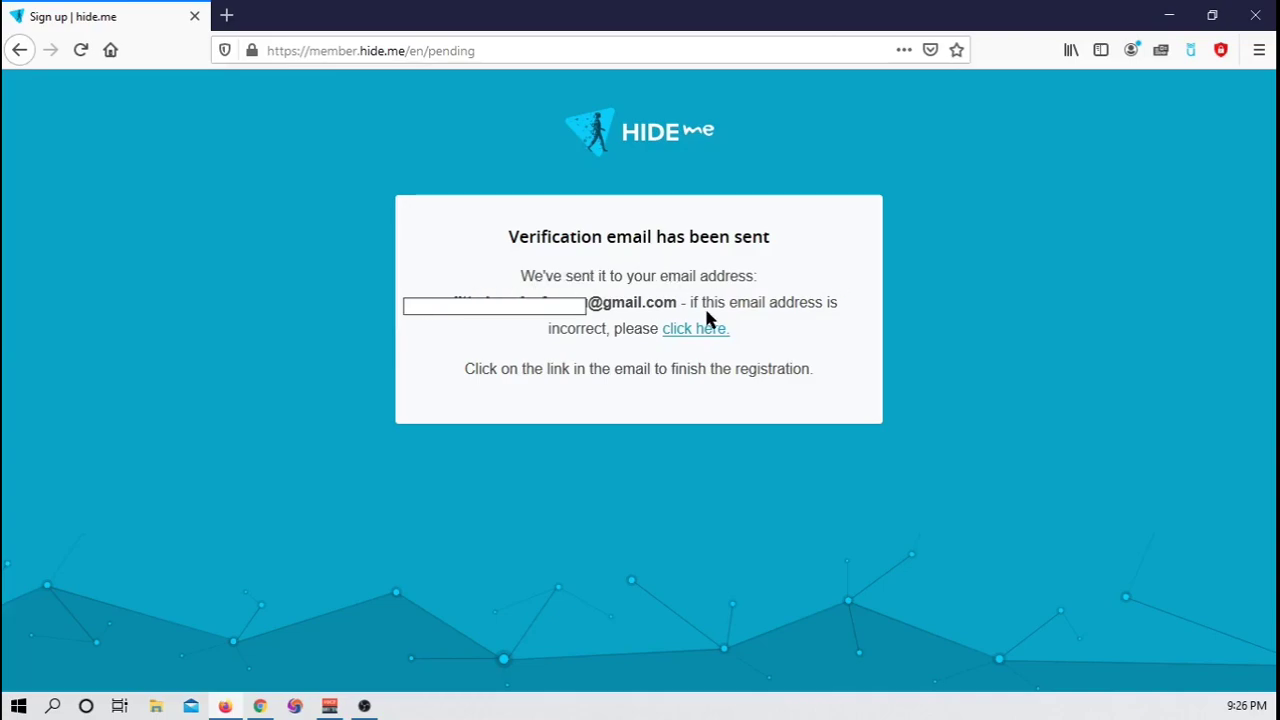
pyautogui.moveTo(750, 388)
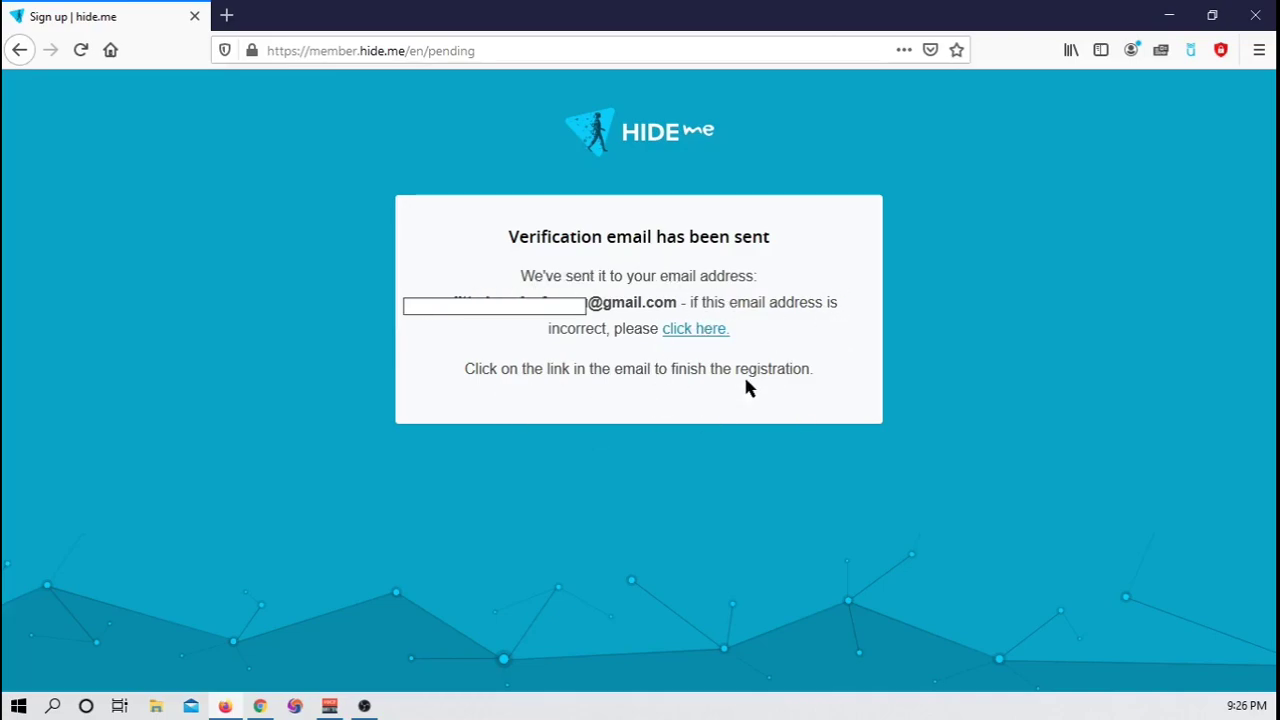
pyautogui.moveTo(460, 327)
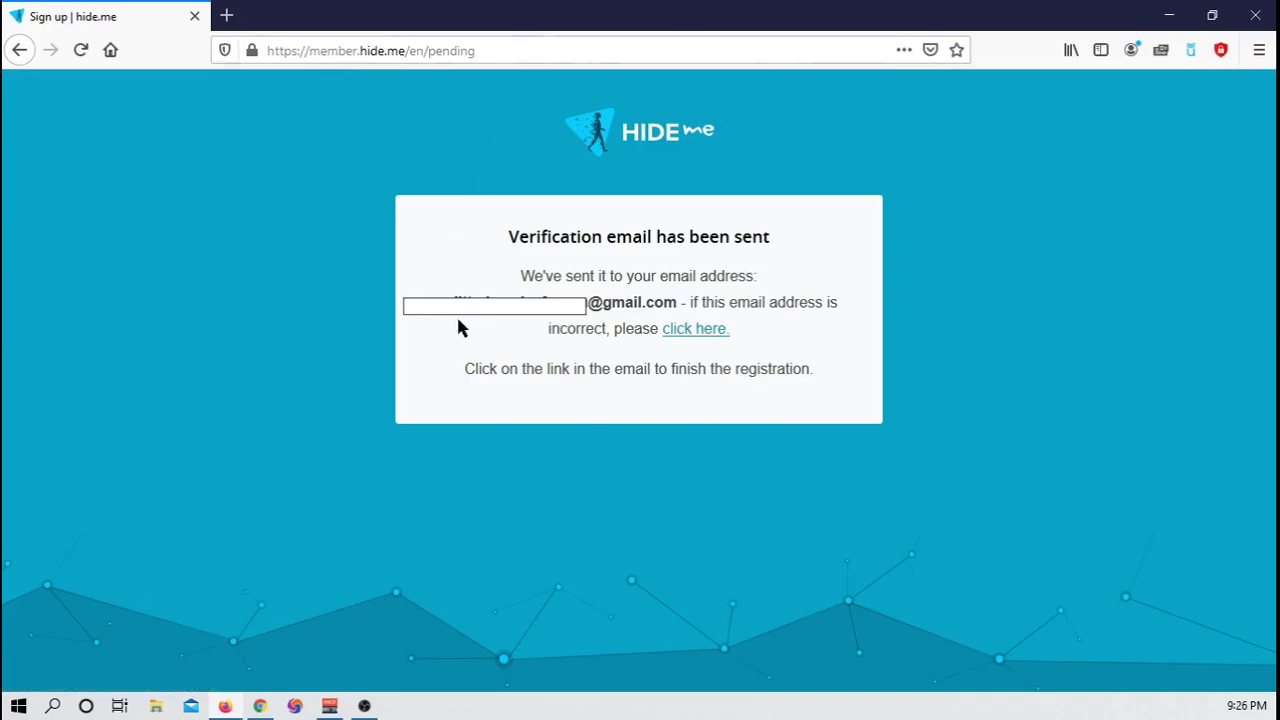
pyautogui.moveTo(813, 251)
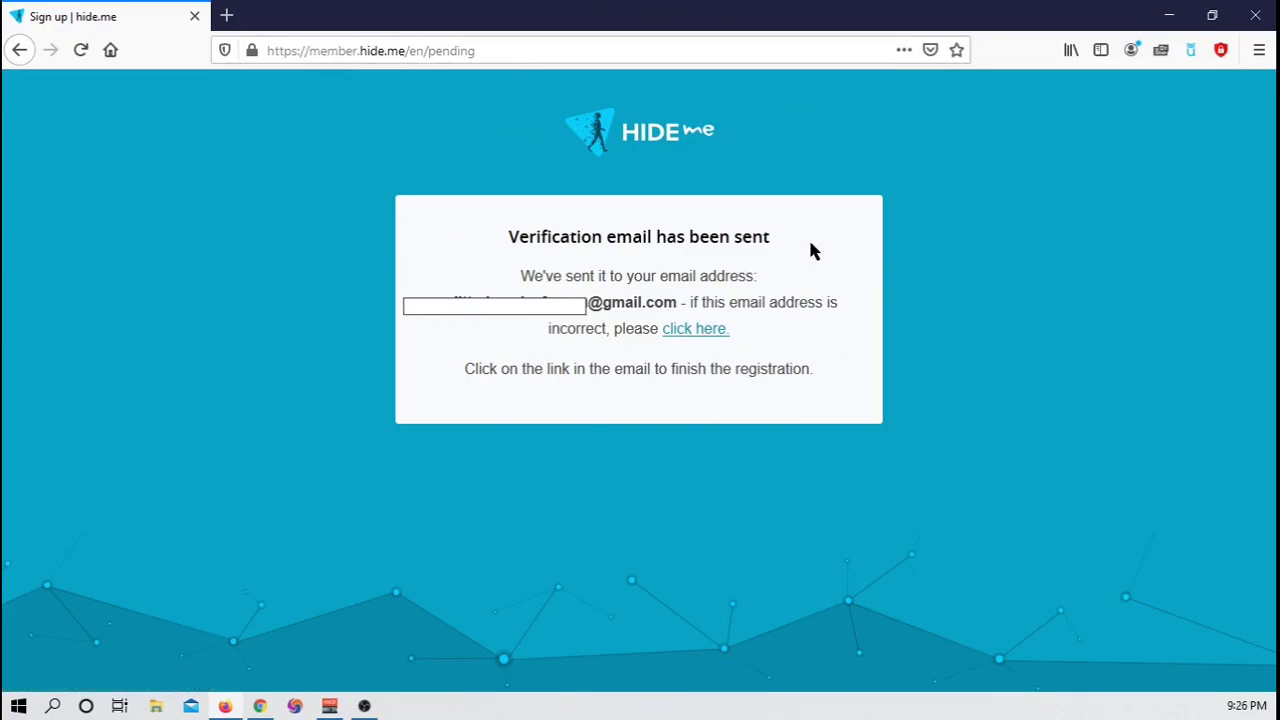
pyautogui.moveTo(903, 344)
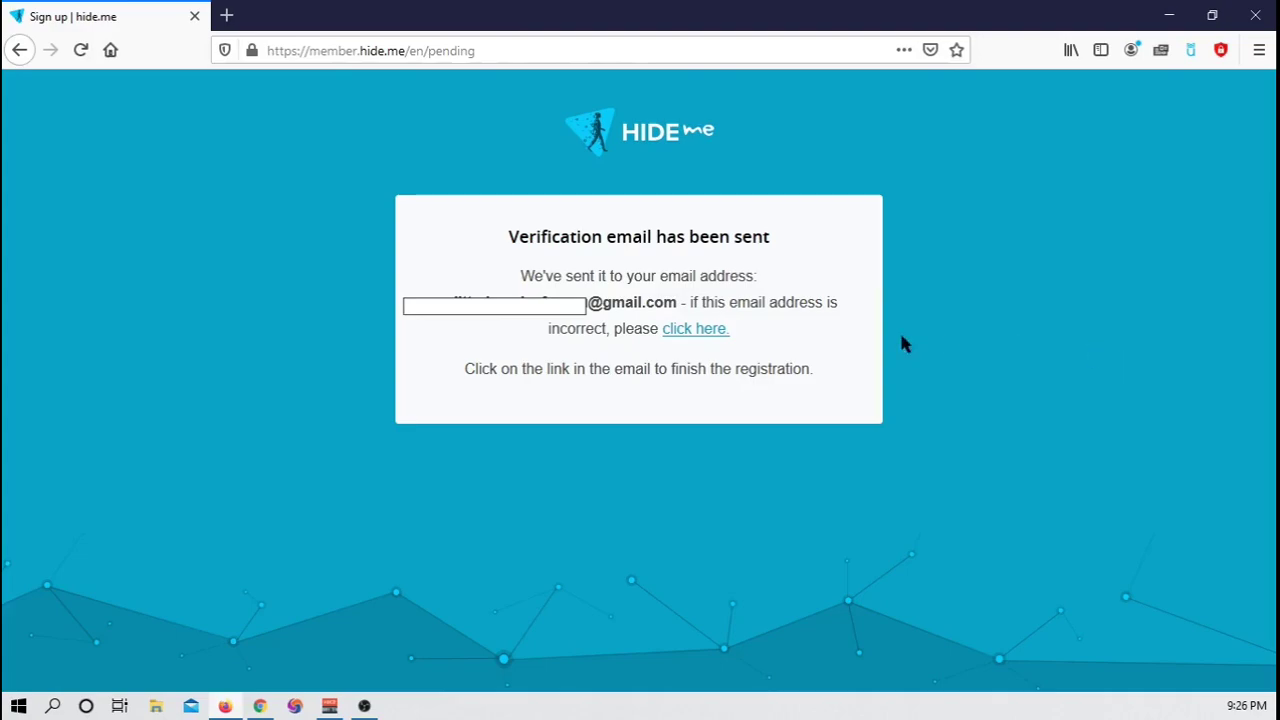
pyautogui.moveTo(763, 349)
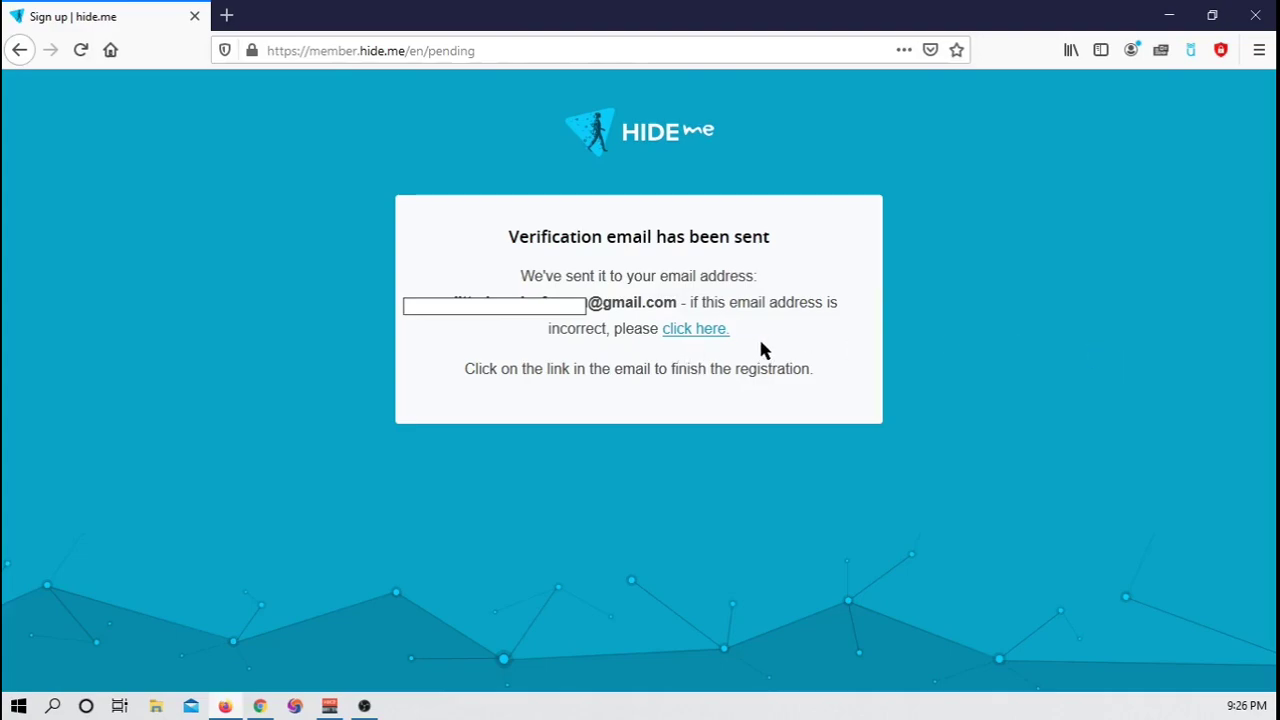
pyautogui.moveTo(760, 343)
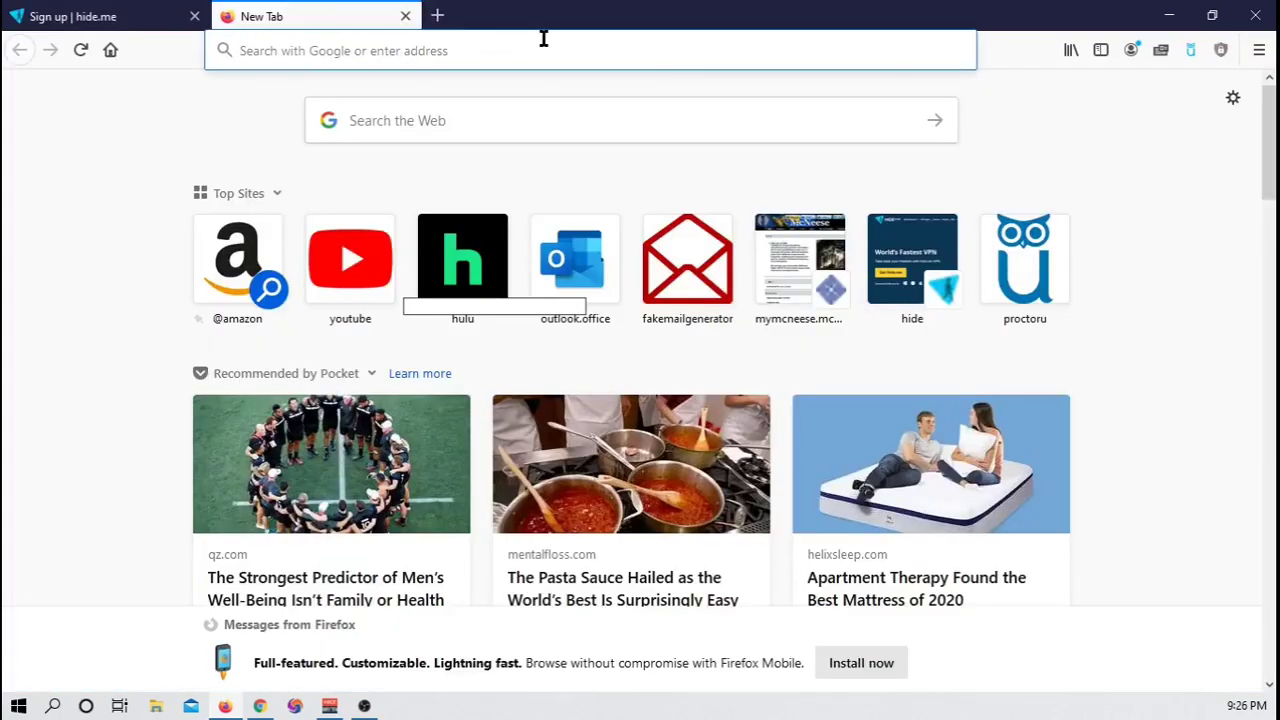
# Open the hide.me welcome email in Gmail and follow its 'Activate my account' link.
pyautogui.write('www.google.com/')
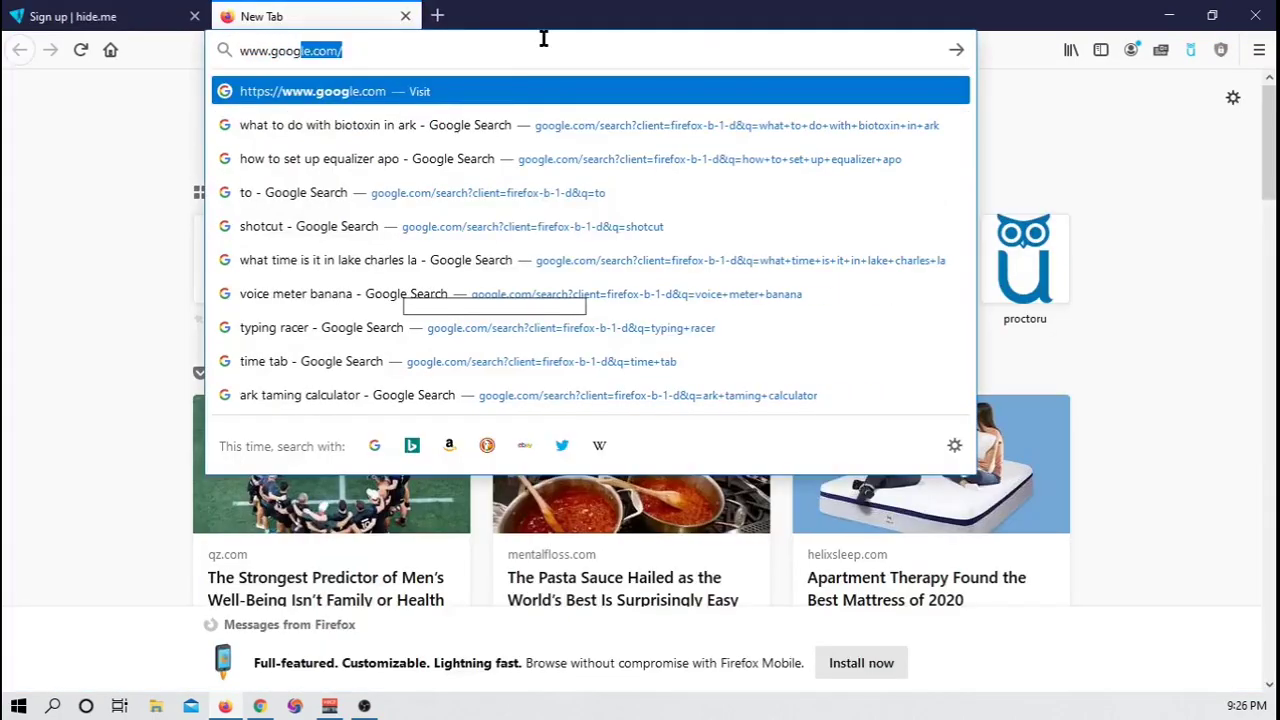
pyautogui.write('mail')
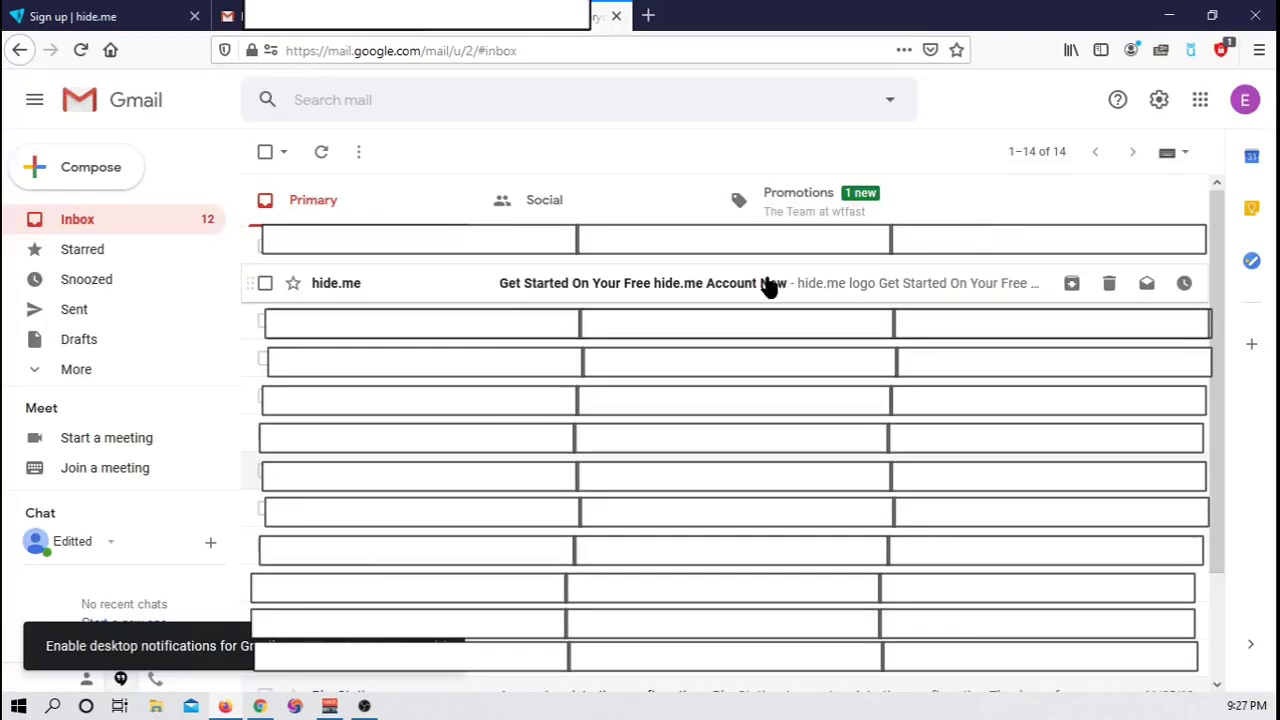
pyautogui.moveTo(520, 295)
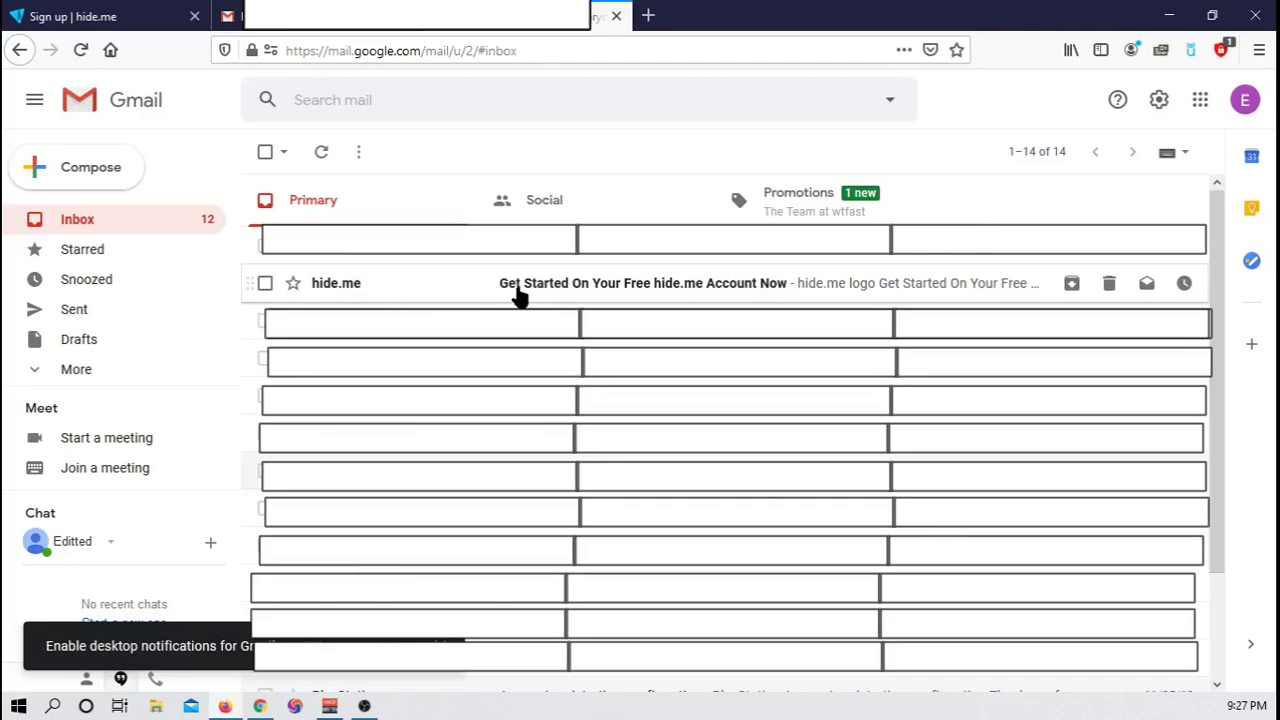
pyautogui.click(640, 283)
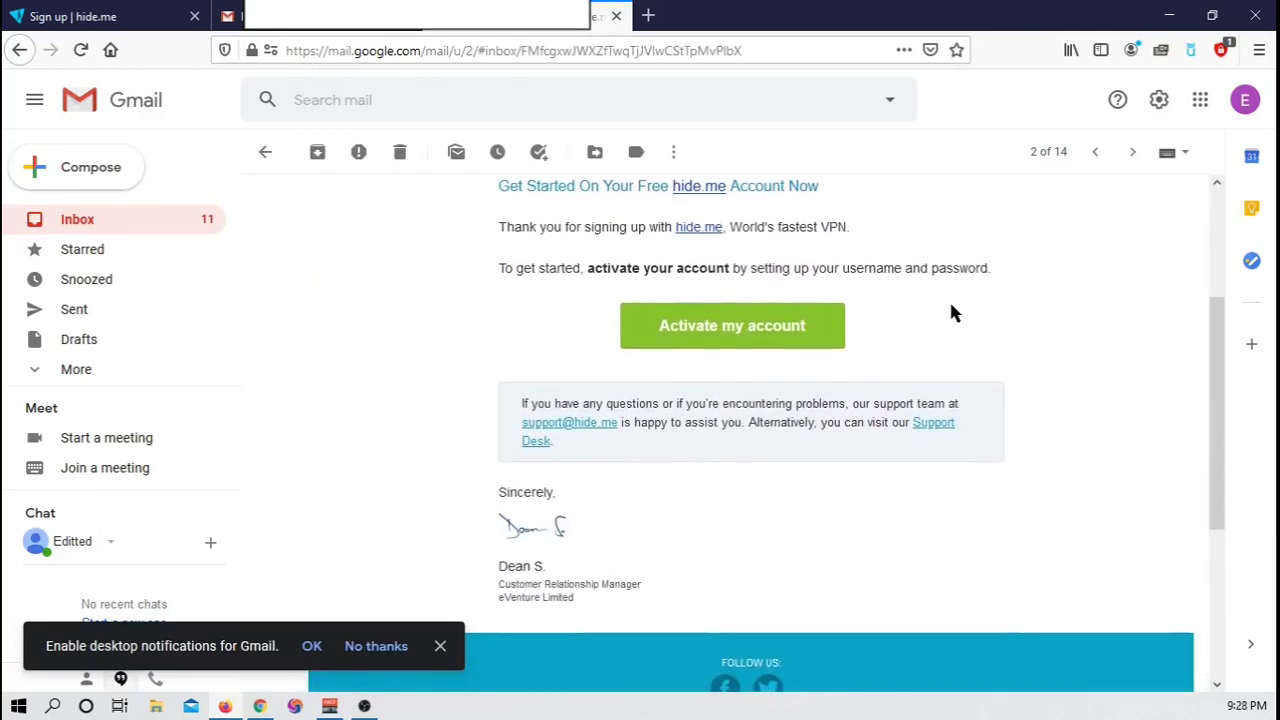
pyautogui.scroll(3)
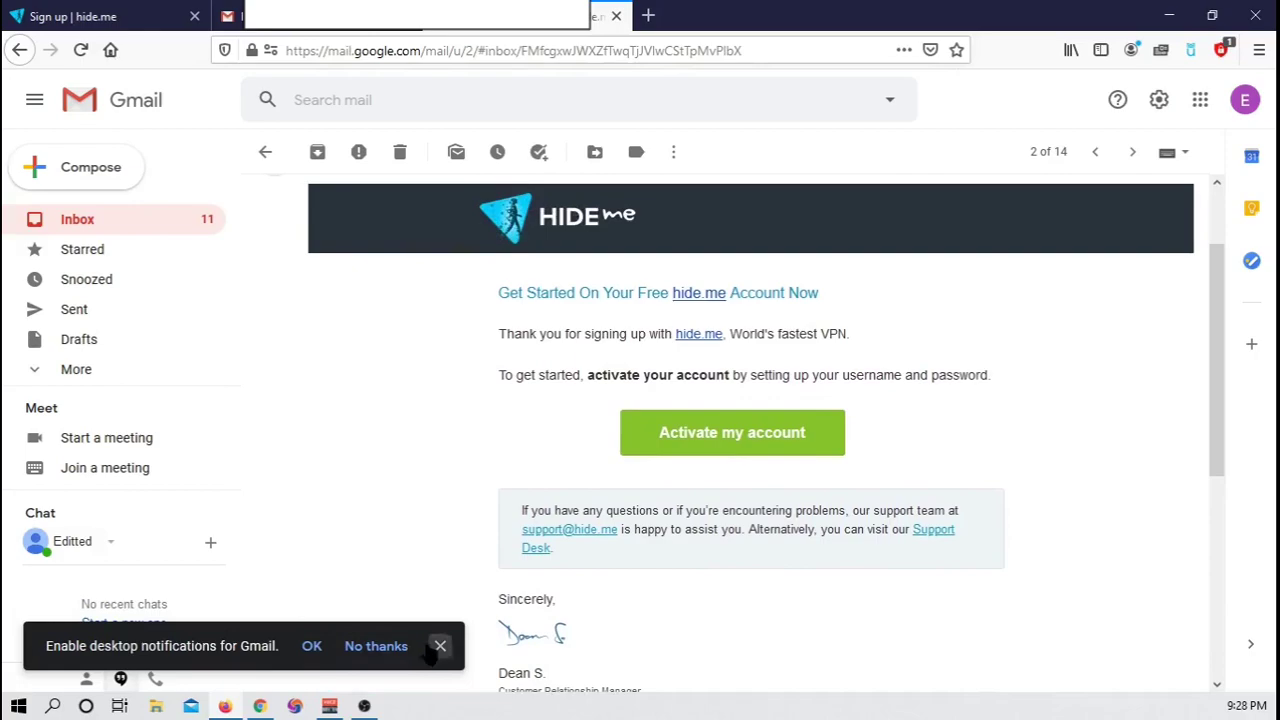
pyautogui.click(439, 645)
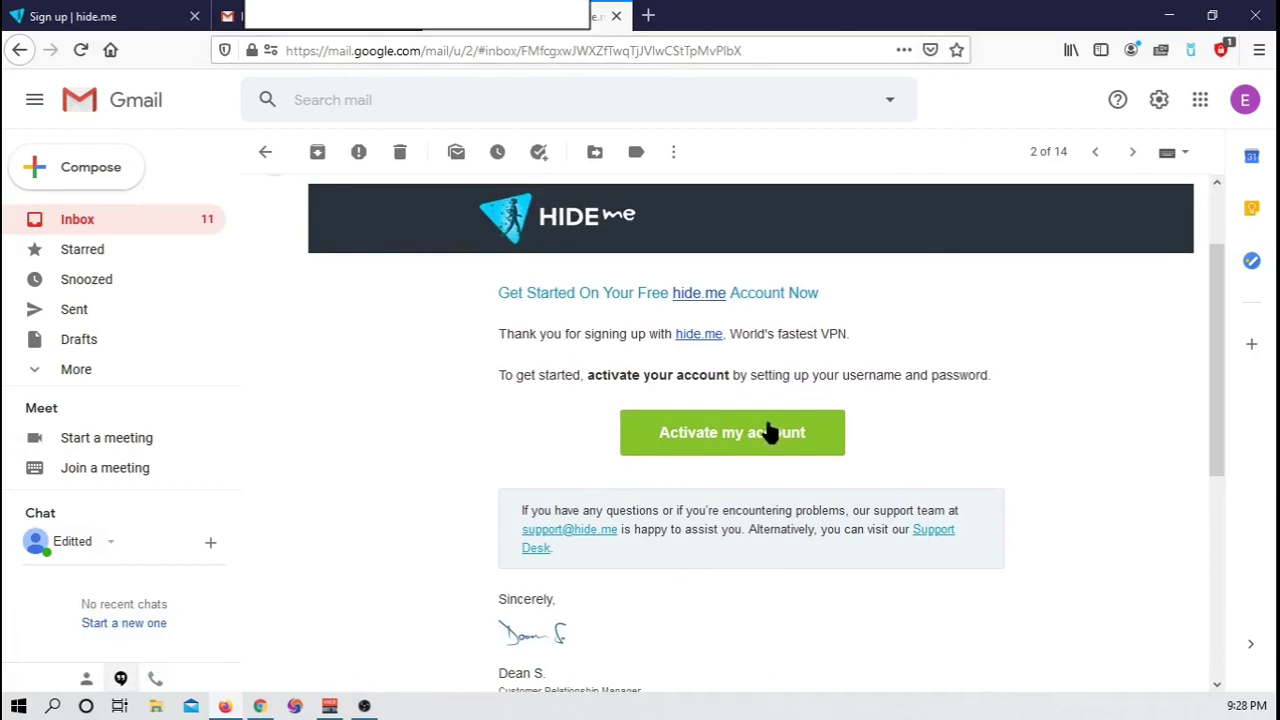
pyautogui.click(731, 432)
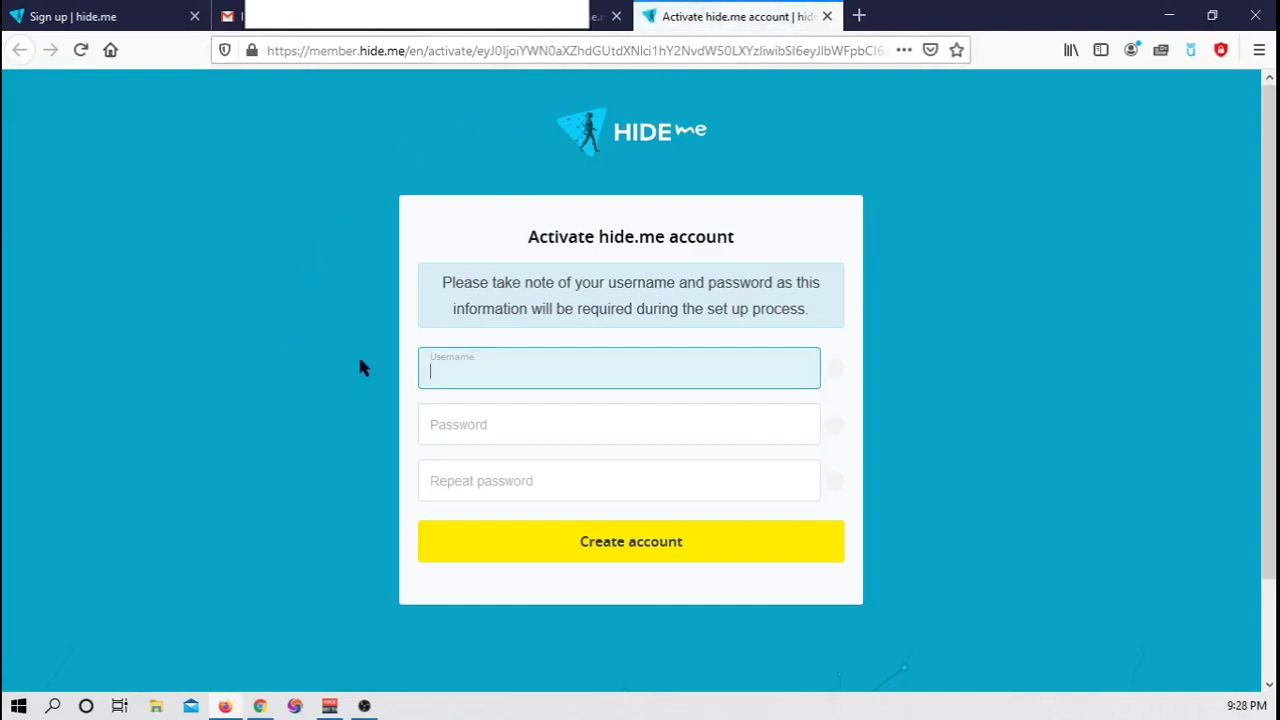
pyautogui.moveTo(539, 375)
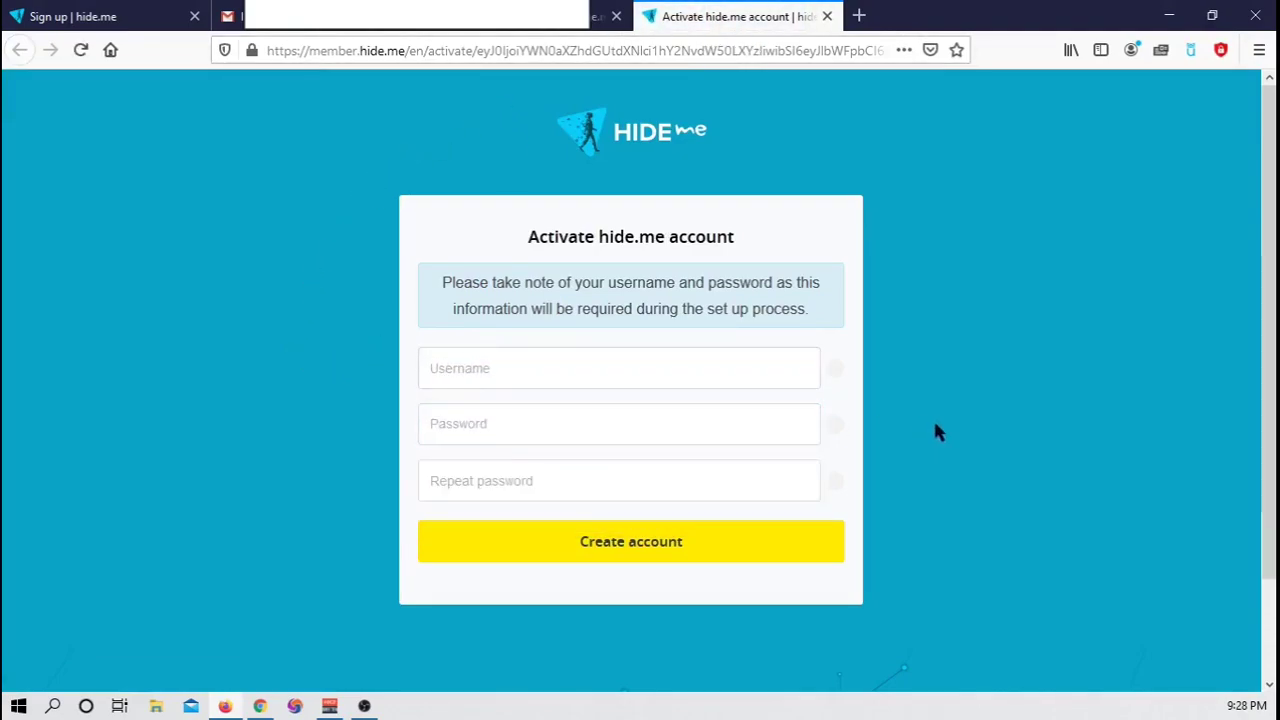
# Focus the Username field on the 'Activate hide.me account' form.
pyautogui.click(618, 368)
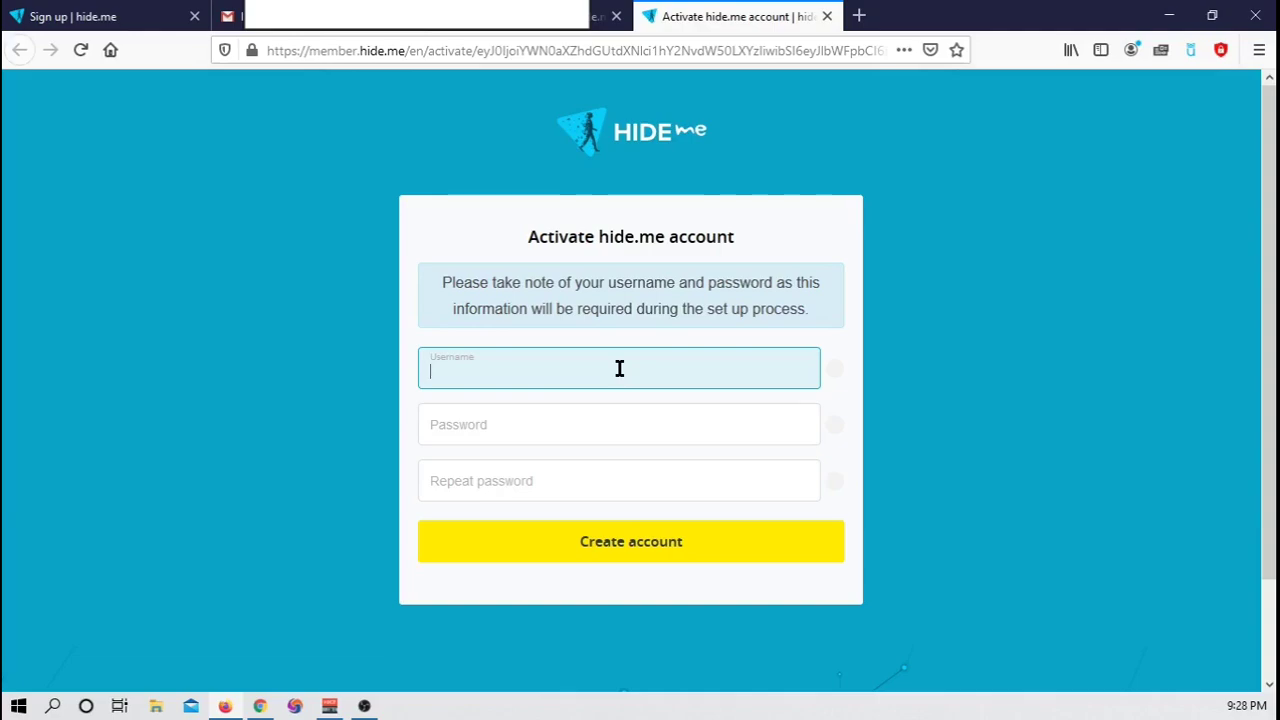
# Create the account and check the dashboard shows the Free plan with 0 of 10 GB used.
pyautogui.click(630, 541)
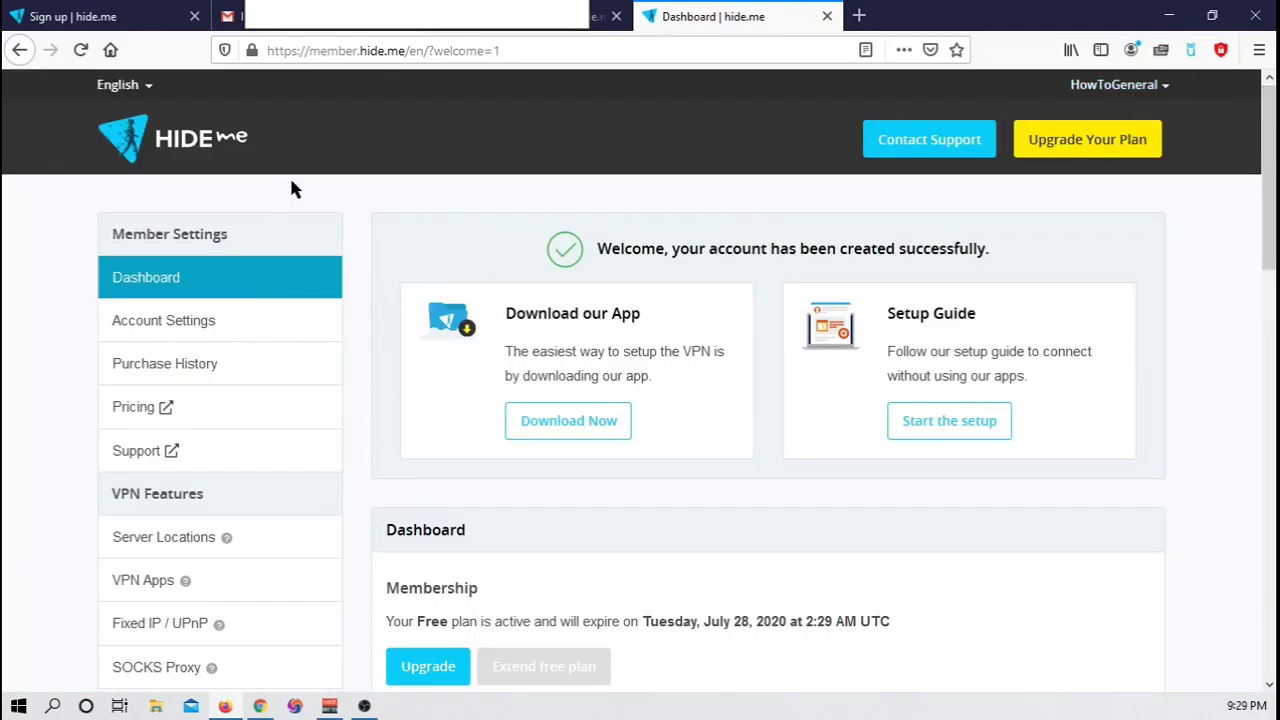
pyautogui.scroll(-3)
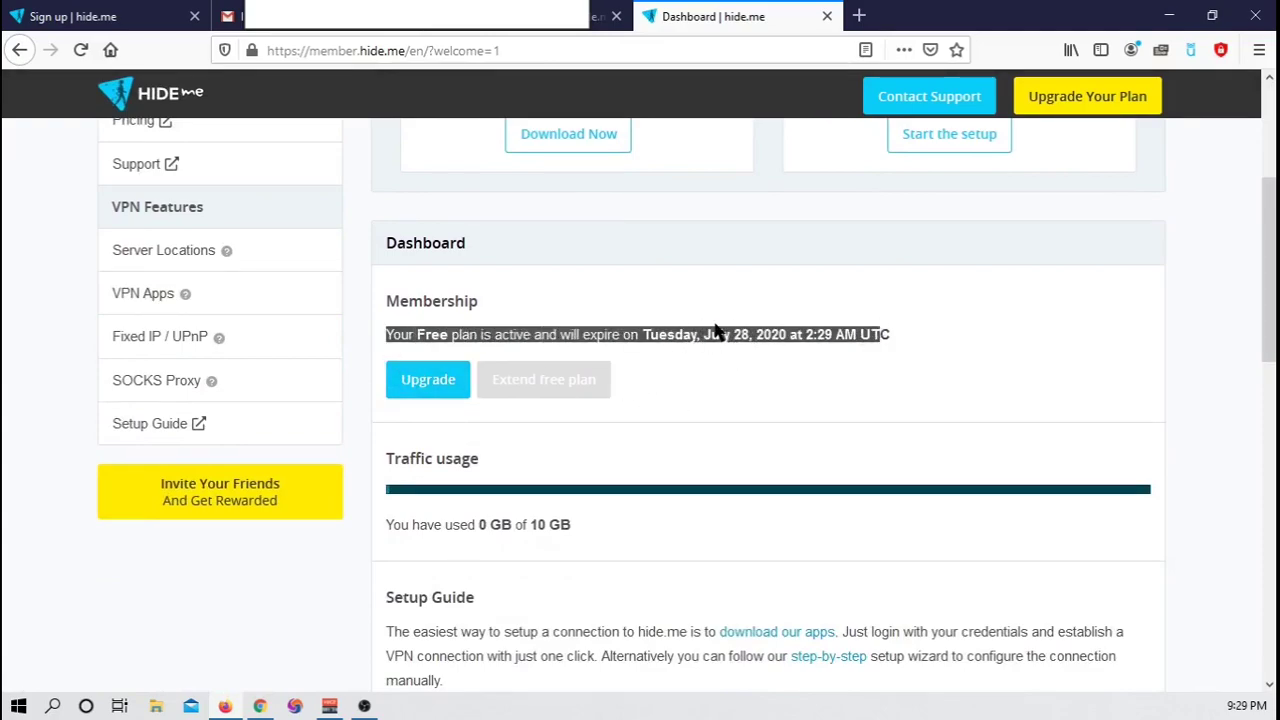
pyautogui.moveTo(490, 148)
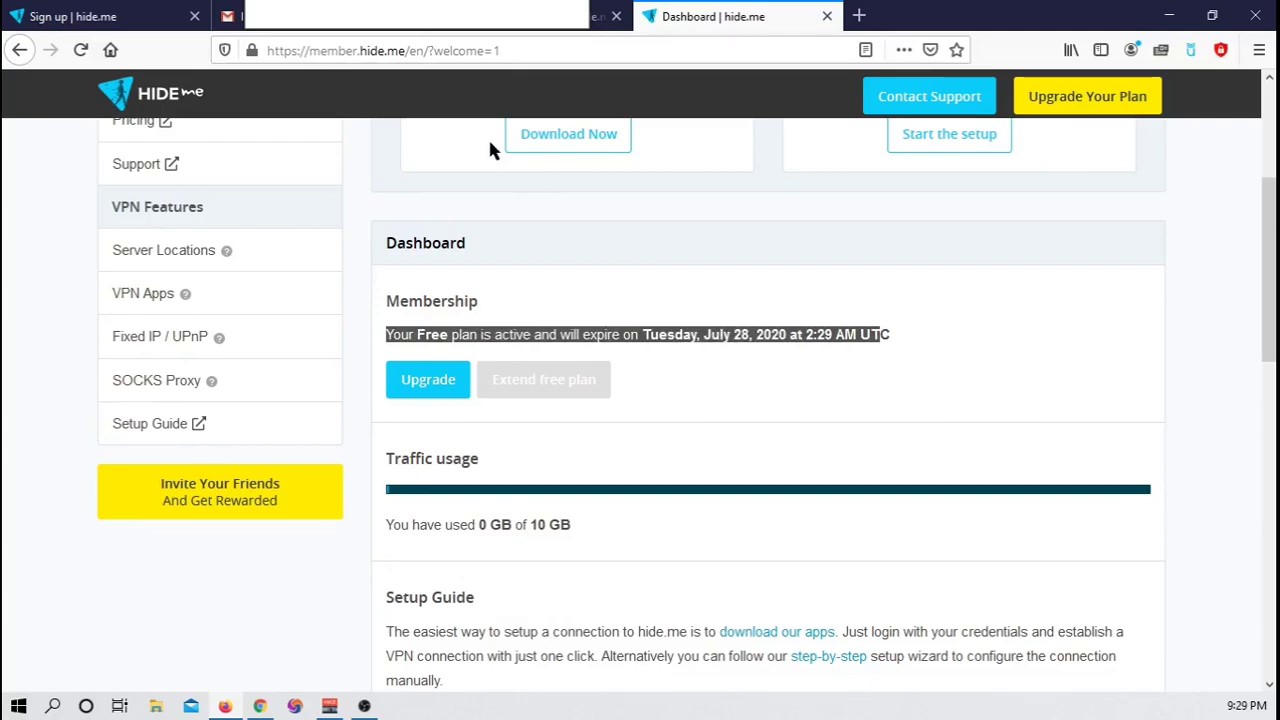
pyautogui.moveTo(866, 417)
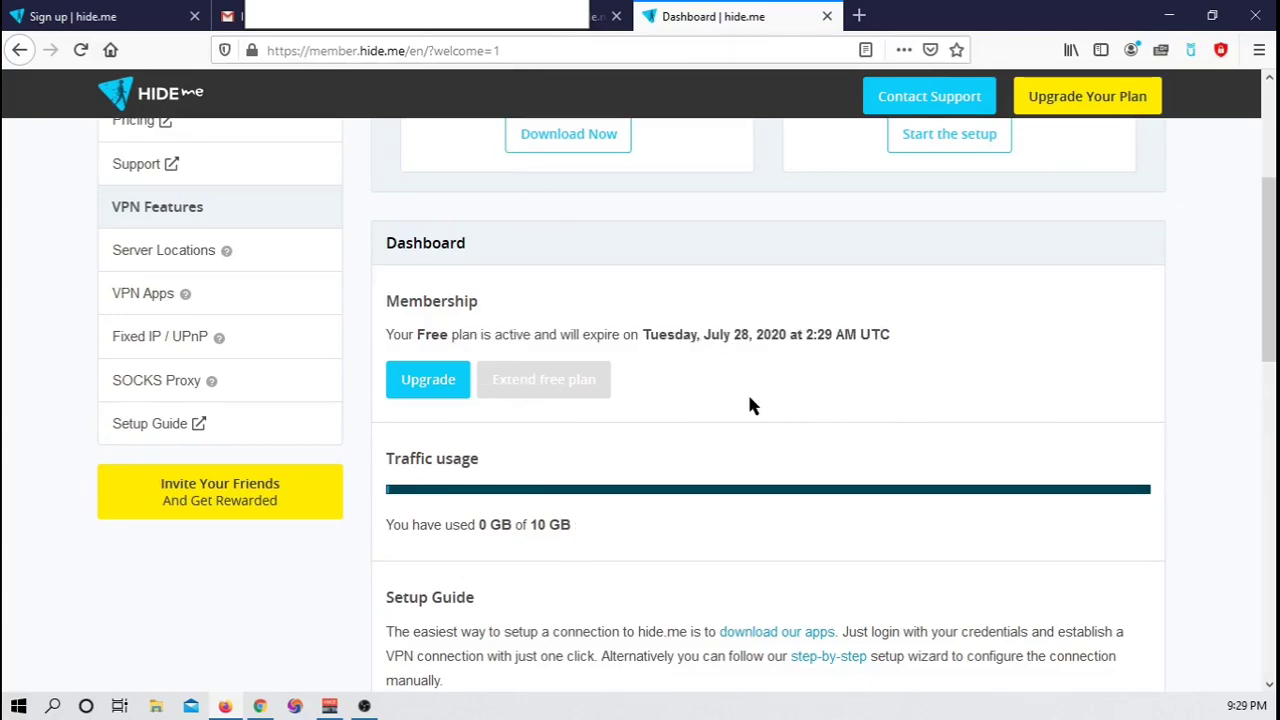
pyautogui.moveTo(520, 378)
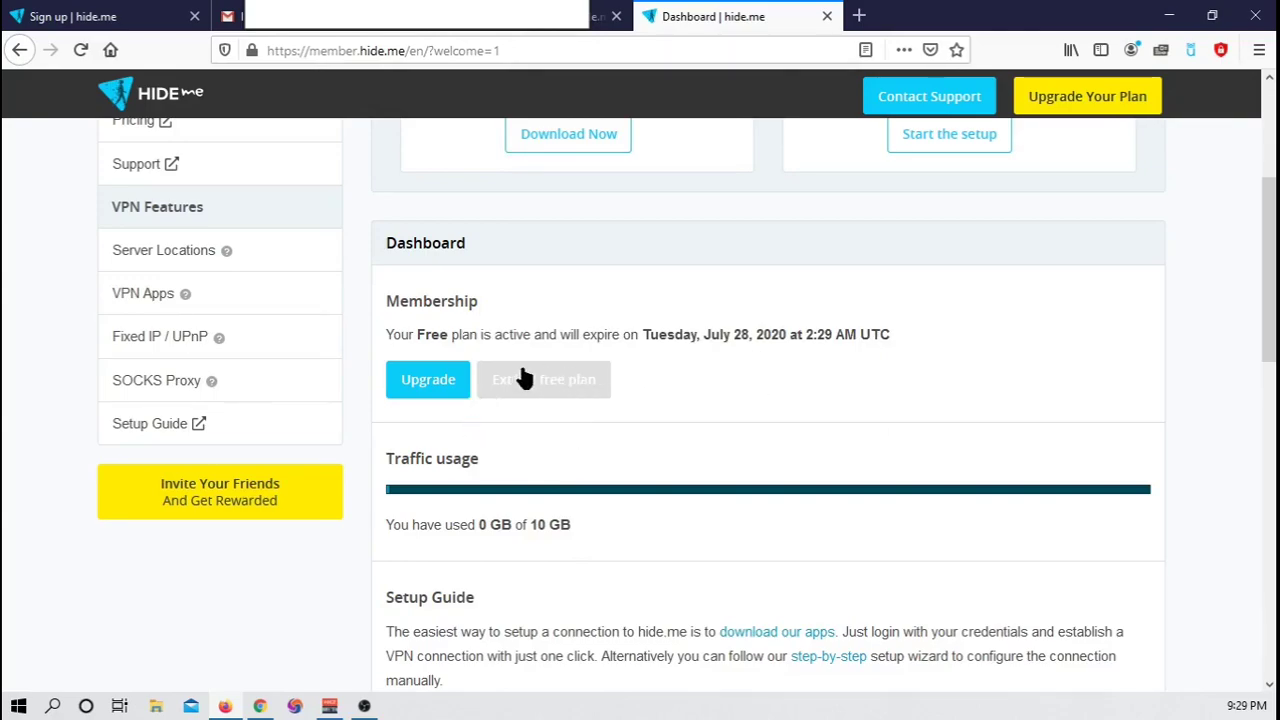
pyautogui.moveTo(738, 365)
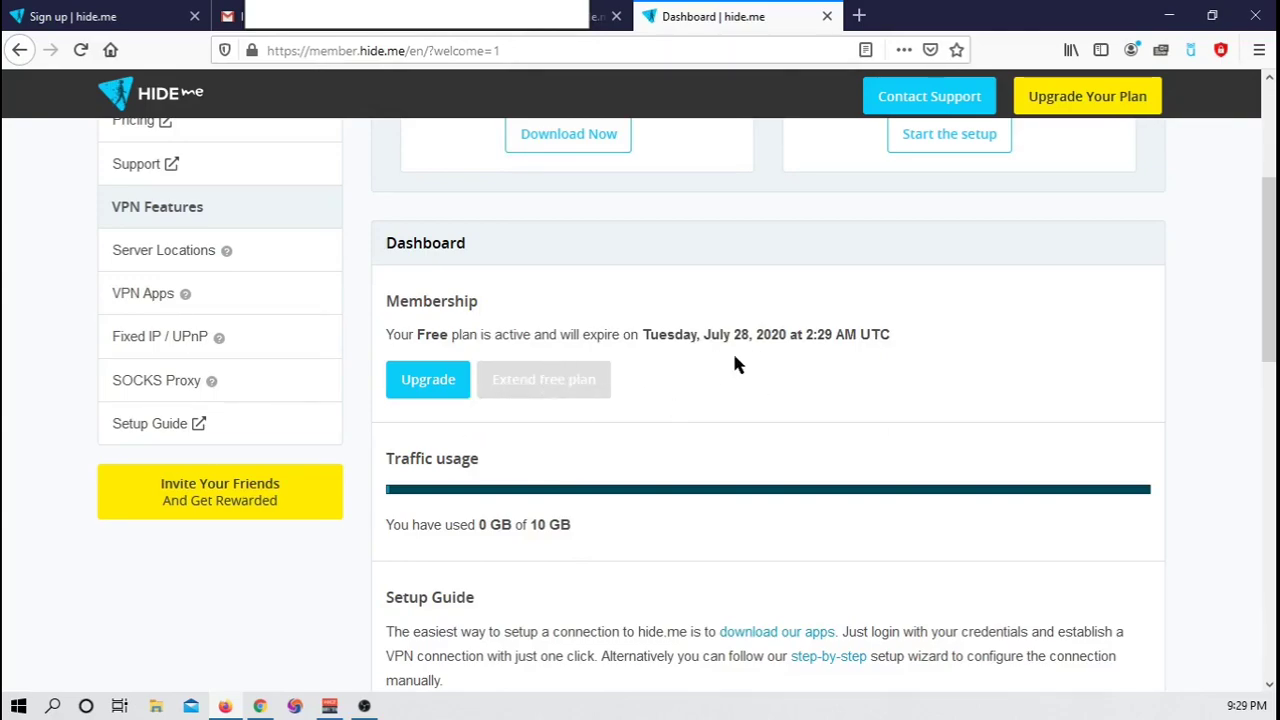
pyautogui.scroll(3)
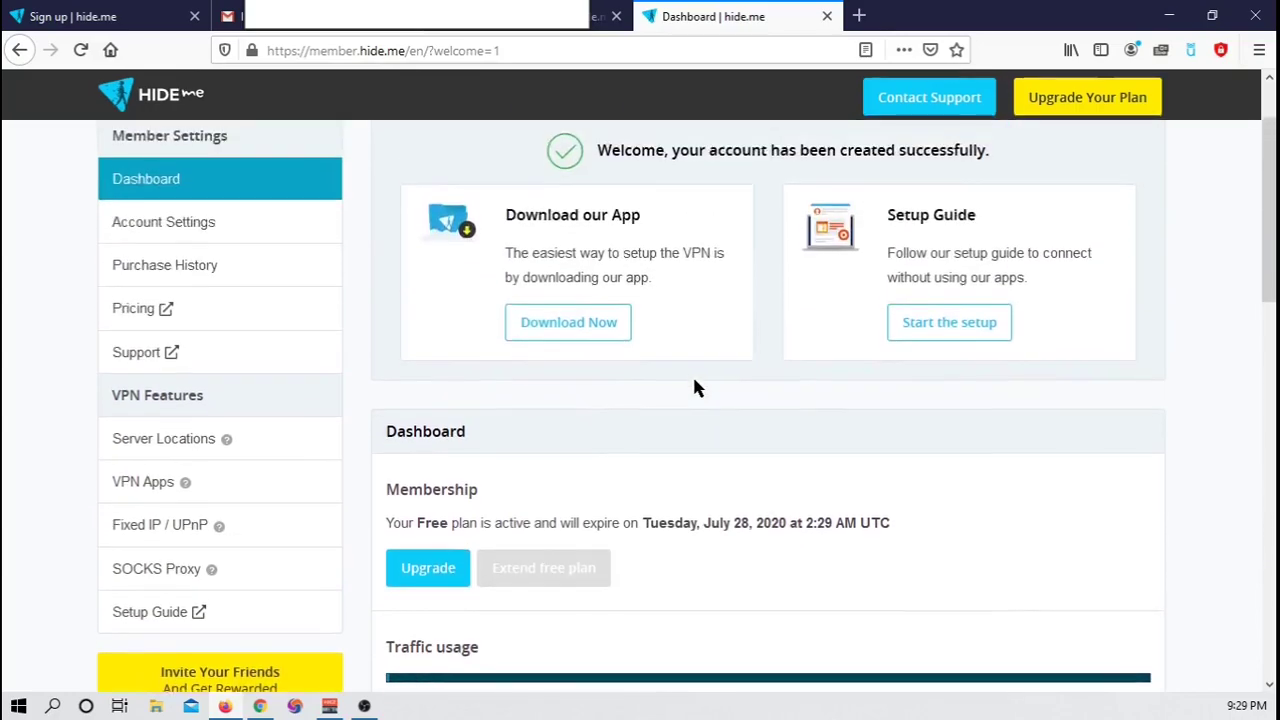
pyautogui.scroll(3)
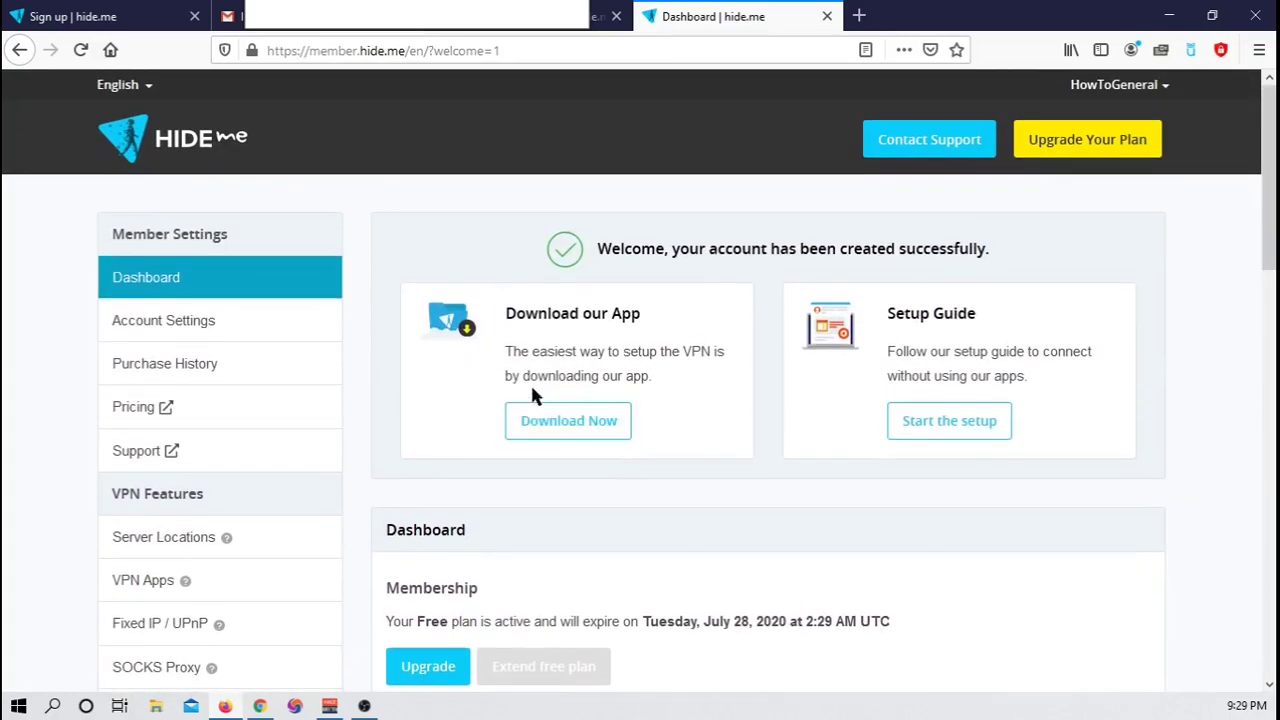
pyautogui.moveTo(568, 420)
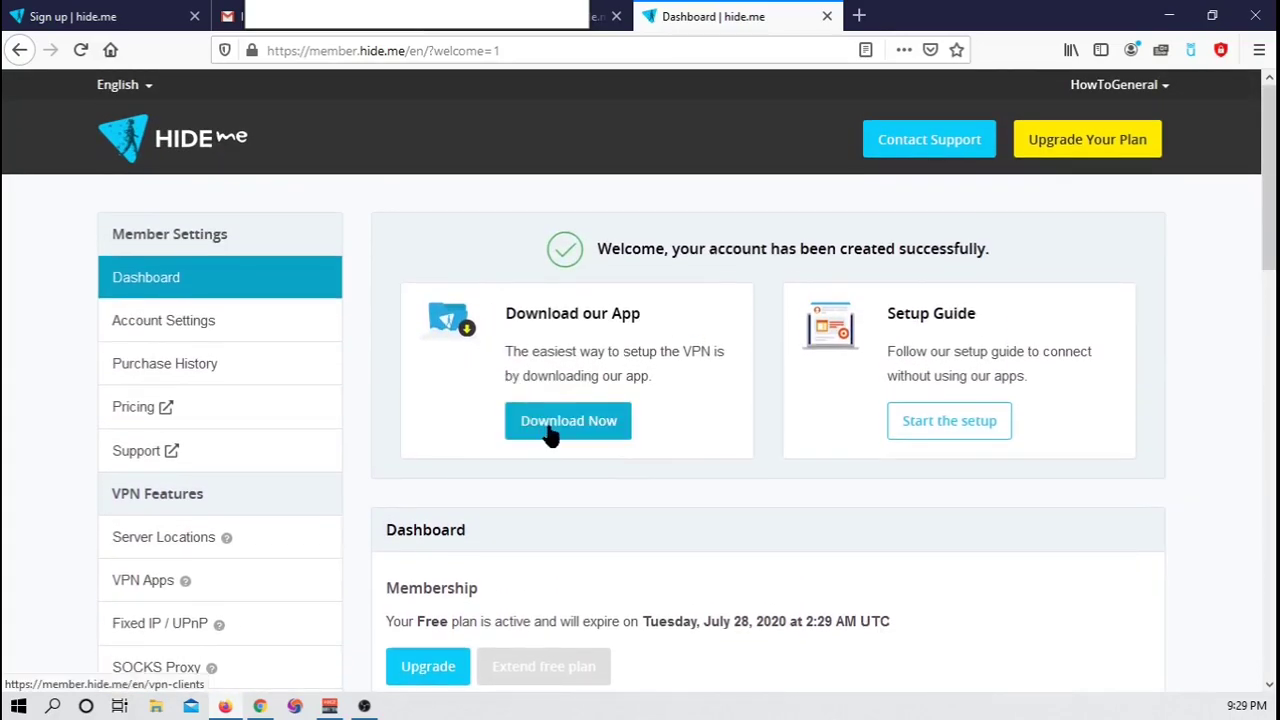
# Download the Windows hide.me VPN 3.4.1 client from the VPN Apps page.
pyautogui.click(568, 420)
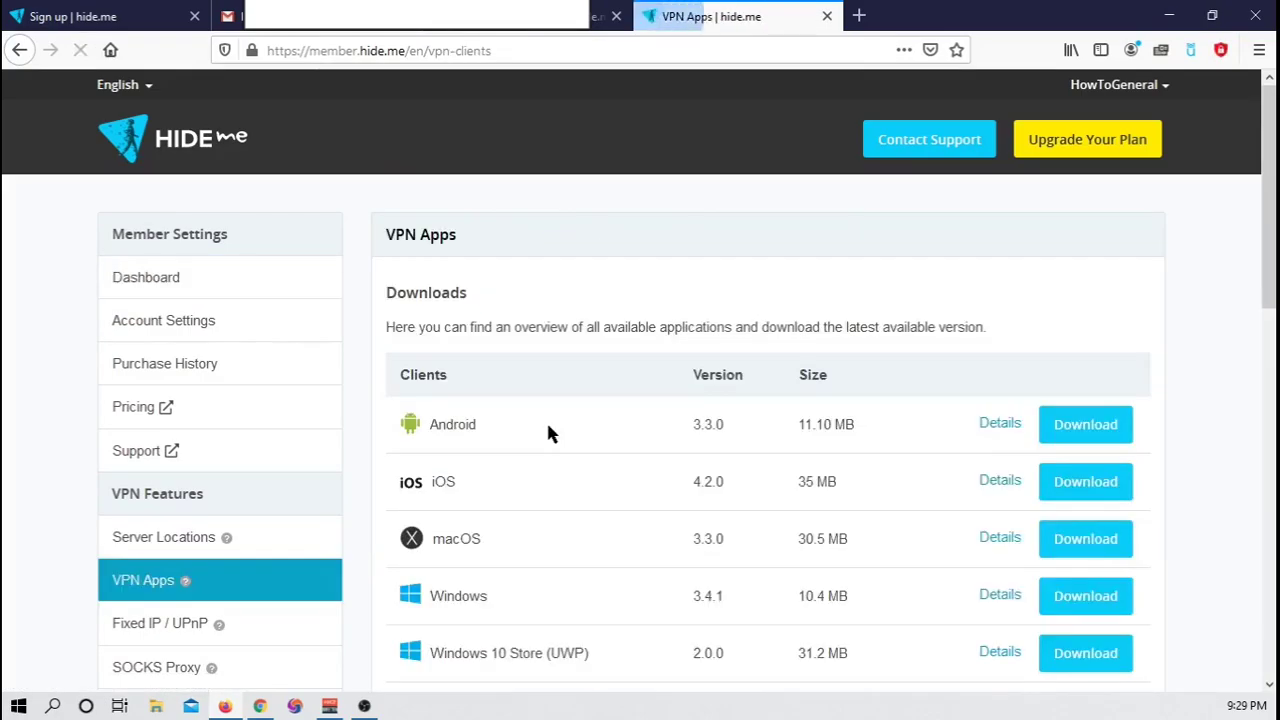
pyautogui.scroll(-3)
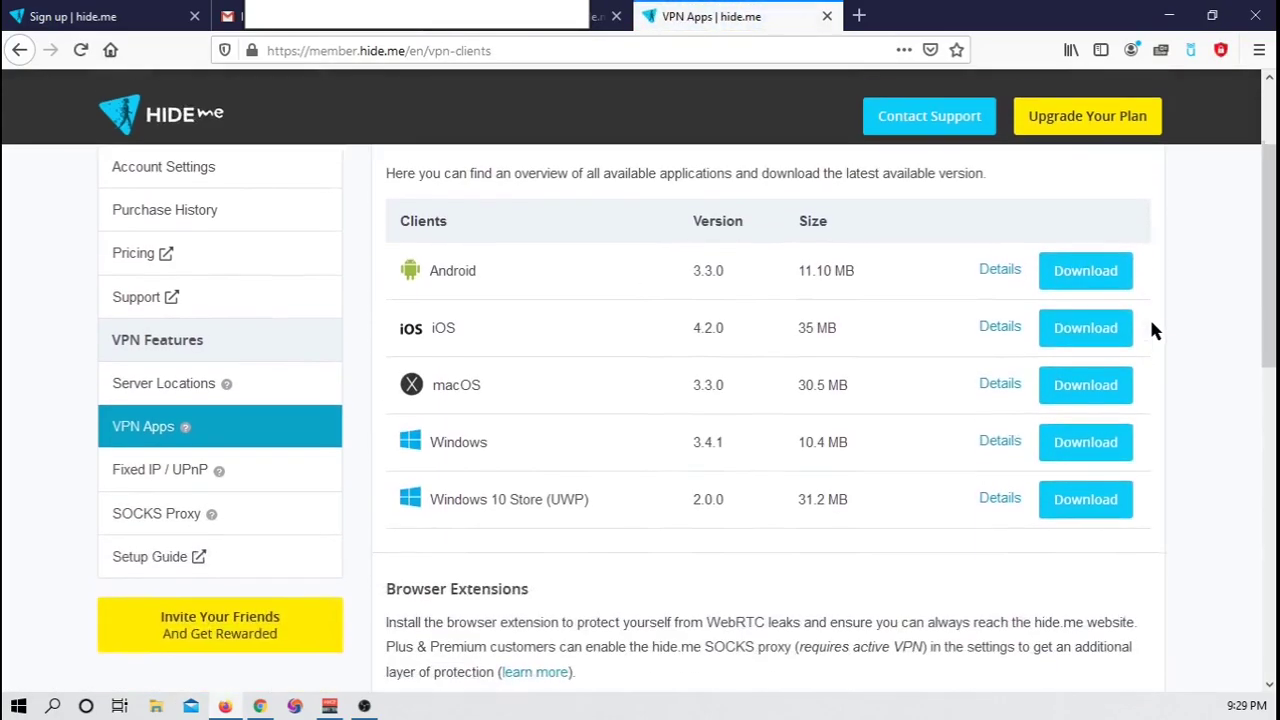
pyautogui.scroll(-3)
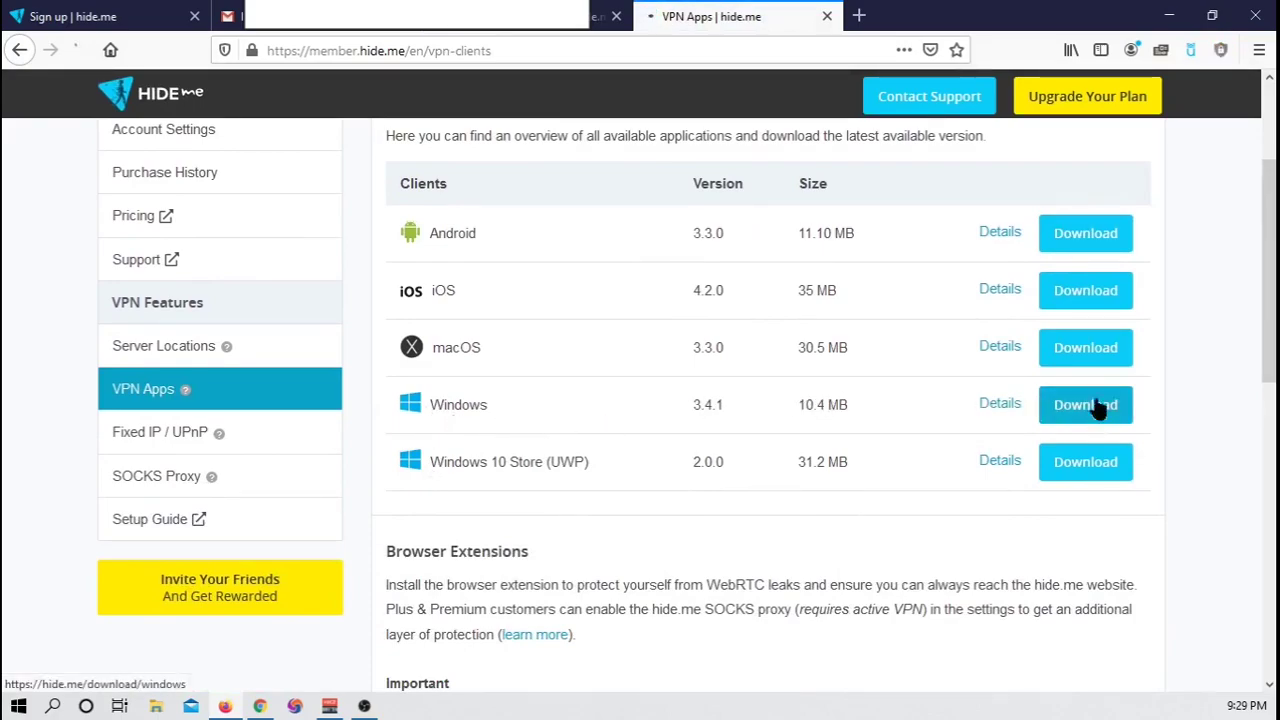
pyautogui.click(1085, 404)
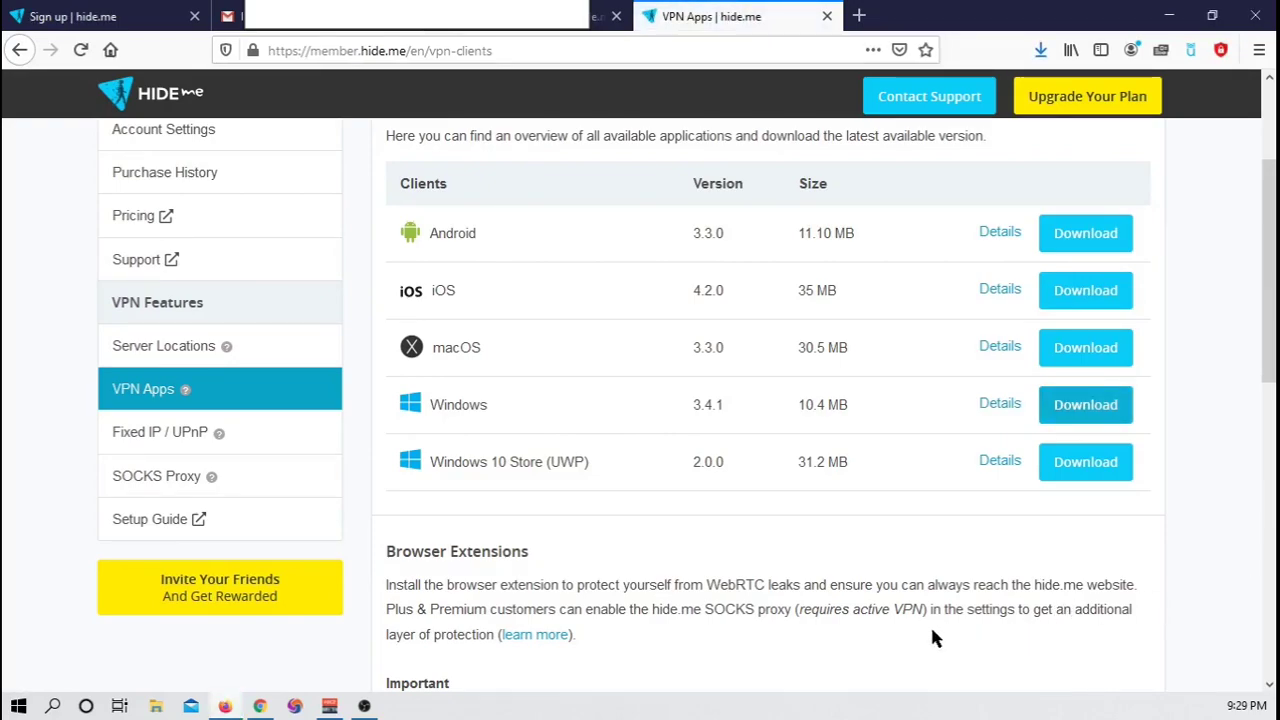
pyautogui.moveTo(588, 528)
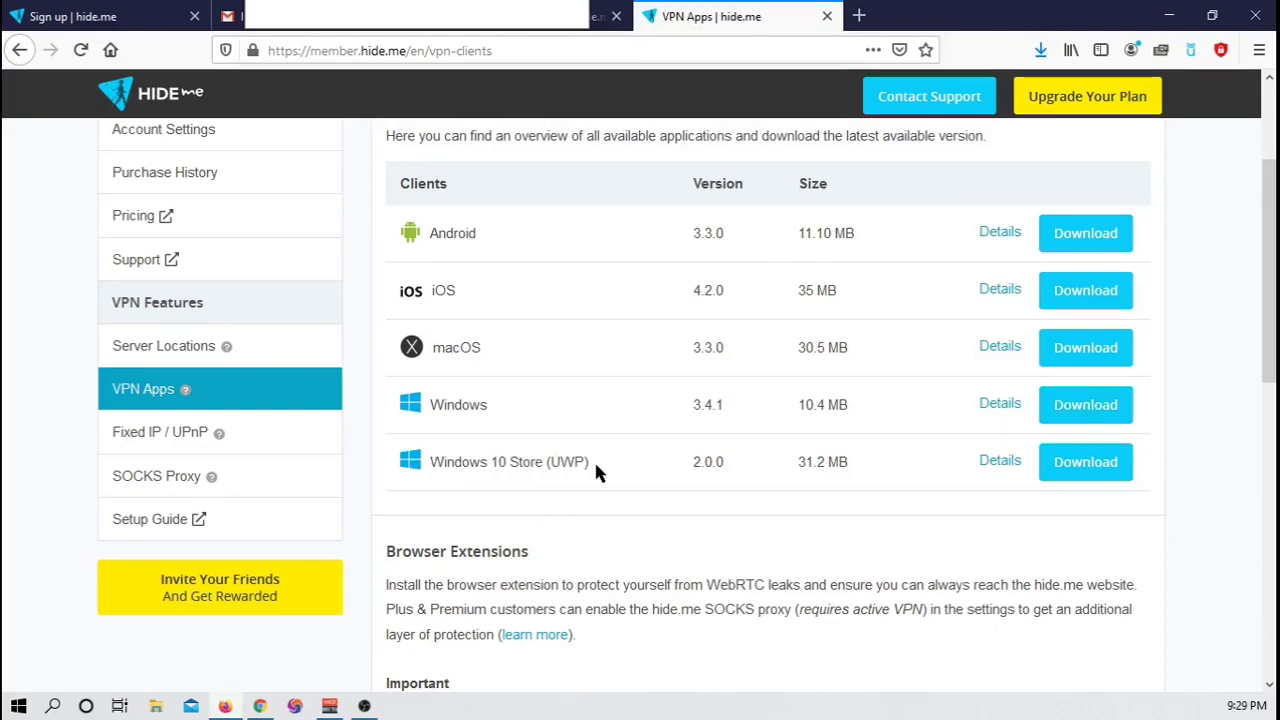
pyautogui.moveTo(688, 455)
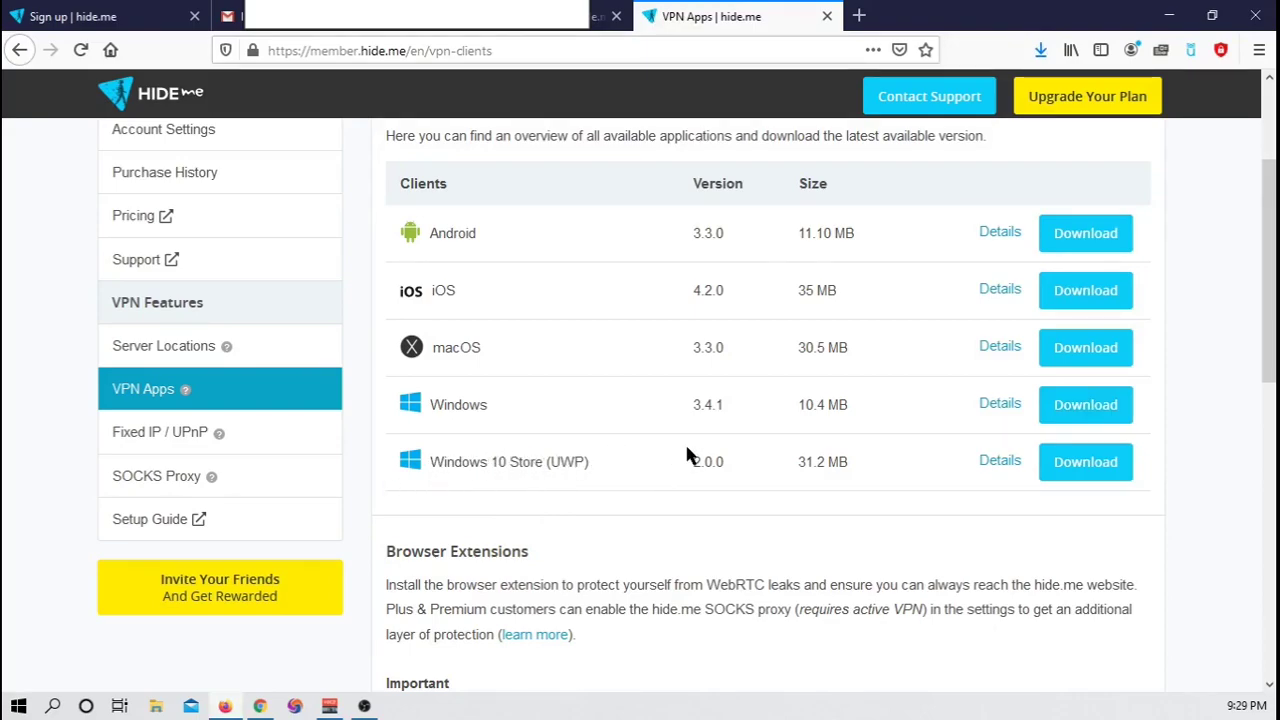
pyautogui.moveTo(558, 500)
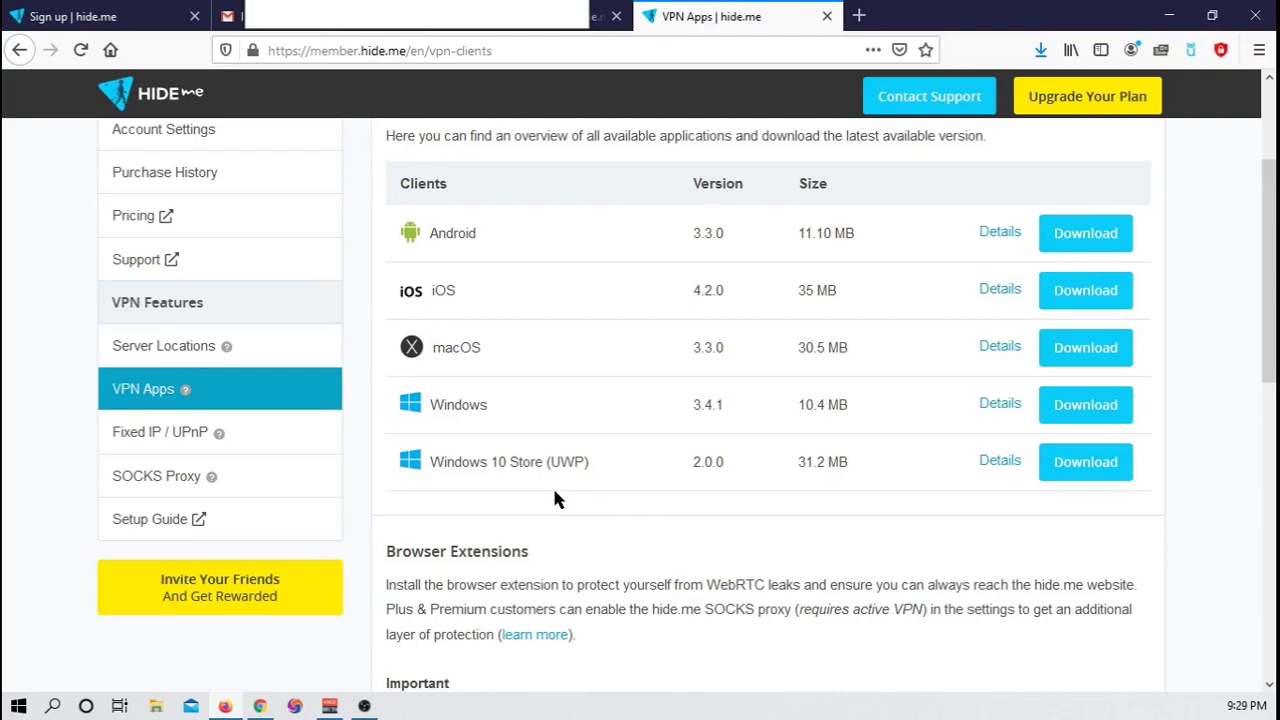
pyautogui.moveTo(547, 487)
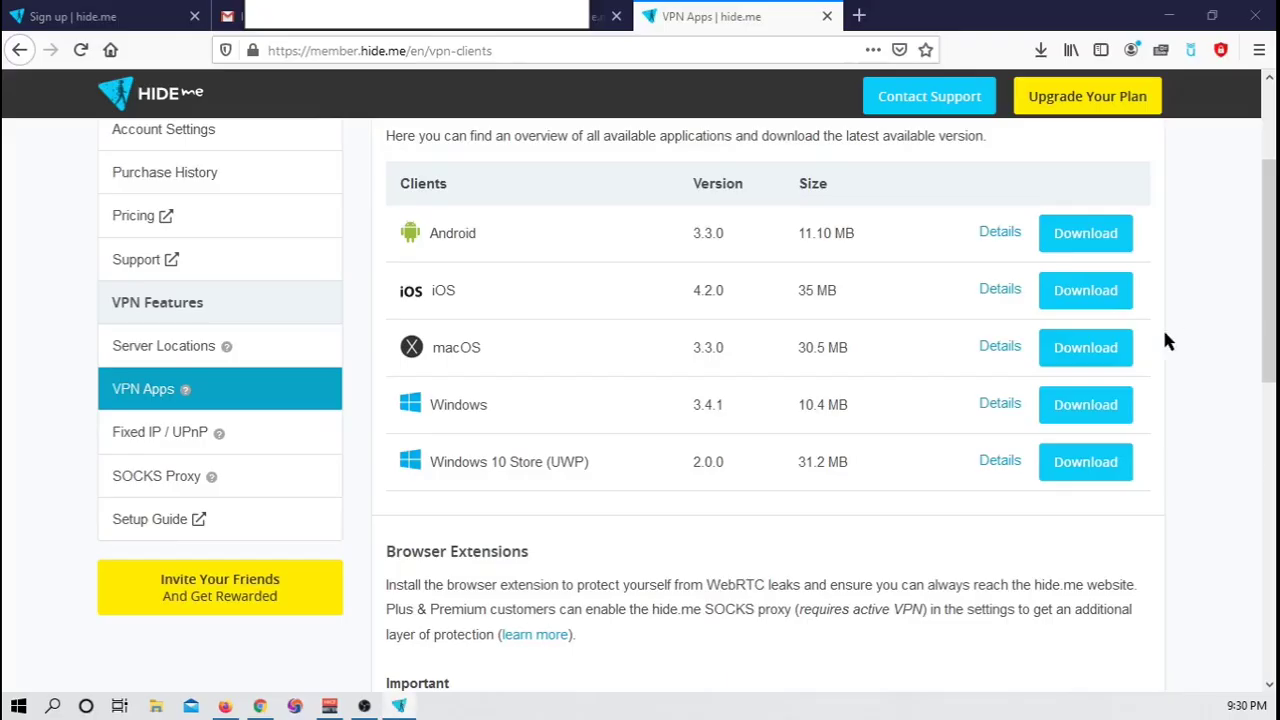
# Run the hide.me VPN 3.4.1 installer through to completion and finish the wizard.
pyautogui.click(1085, 404)
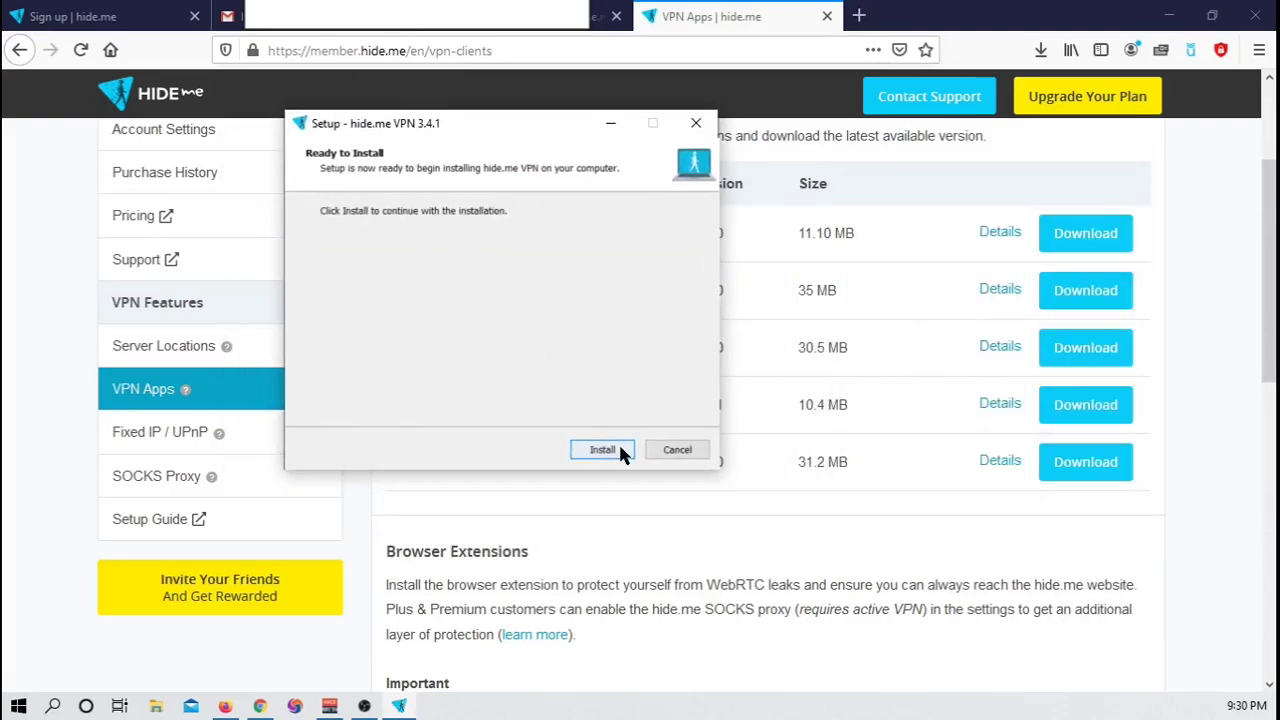
pyautogui.click(602, 449)
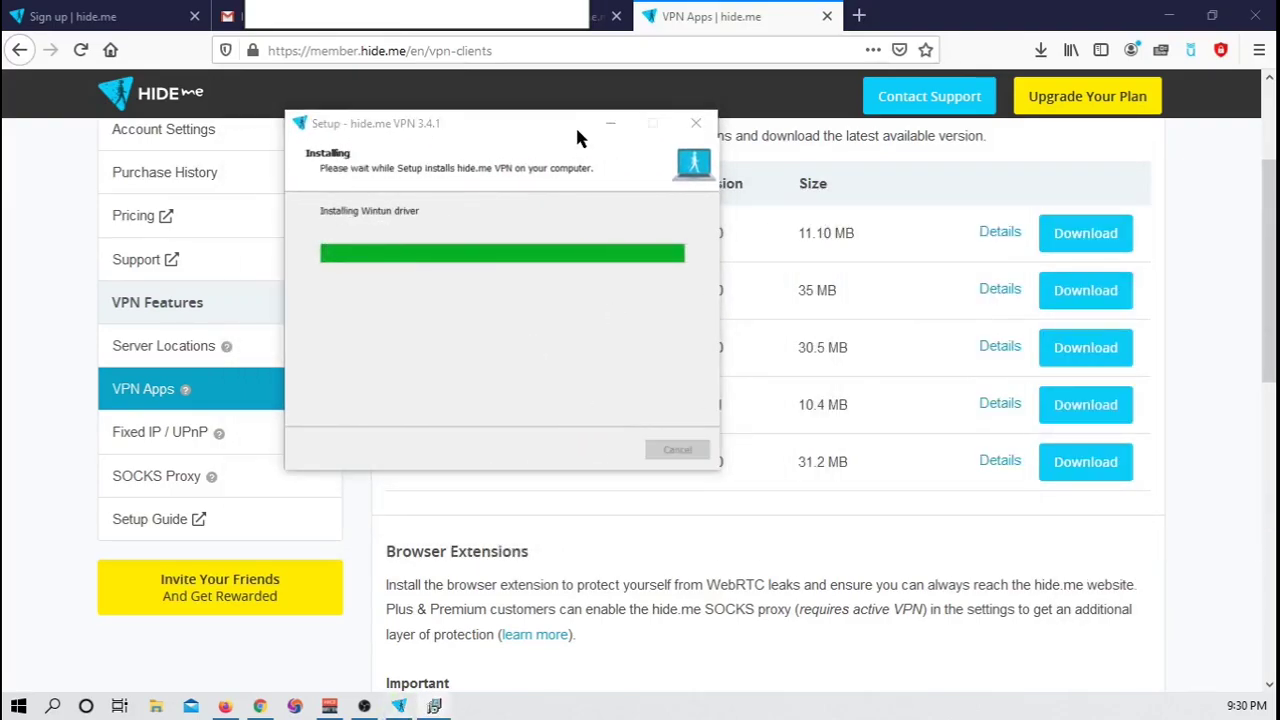
pyautogui.moveTo(465, 165)
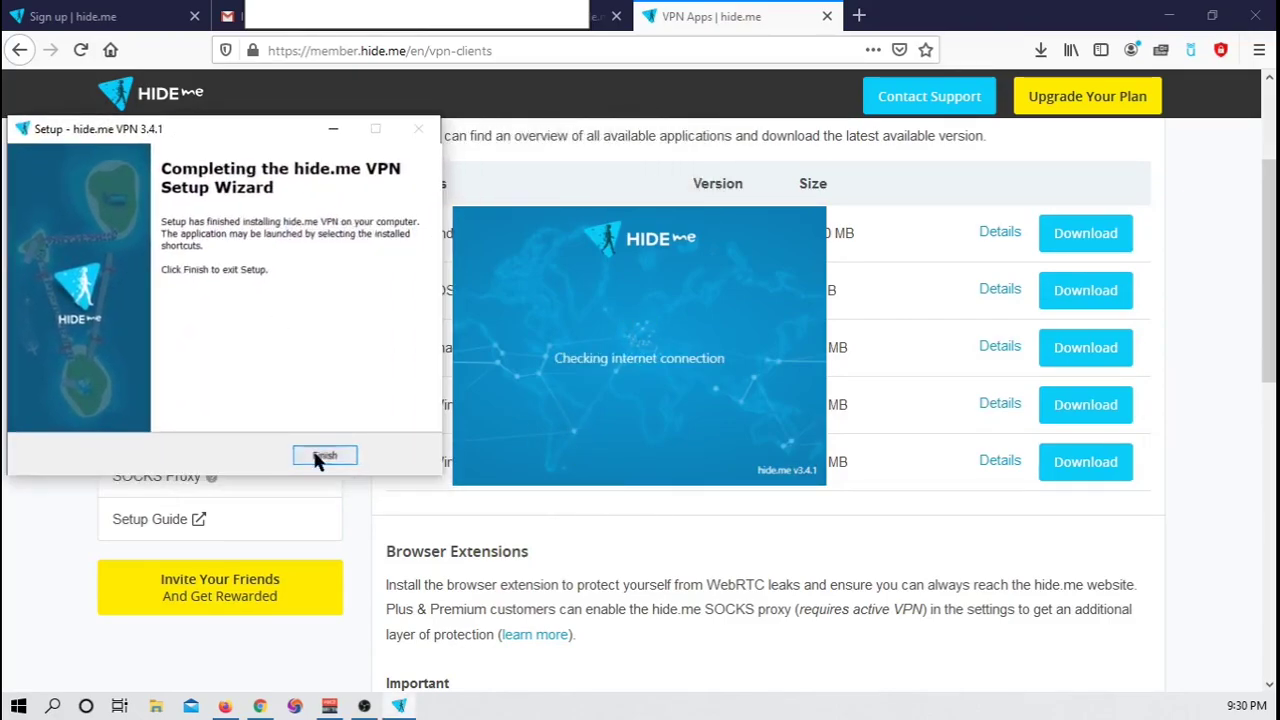
pyautogui.click(324, 456)
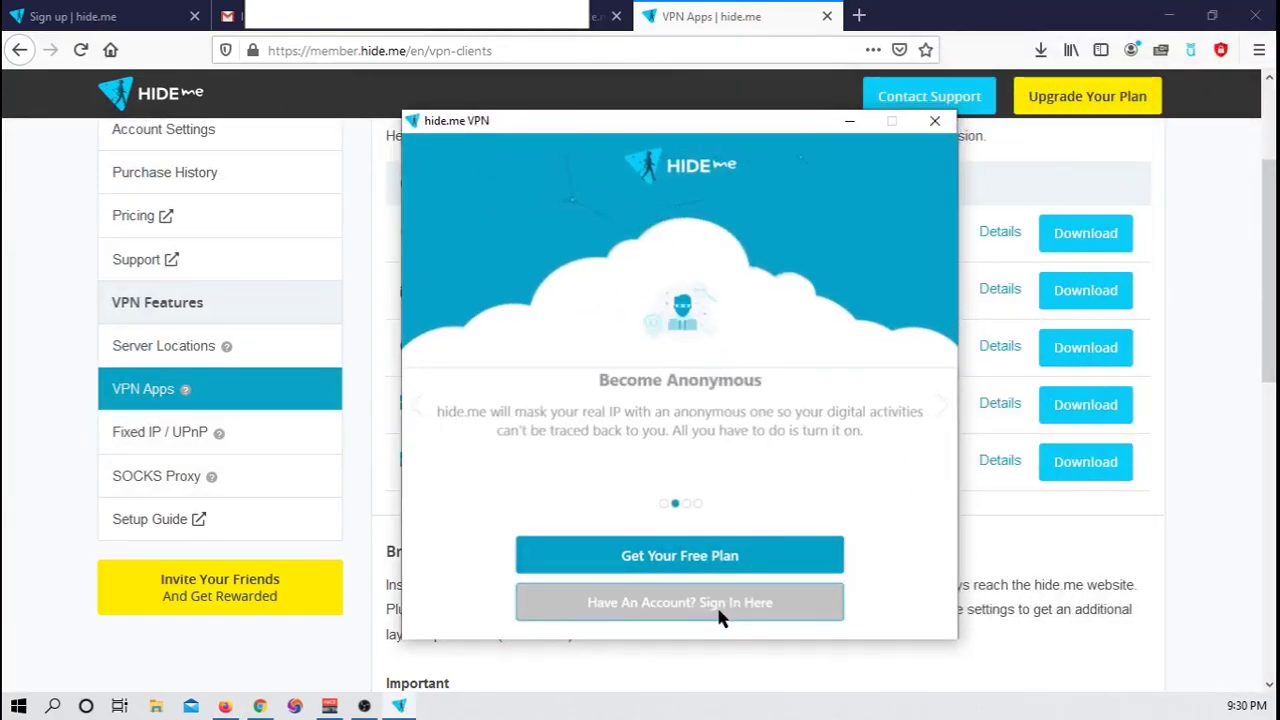
# Sign in with the existing hide.me account and enable the VPN.
pyautogui.click(679, 602)
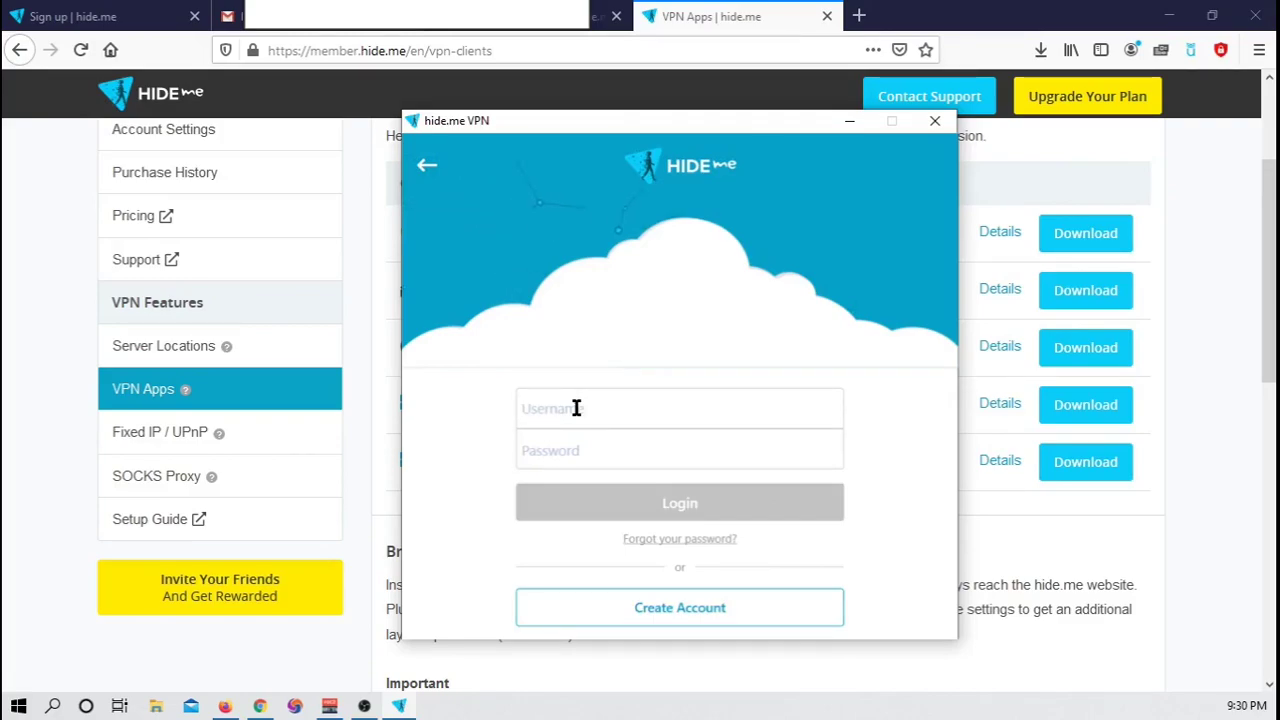
pyautogui.click(679, 502)
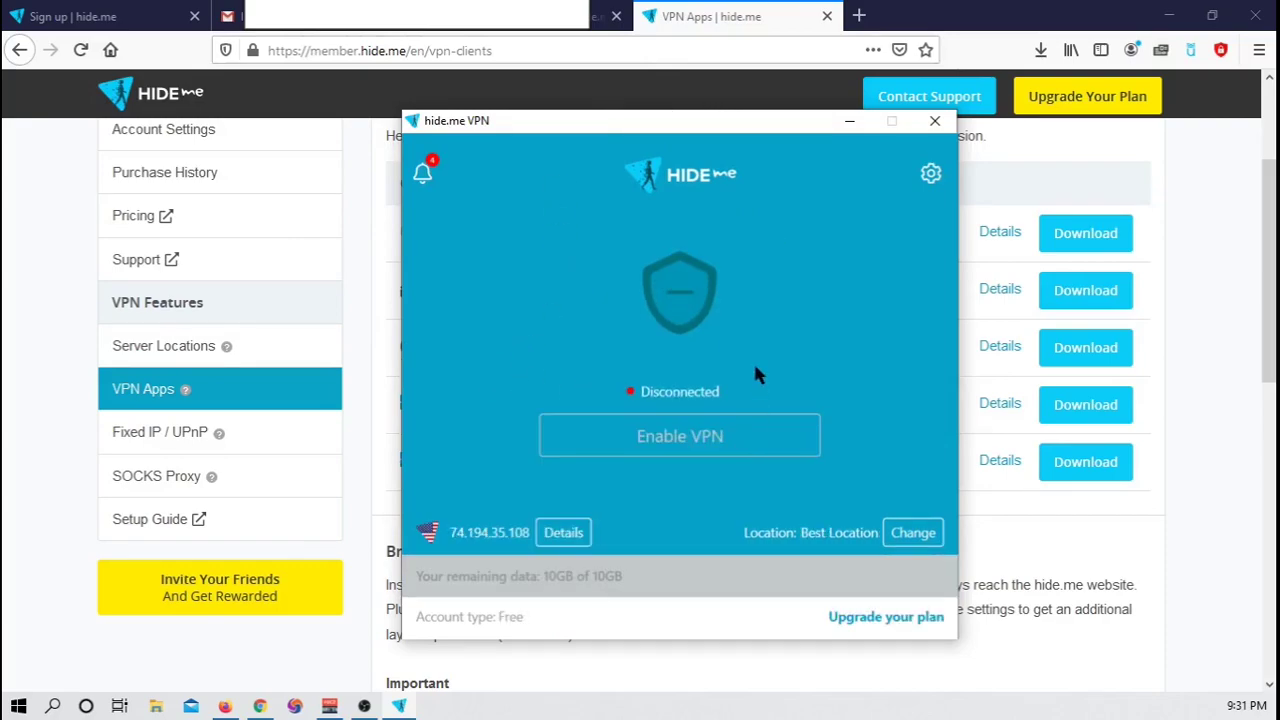
pyautogui.click(679, 435)
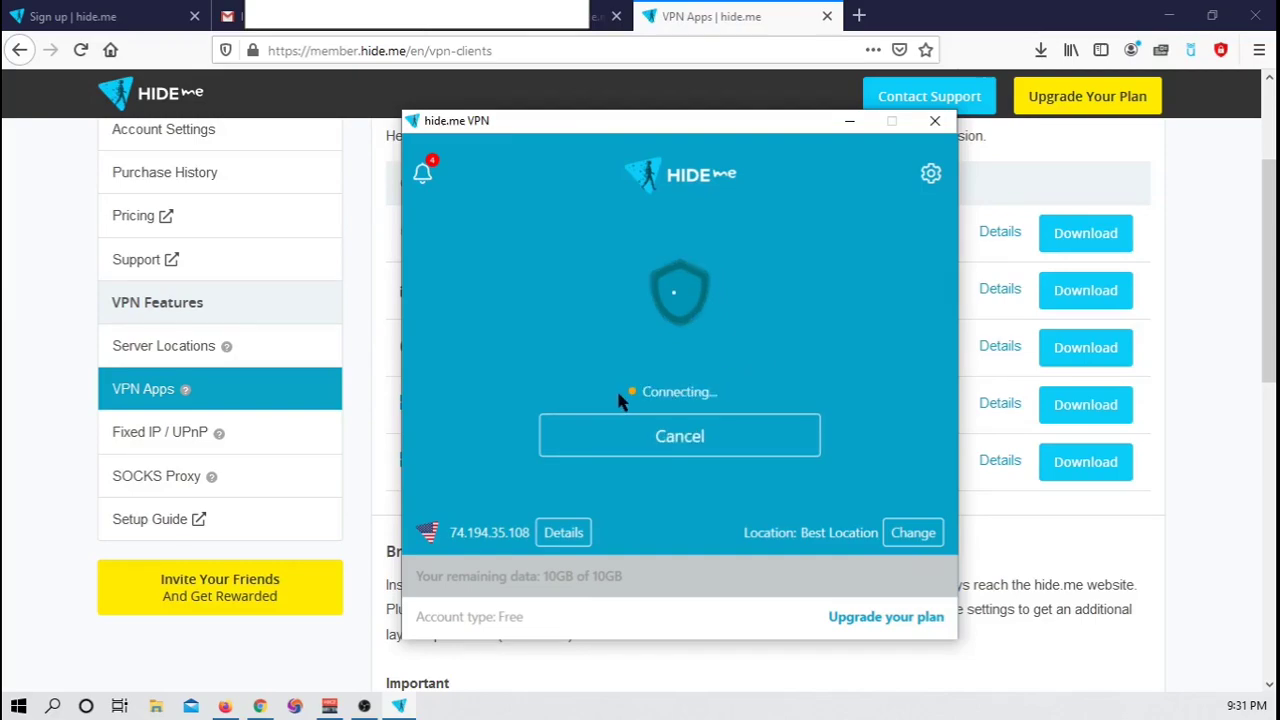
pyautogui.moveTo(780, 381)
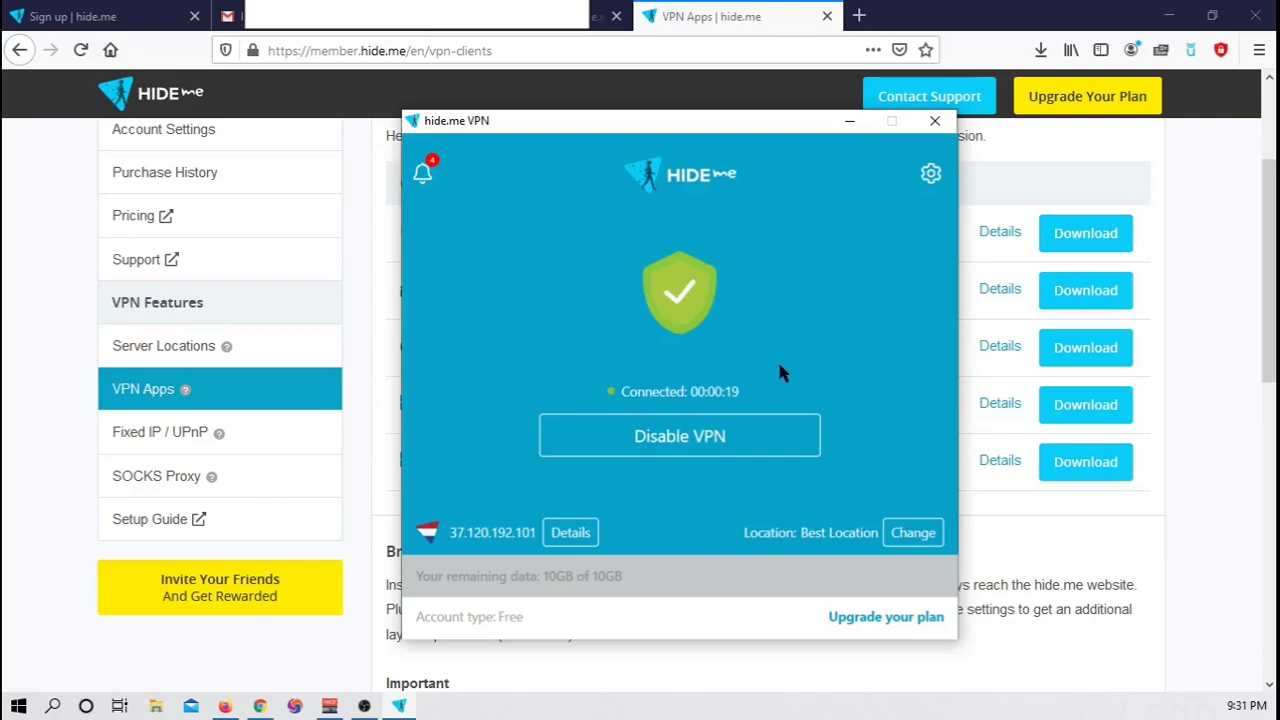
pyautogui.moveTo(463, 543)
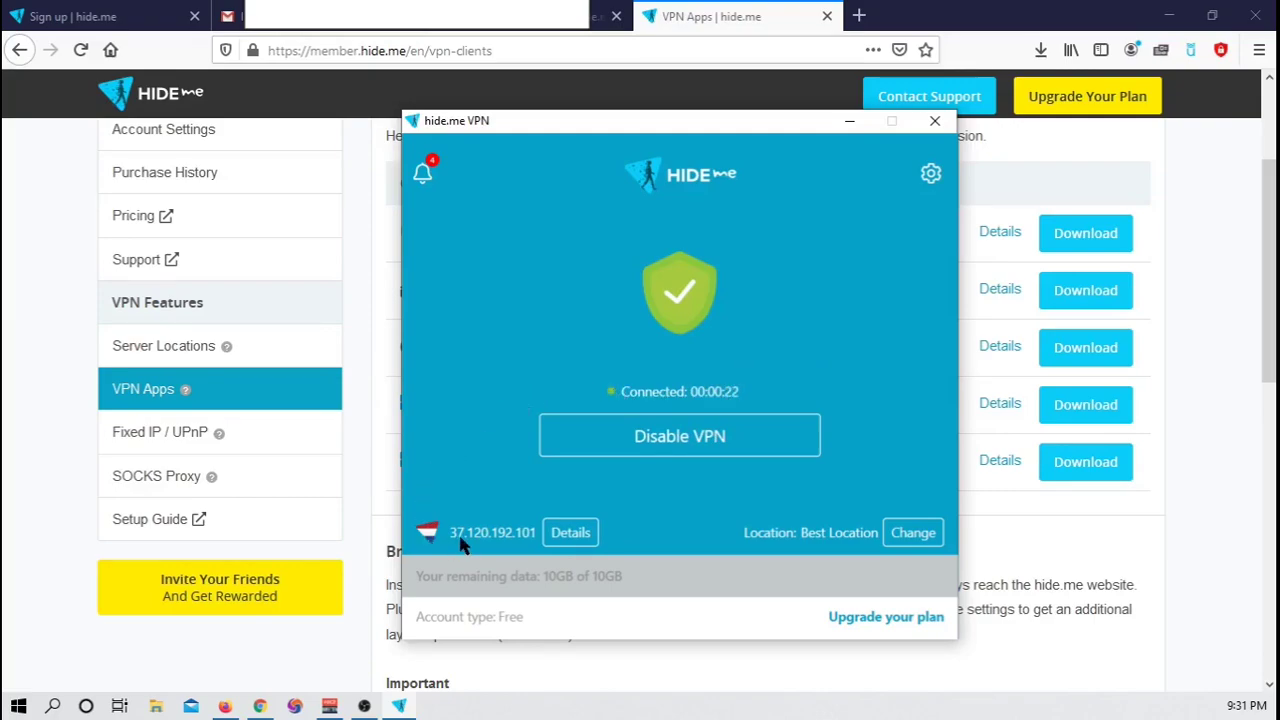
pyautogui.moveTo(570, 532)
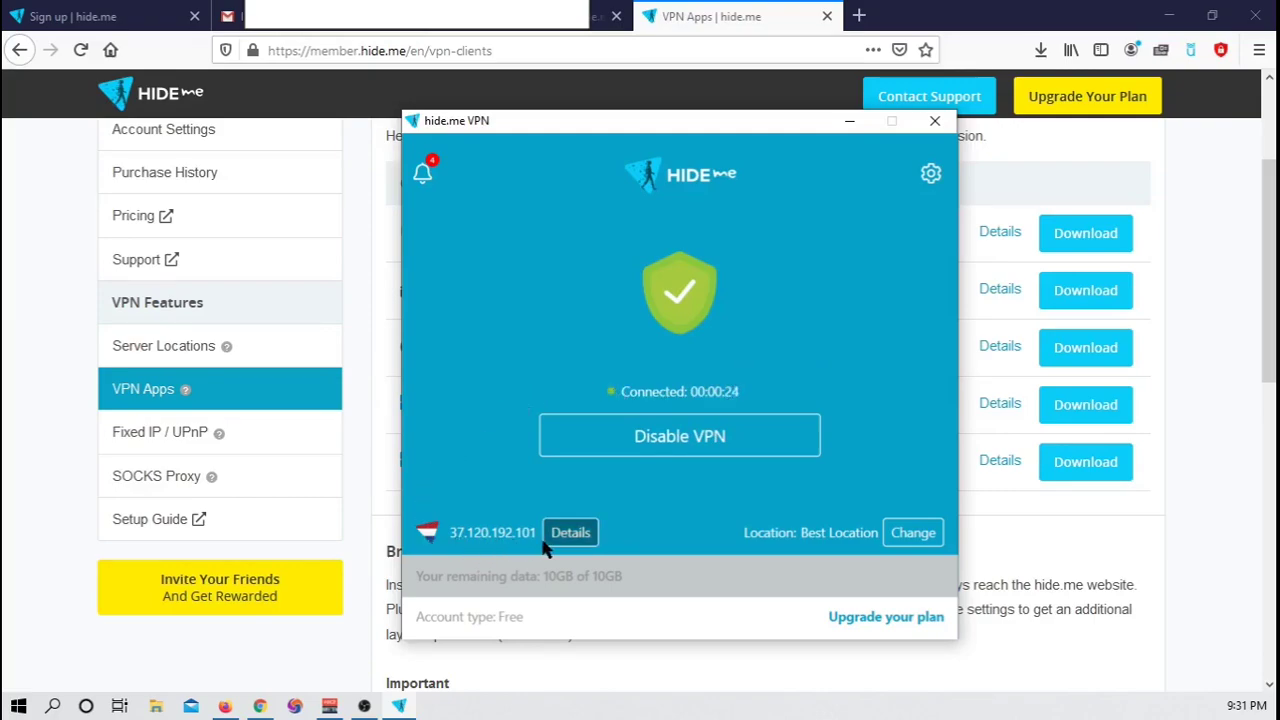
pyautogui.moveTo(641, 543)
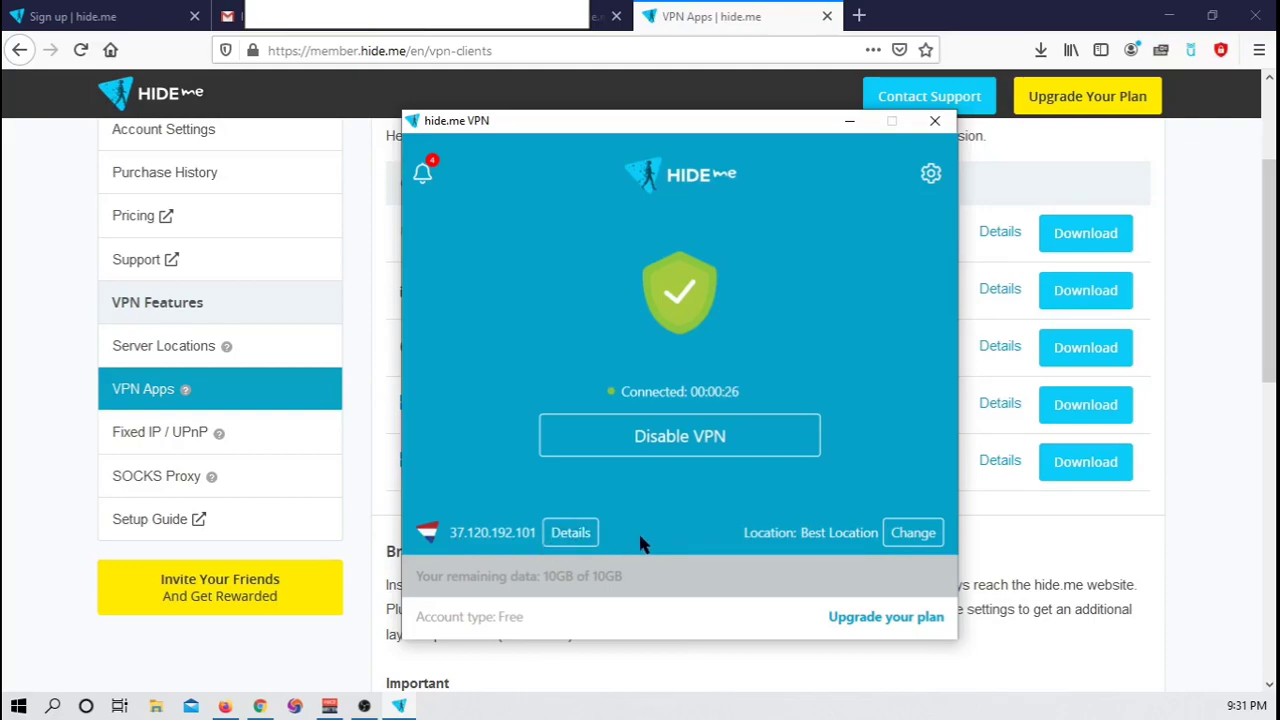
pyautogui.moveTo(1051, 120)
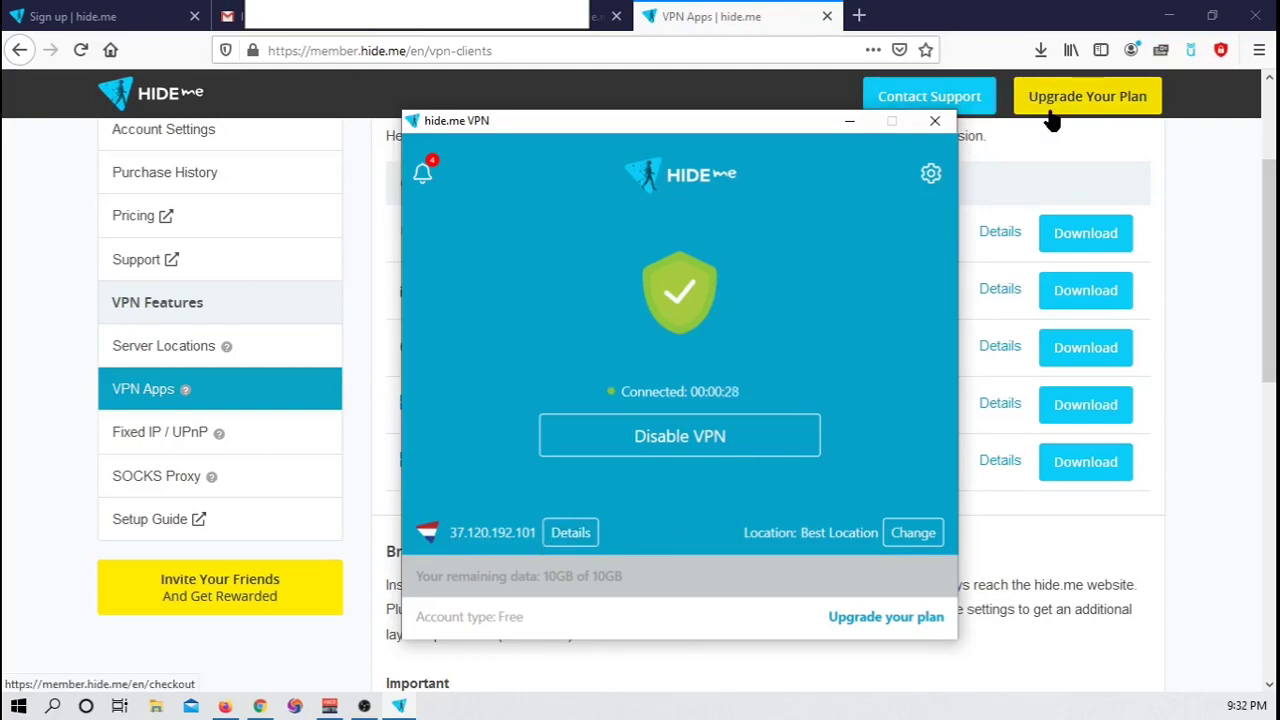
pyautogui.click(934, 120)
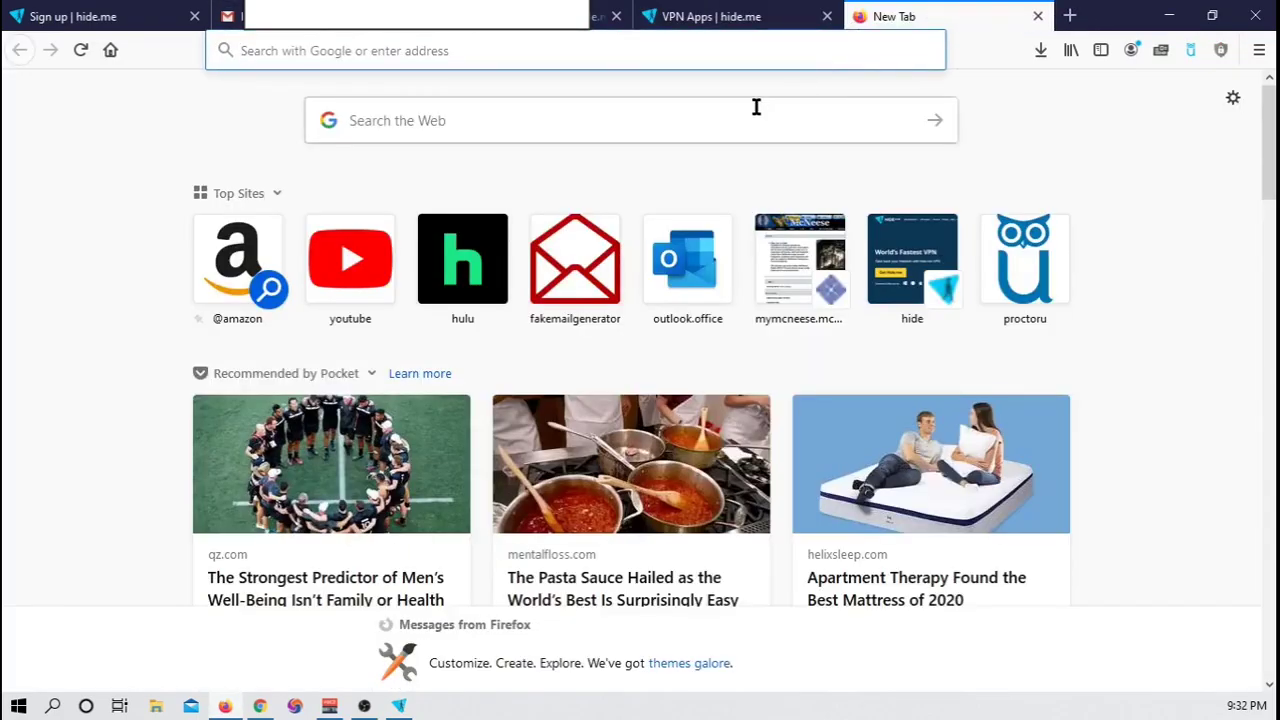
pyautogui.write('www.google.com')
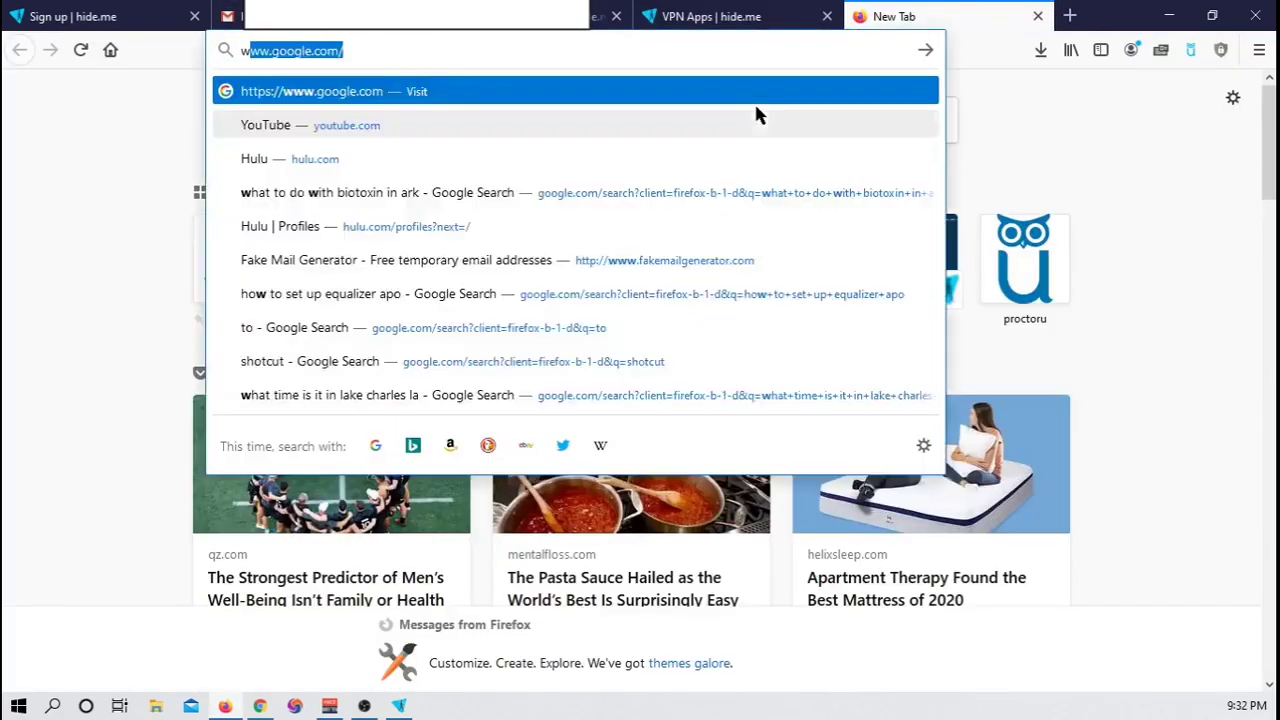
pyautogui.press('Return')
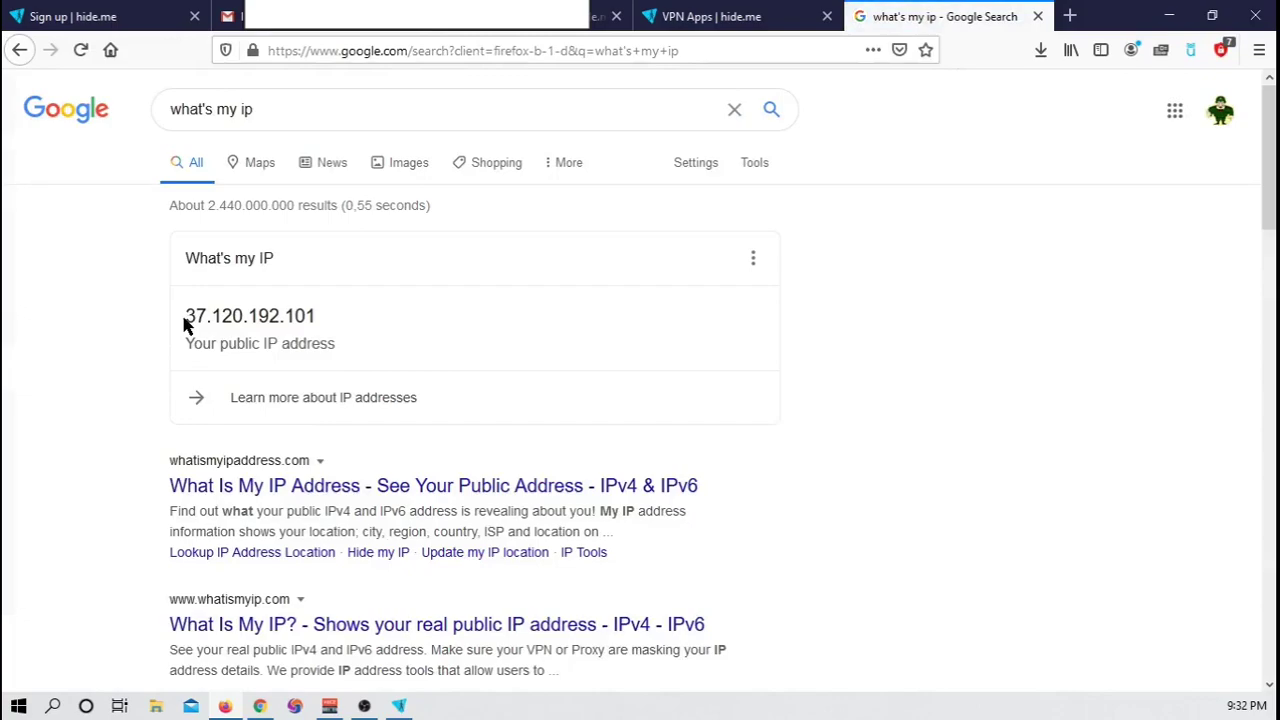
pyautogui.doubleClick(249, 315)
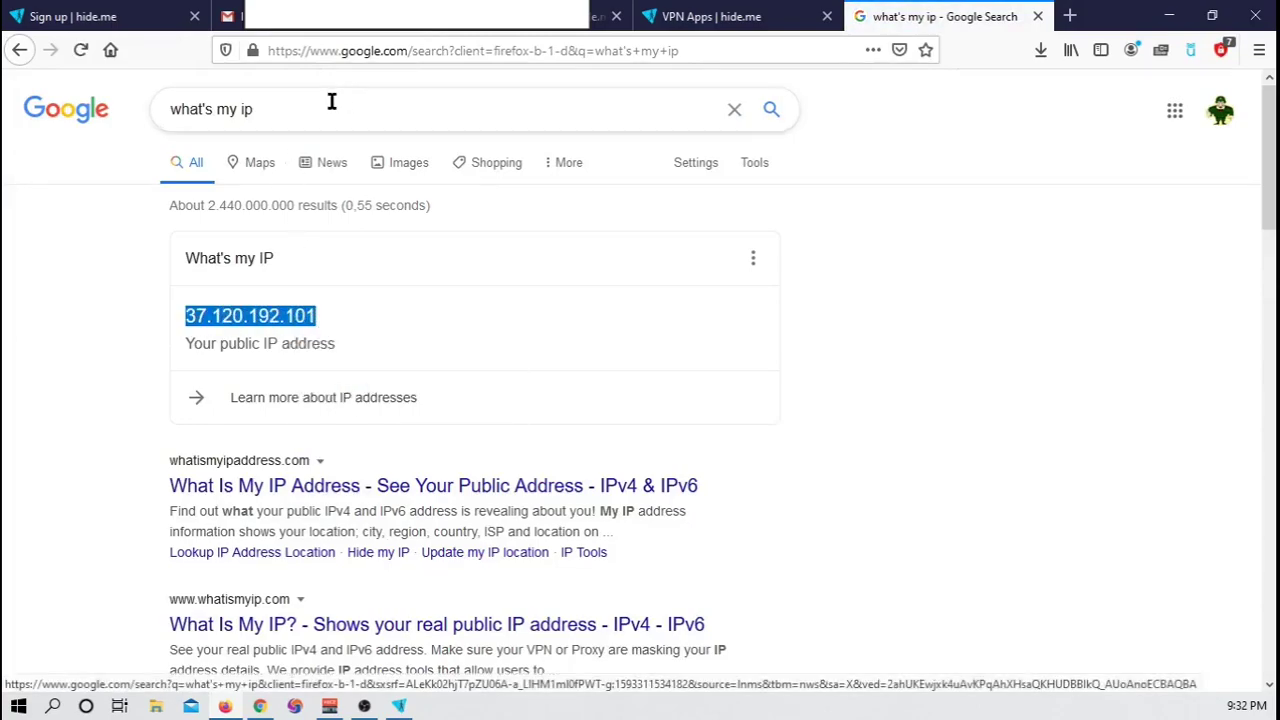
# Search 'ip geo lookup' and paste the IP into UltraTools' GeoIP Lookup tool.
pyautogui.write('ip')
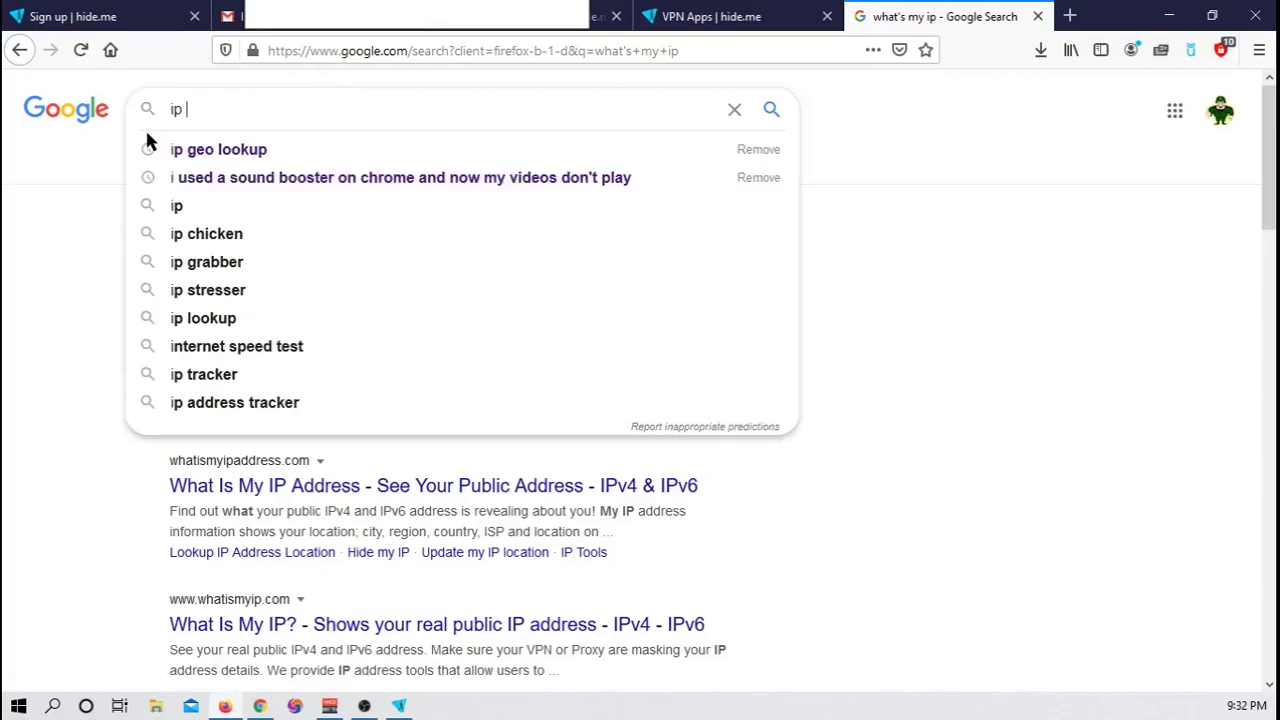
pyautogui.click(218, 149)
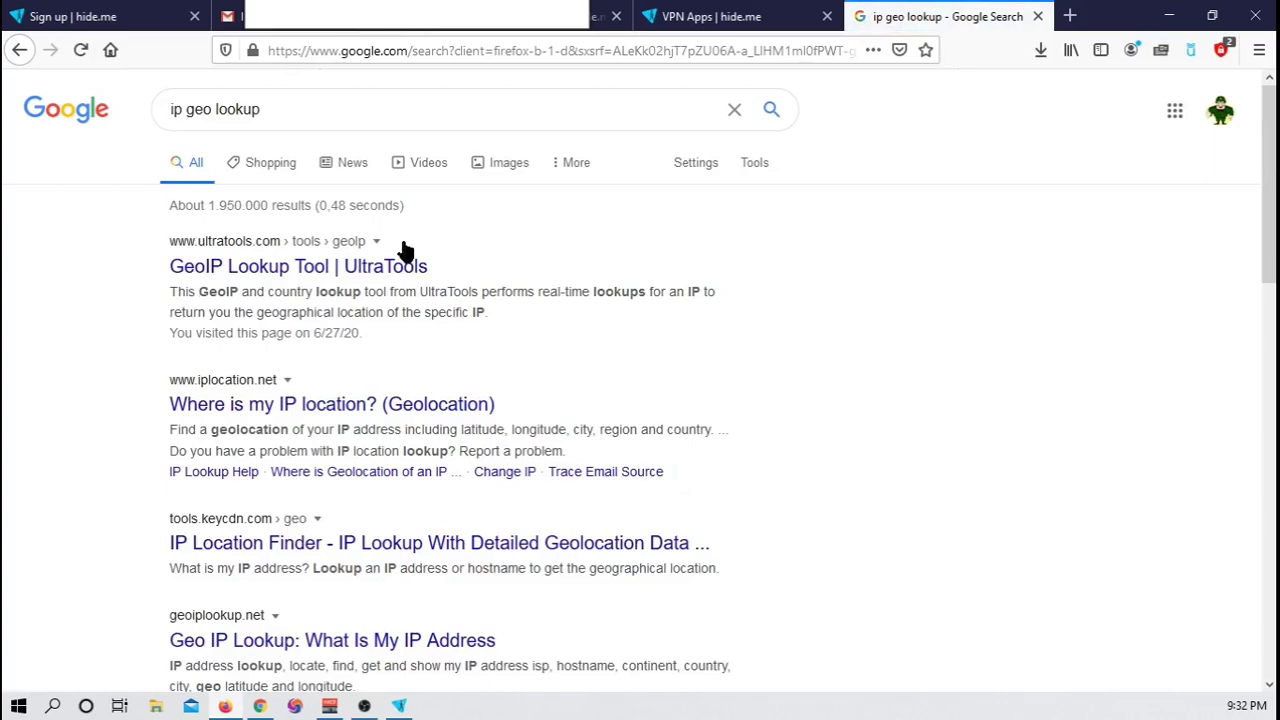
pyautogui.click(298, 266)
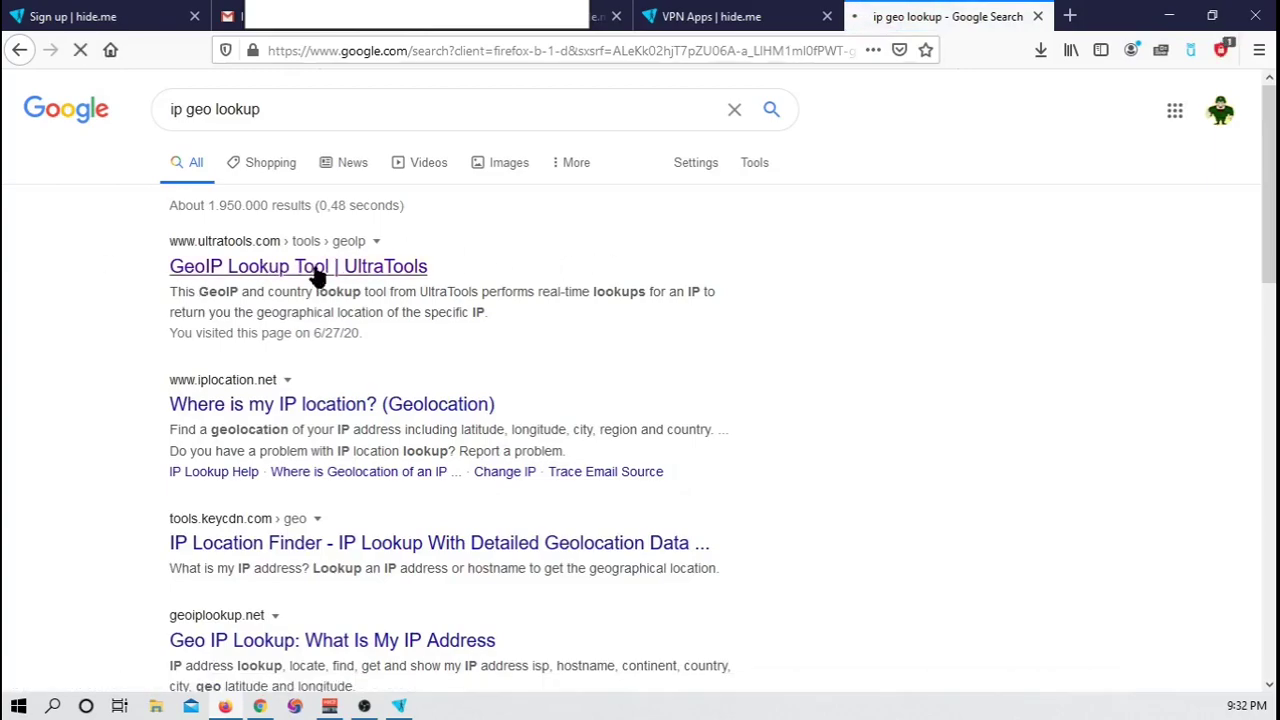
pyautogui.click(298, 266)
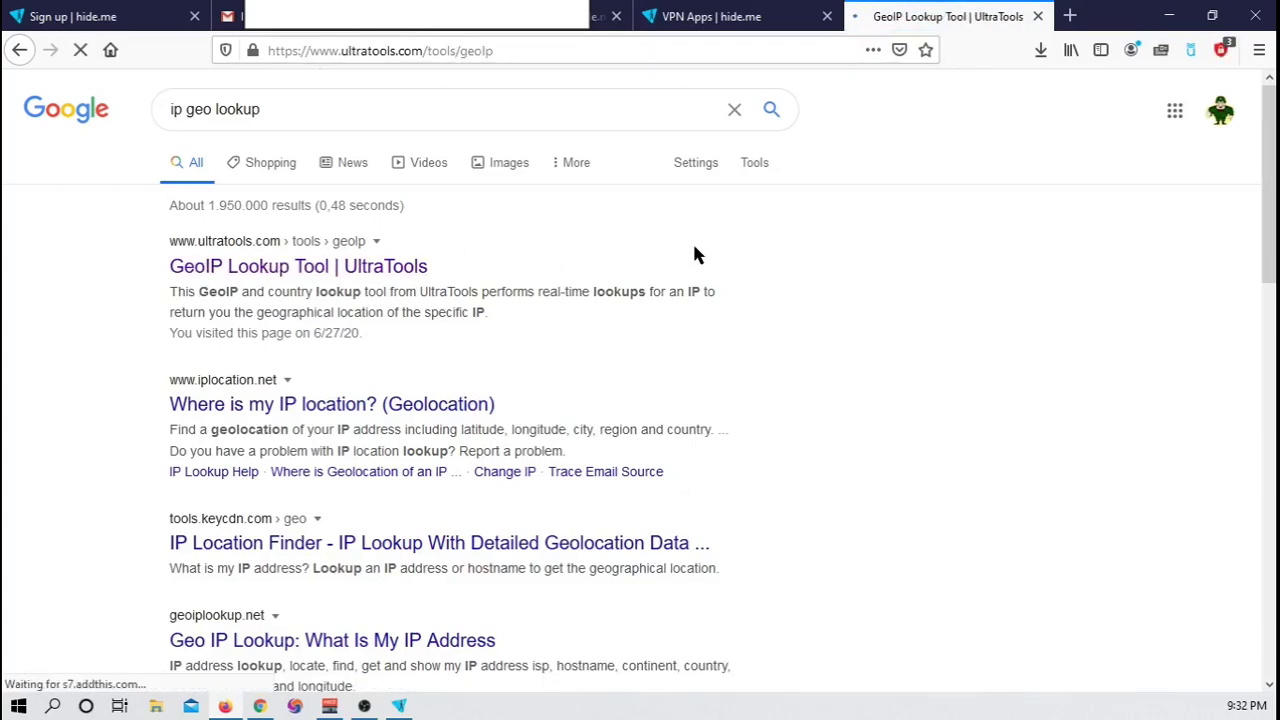
pyautogui.click(298, 266)
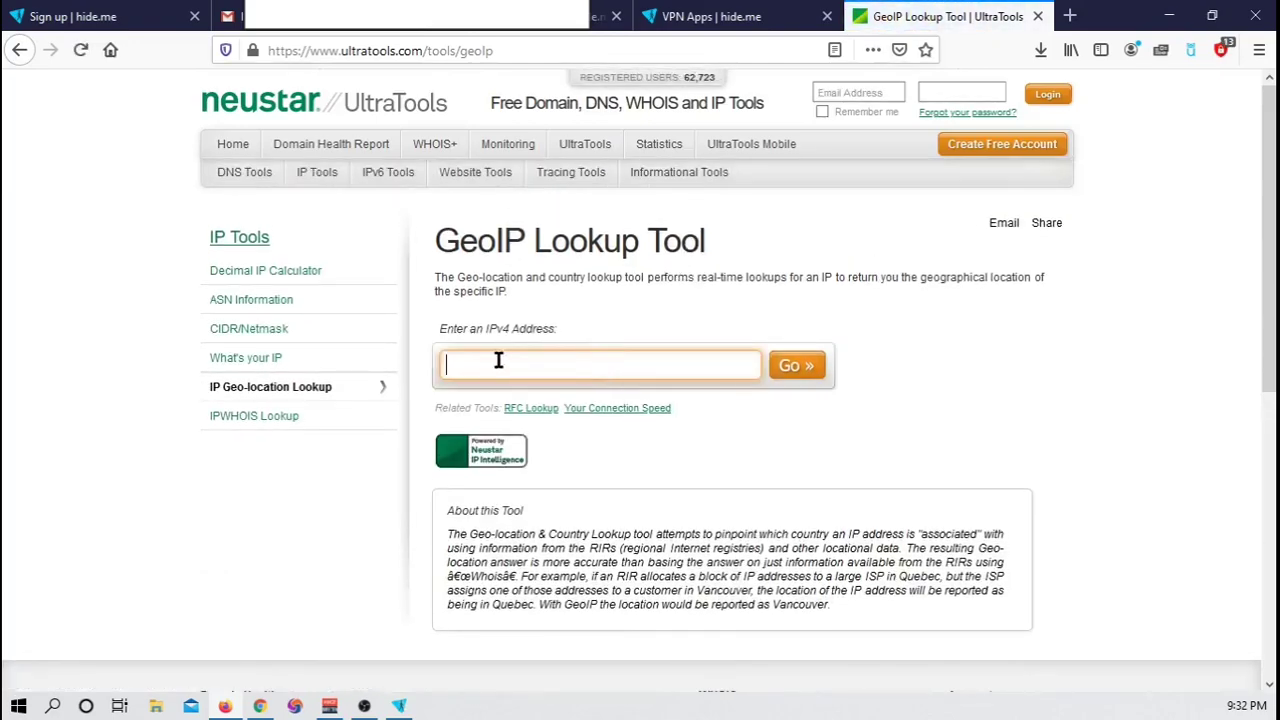
pyautogui.rightClick(600, 363)
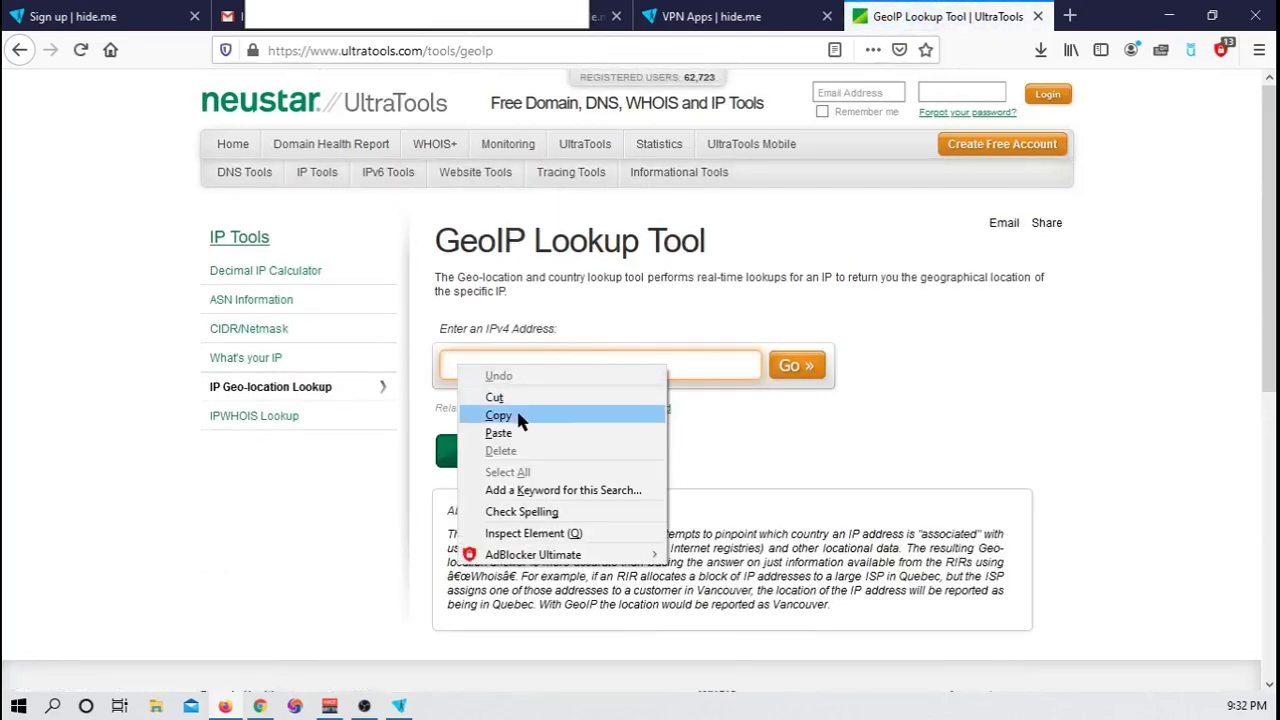
pyautogui.click(498, 432)
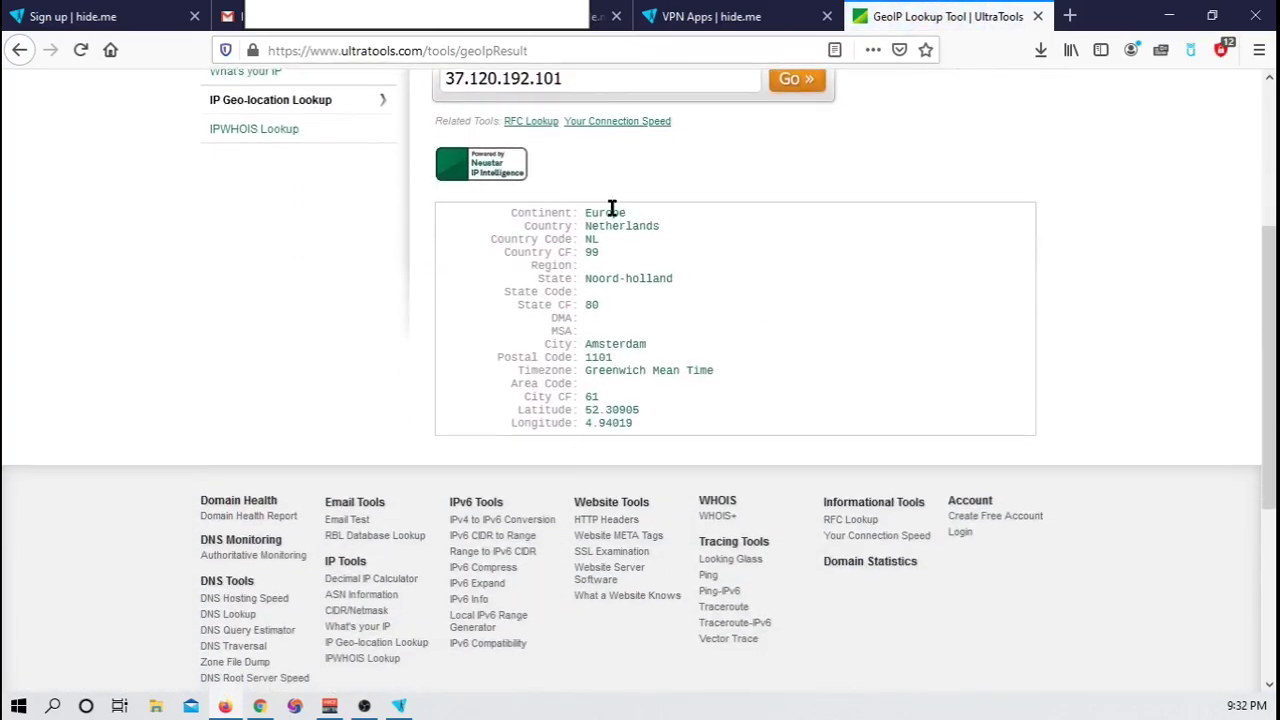
pyautogui.moveTo(695, 235)
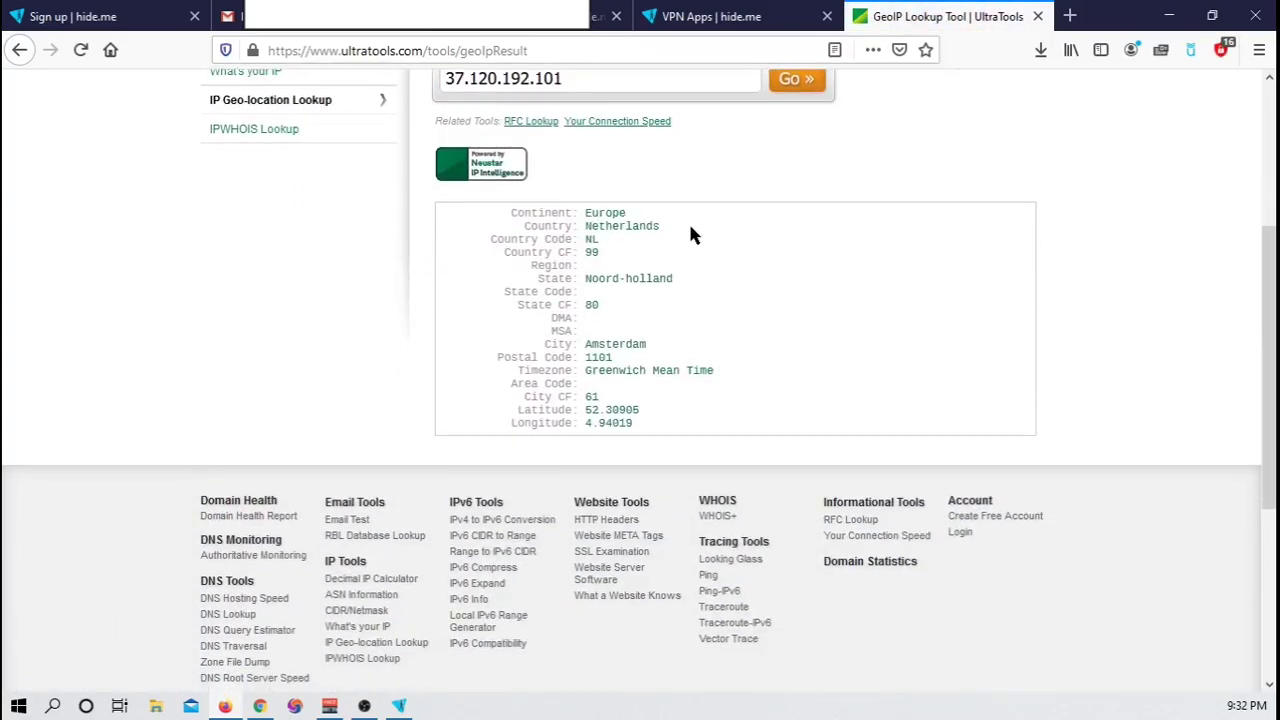
pyautogui.scroll(3)
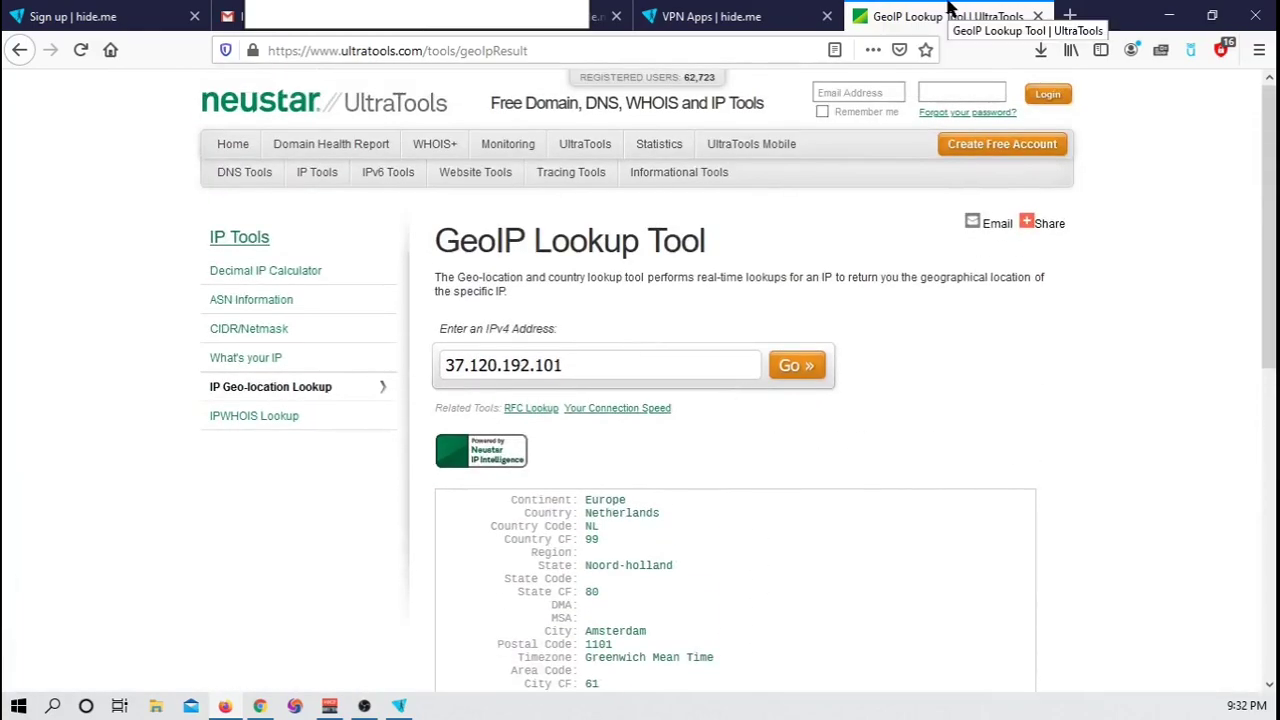
pyautogui.moveTo(1037, 30)
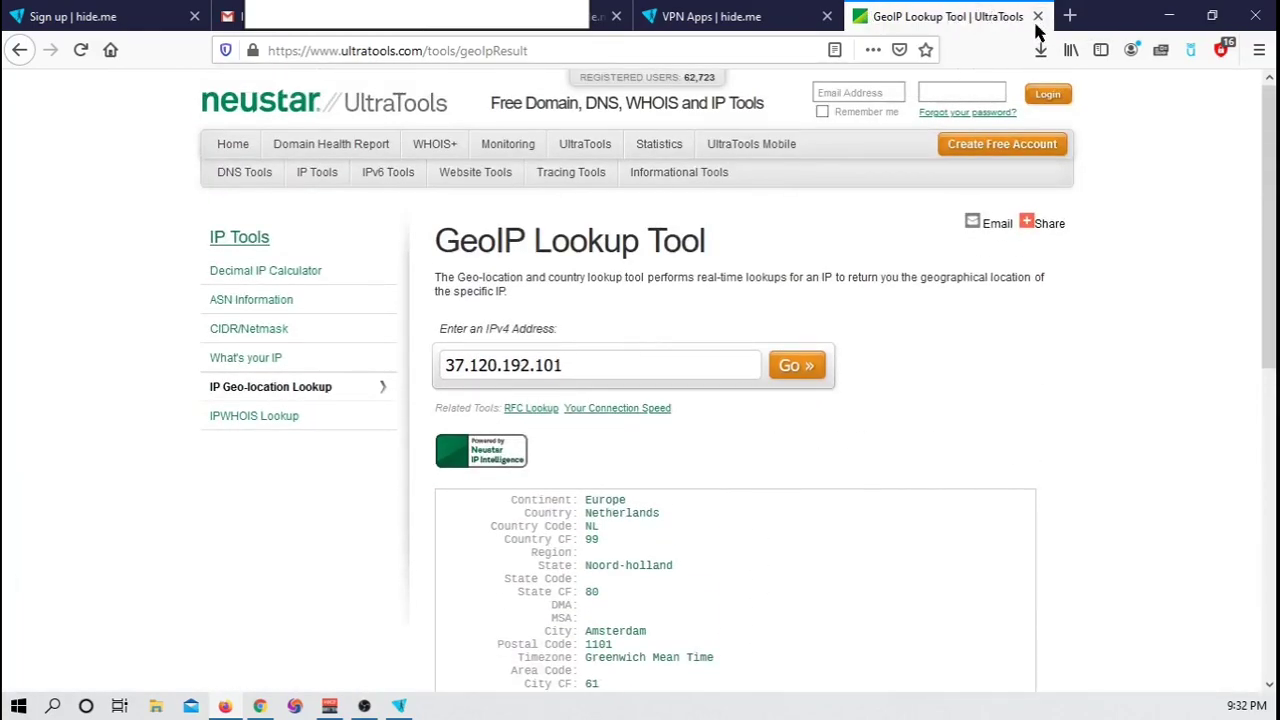
# Close the UltraTools GeoIP lookup tab in Firefox.
pyautogui.click(1037, 16)
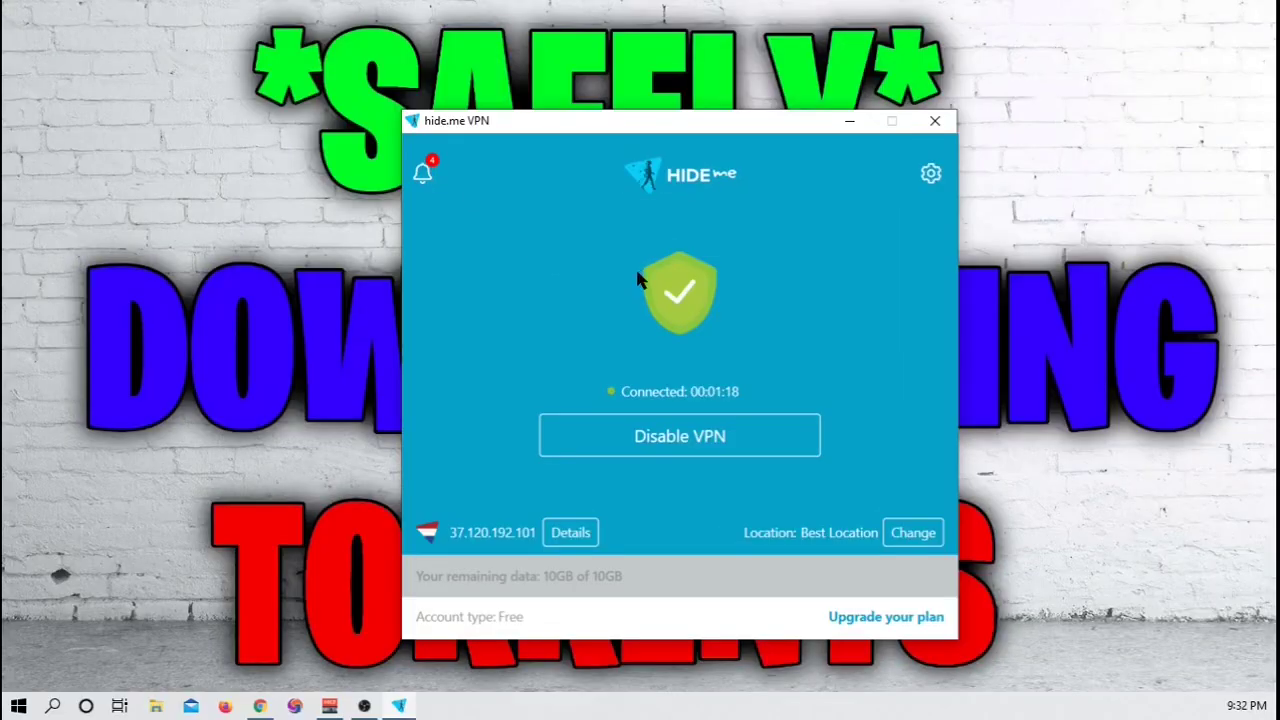
pyautogui.moveTo(875, 118)
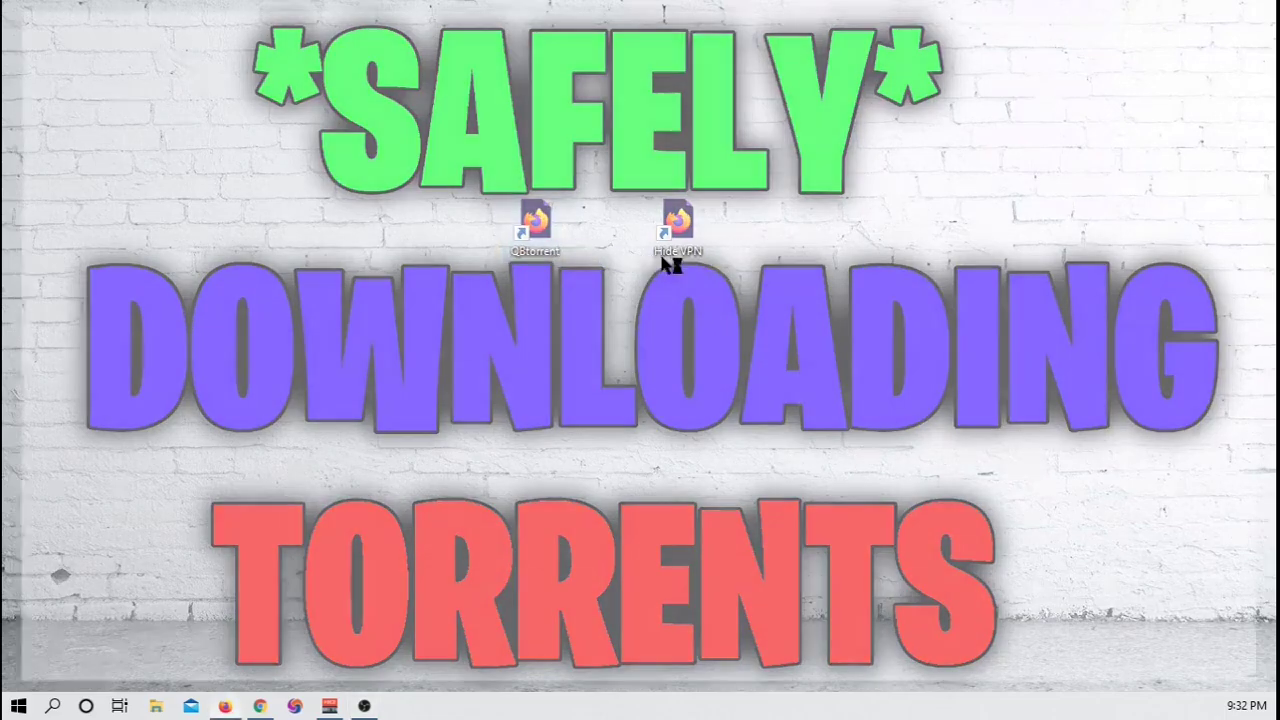
# Open the qBittorrent website from its shortcut and go to the downloads page.
pyautogui.doubleClick(533, 225)
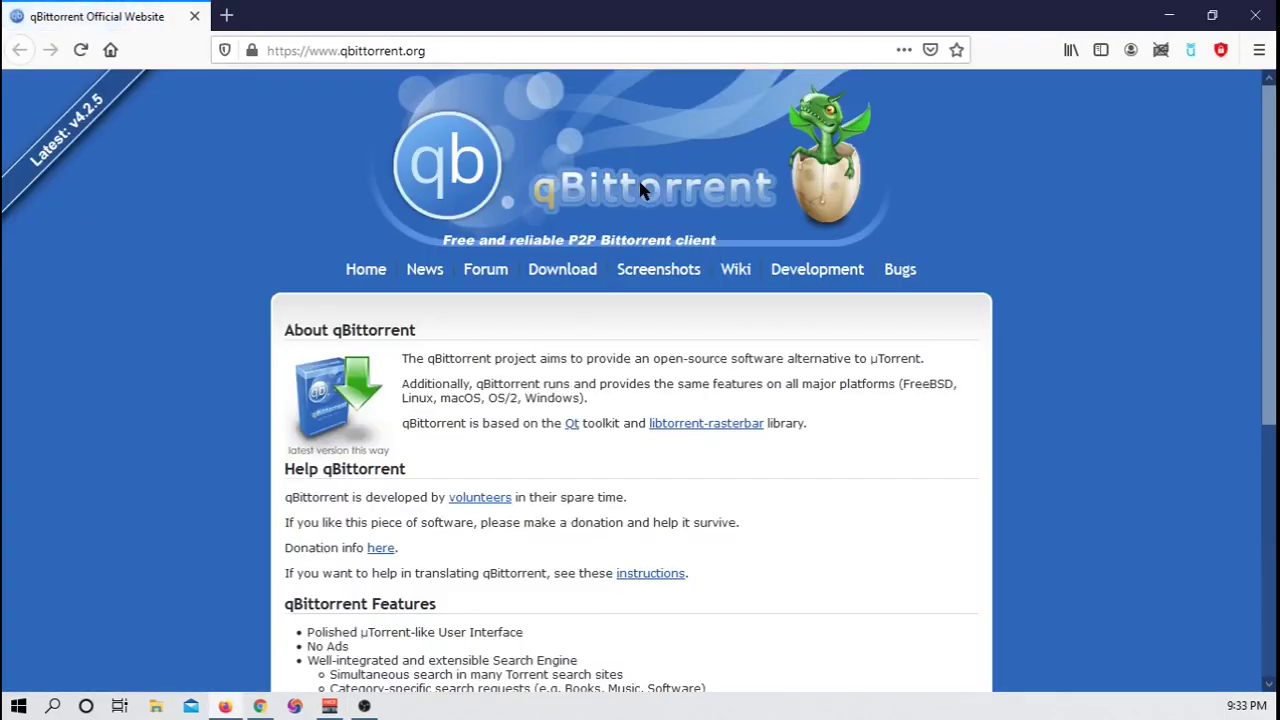
pyautogui.moveTo(1020, 230)
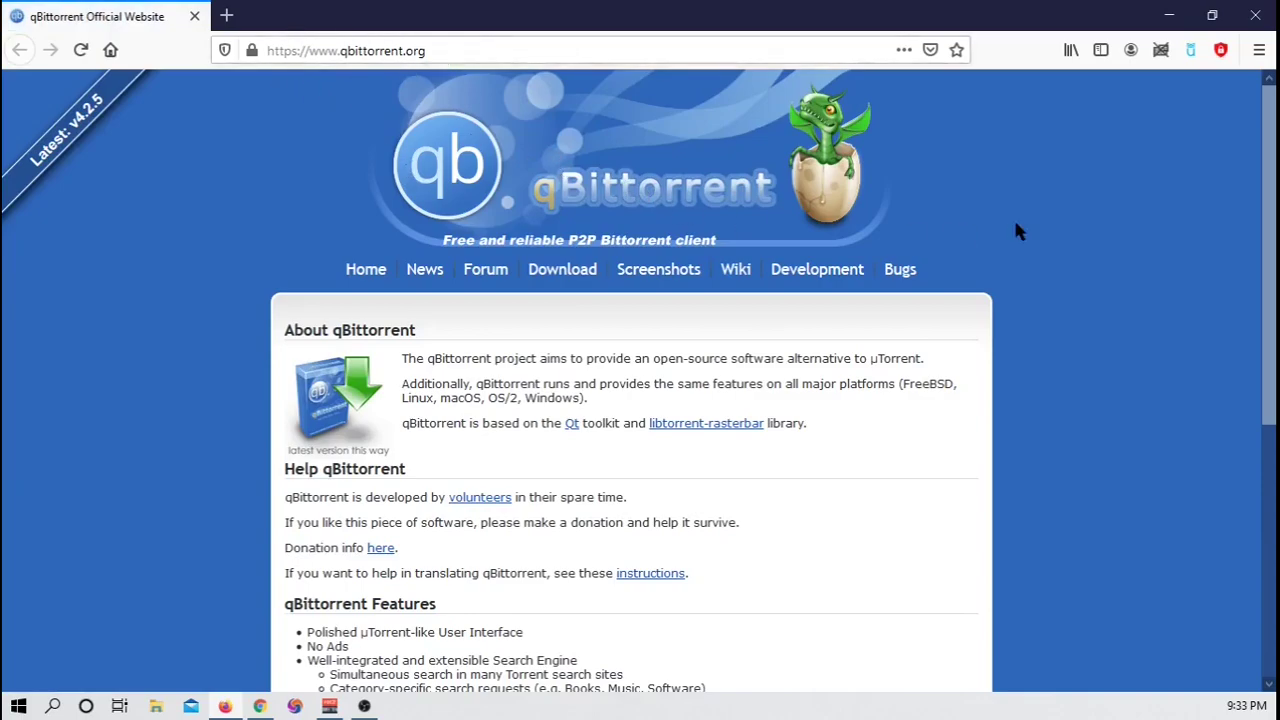
pyautogui.scroll(-3)
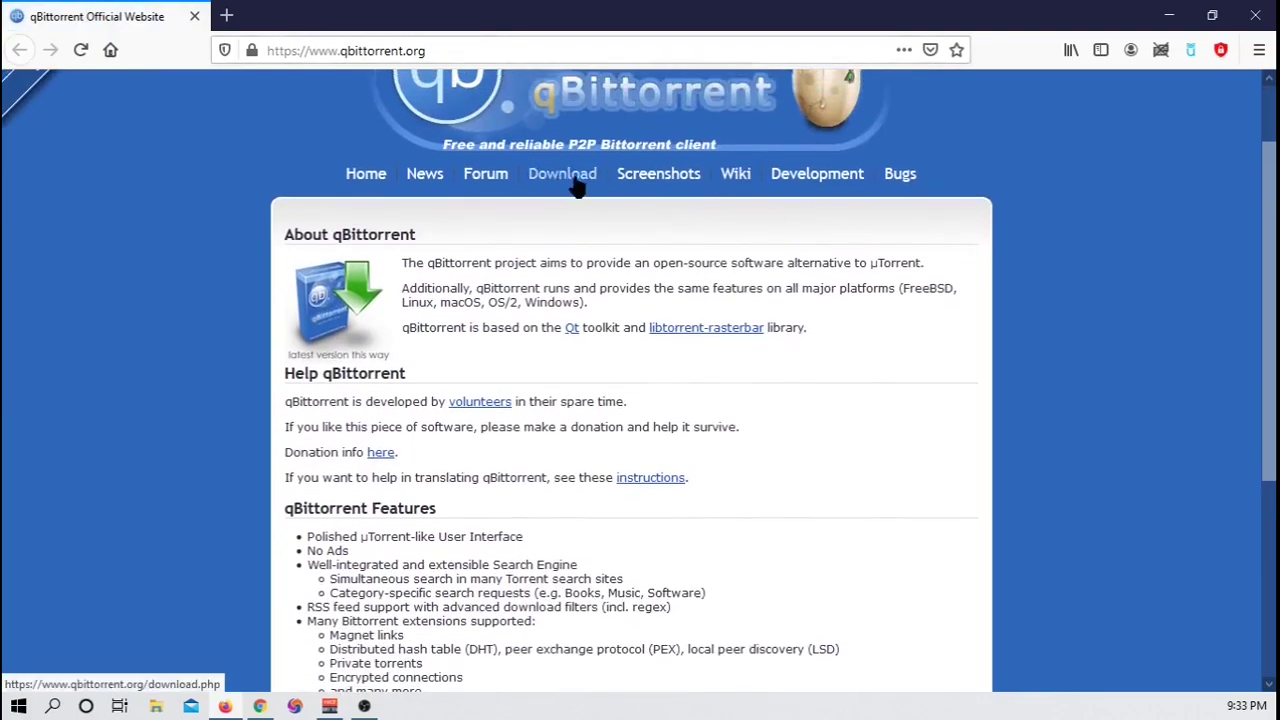
pyautogui.click(562, 173)
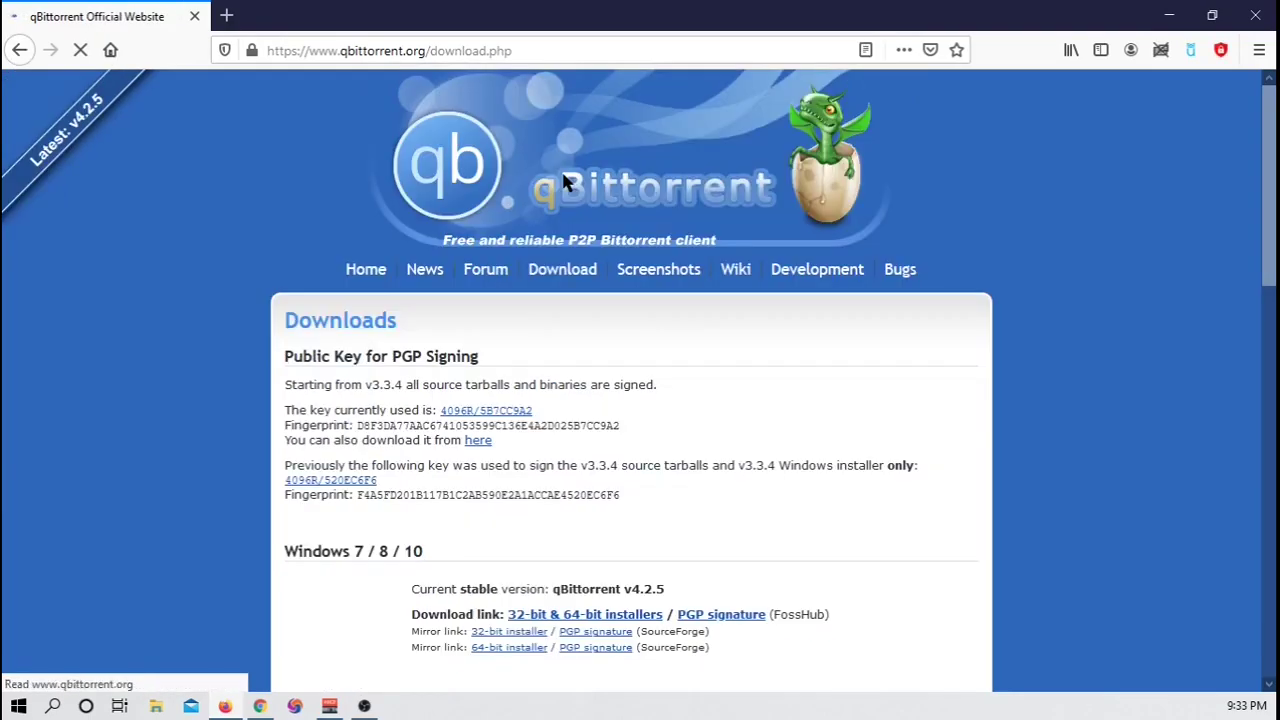
# Follow the SourceForge 64-bit Windows installer link for qBittorrent v4.2.5.
pyautogui.scroll(-3)
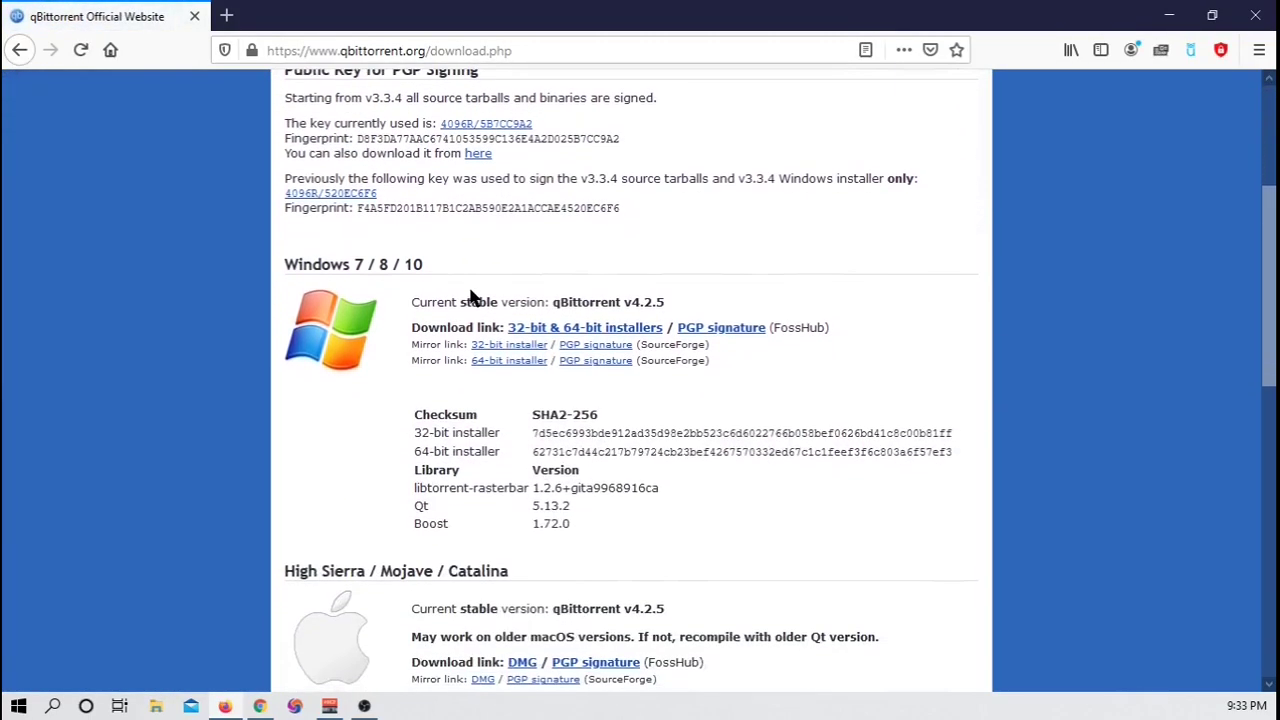
pyautogui.moveTo(462, 328)
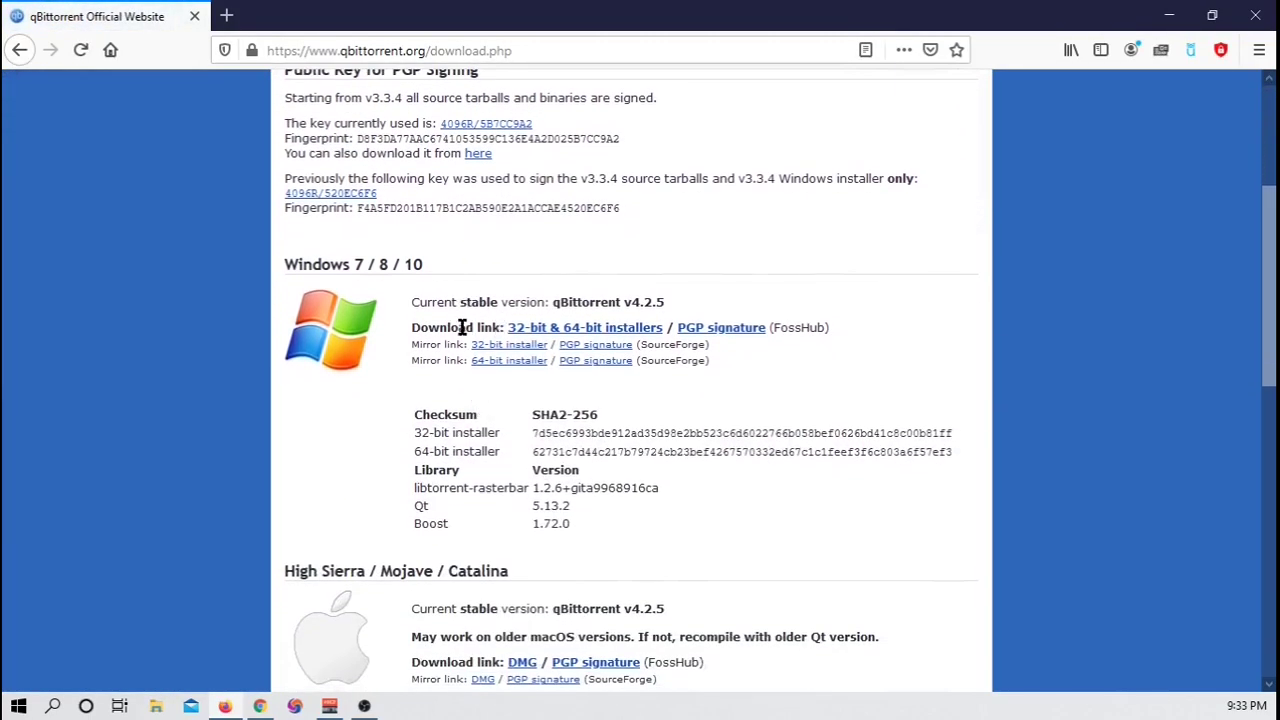
pyautogui.moveTo(640, 333)
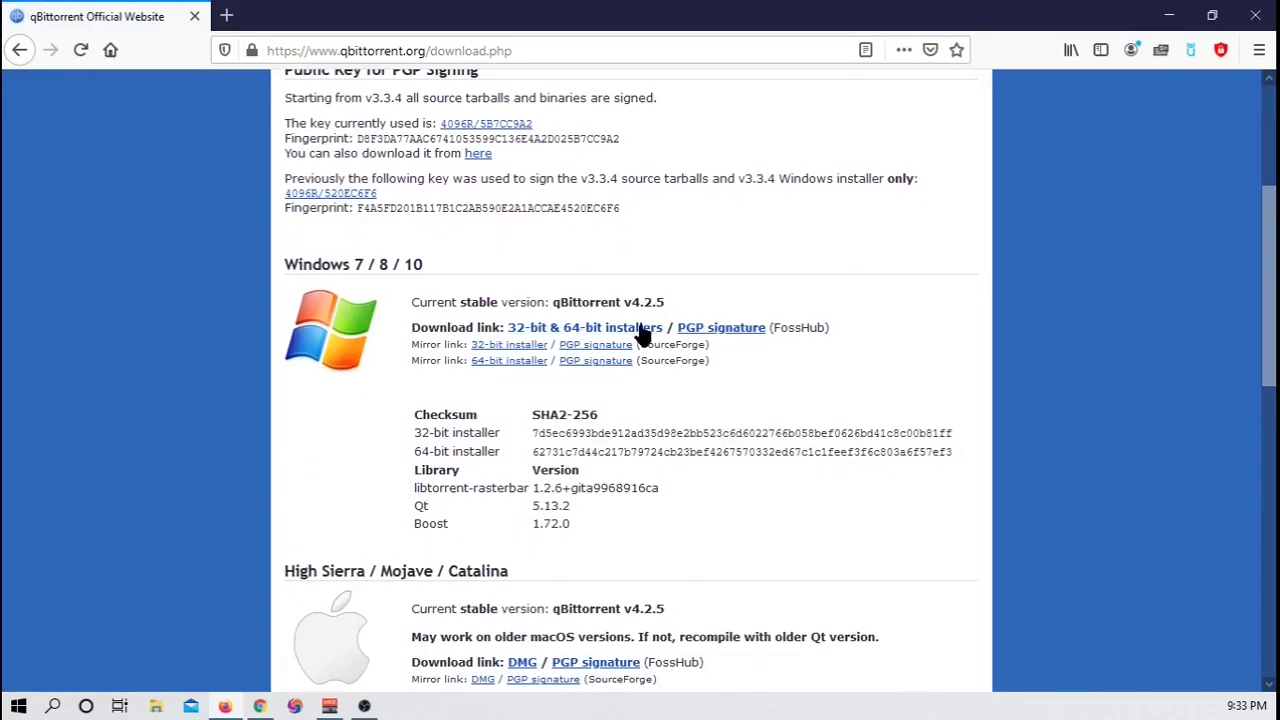
pyautogui.scroll(-3)
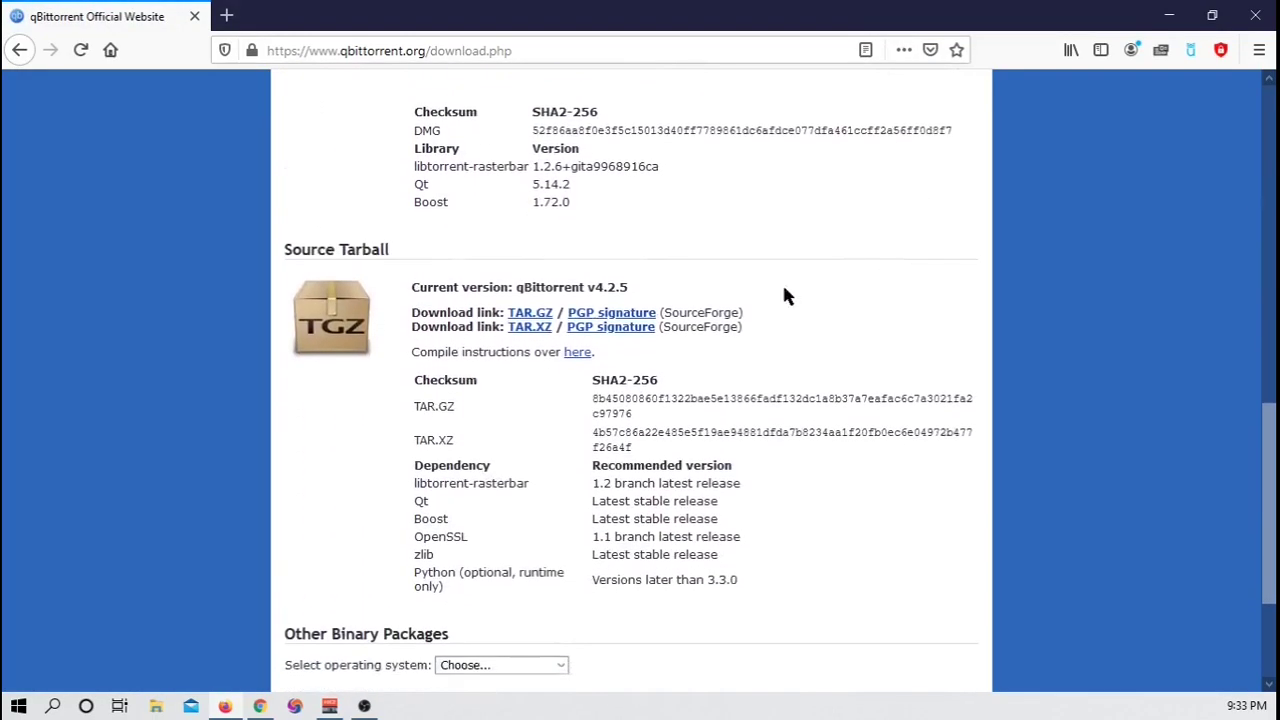
pyautogui.scroll(3)
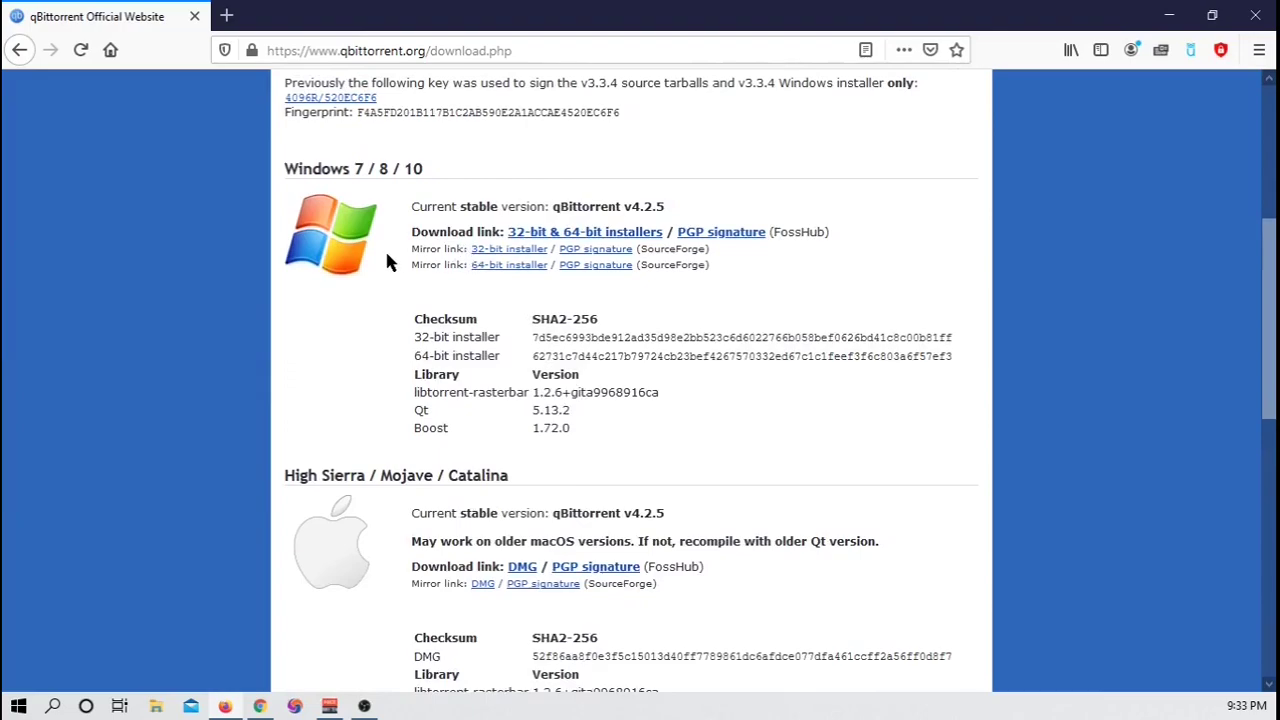
pyautogui.moveTo(540, 264)
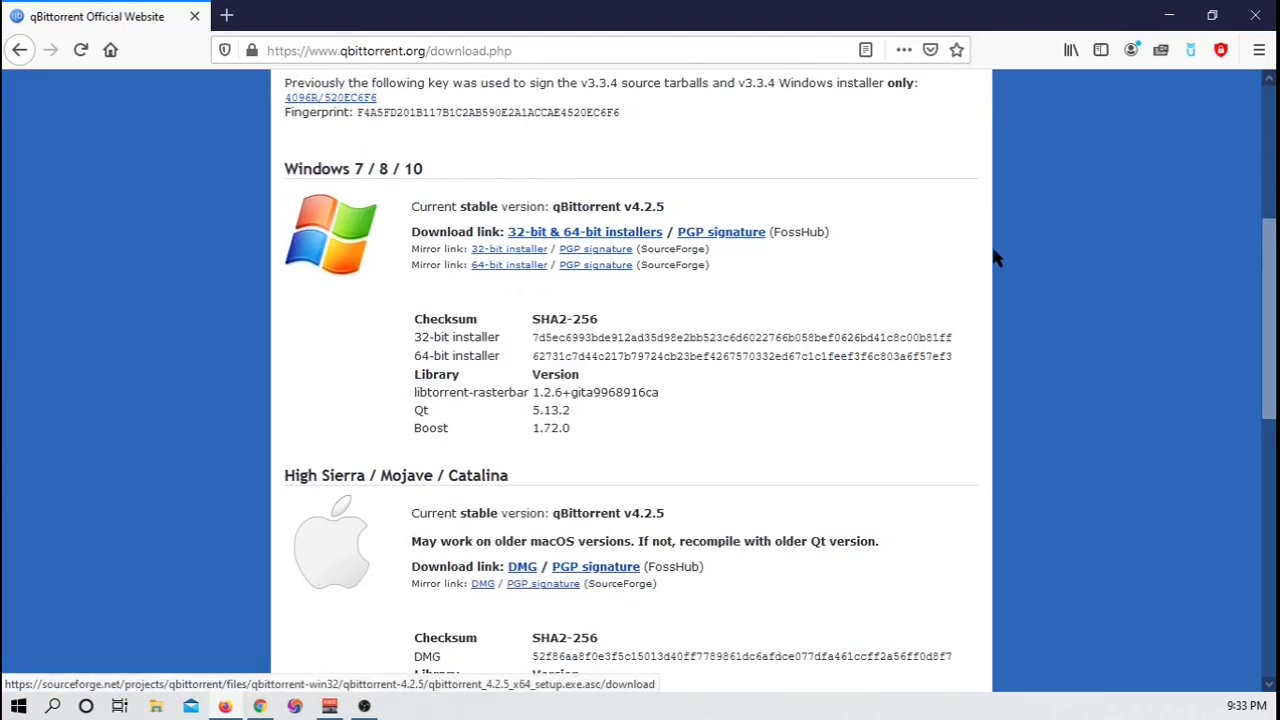
pyautogui.scroll(-3)
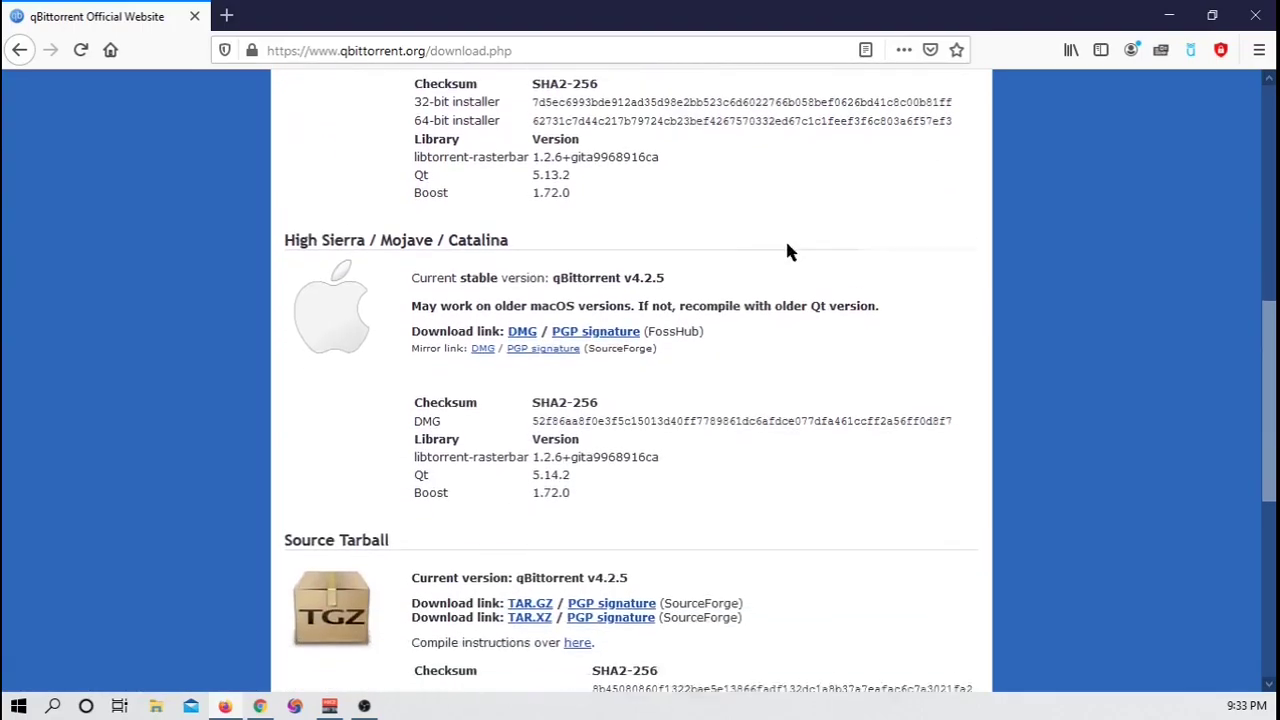
pyautogui.scroll(-3)
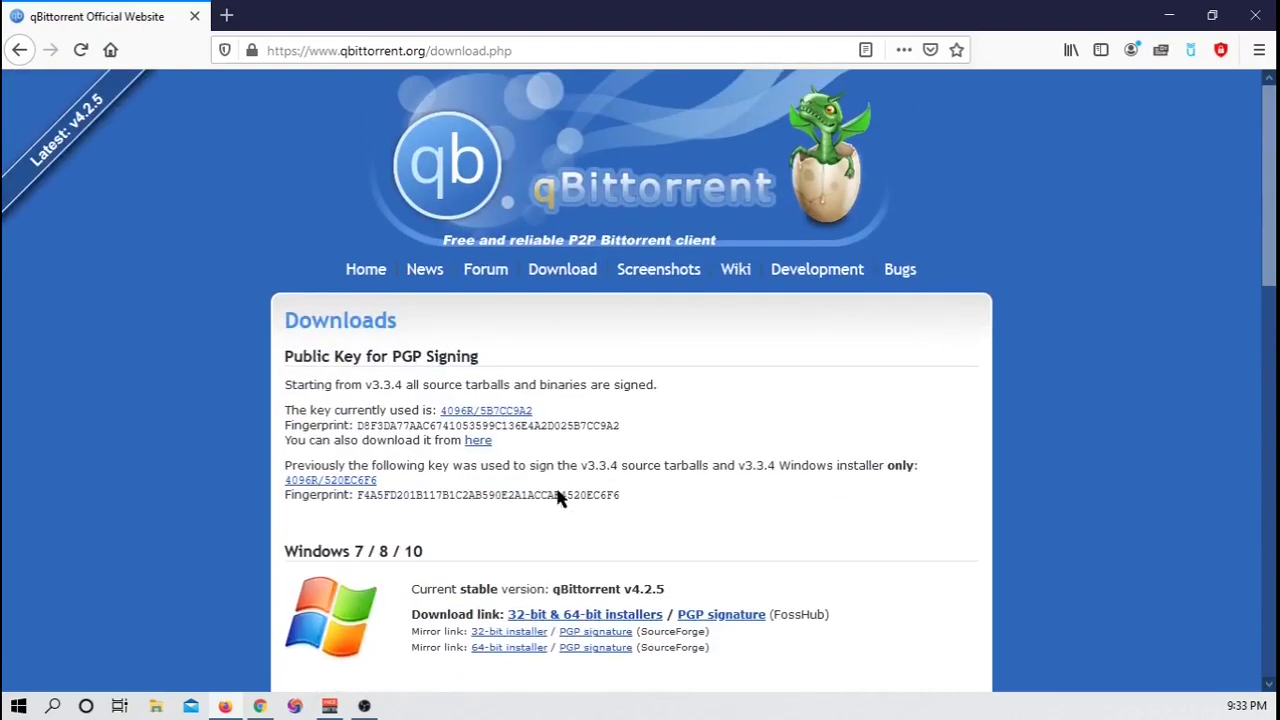
pyautogui.scroll(-3)
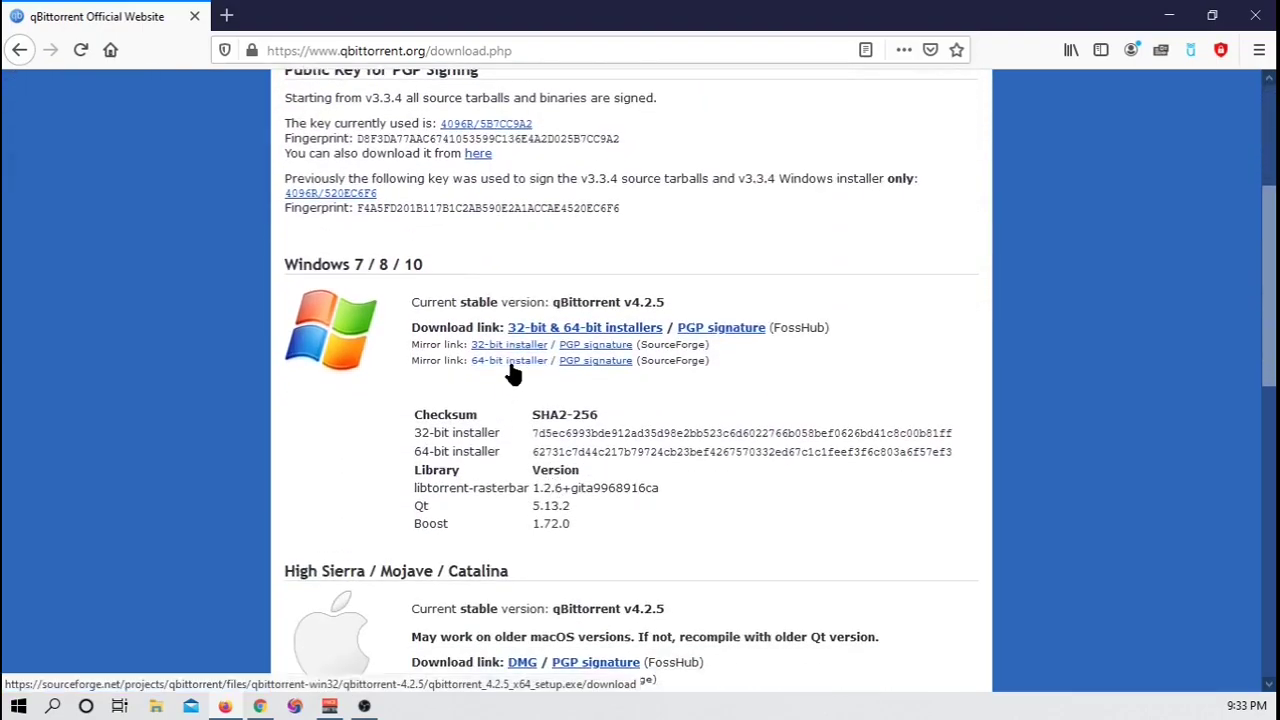
pyautogui.click(509, 360)
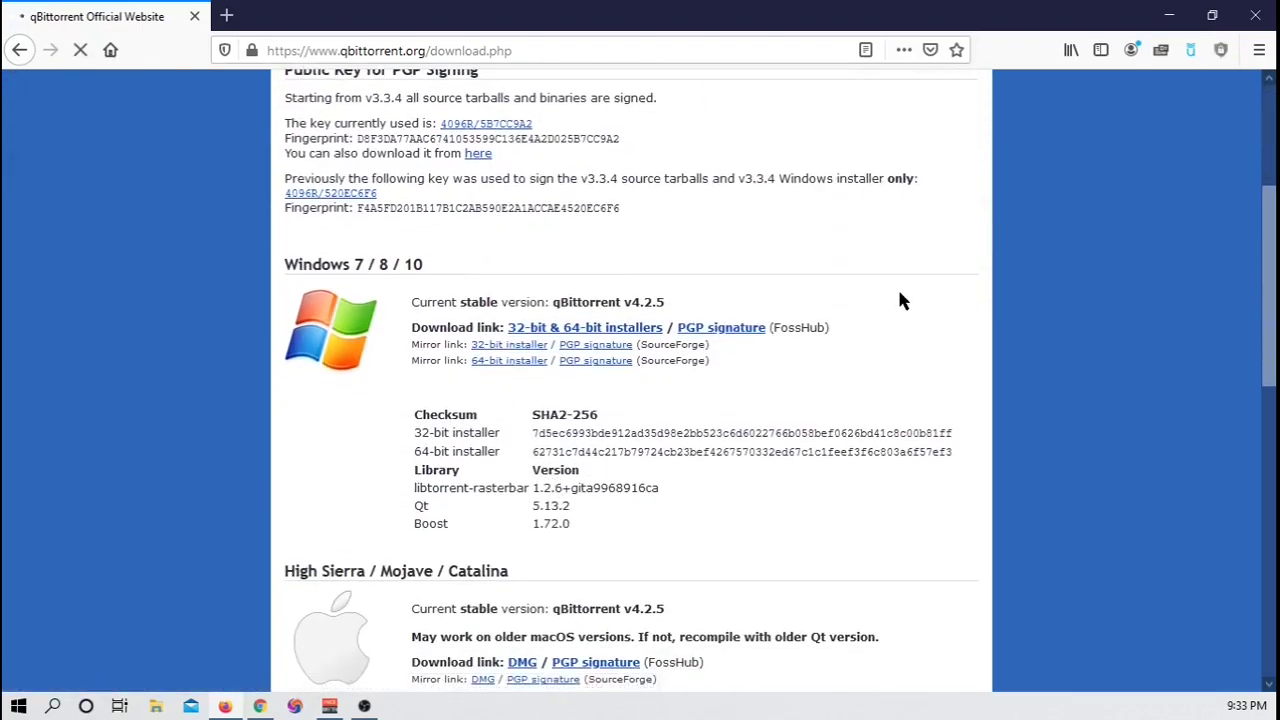
# Accept SourceForge's privacy consent and run the downloaded qbittorrent_4.2.5_x64_setup installer.
pyautogui.click(509, 360)
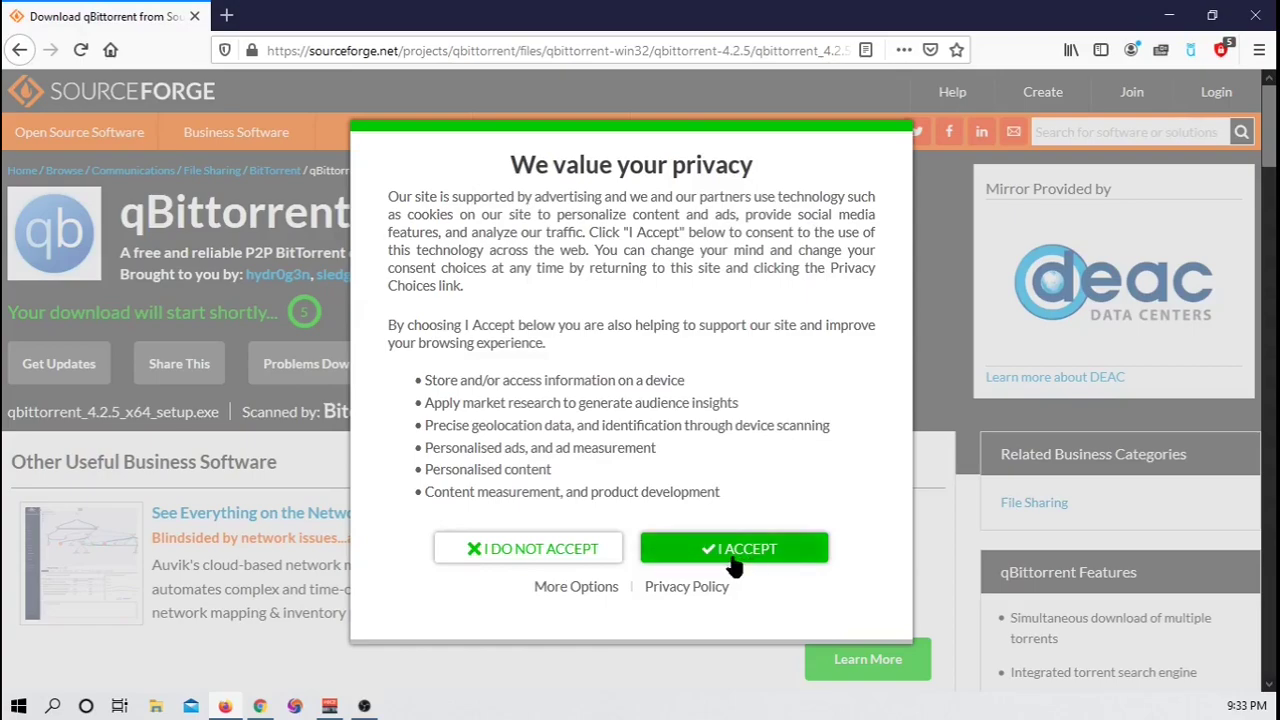
pyautogui.click(734, 548)
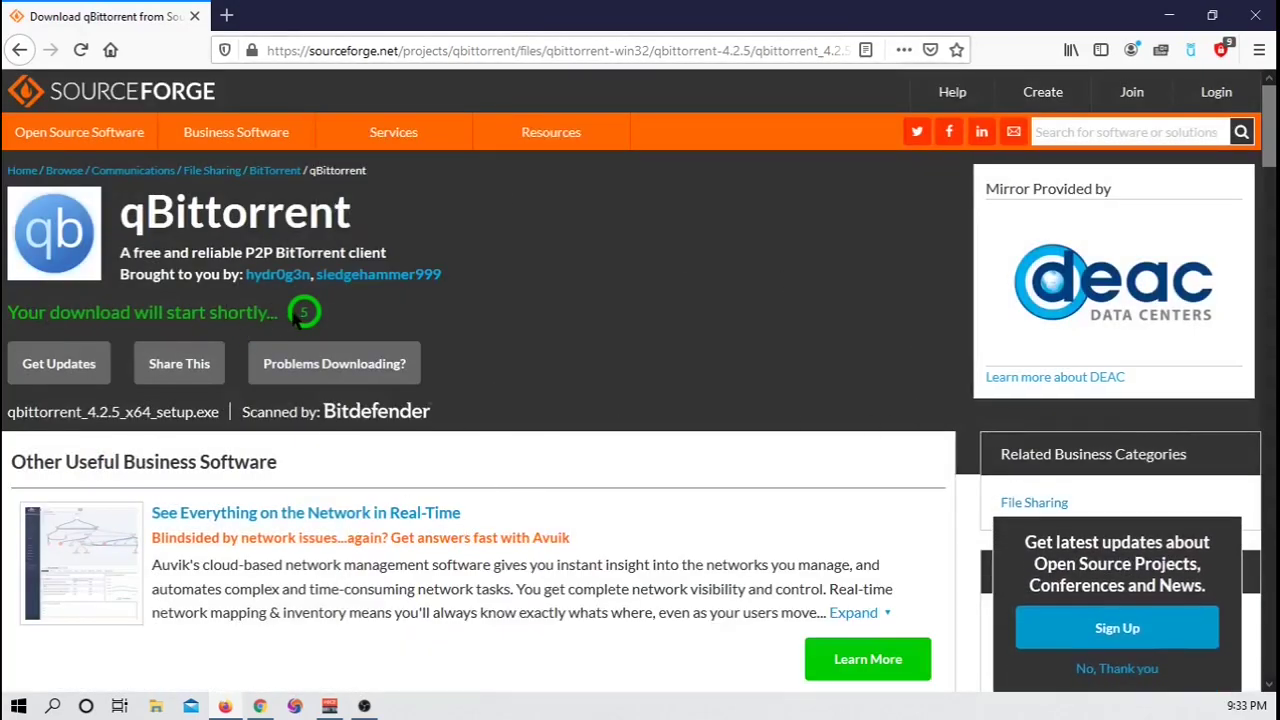
pyautogui.moveTo(407, 327)
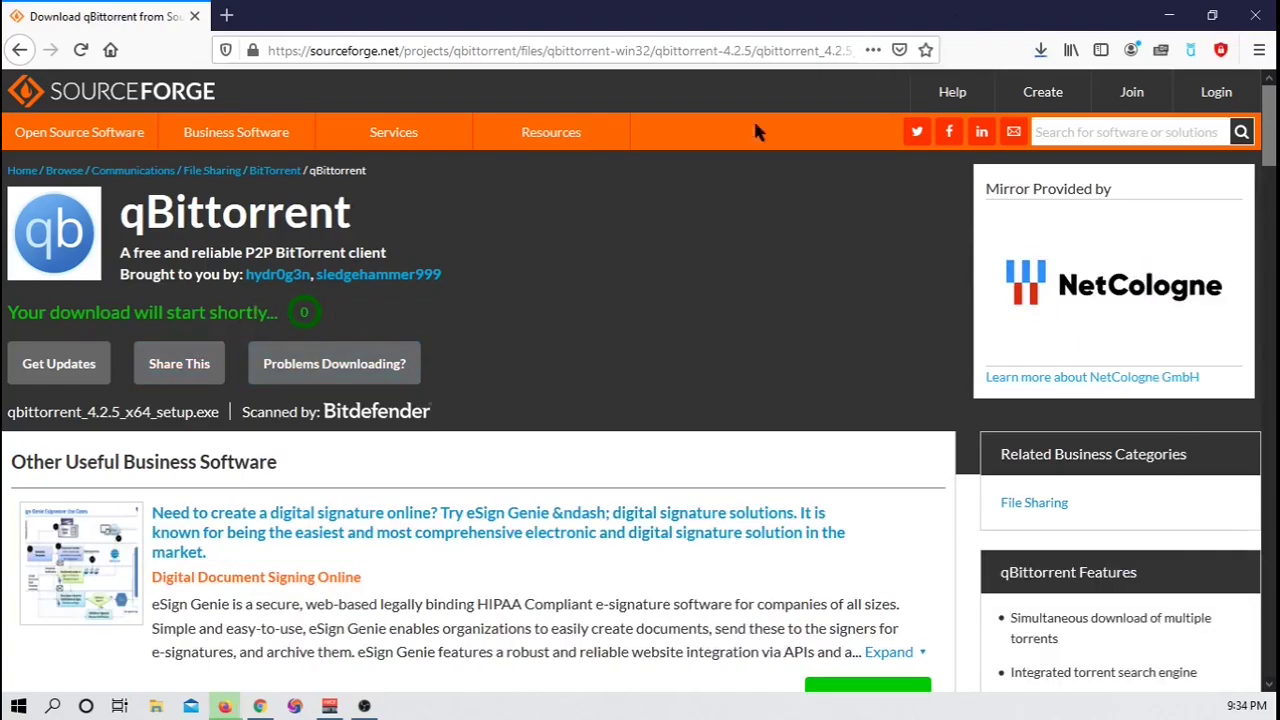
pyautogui.click(1040, 50)
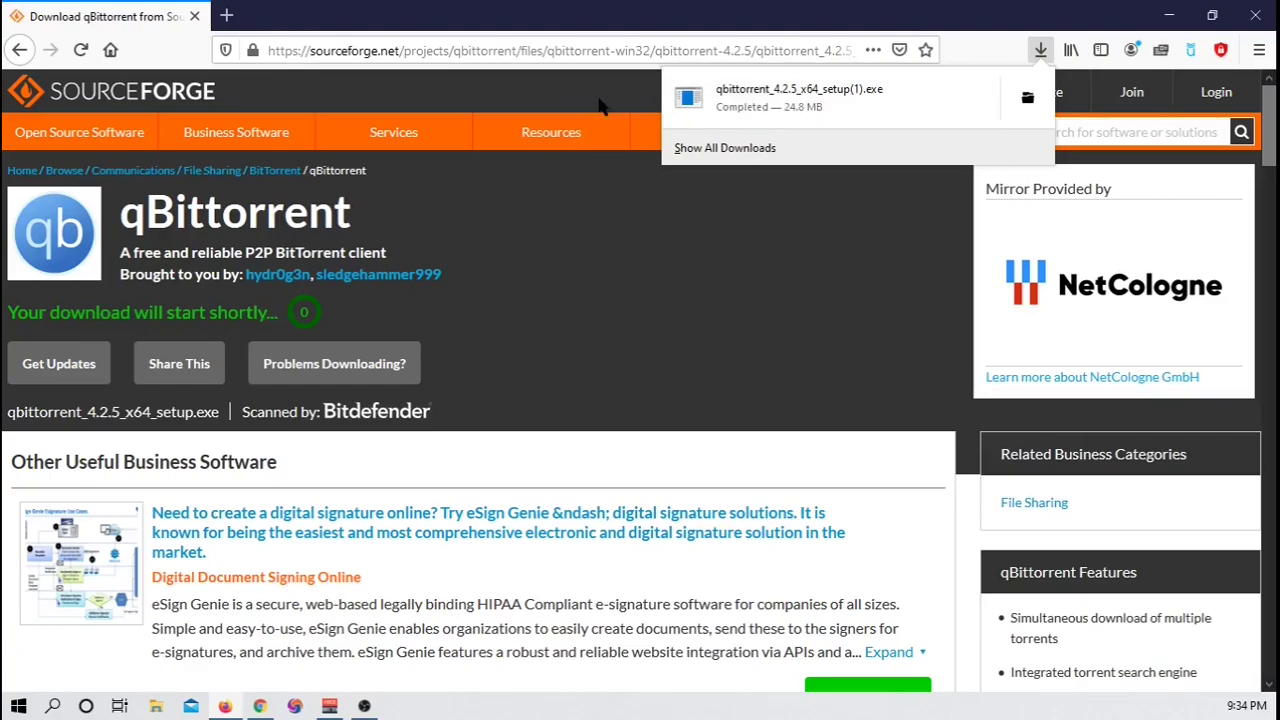
pyautogui.click(650, 237)
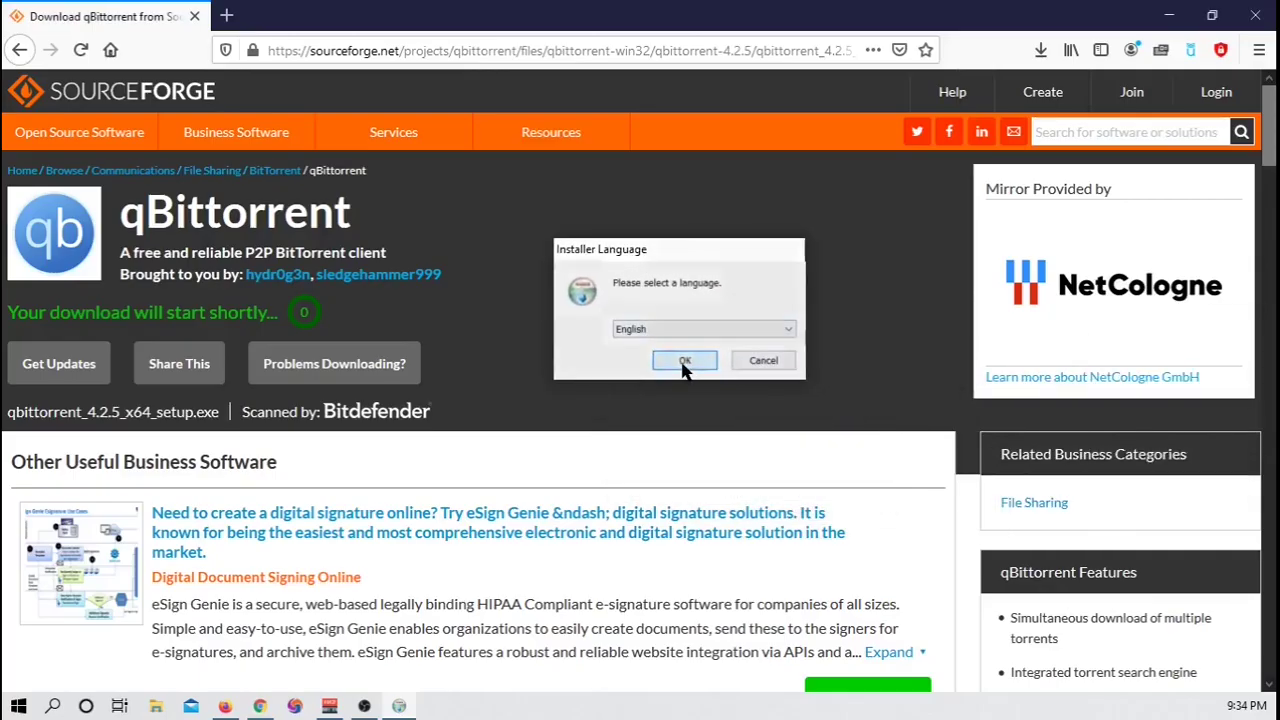
# Install qBittorrent 4.2.5 x64 in English to the default folder with a desktop shortcut, launching it.
pyautogui.click(685, 360)
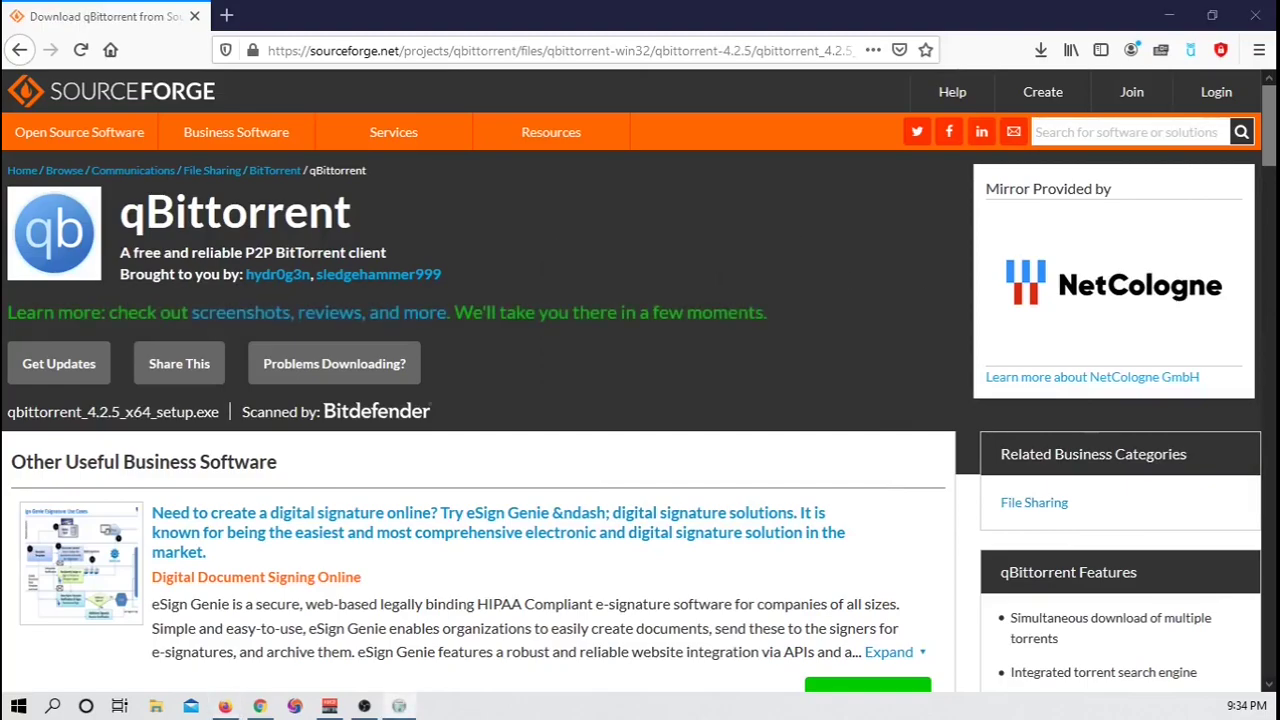
pyautogui.moveTo(1013, 417)
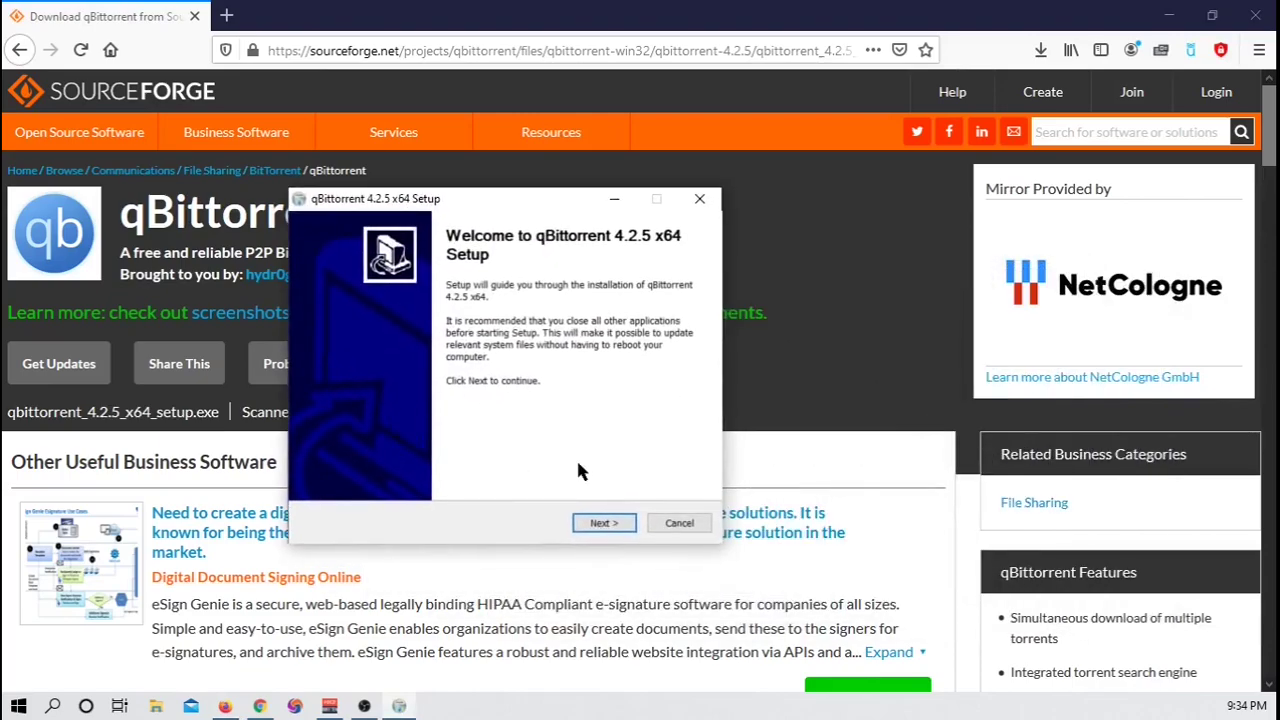
pyautogui.click(604, 522)
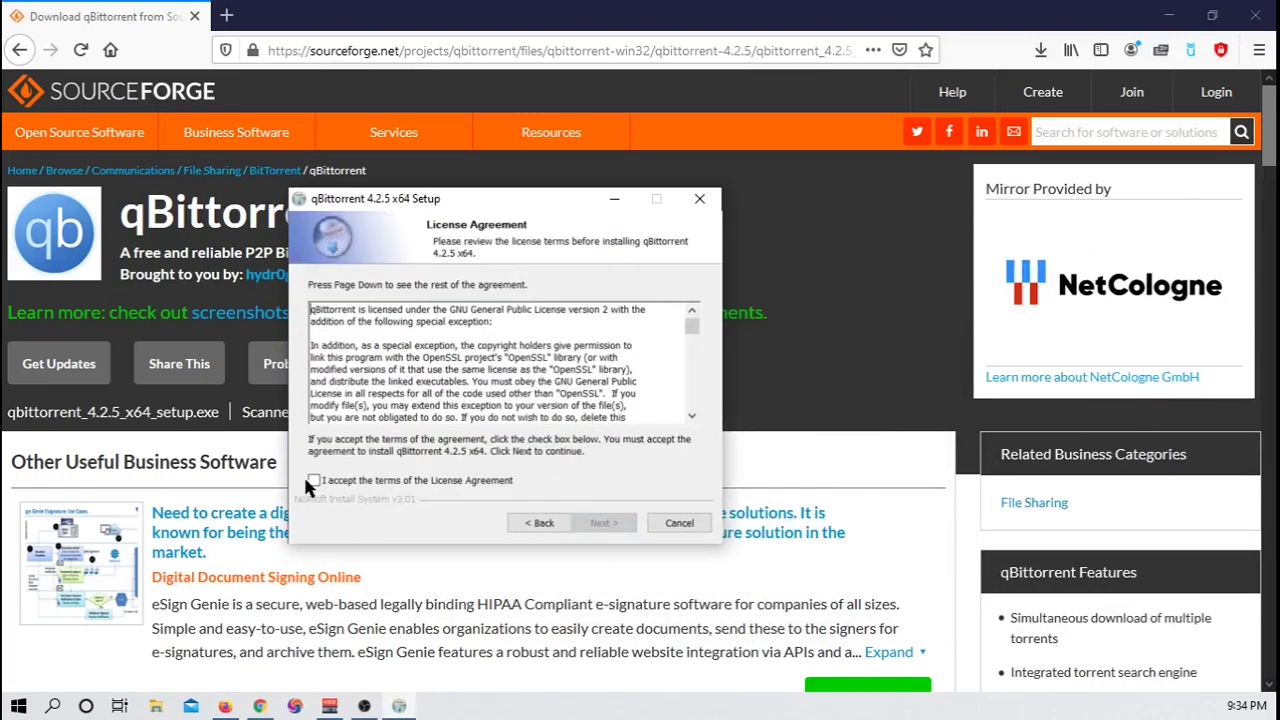
pyautogui.click(603, 522)
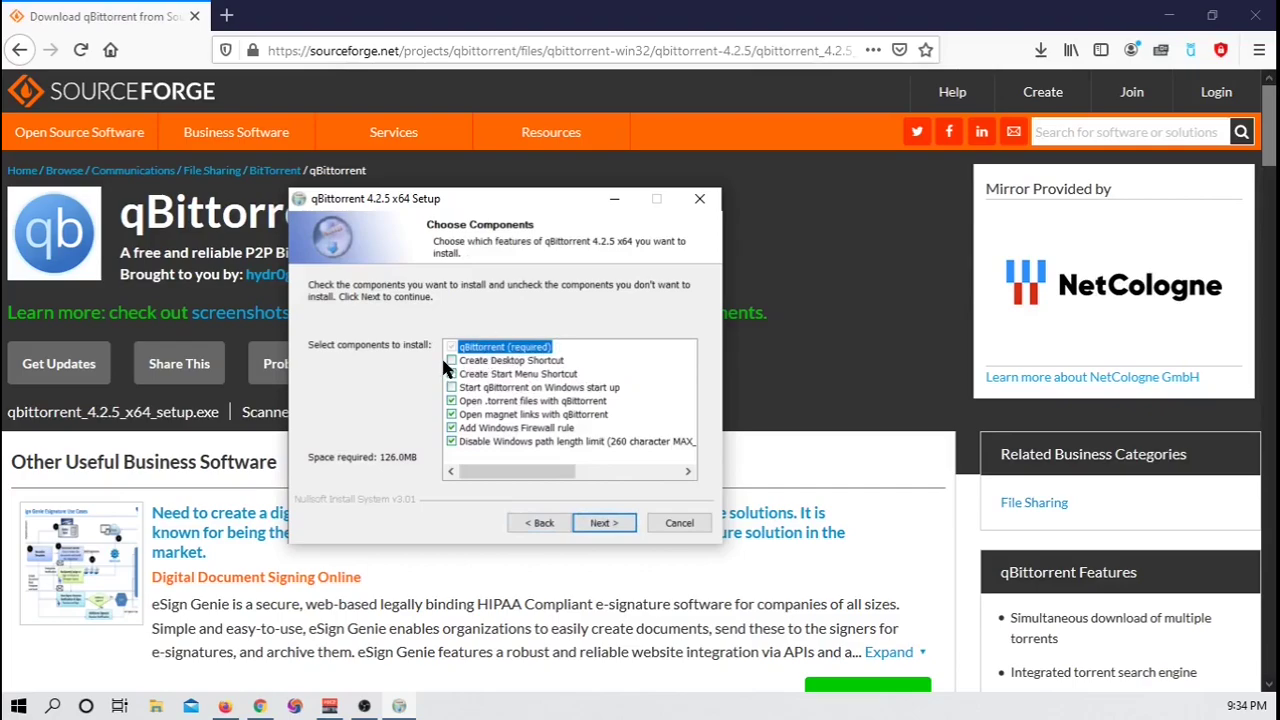
pyautogui.click(451, 360)
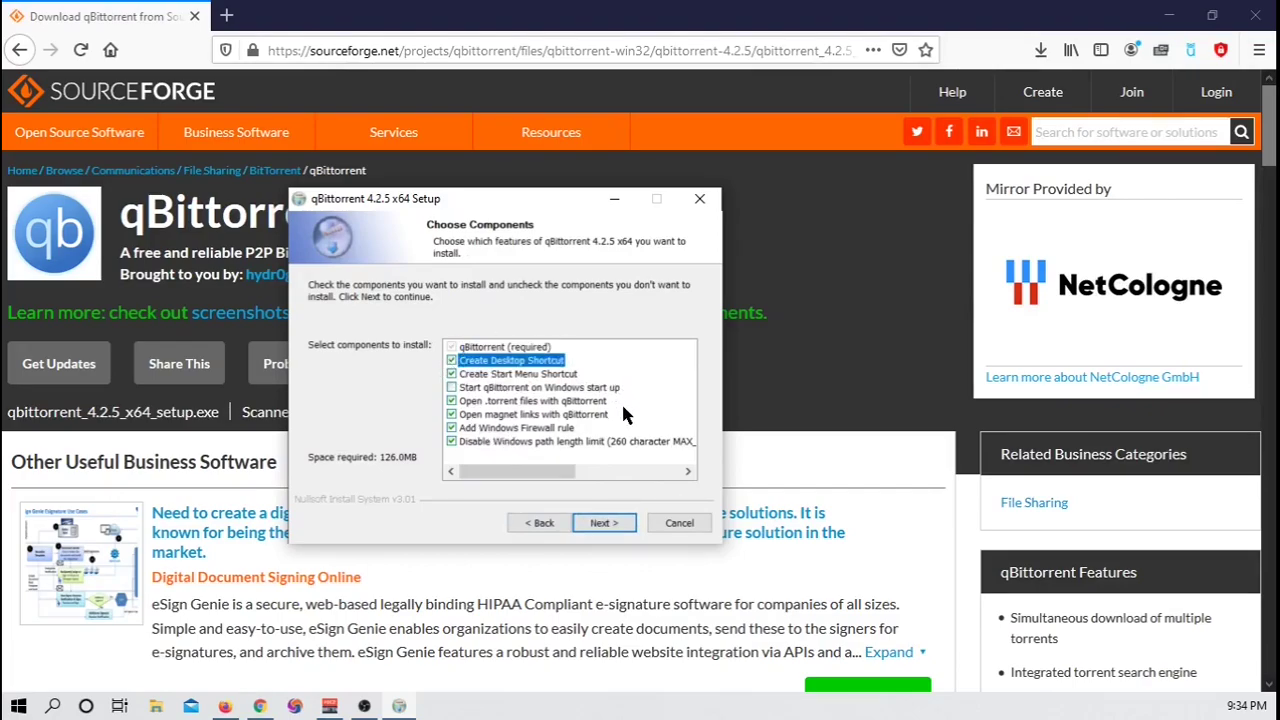
pyautogui.moveTo(510, 415)
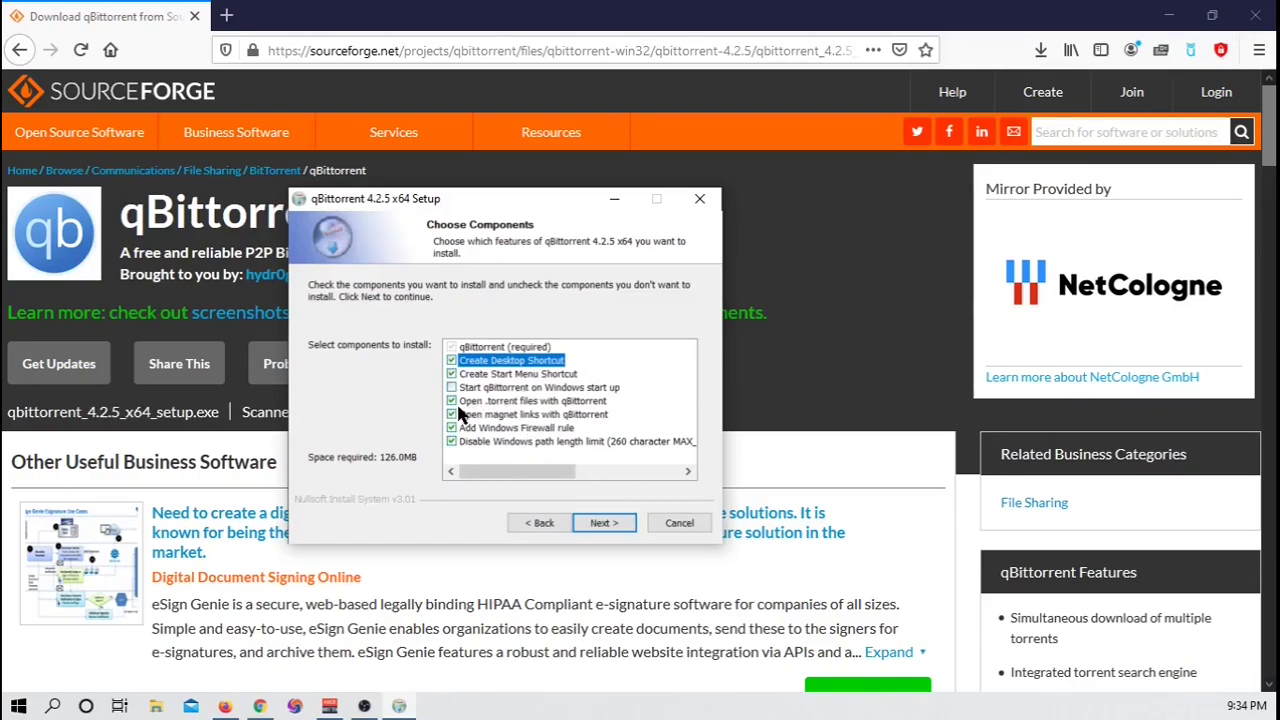
pyautogui.moveTo(545, 407)
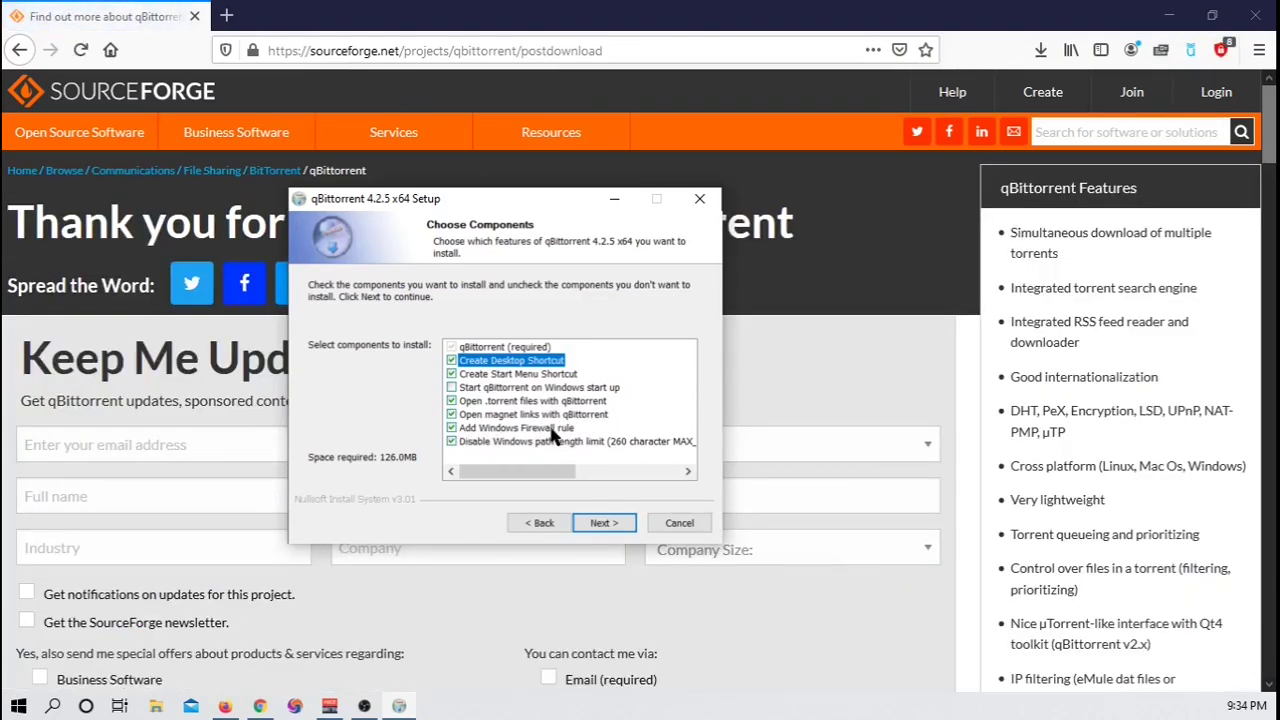
pyautogui.moveTo(465, 405)
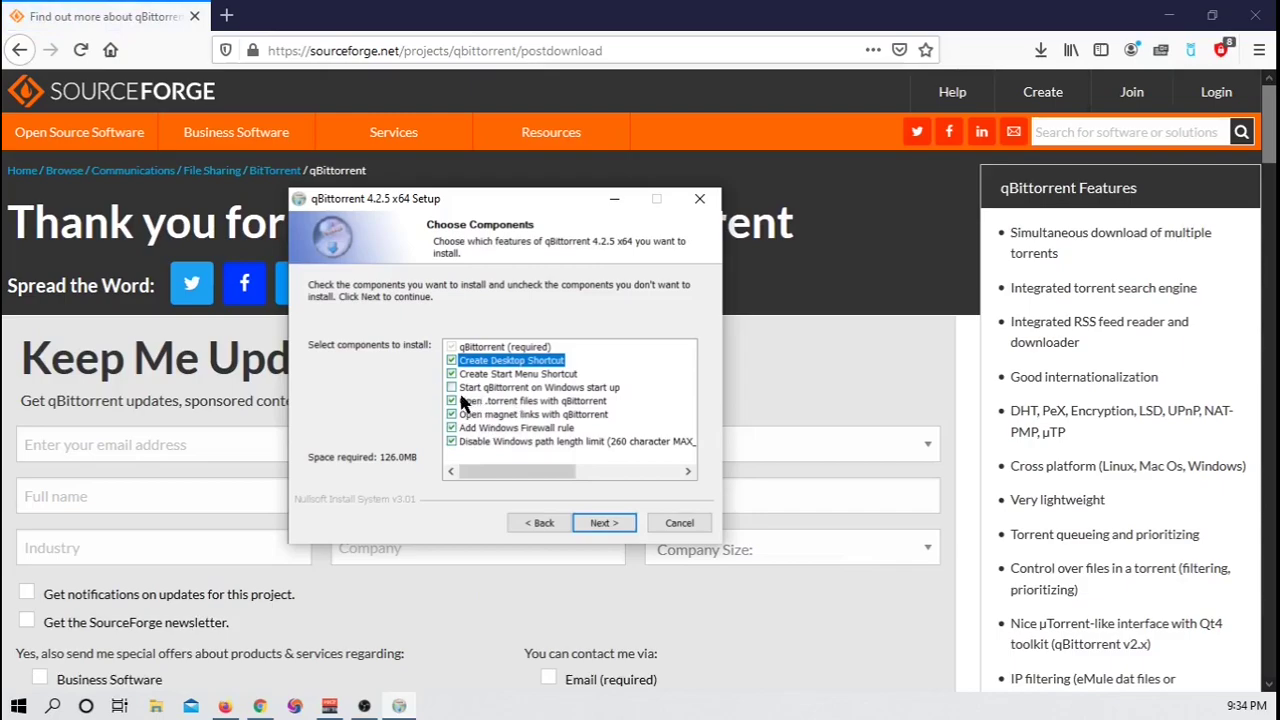
pyautogui.moveTo(632, 388)
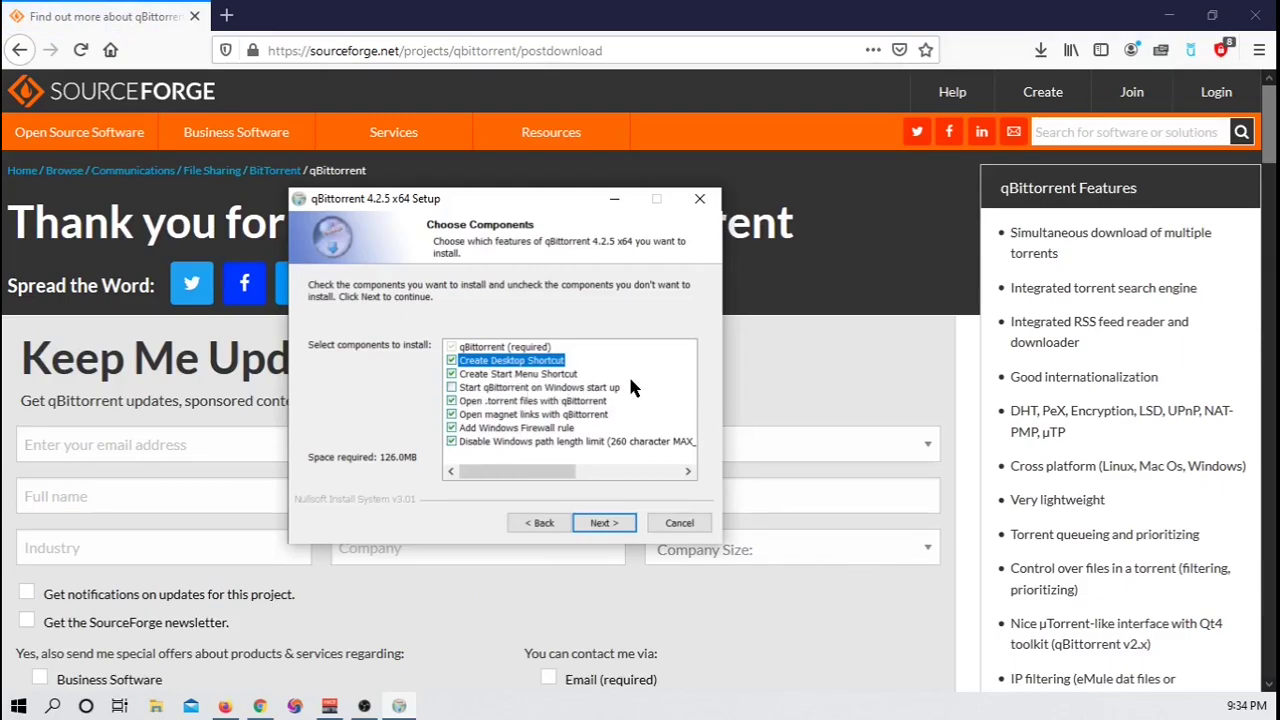
pyautogui.moveTo(595, 437)
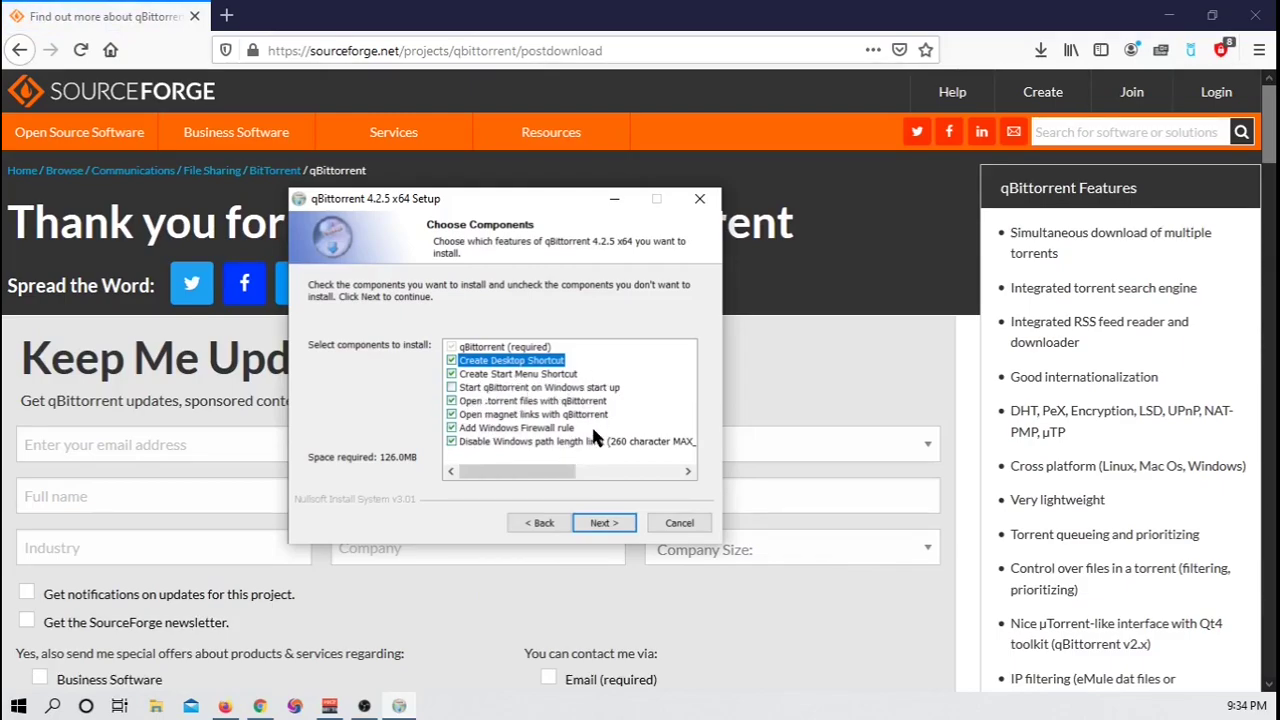
pyautogui.click(604, 522)
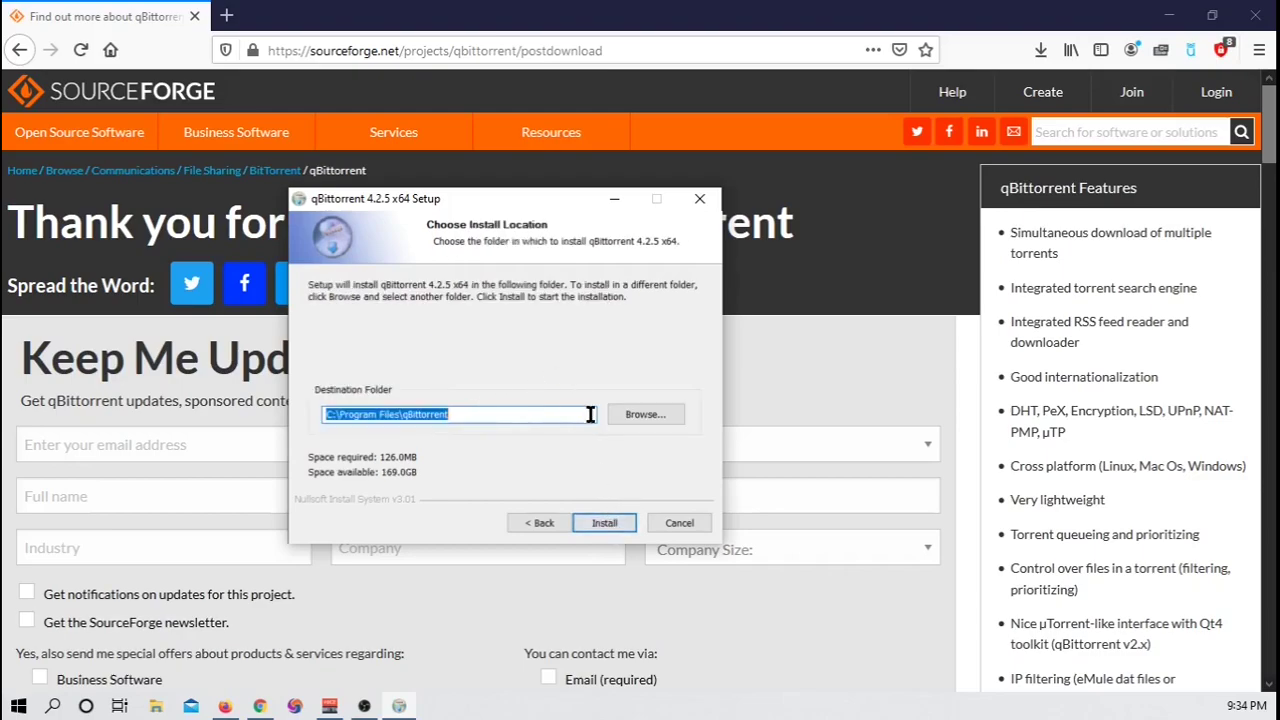
pyautogui.moveTo(605, 389)
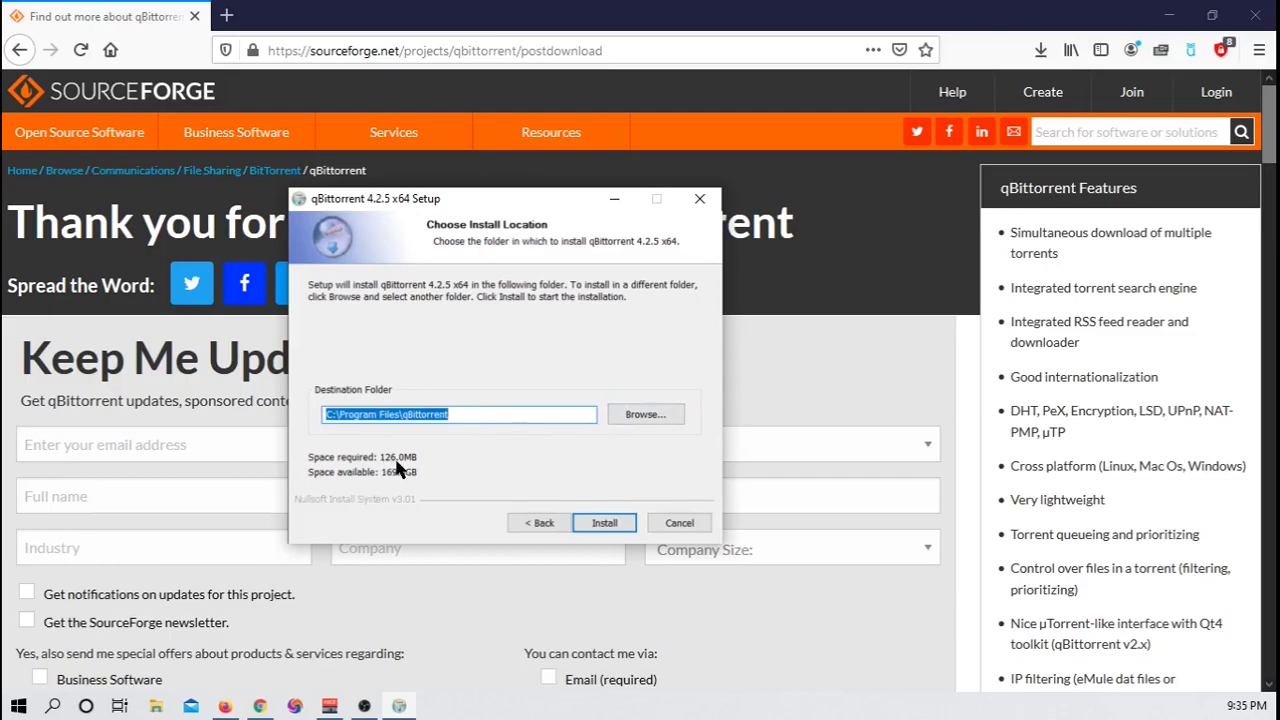
pyautogui.click(604, 522)
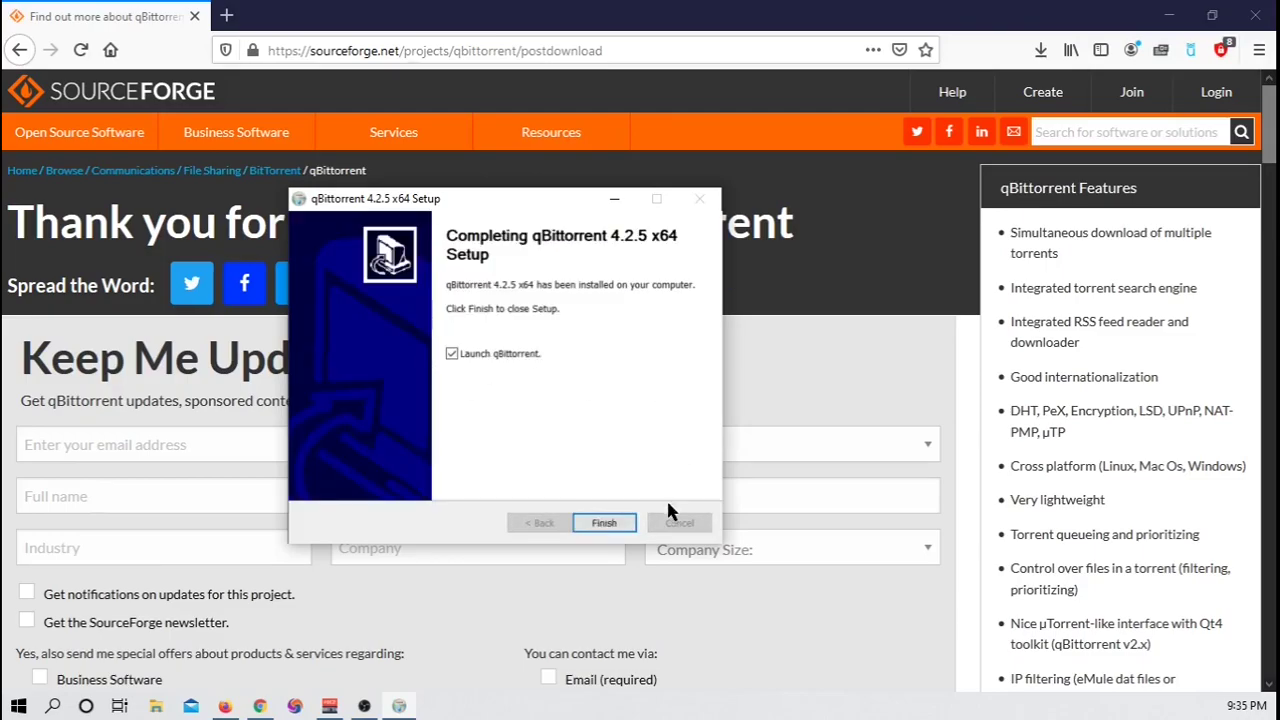
pyautogui.click(452, 353)
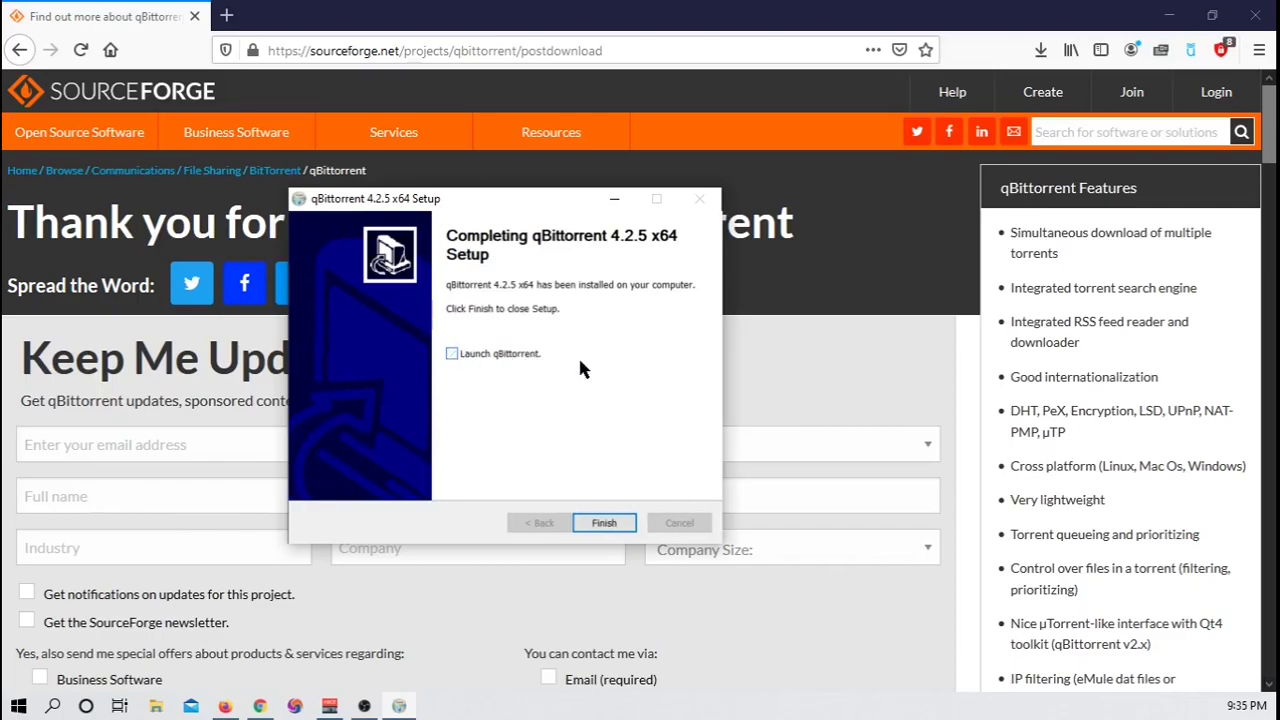
pyautogui.click(452, 353)
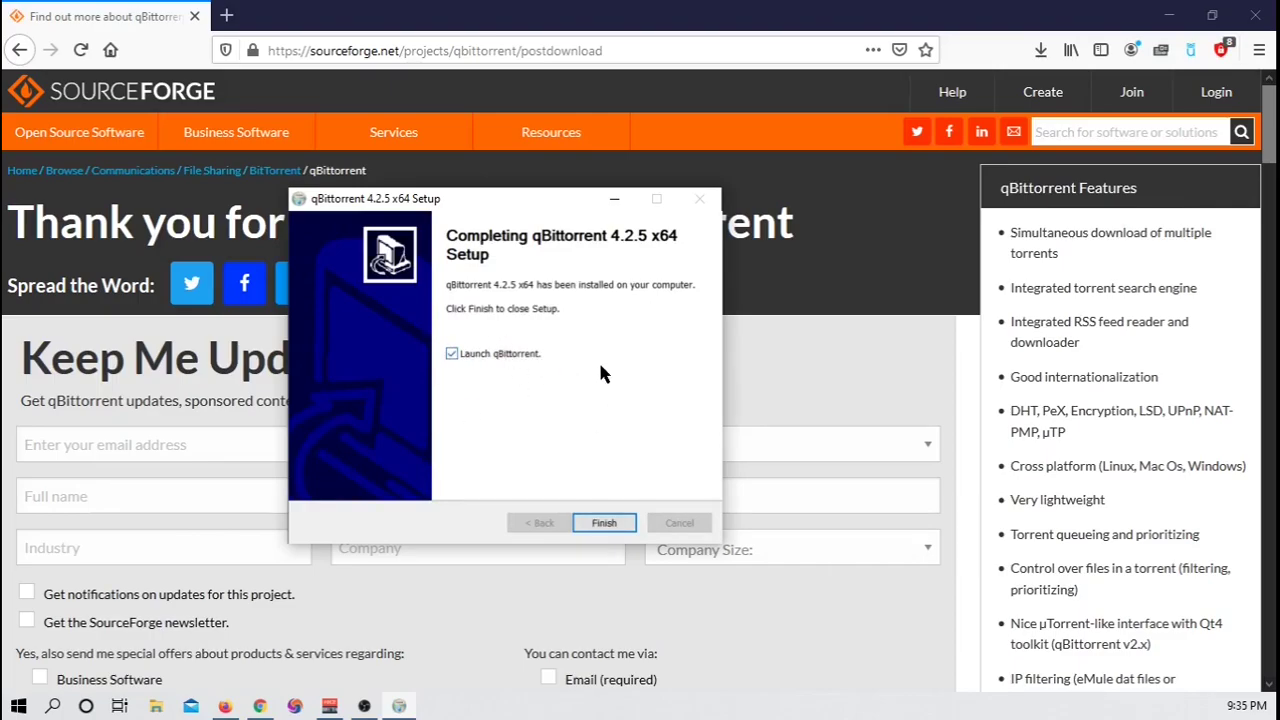
pyautogui.click(604, 522)
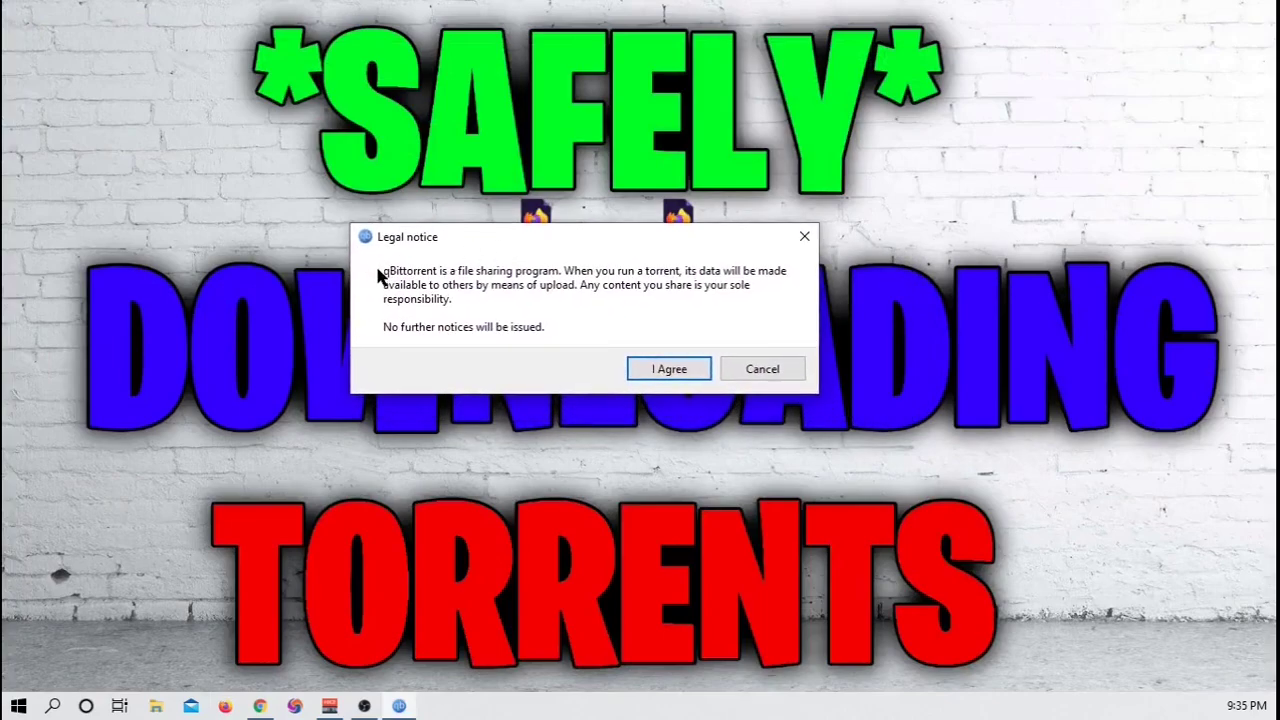
pyautogui.moveTo(435, 268)
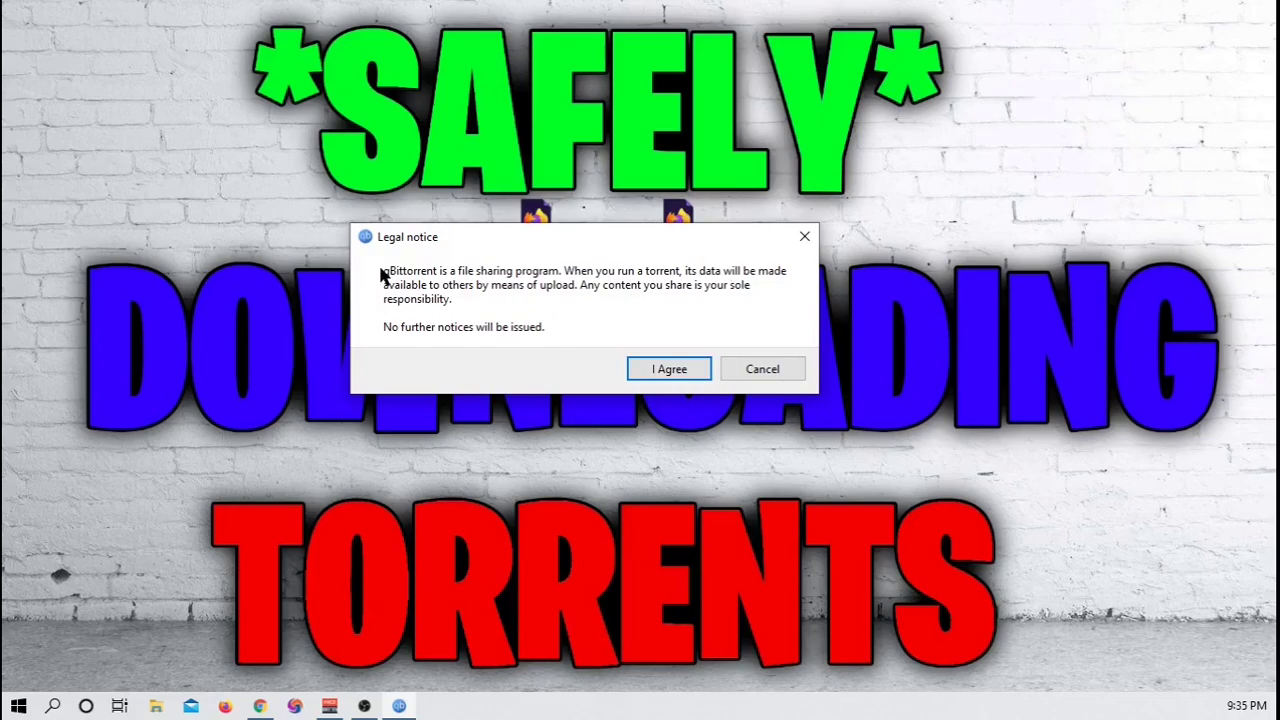
# Accept qBittorrent's file-sharing legal notice and relaunch it from the desktop shortcut.
pyautogui.click(668, 368)
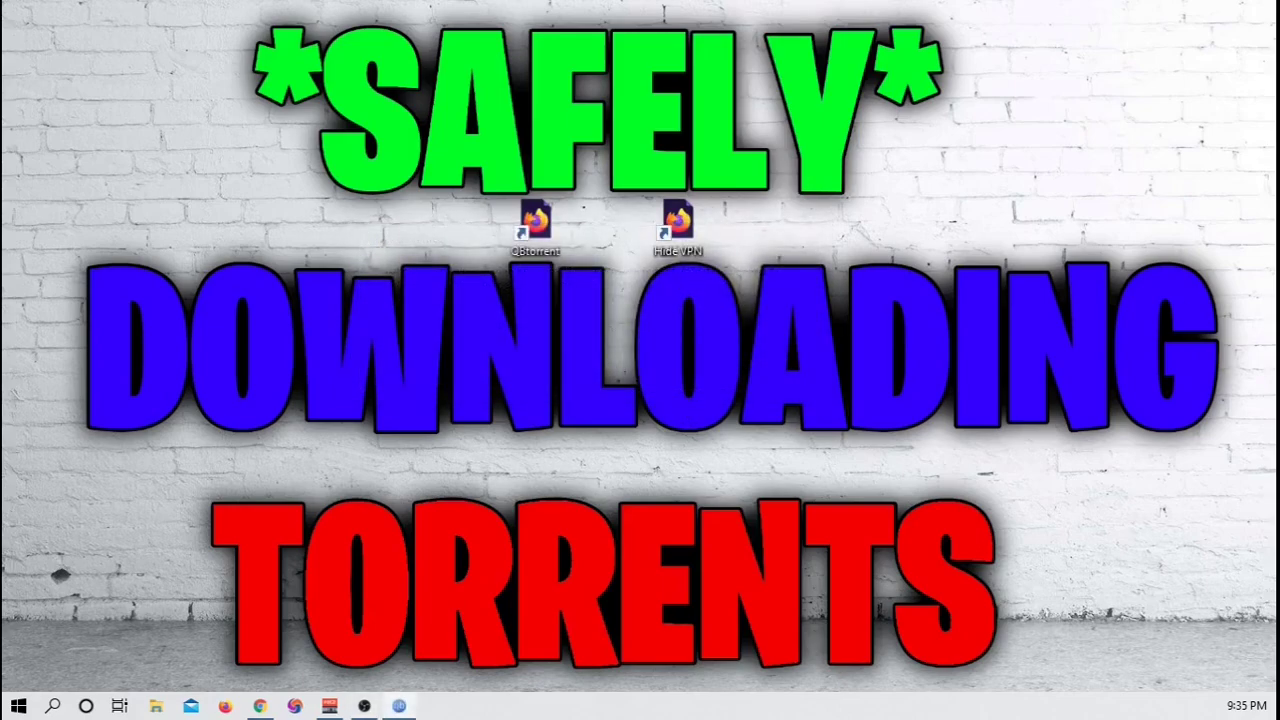
pyautogui.doubleClick(534, 220)
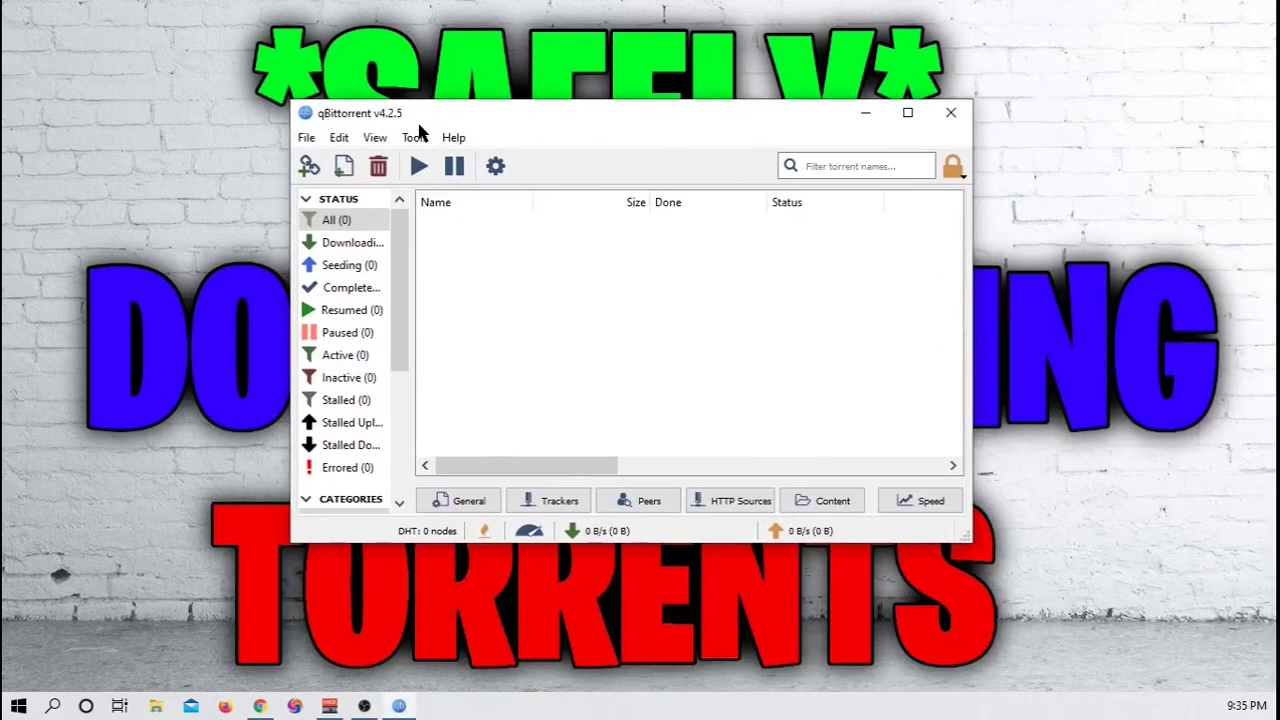
pyautogui.moveTo(765, 77)
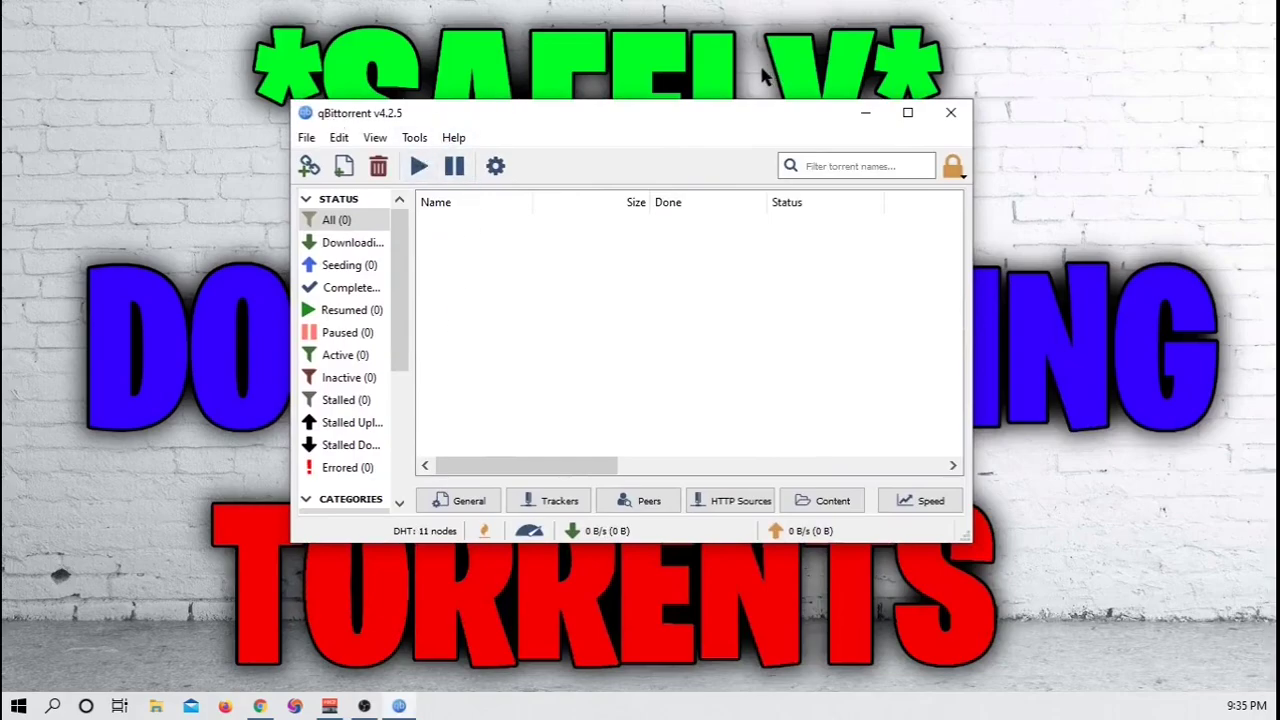
pyautogui.moveTo(930, 283)
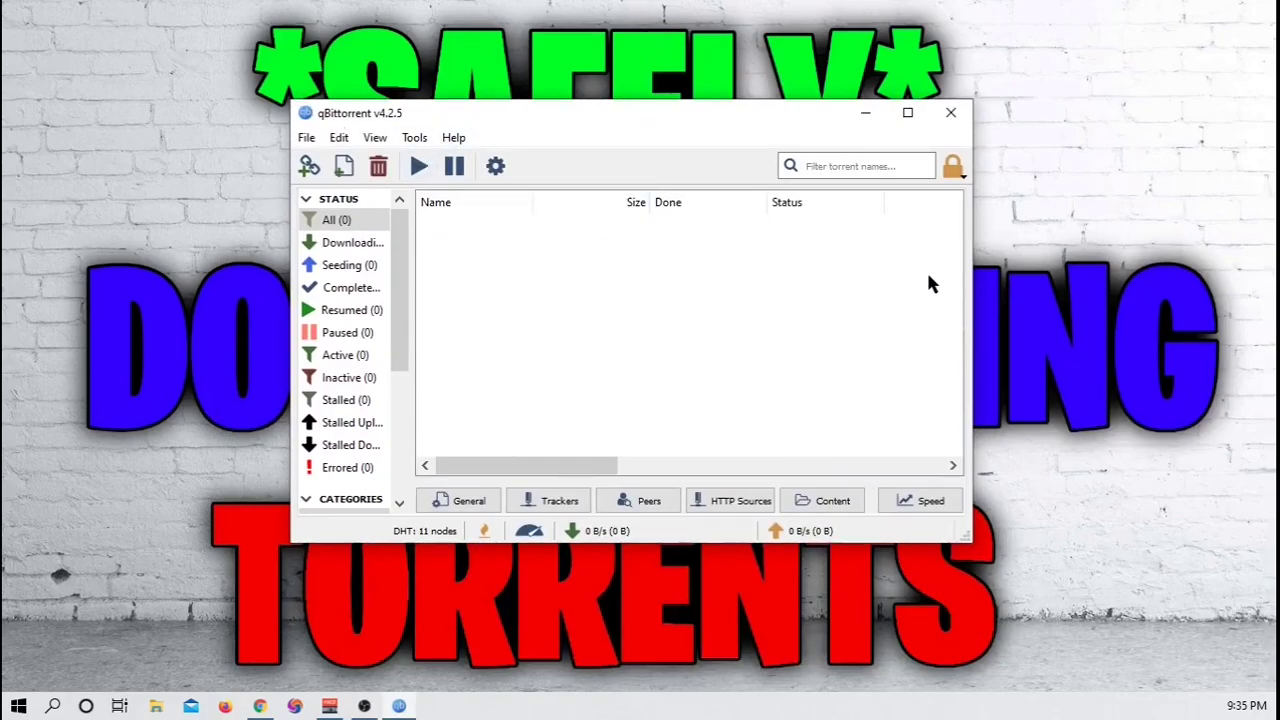
pyautogui.moveTo(573, 357)
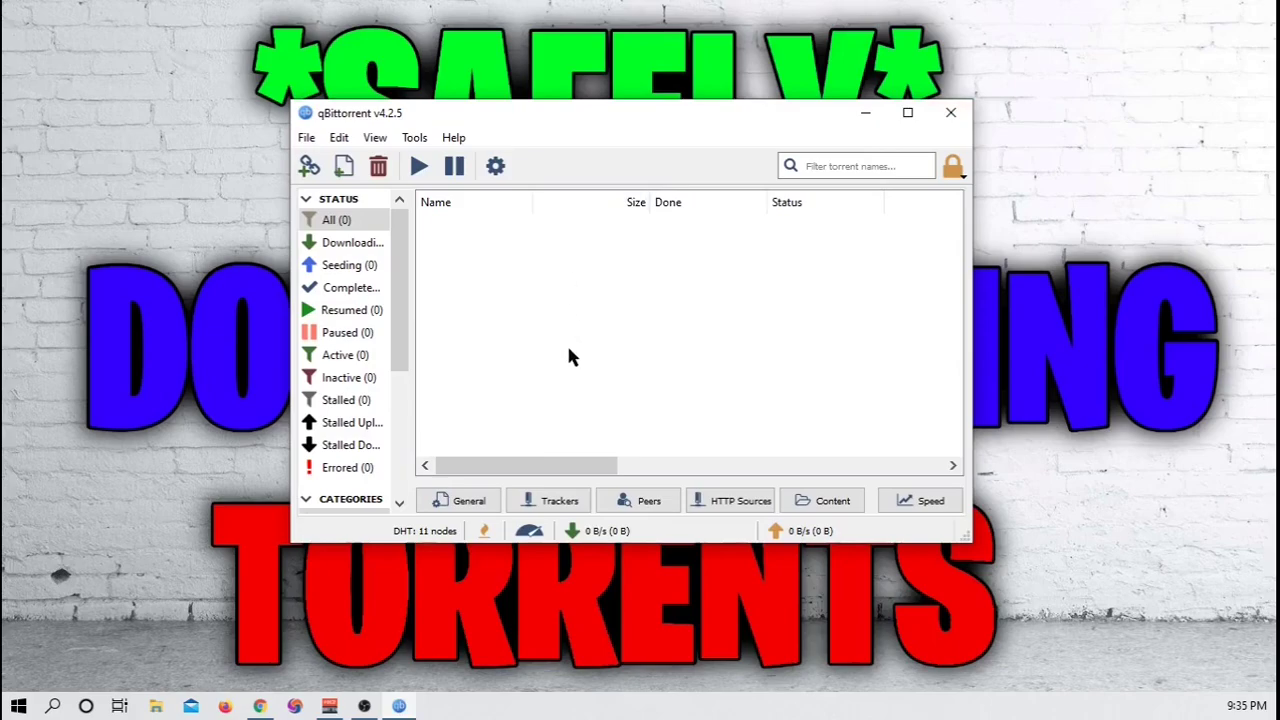
pyautogui.moveTo(462, 360)
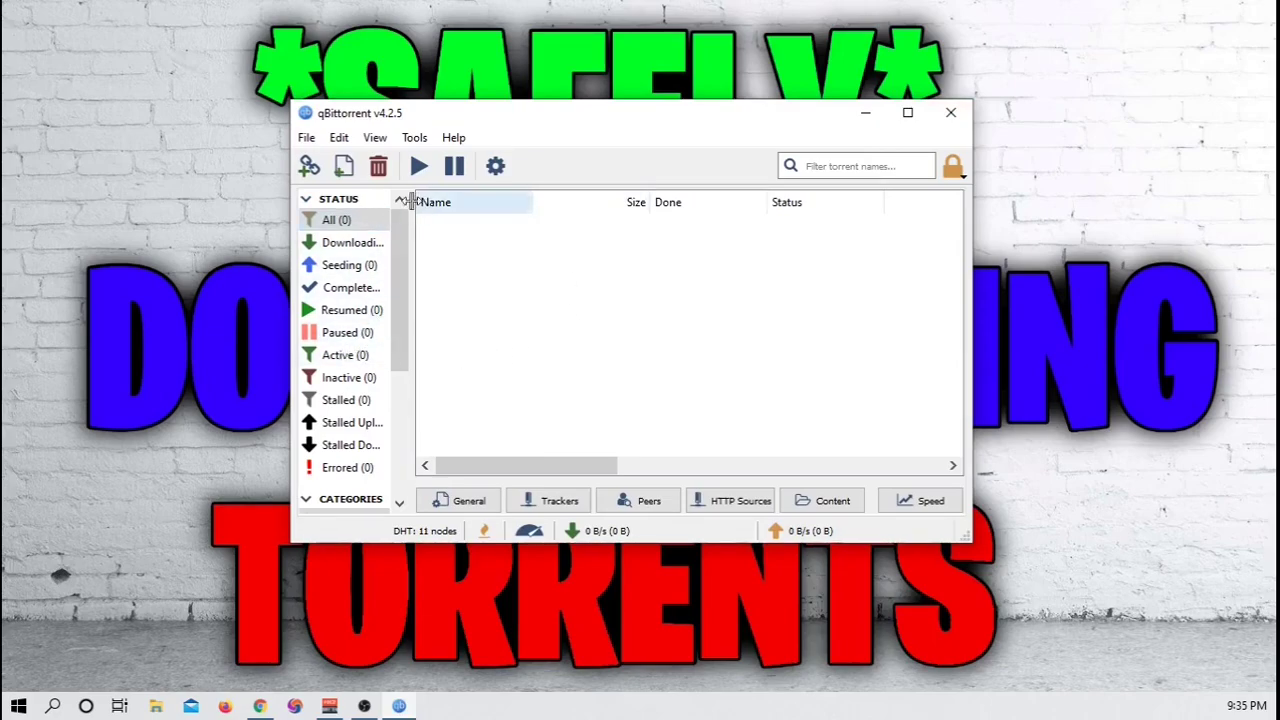
pyautogui.moveTo(670, 423)
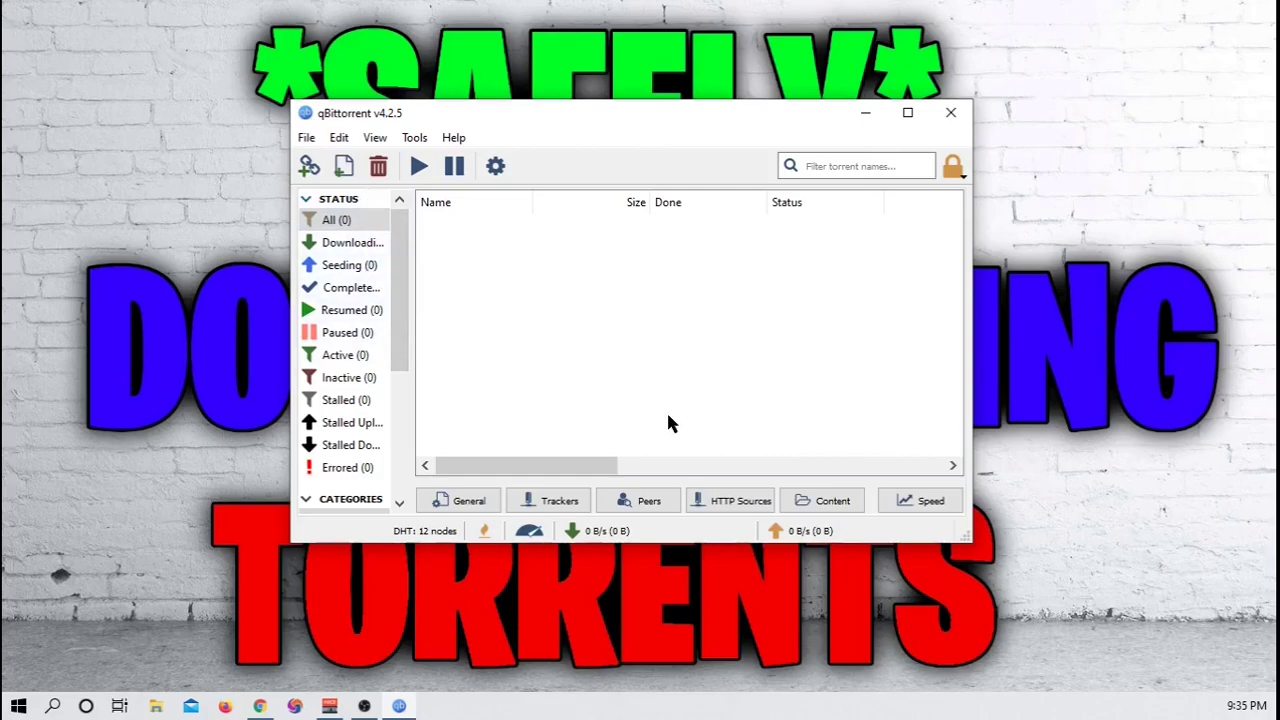
pyautogui.moveTo(785, 467)
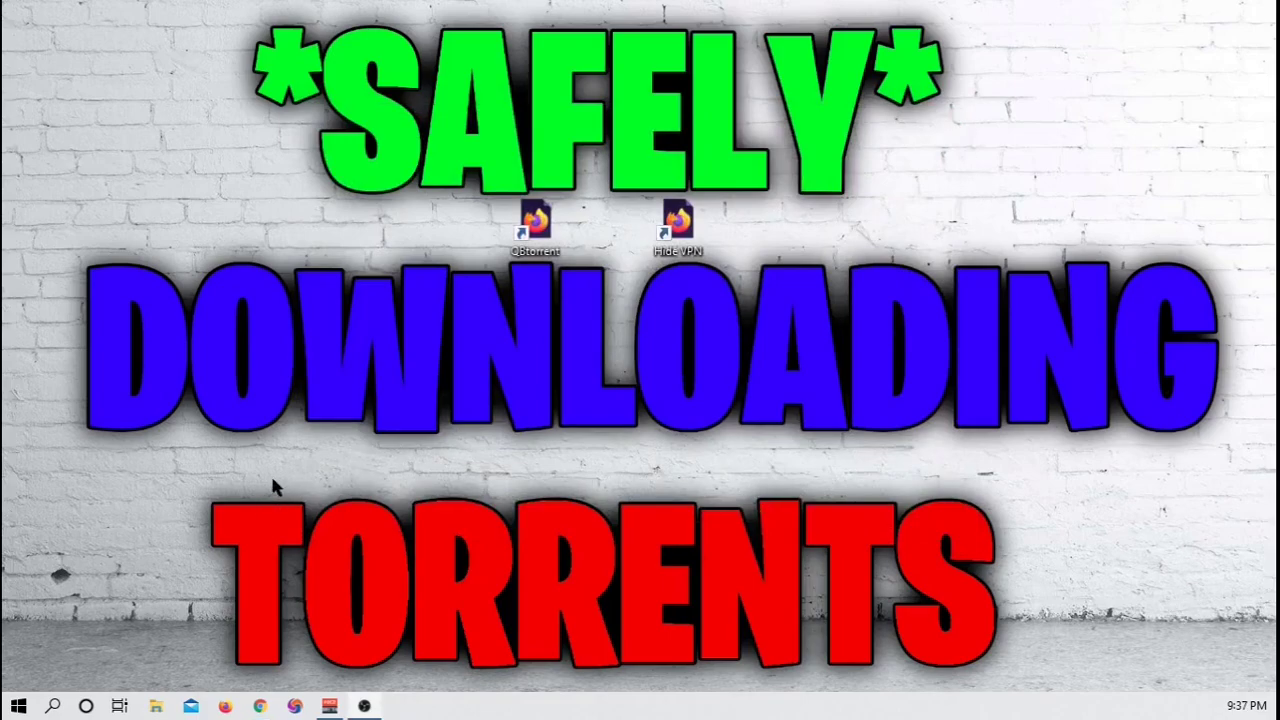
pyautogui.moveTo(265, 706)
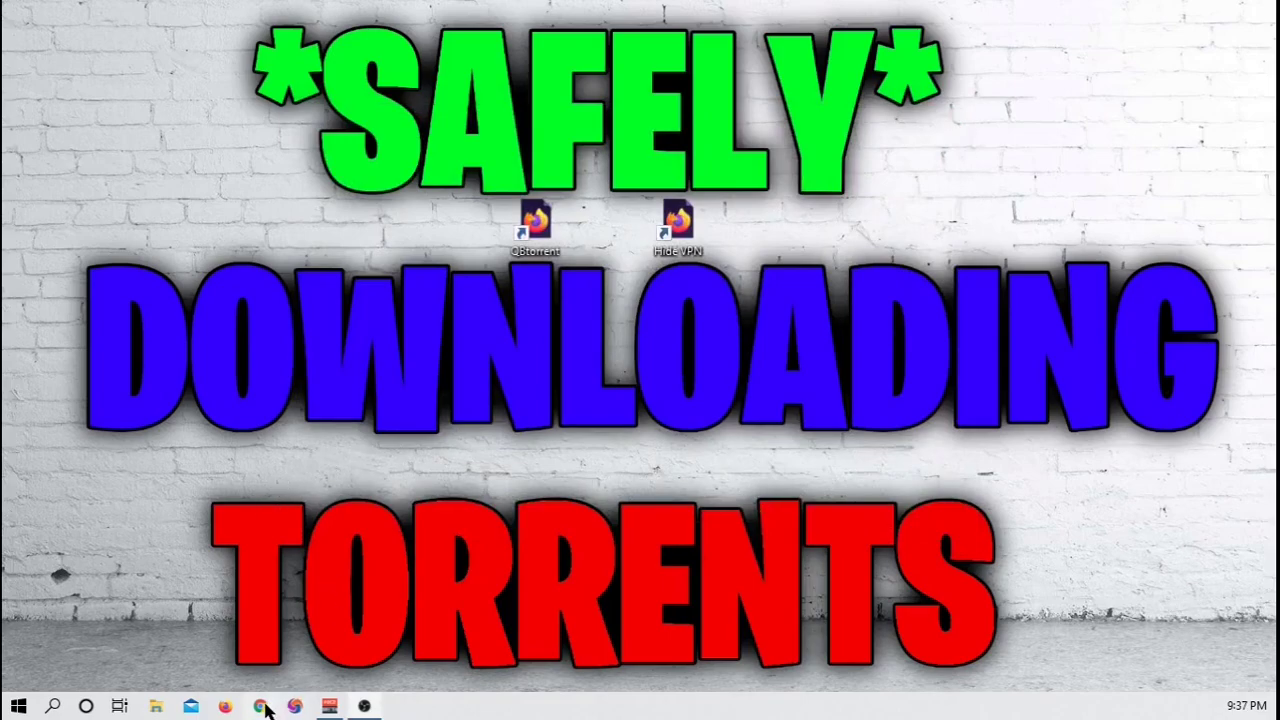
# Search Google for 'piratebay' in Chrome and browse the Pirate Bay results.
pyautogui.click(260, 706)
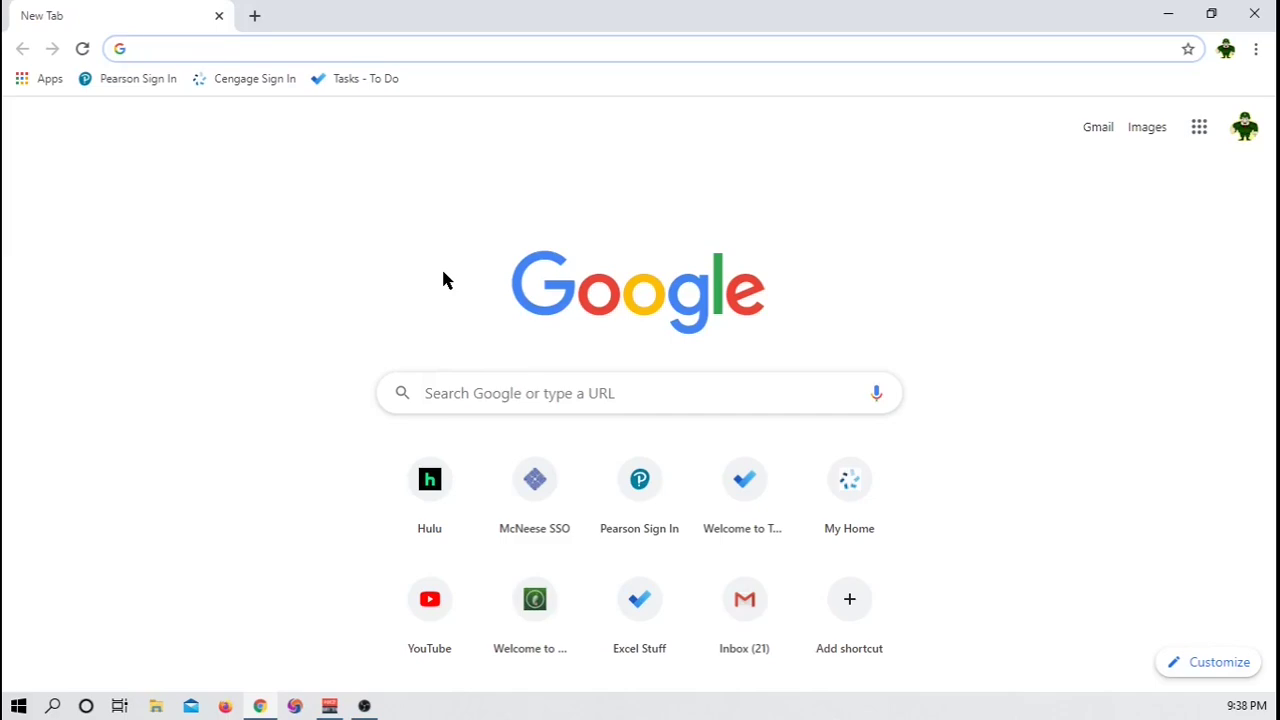
pyautogui.click(640, 392)
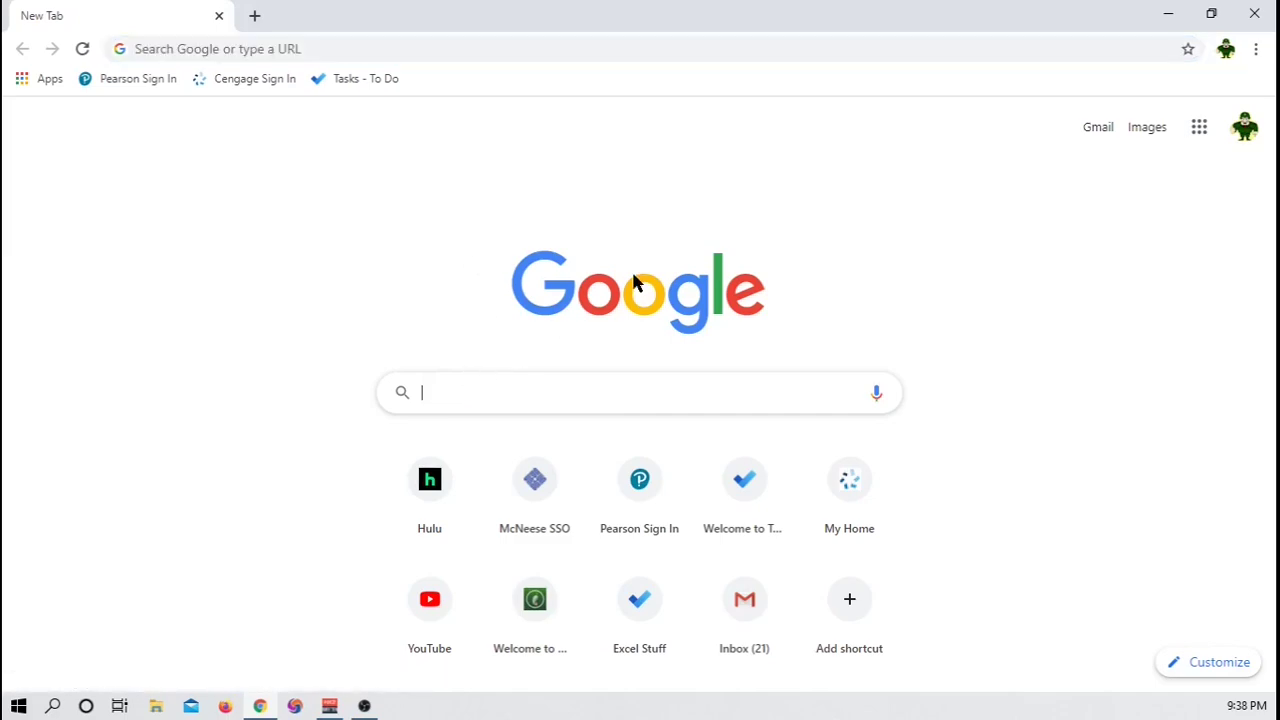
pyautogui.moveTo(648, 272)
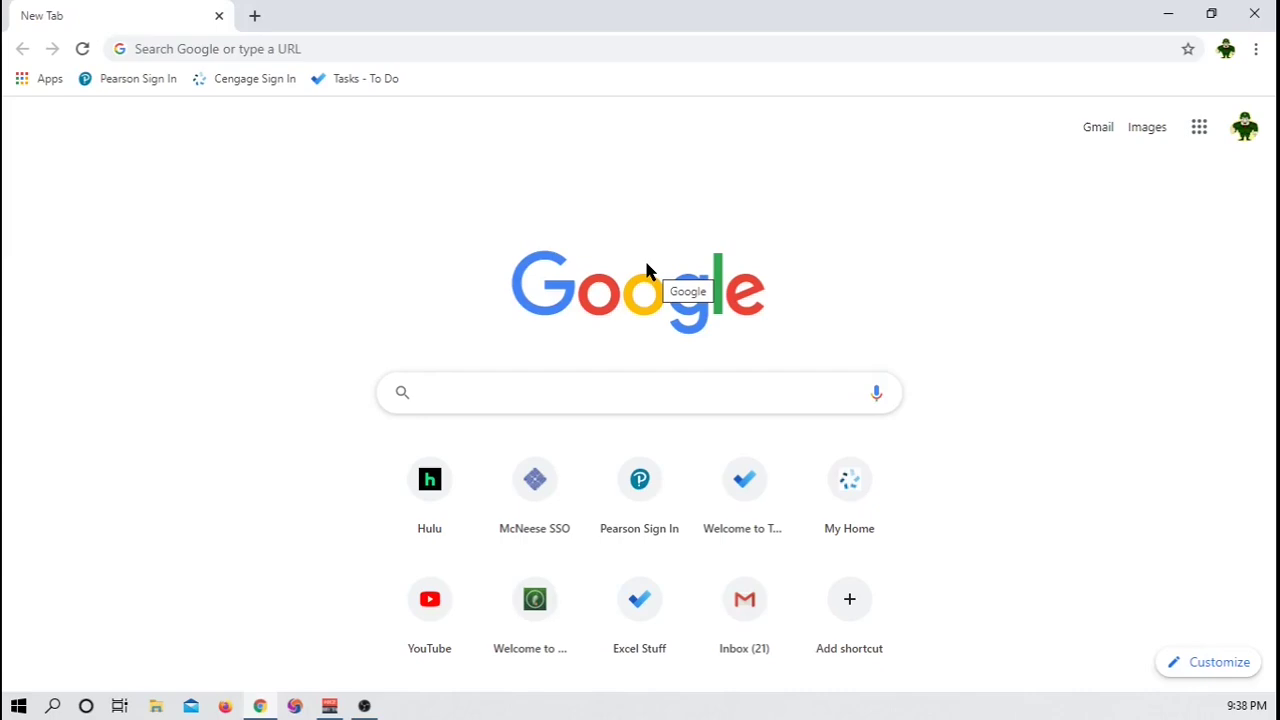
pyautogui.click(639, 392)
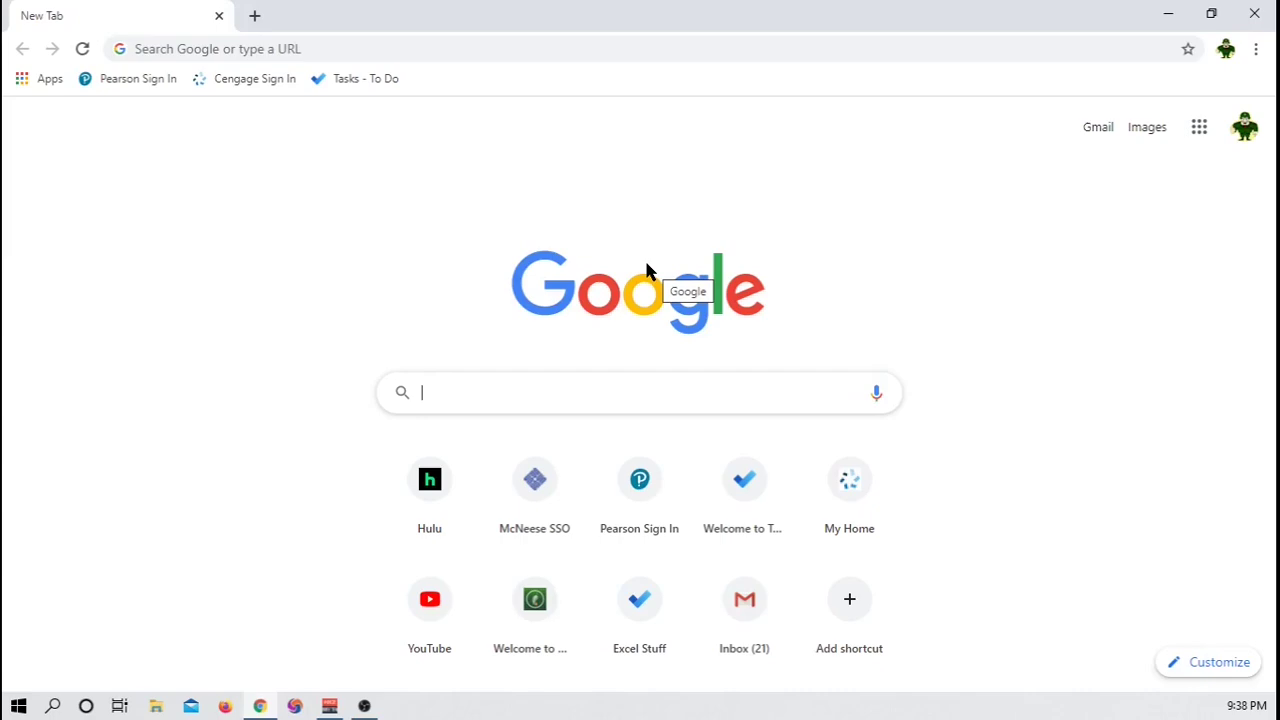
pyautogui.write('piratebay')
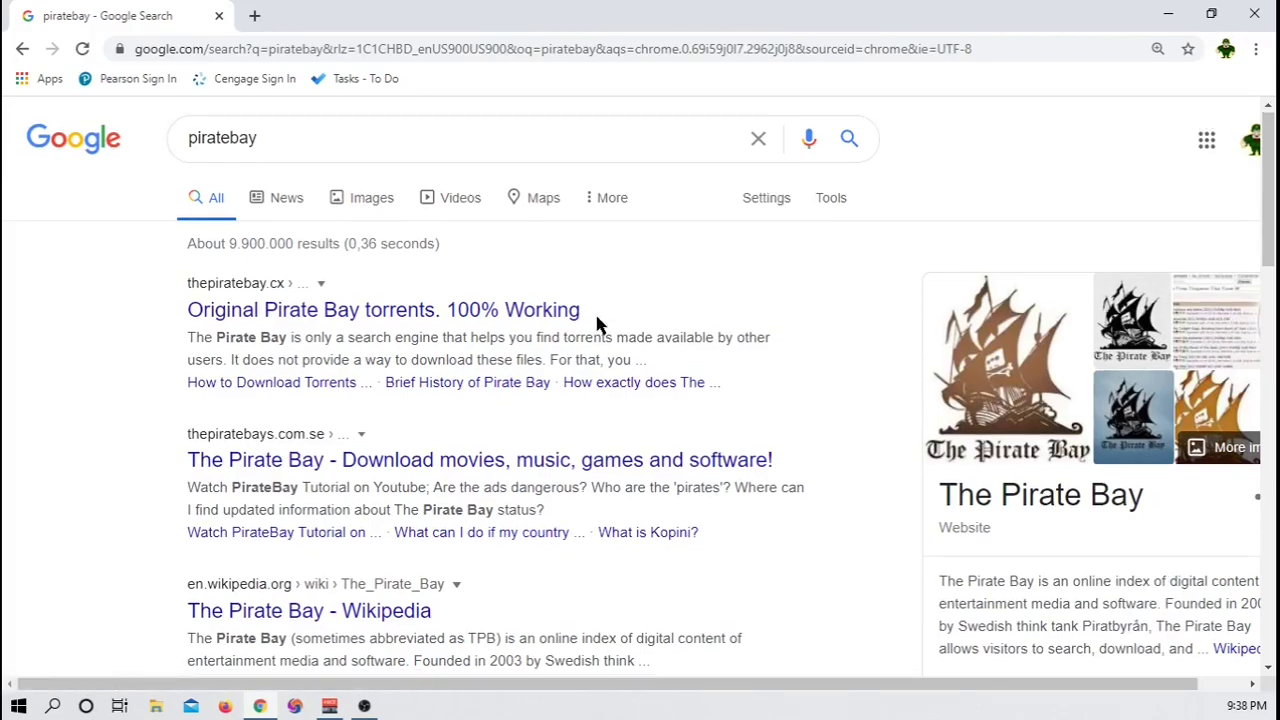
pyautogui.scroll(-3)
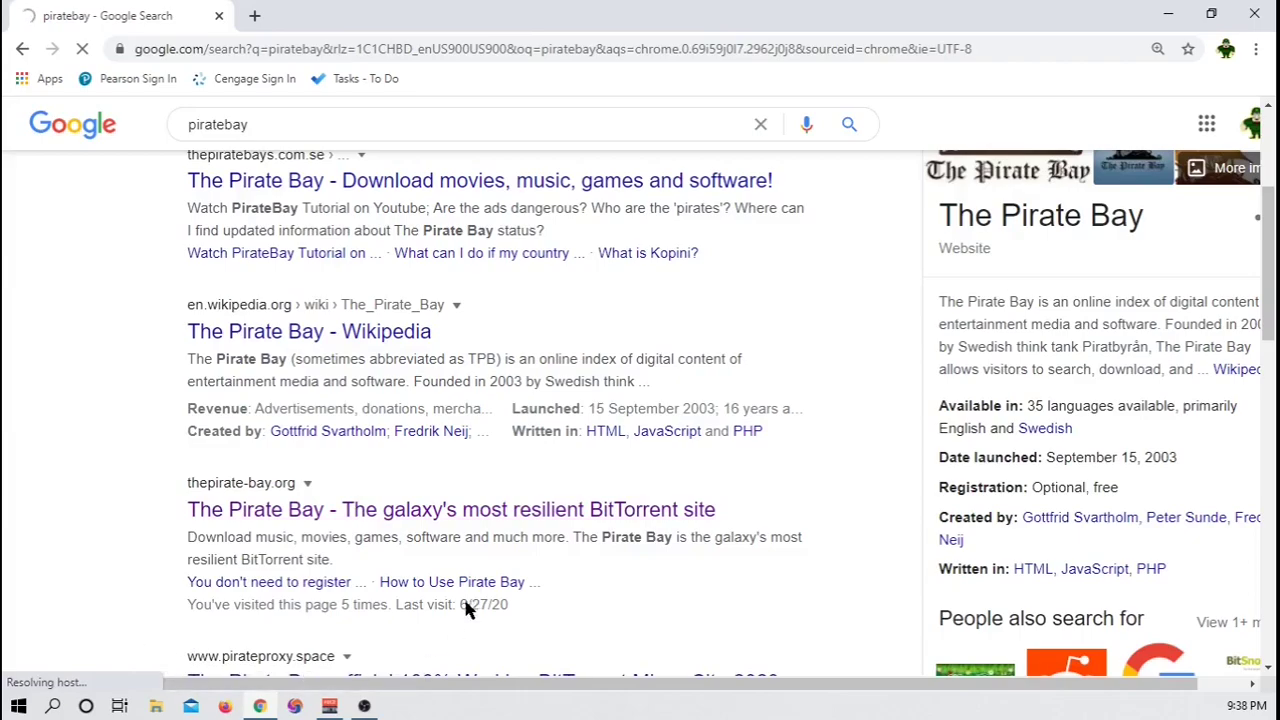
# Open the thepirate-bay.org result and enter 'notepad ++' in the torrent search box.
pyautogui.click(451, 509)
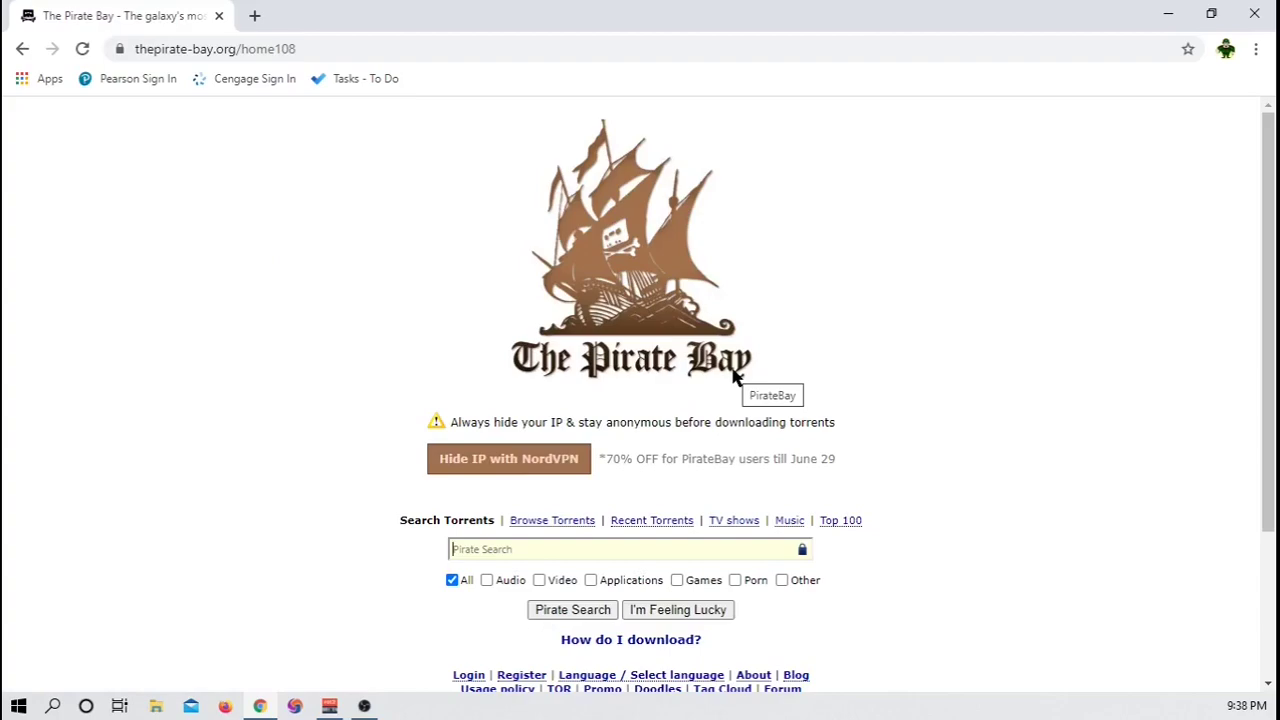
pyautogui.scroll(-3)
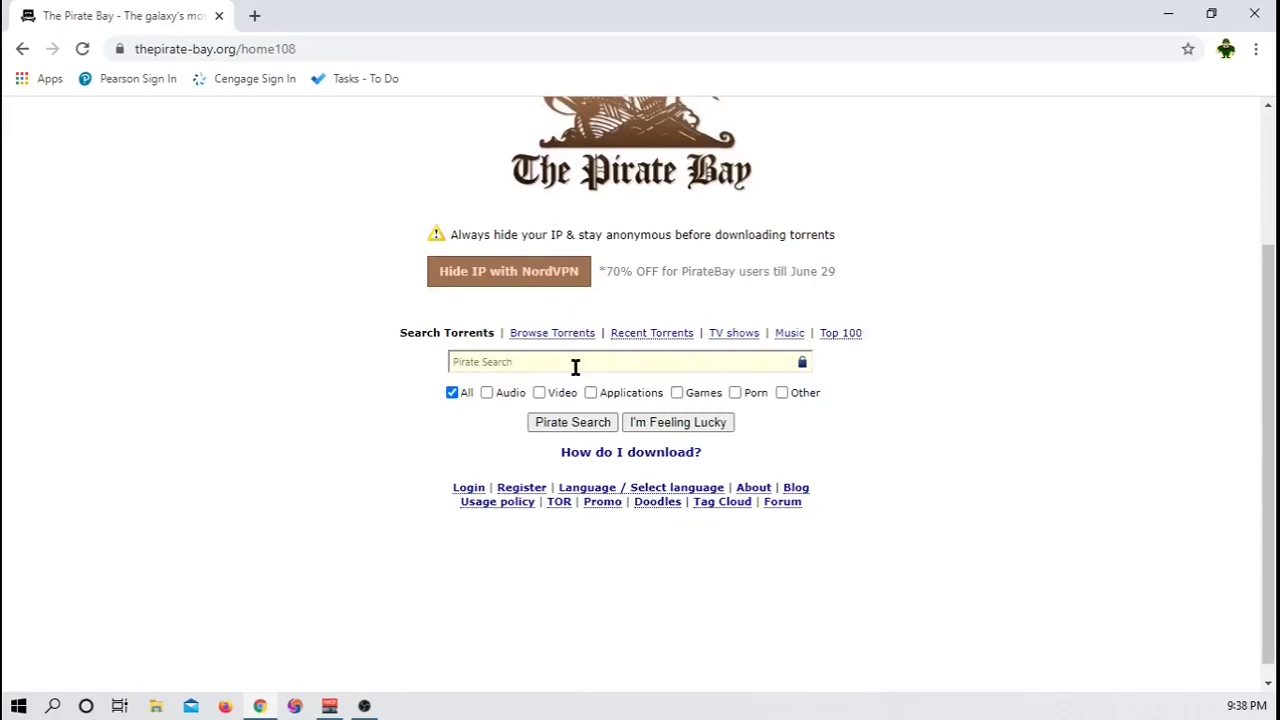
pyautogui.write('notepad')
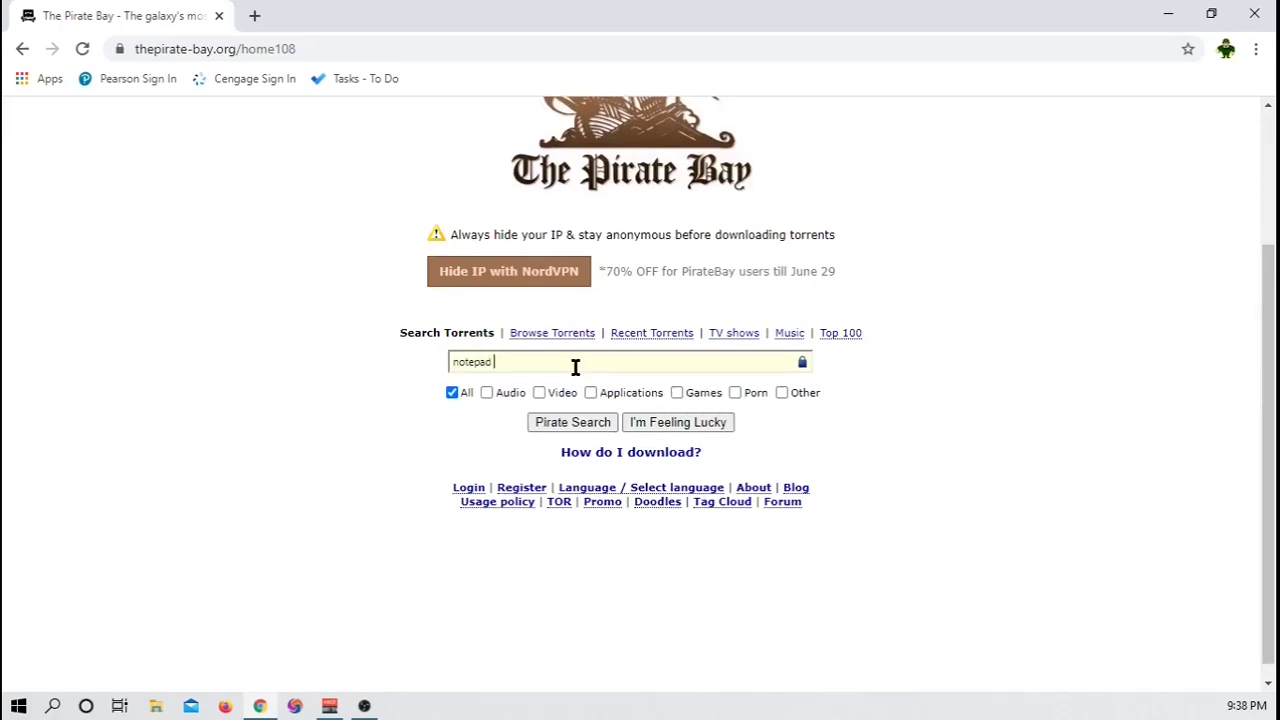
pyautogui.write('++')
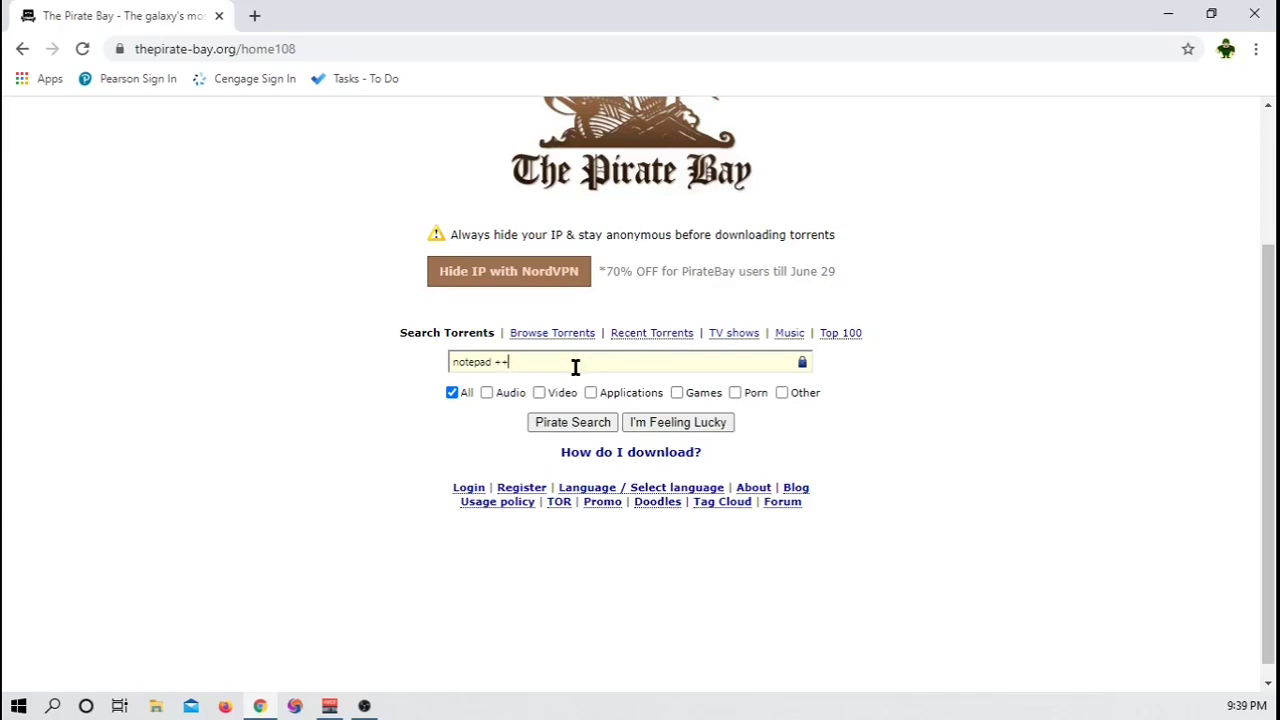
pyautogui.click(572, 421)
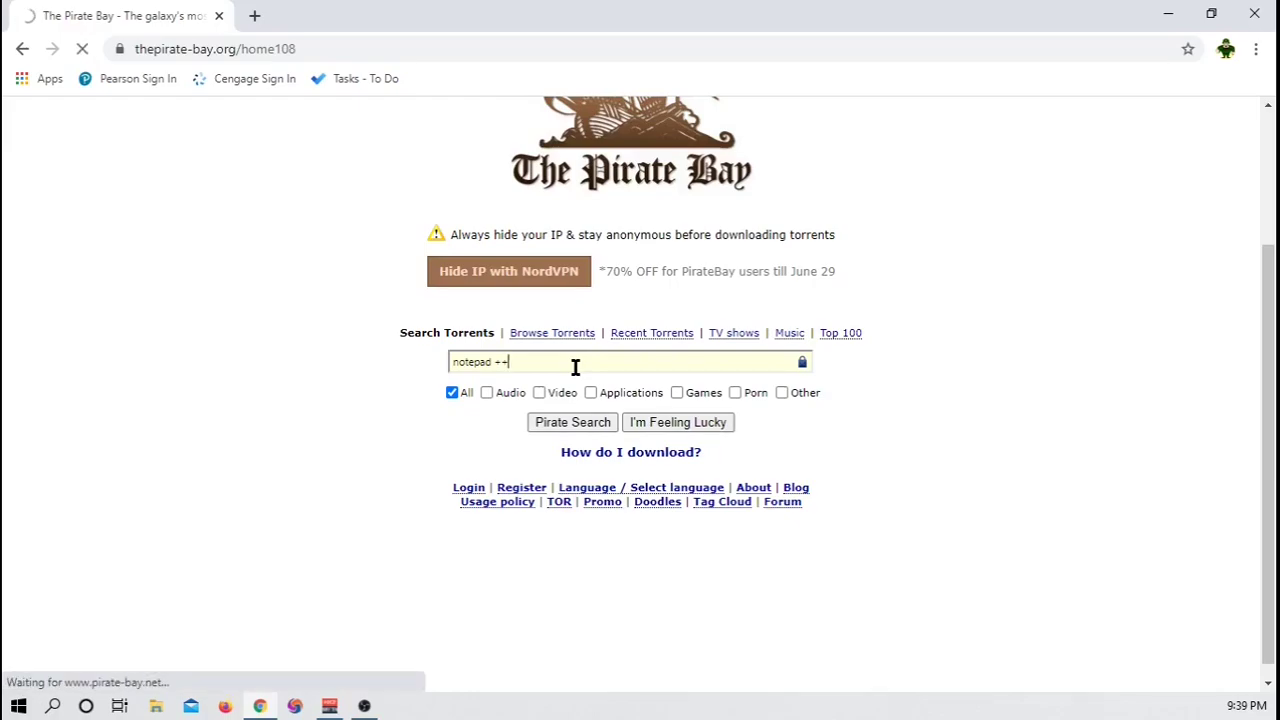
pyautogui.click(572, 421)
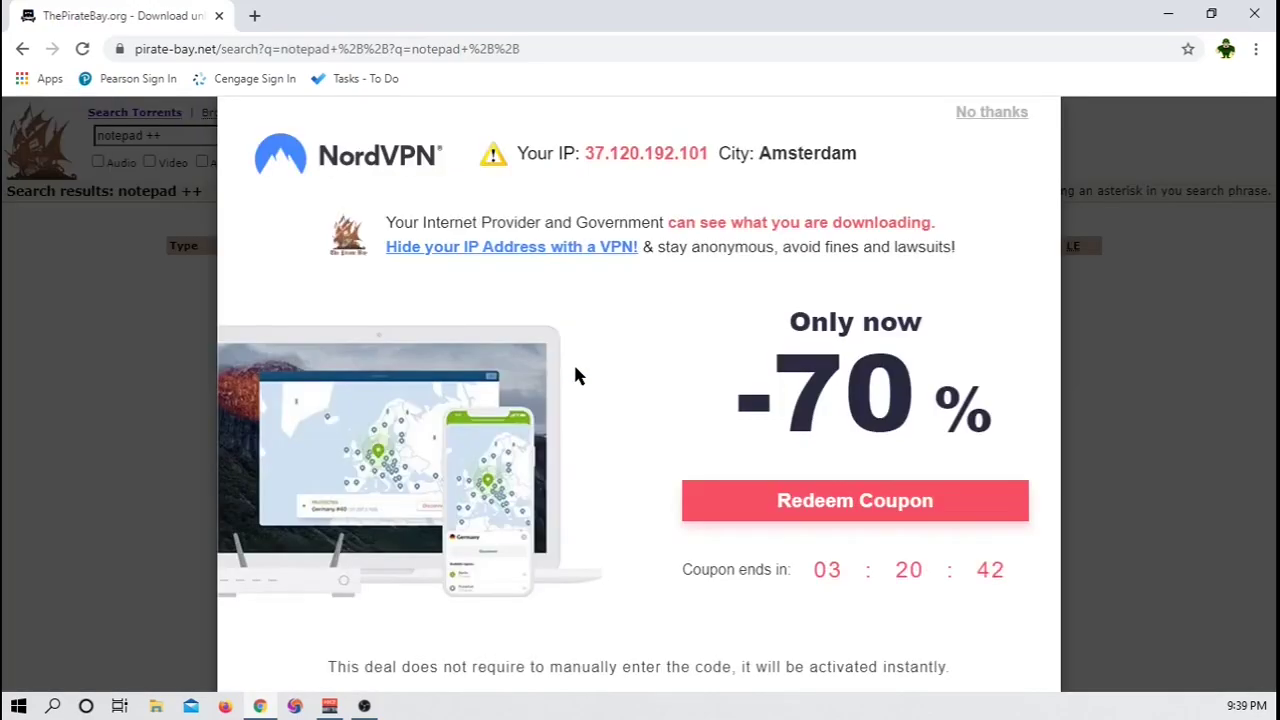
pyautogui.click(991, 111)
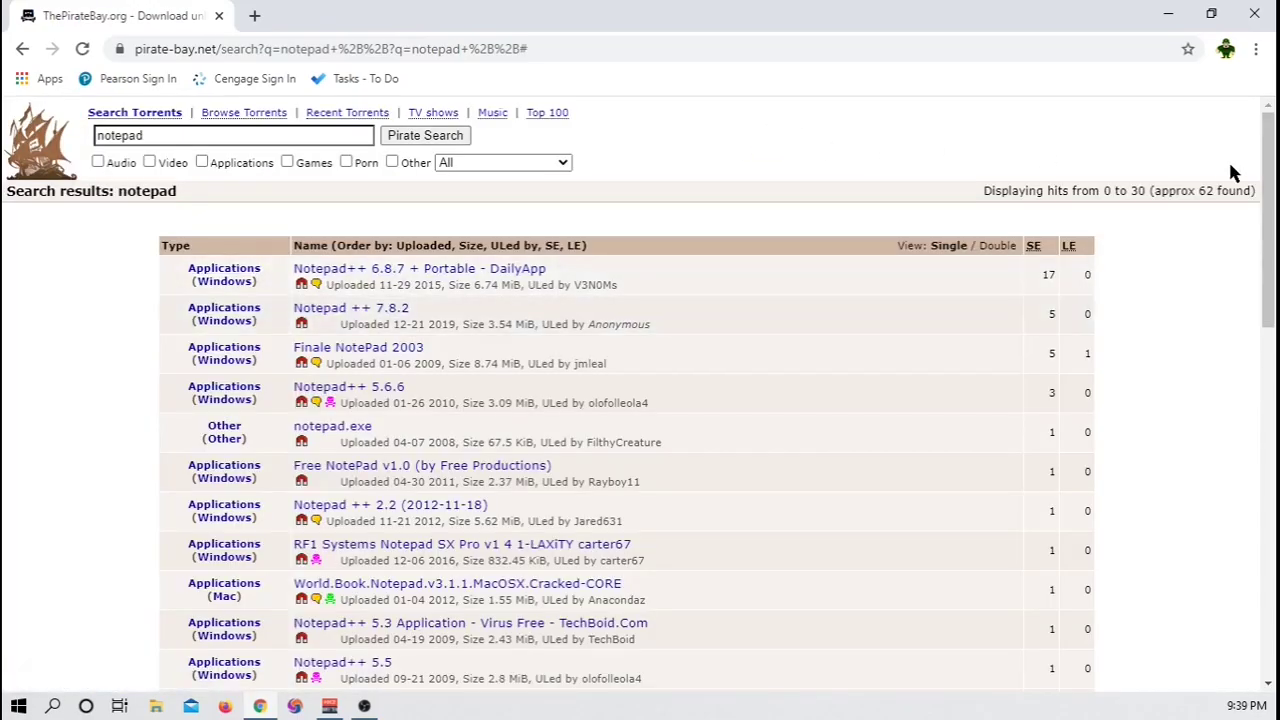
pyautogui.scroll(-3)
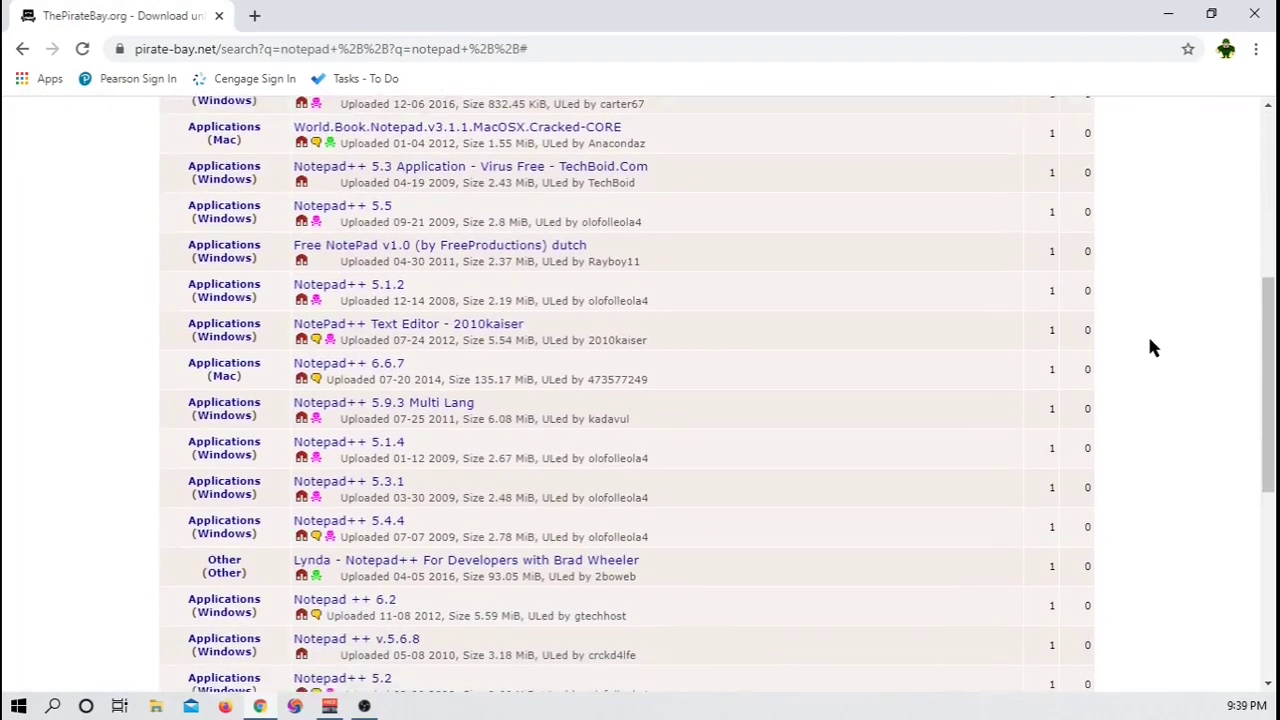
pyautogui.scroll(3)
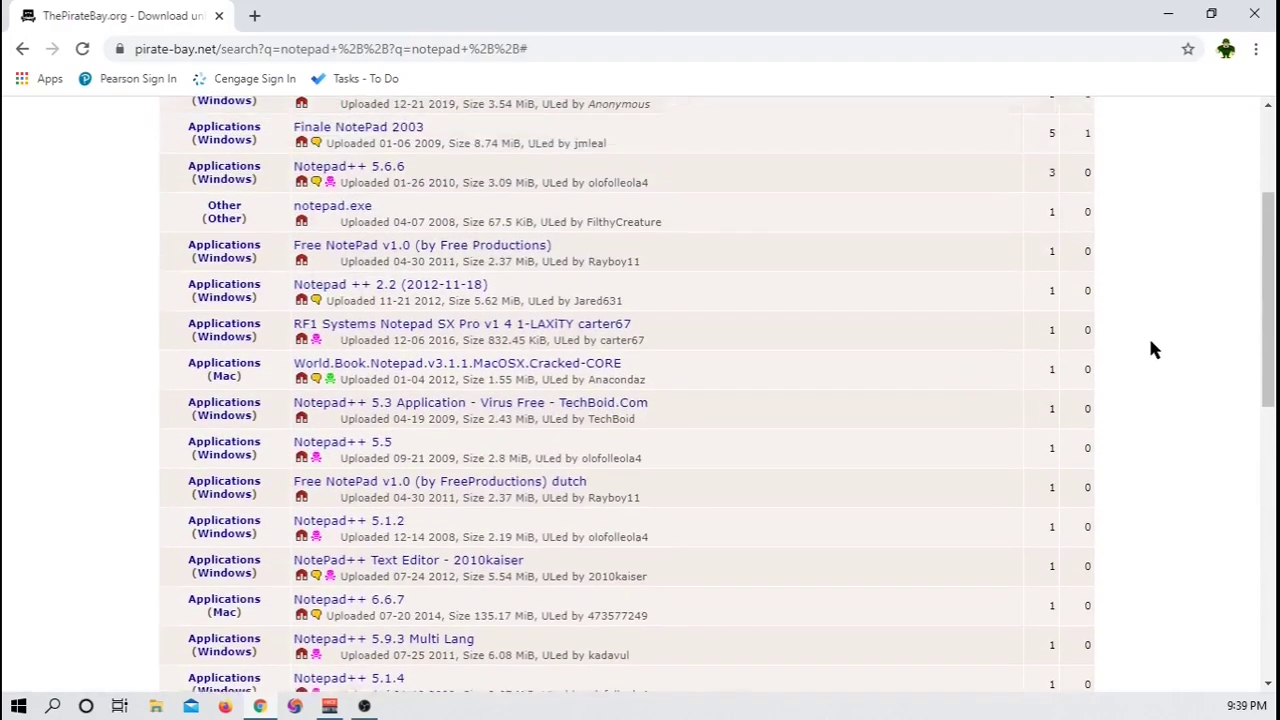
pyautogui.scroll(3)
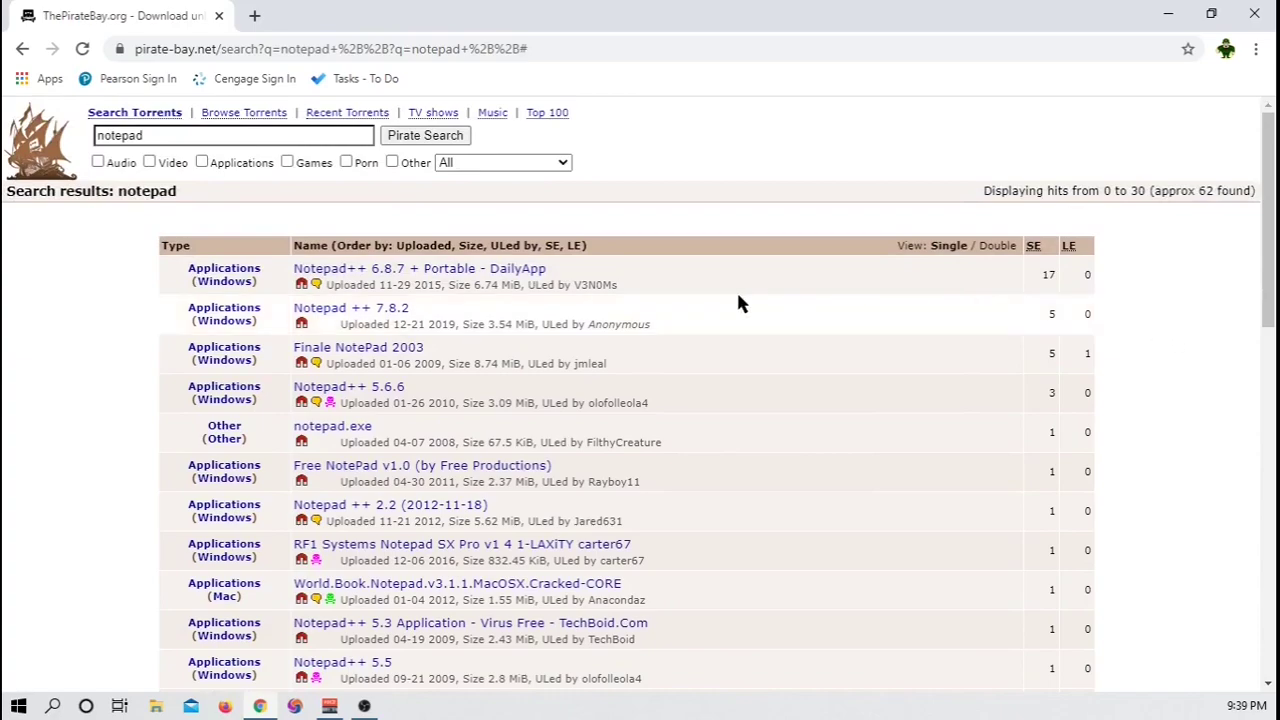
pyautogui.moveTo(1058, 288)
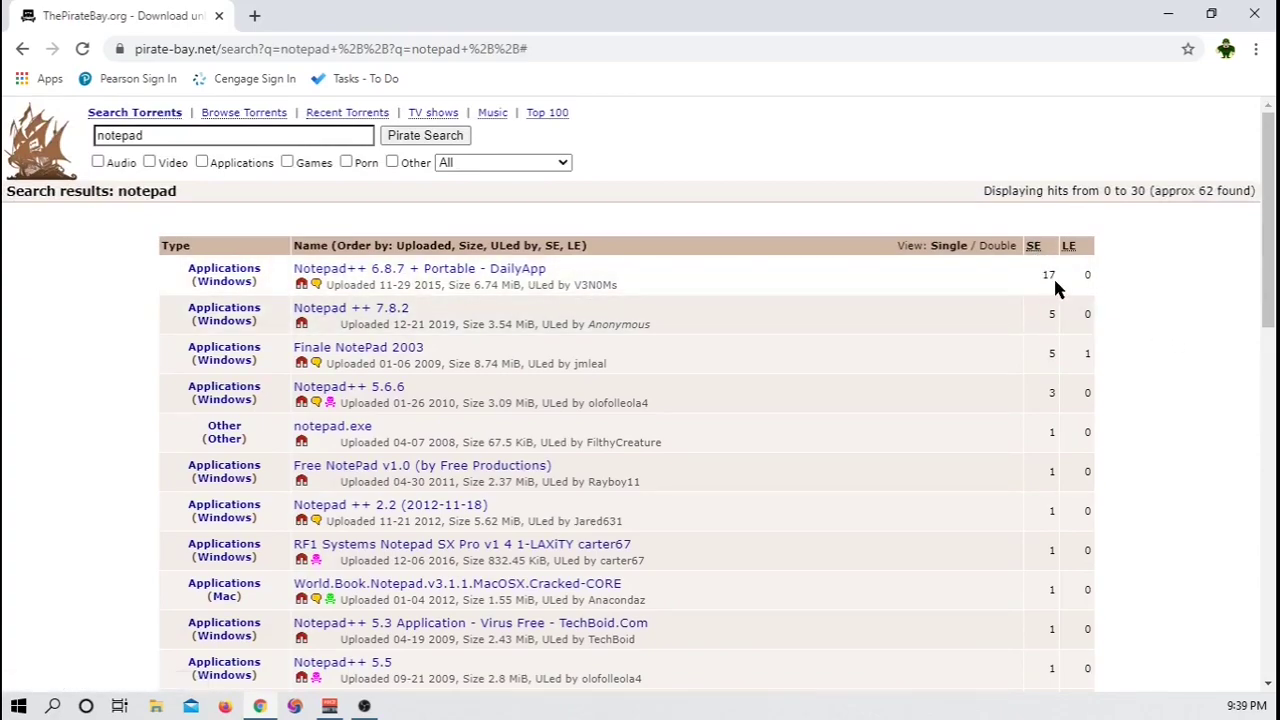
pyautogui.moveTo(1110, 290)
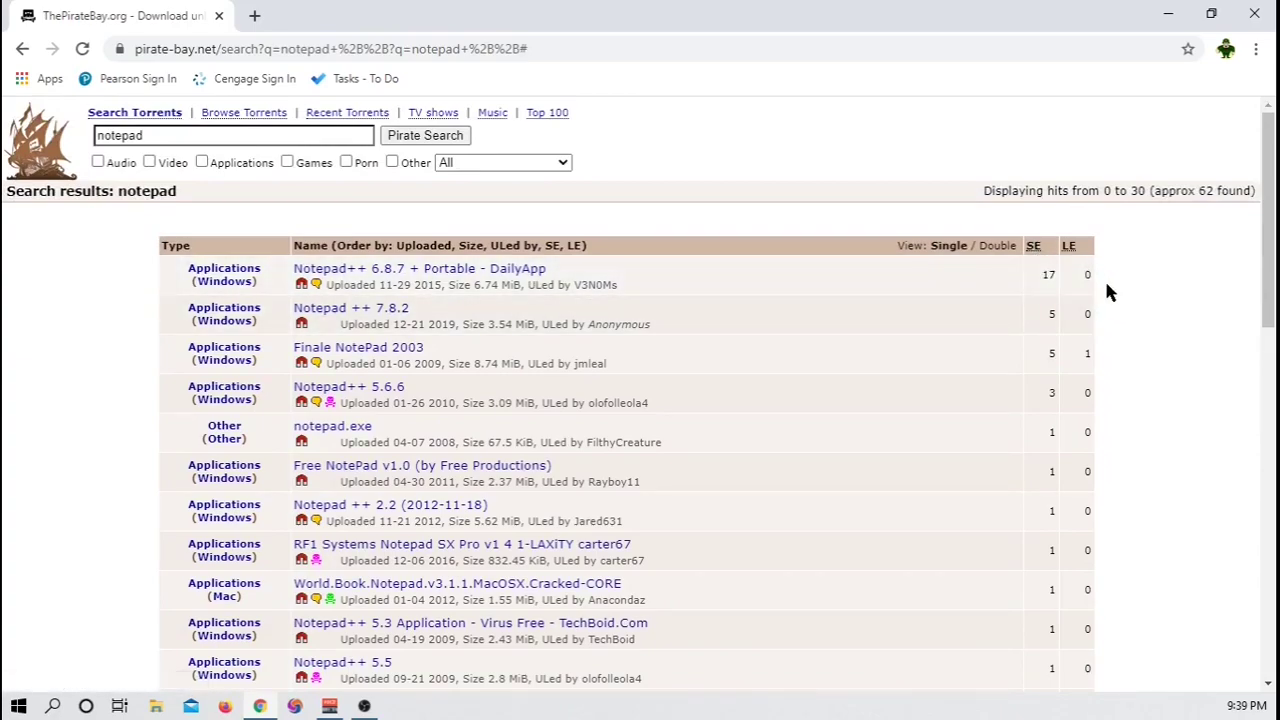
pyautogui.scroll(-3)
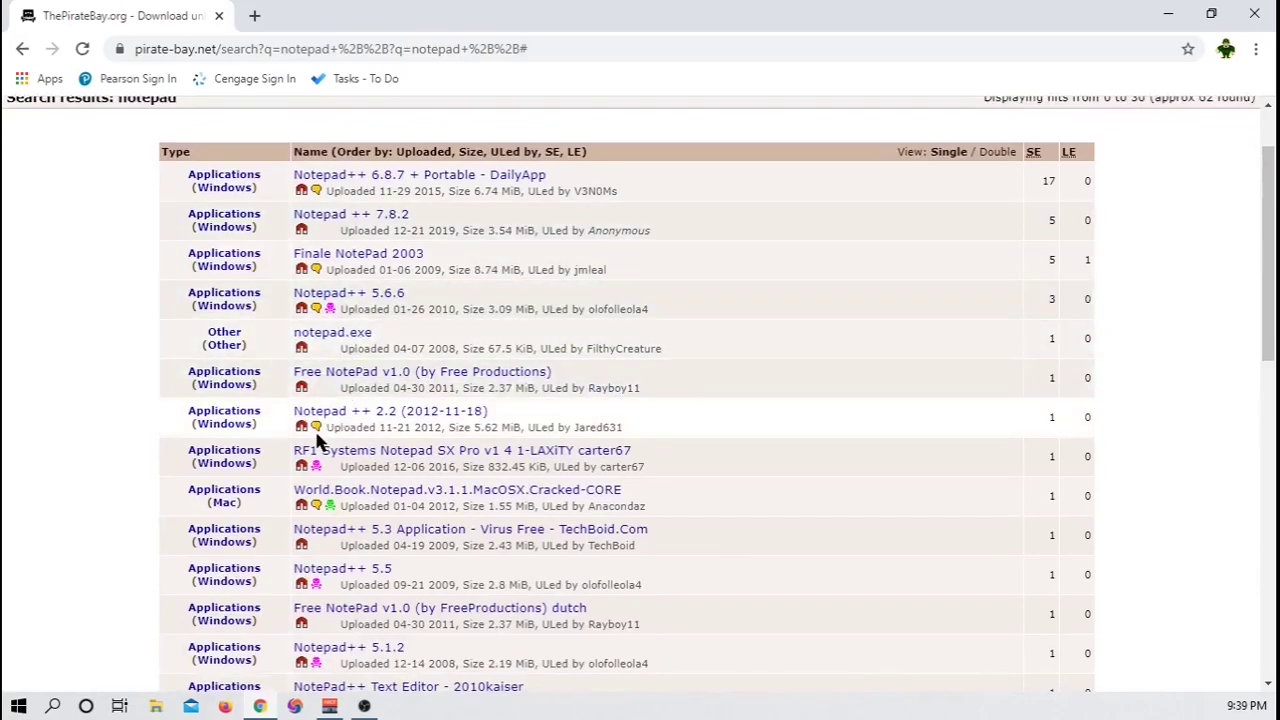
pyautogui.moveTo(795, 293)
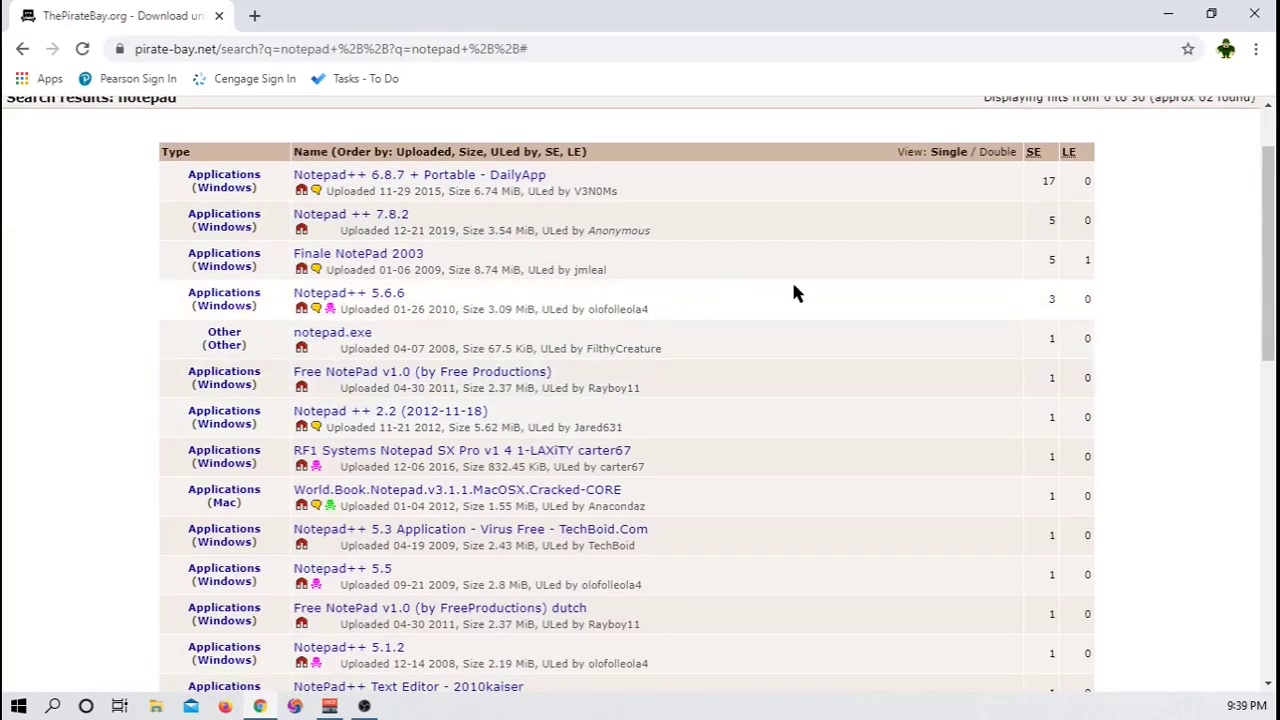
pyautogui.scroll(3)
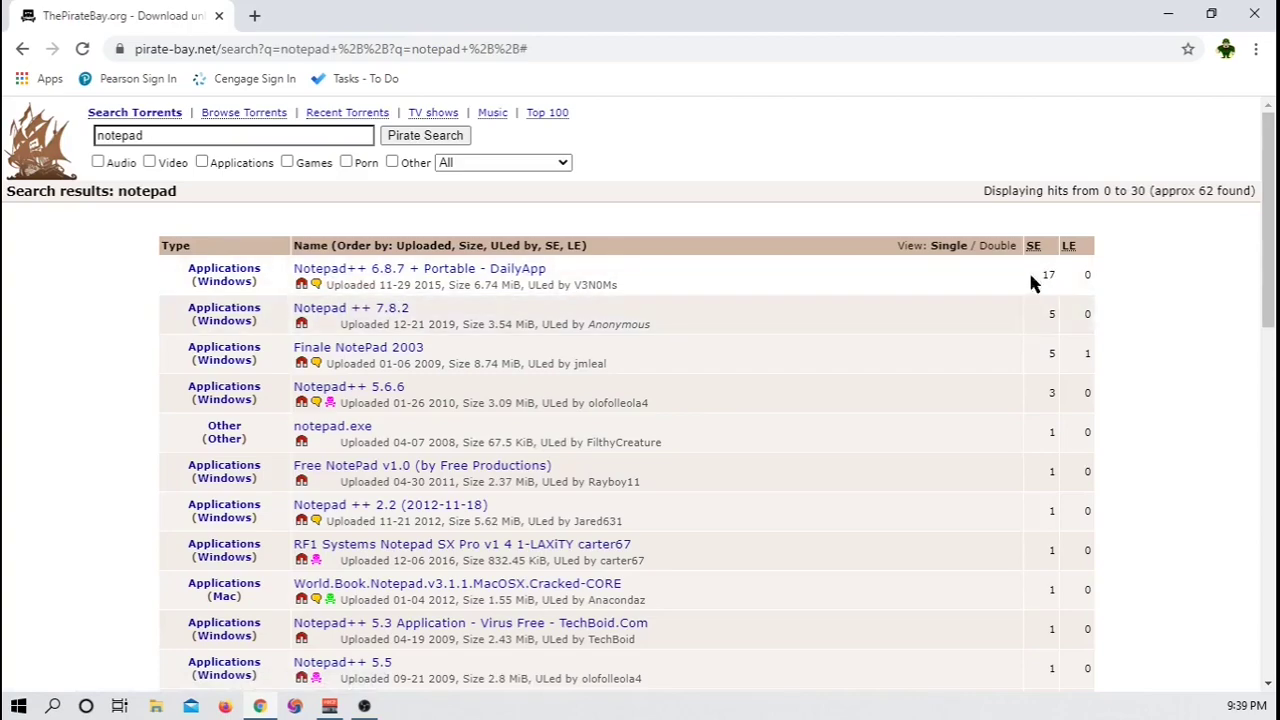
pyautogui.moveTo(305, 301)
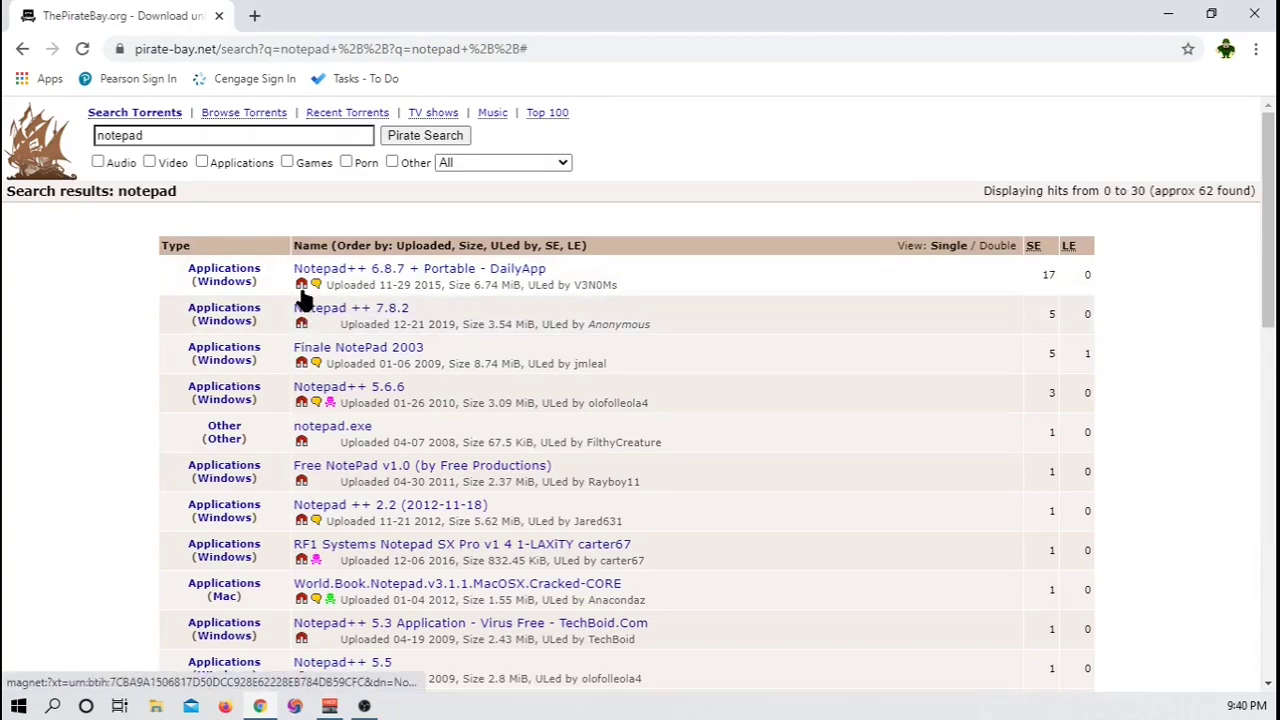
pyautogui.moveTo(302, 300)
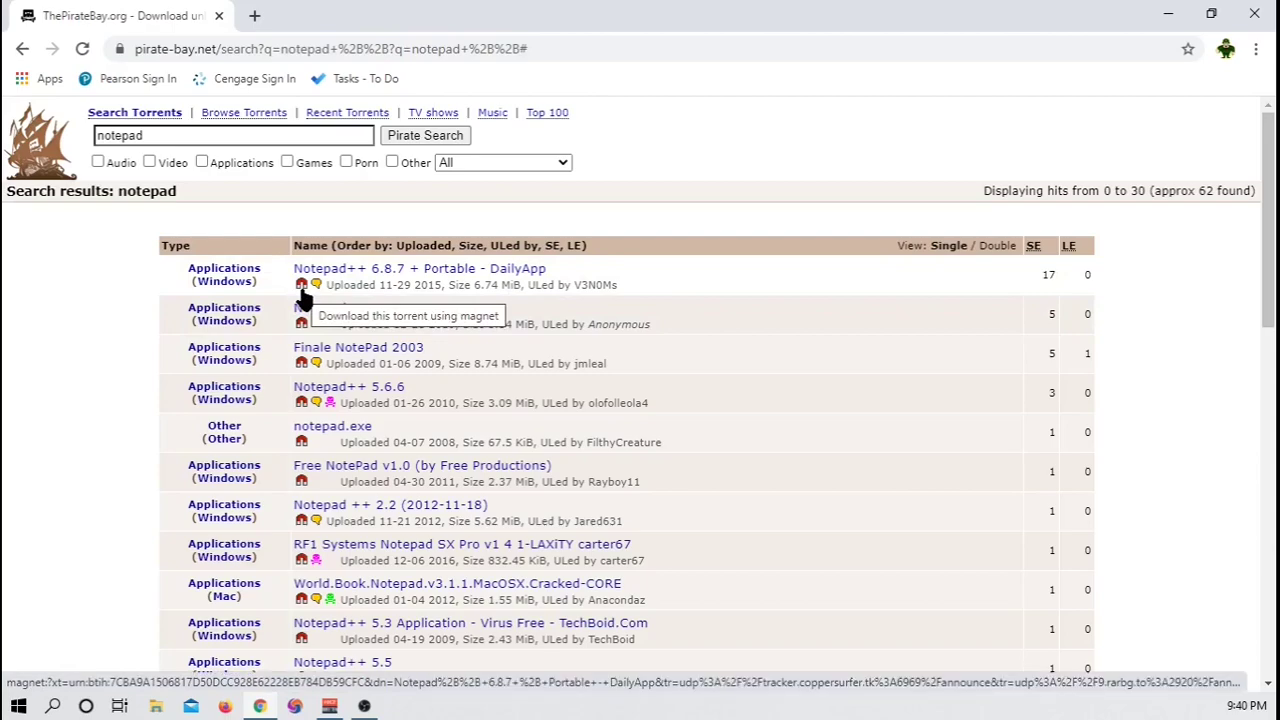
pyautogui.moveTo(315, 293)
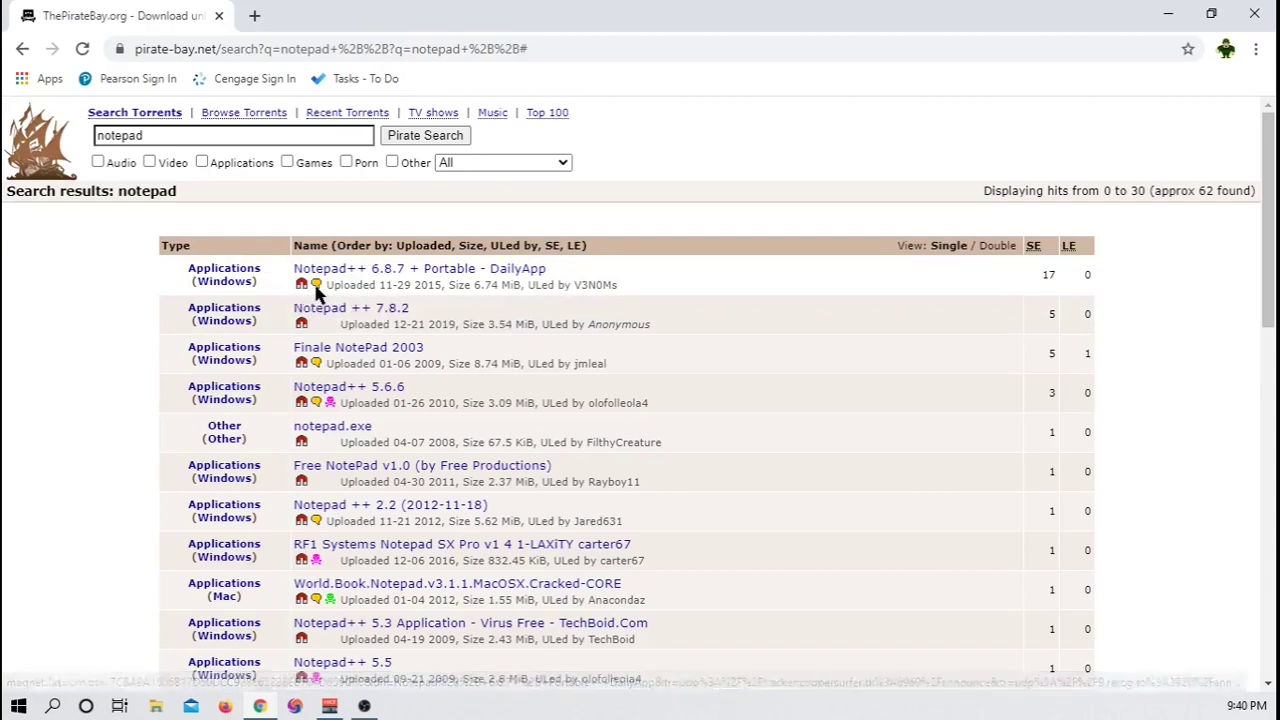
pyautogui.moveTo(328, 283)
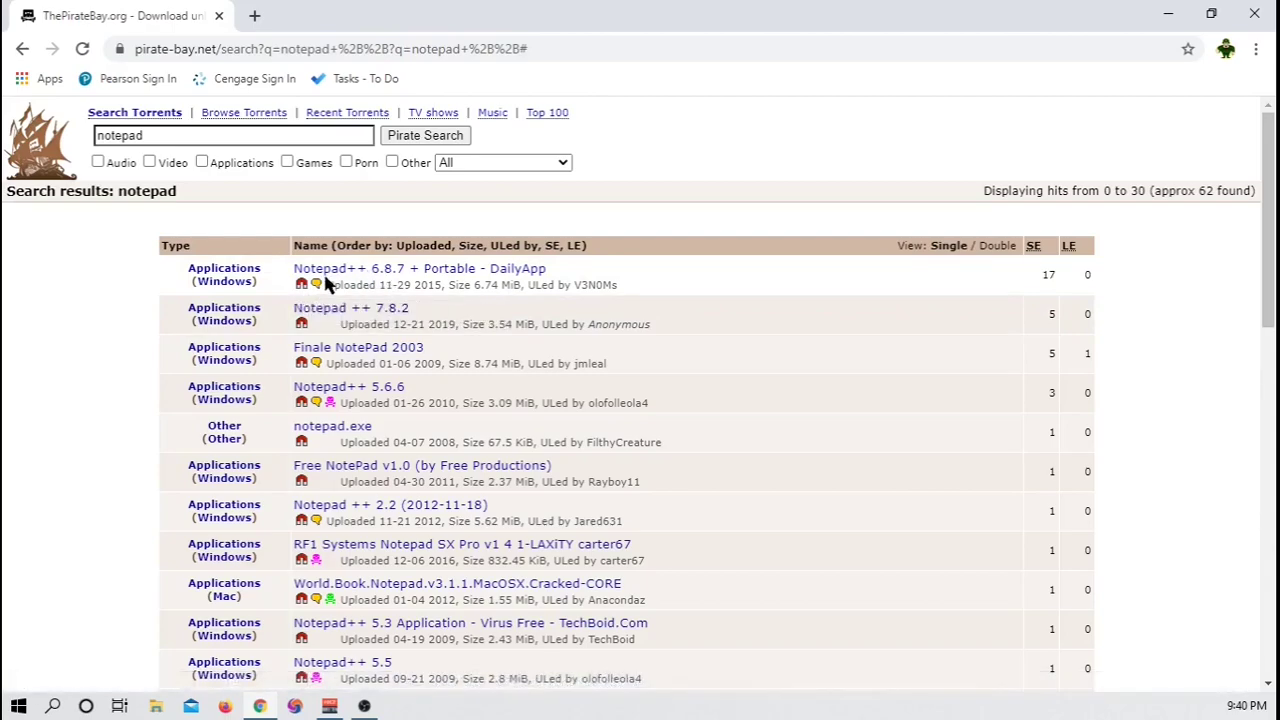
pyautogui.scroll(-3)
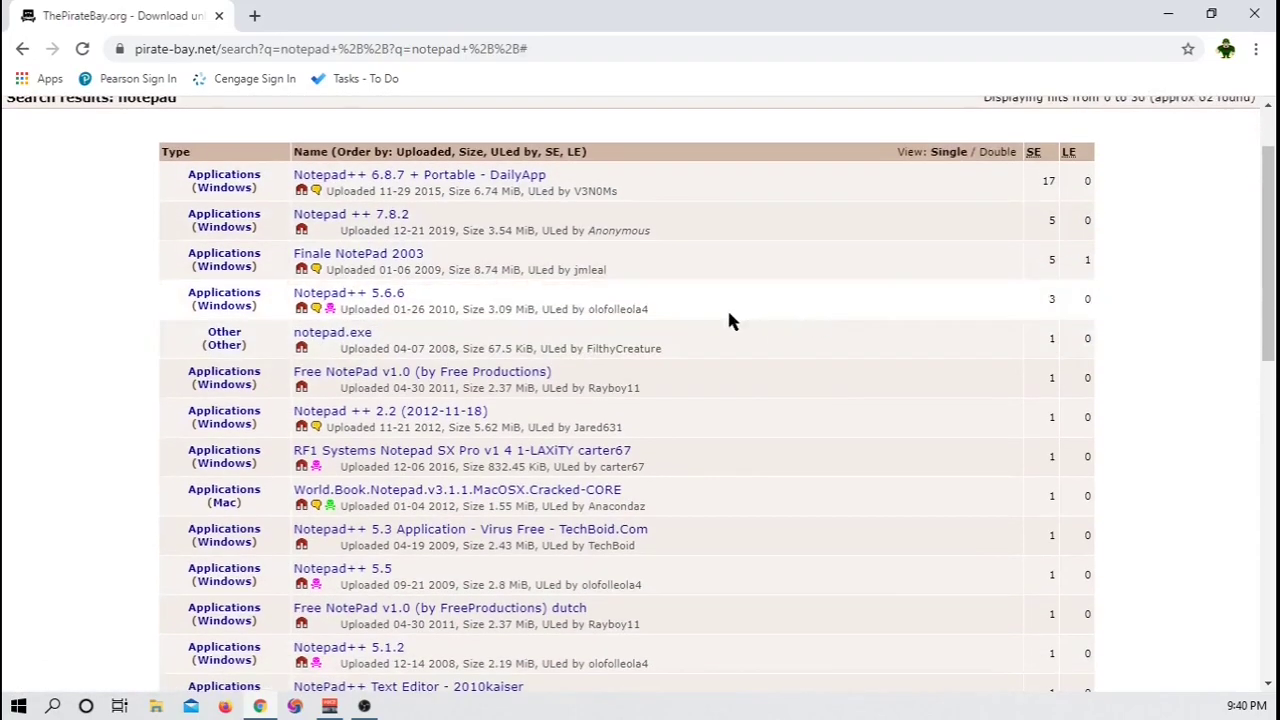
pyautogui.moveTo(330, 308)
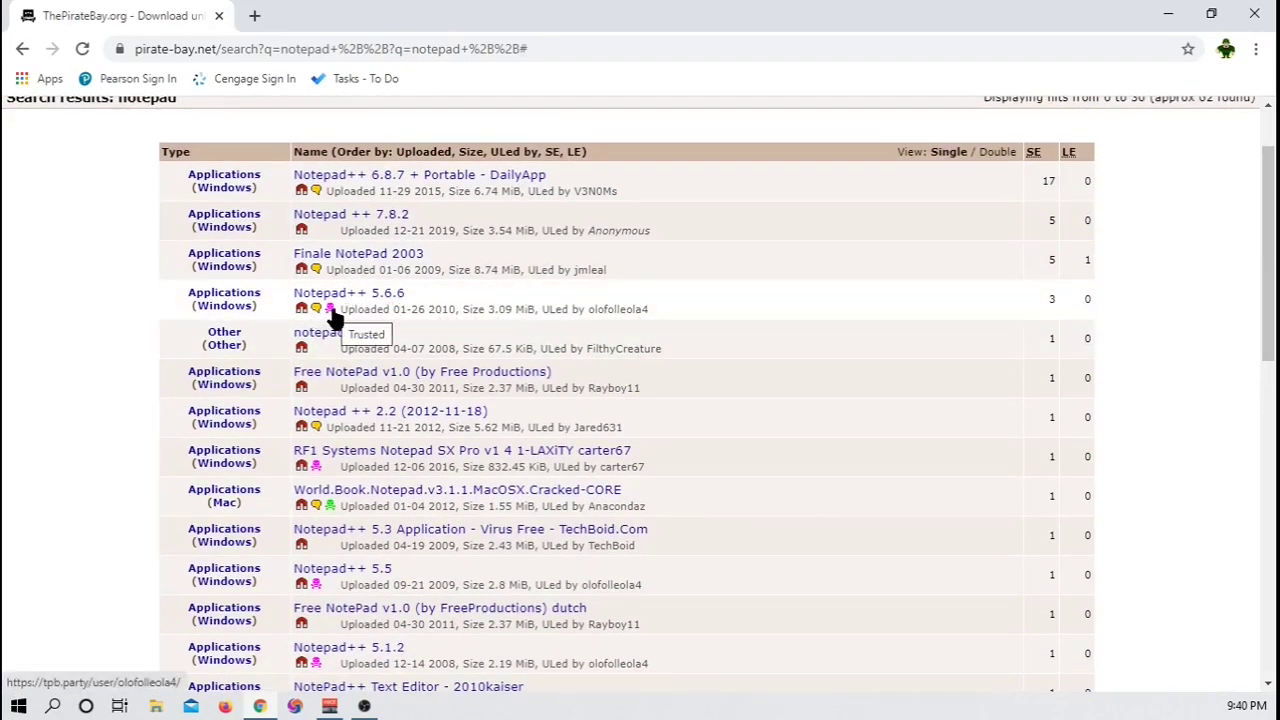
pyautogui.moveTo(1033, 311)
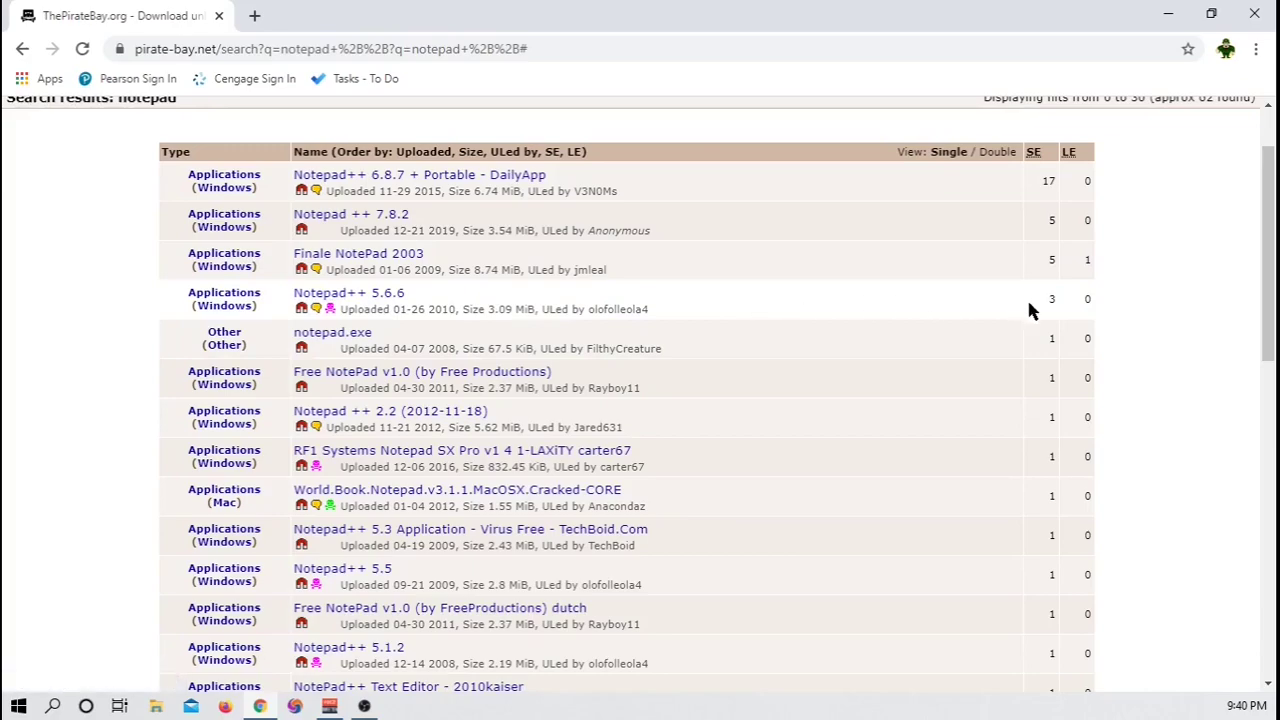
pyautogui.moveTo(1095, 312)
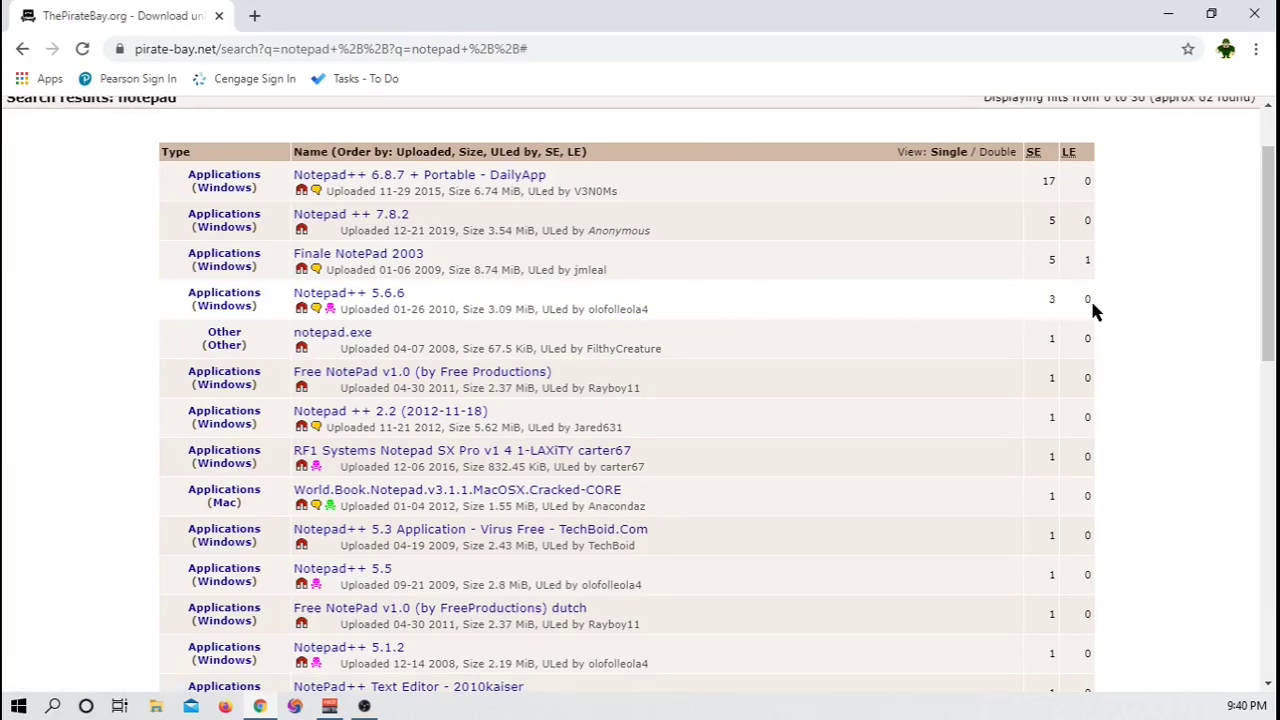
pyautogui.moveTo(1050, 307)
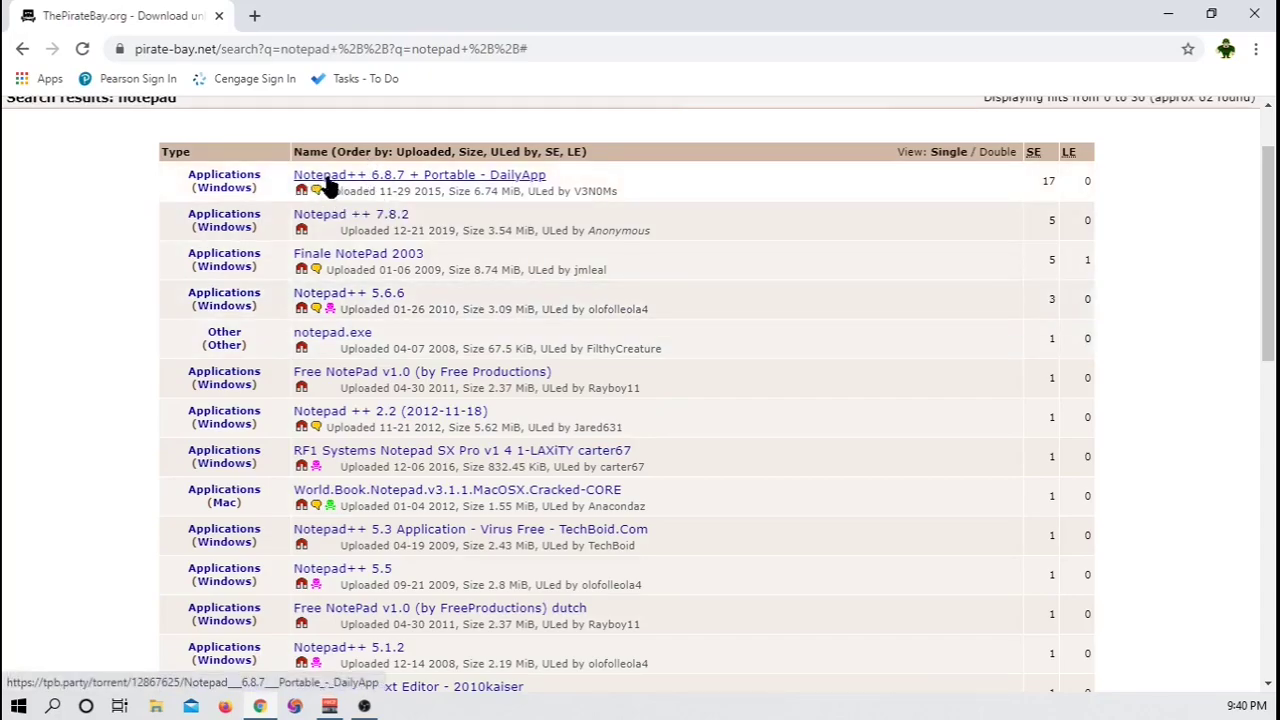
pyautogui.click(419, 174)
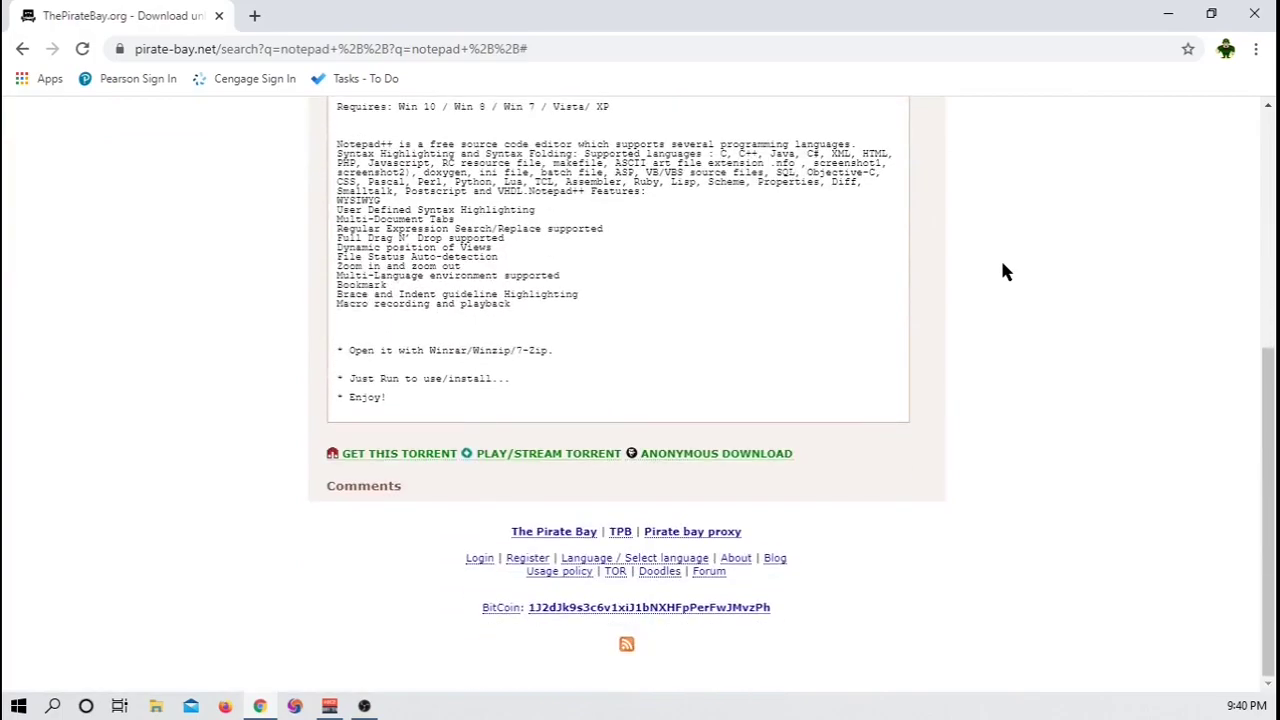
pyautogui.scroll(3)
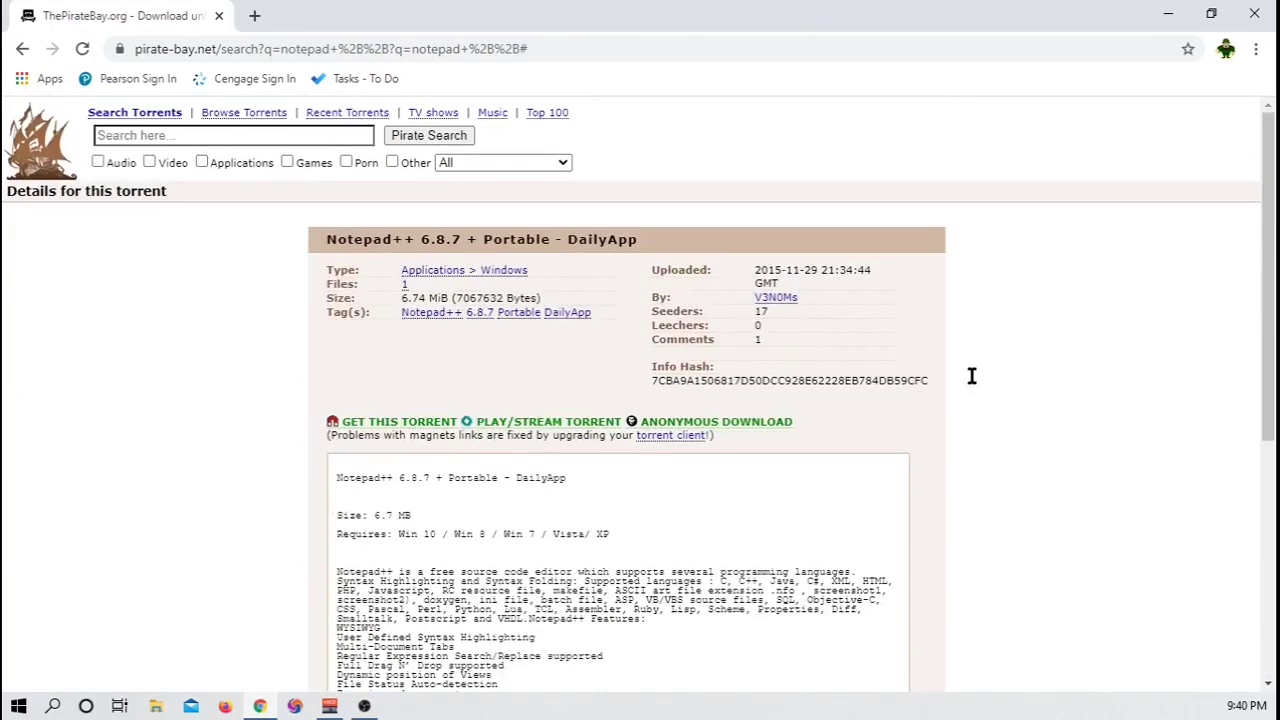
pyautogui.scroll(-3)
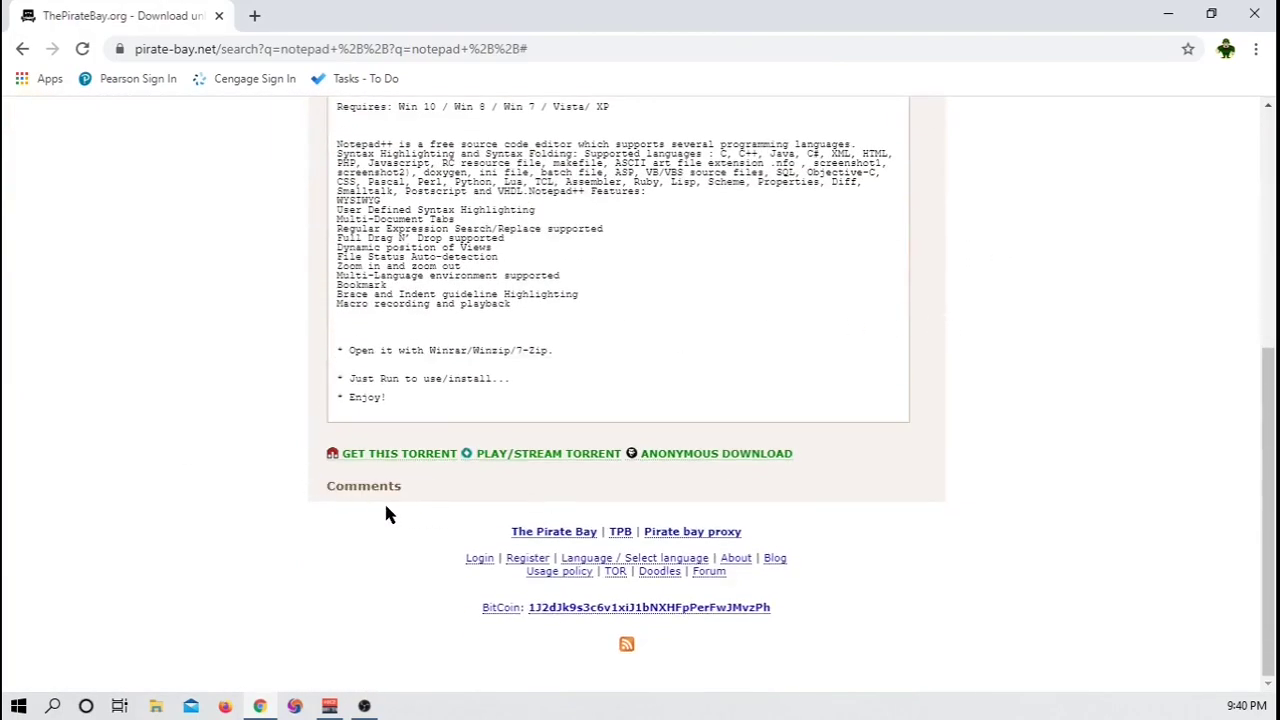
pyautogui.click(23, 48)
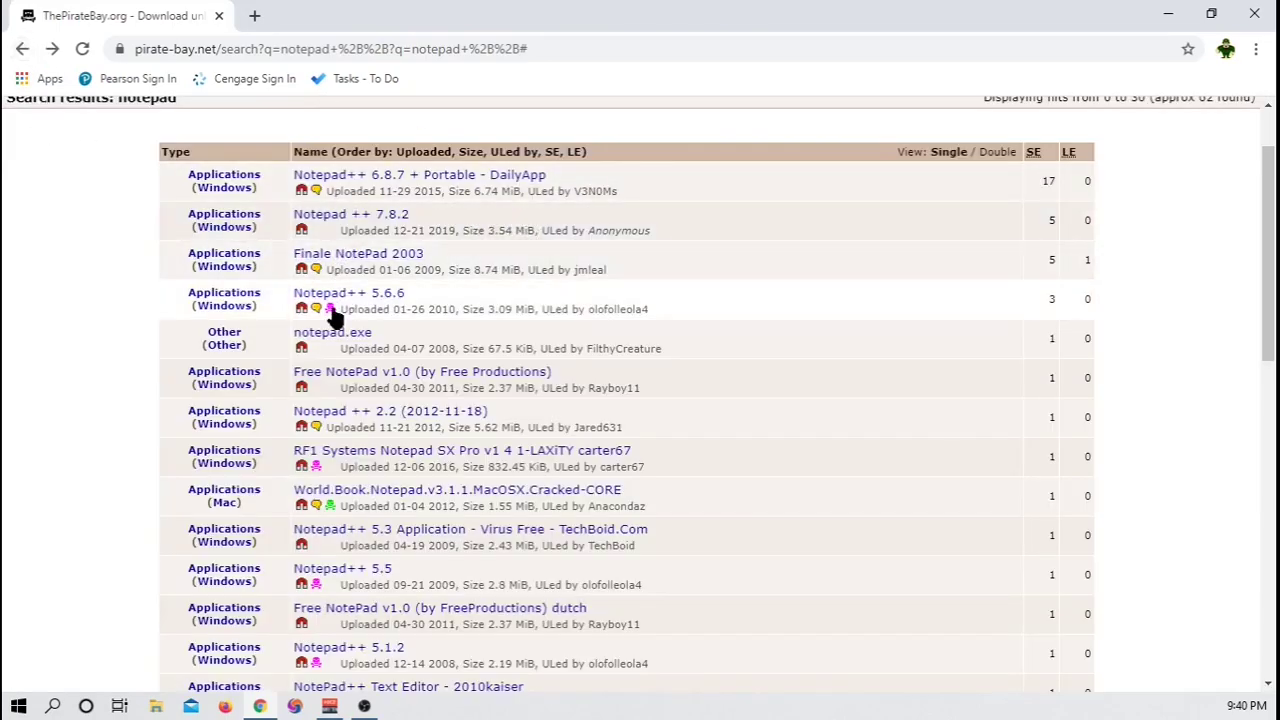
pyautogui.moveTo(348, 292)
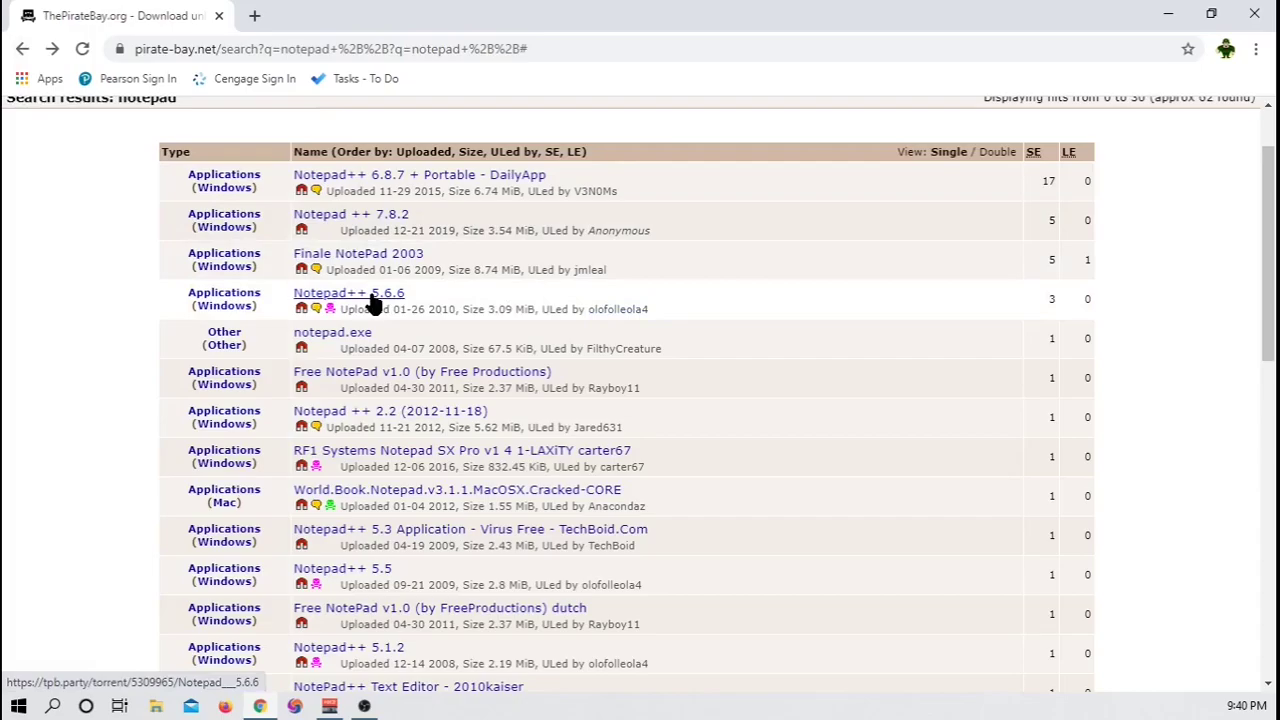
# Open the Notepad++ 5.6.6 torrent and review its size, seeders and info hash.
pyautogui.click(348, 292)
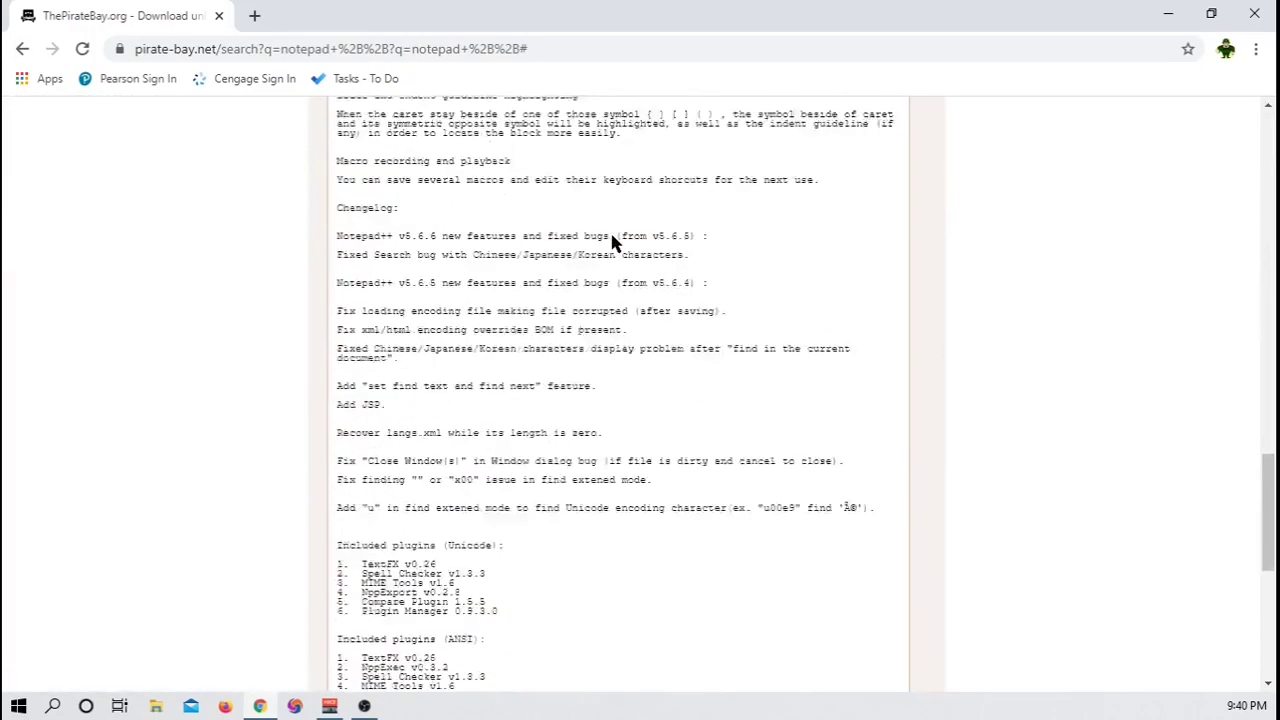
pyautogui.scroll(-3)
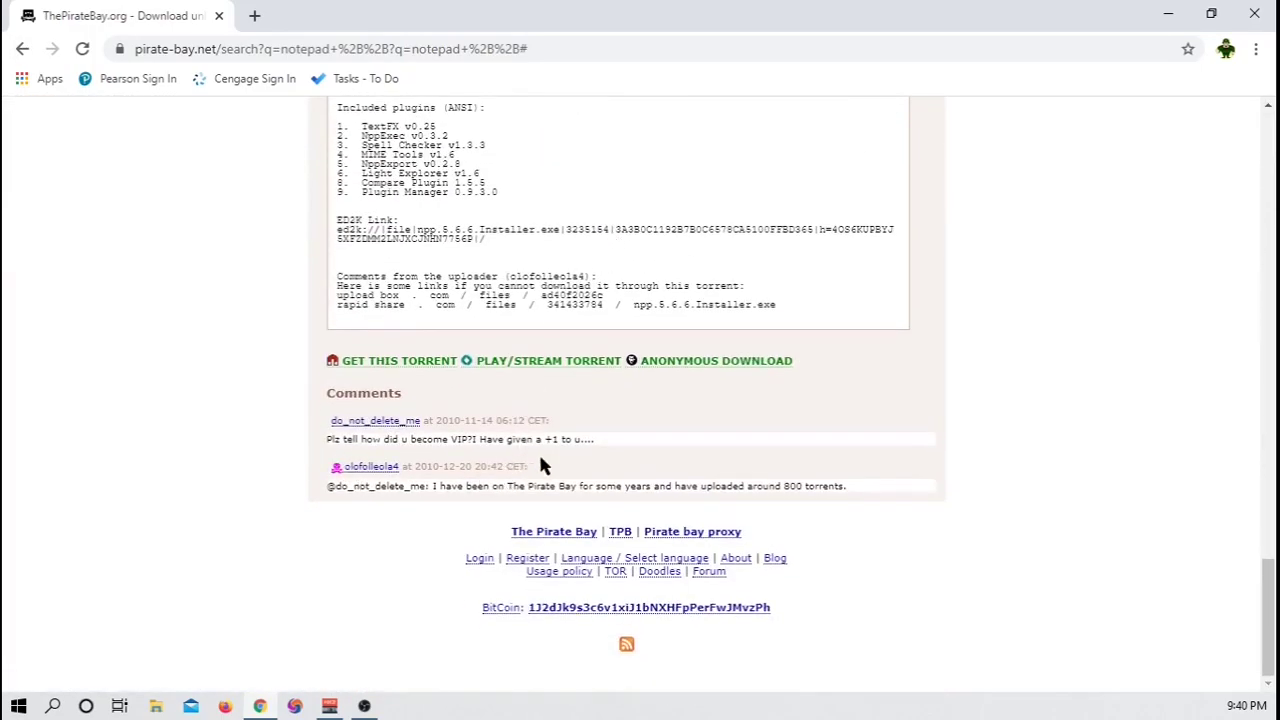
pyautogui.moveTo(558, 505)
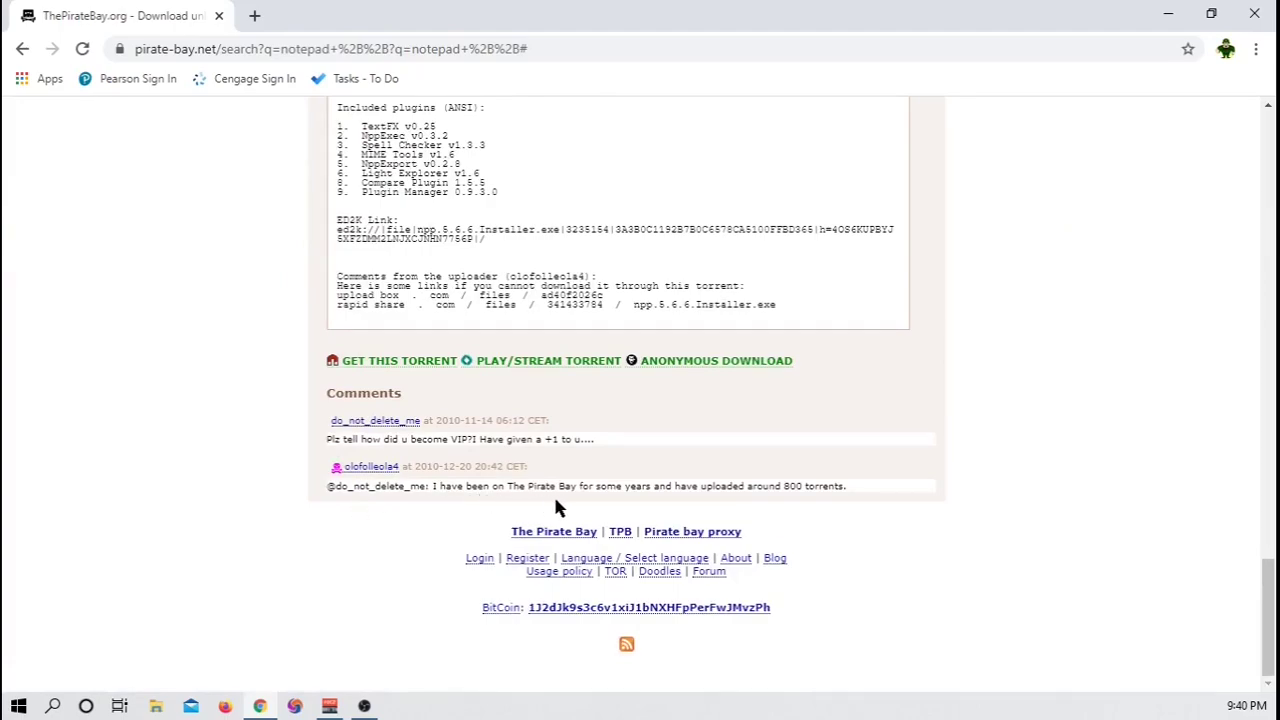
pyautogui.moveTo(893, 481)
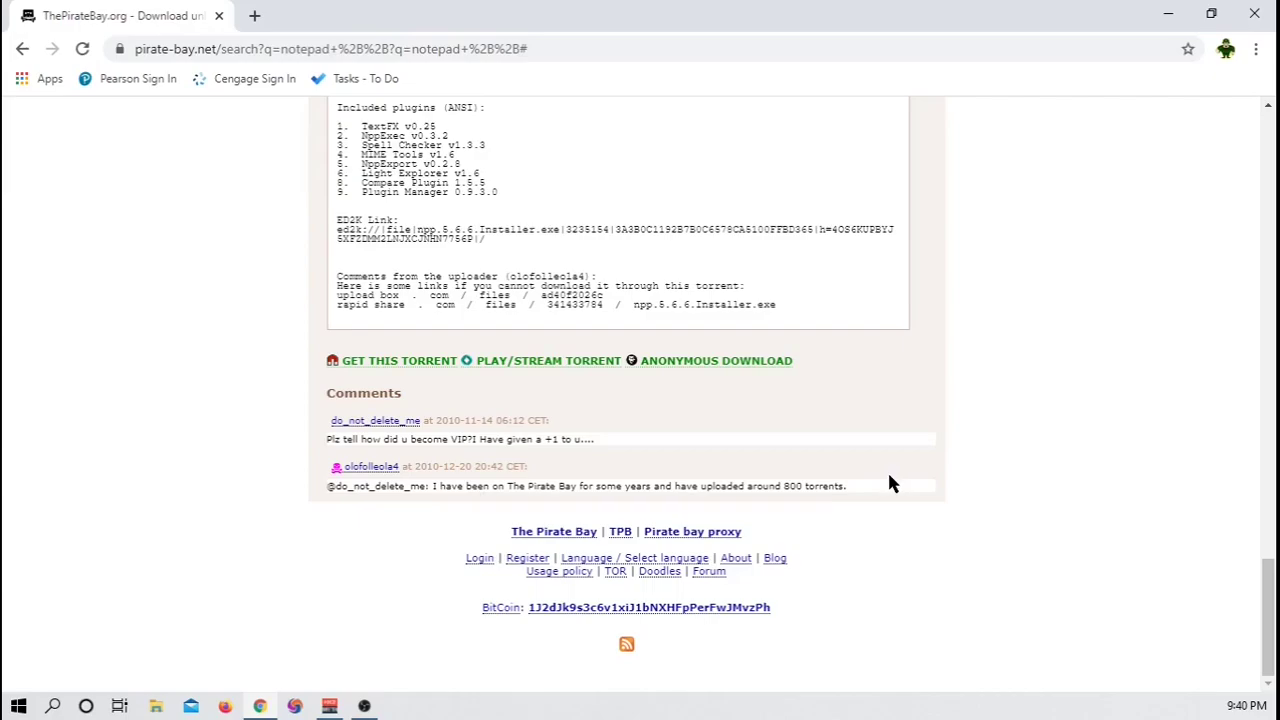
pyautogui.scroll(3)
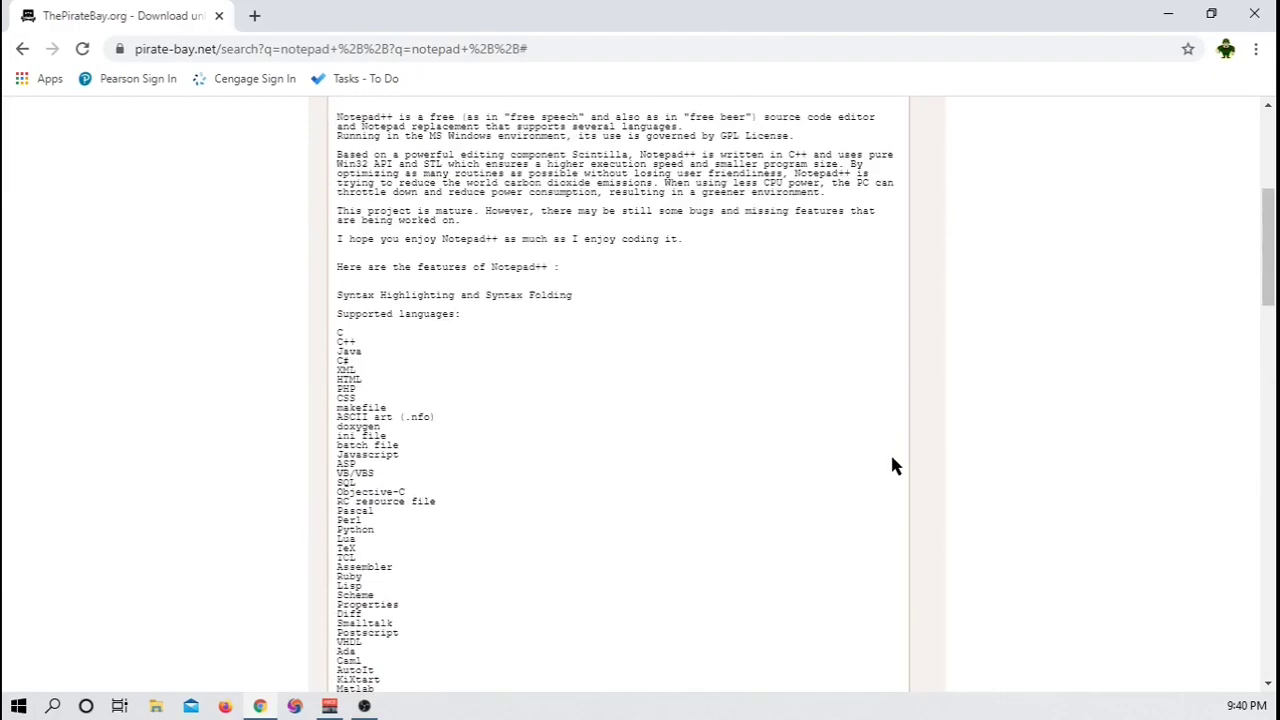
pyautogui.scroll(3)
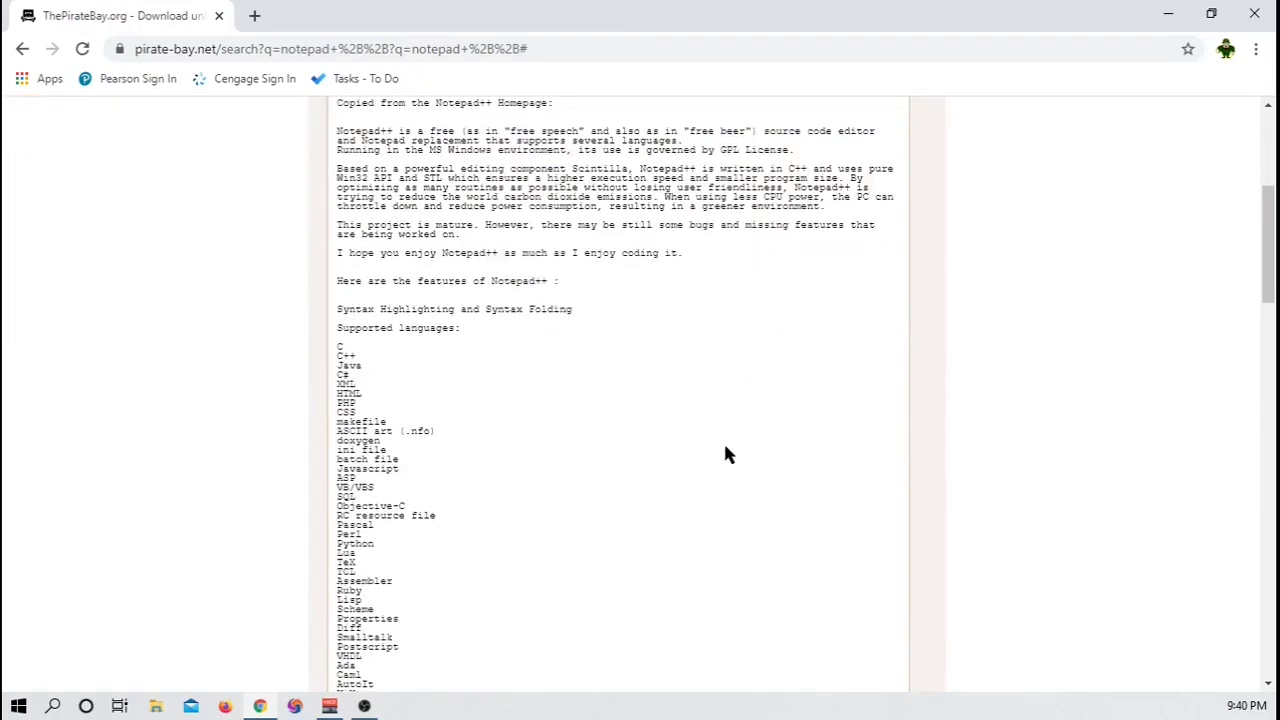
pyautogui.scroll(-3)
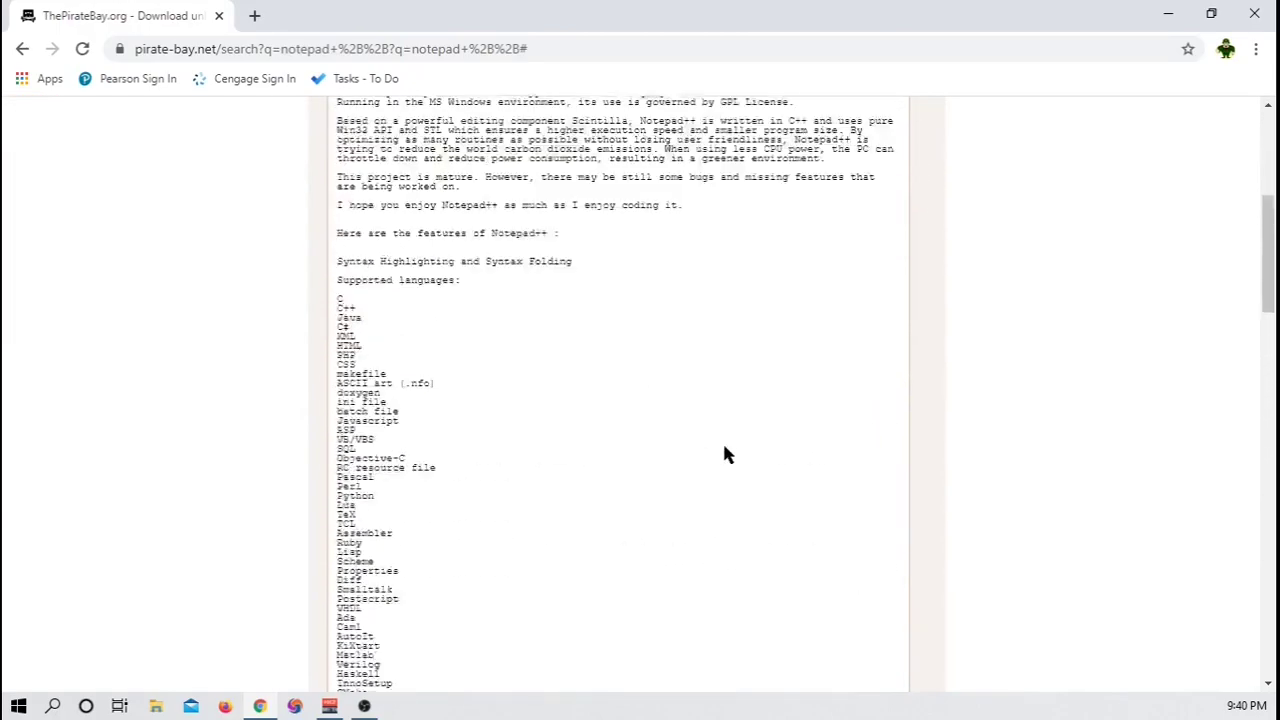
pyautogui.scroll(-3)
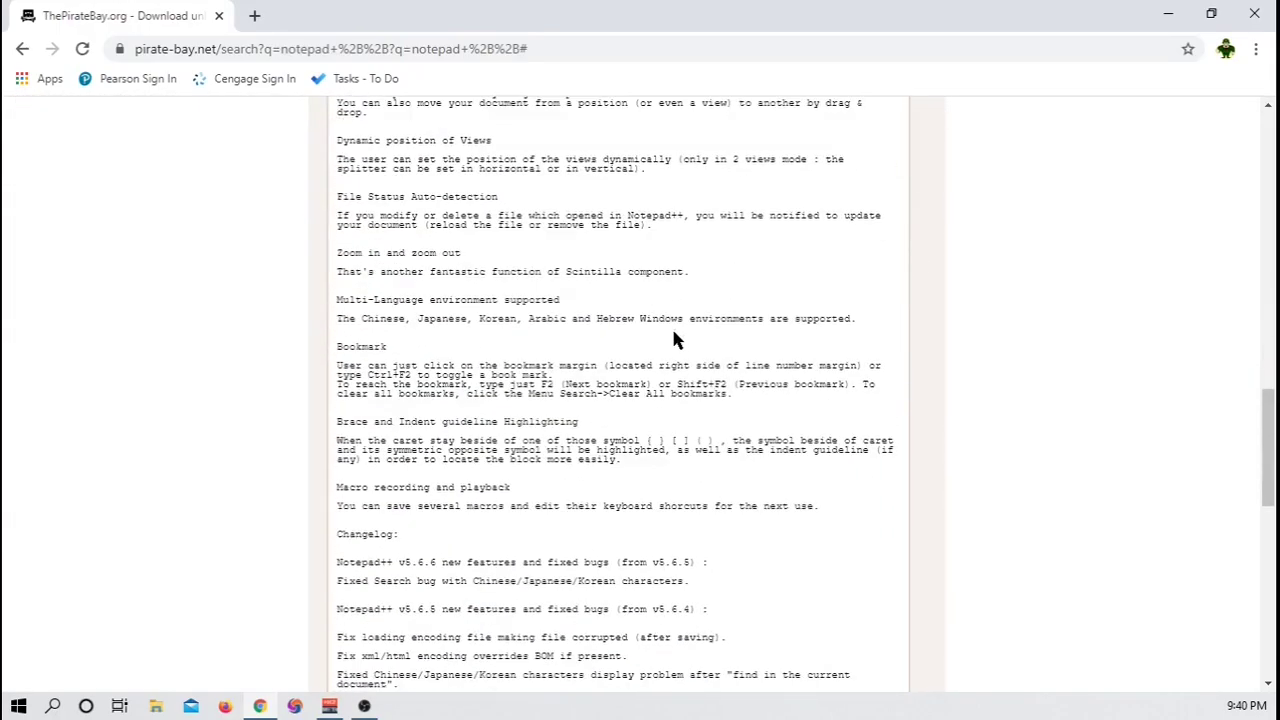
pyautogui.scroll(-3)
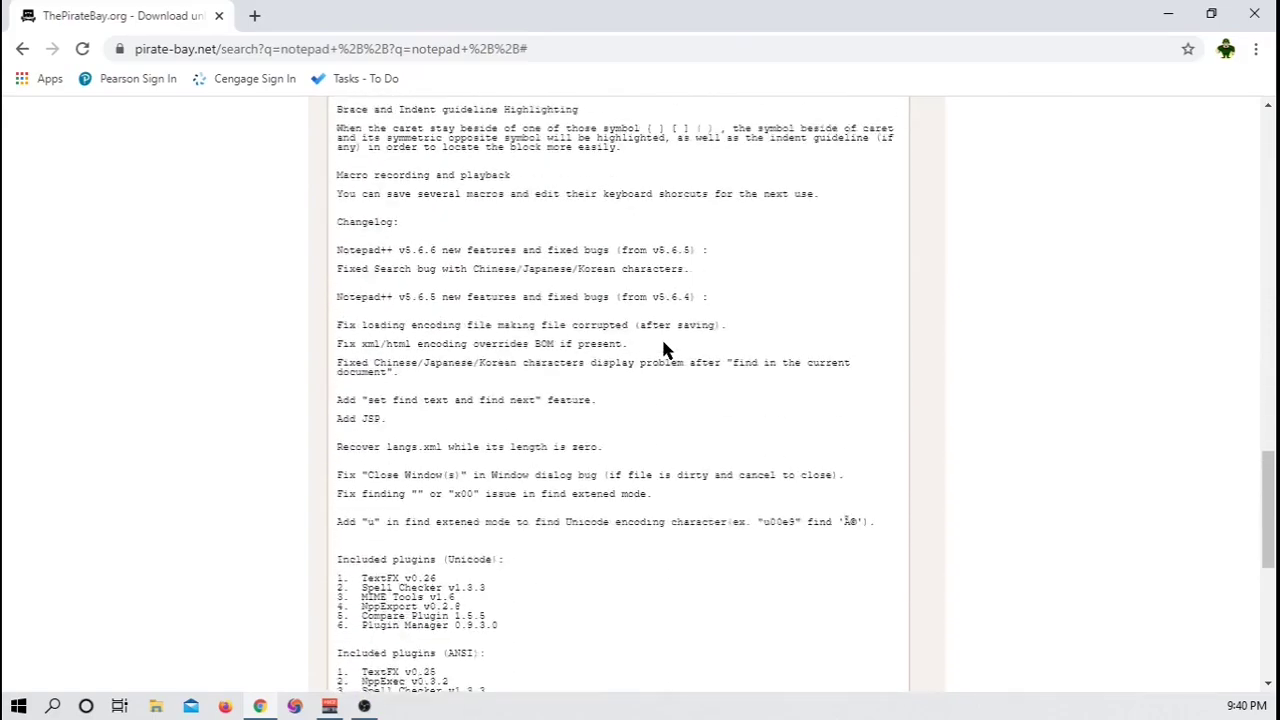
pyautogui.scroll(3)
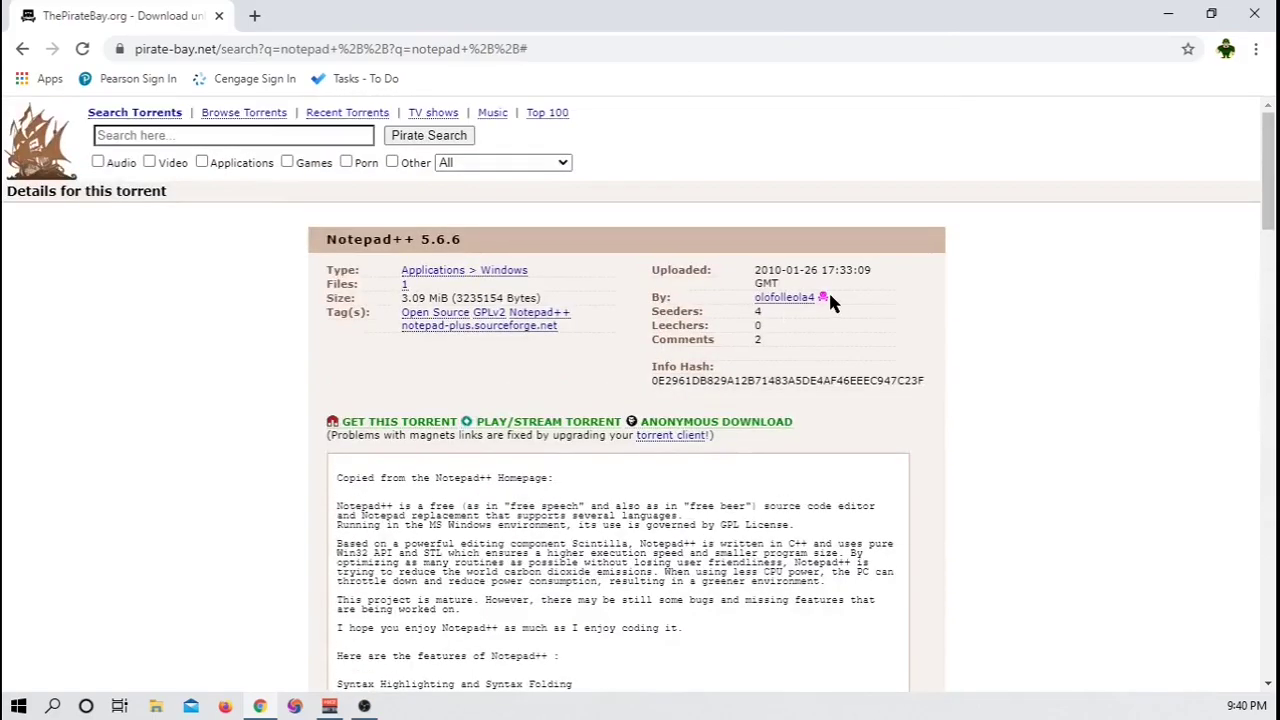
pyautogui.moveTo(823, 297)
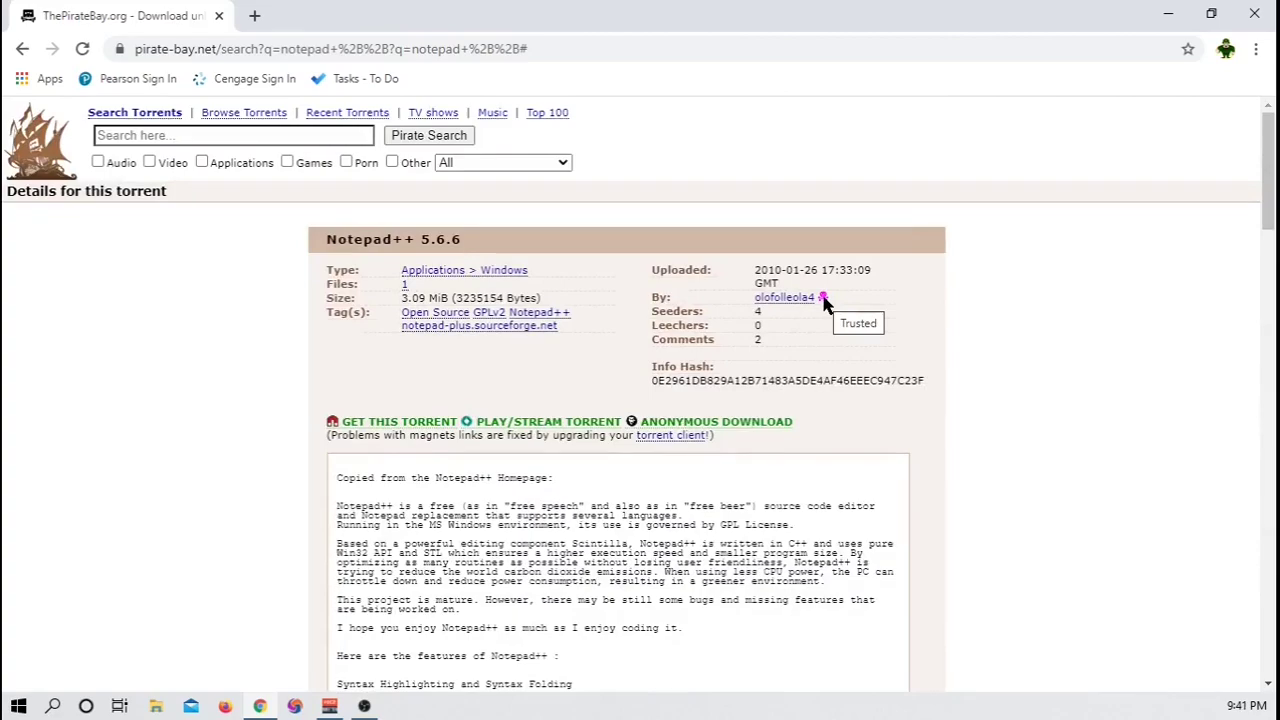
pyautogui.moveTo(986, 314)
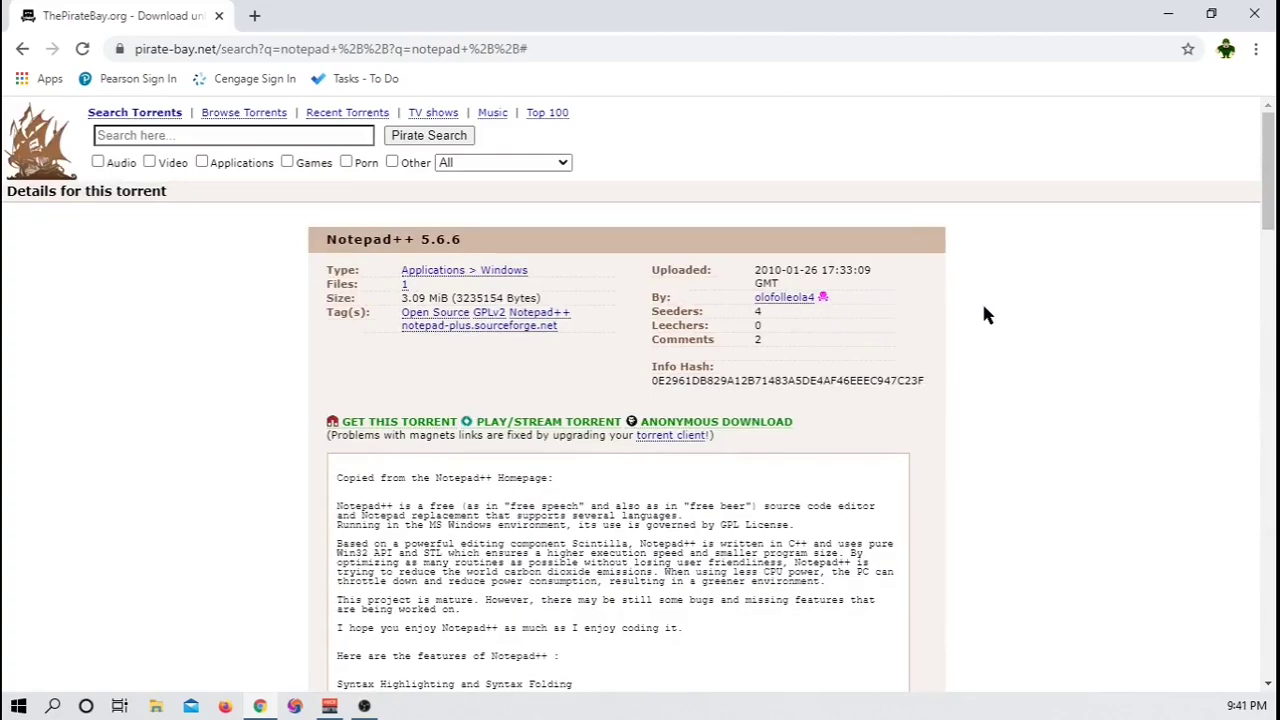
pyautogui.moveTo(490, 287)
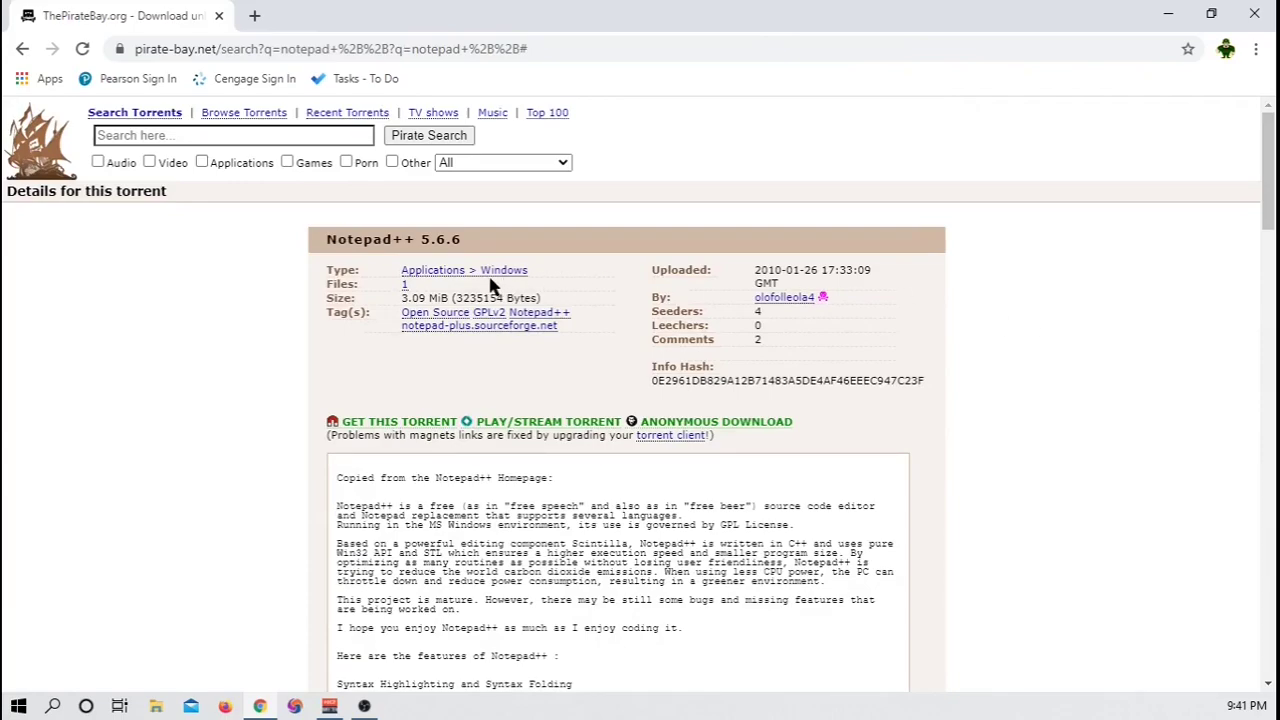
pyautogui.moveTo(1240, 365)
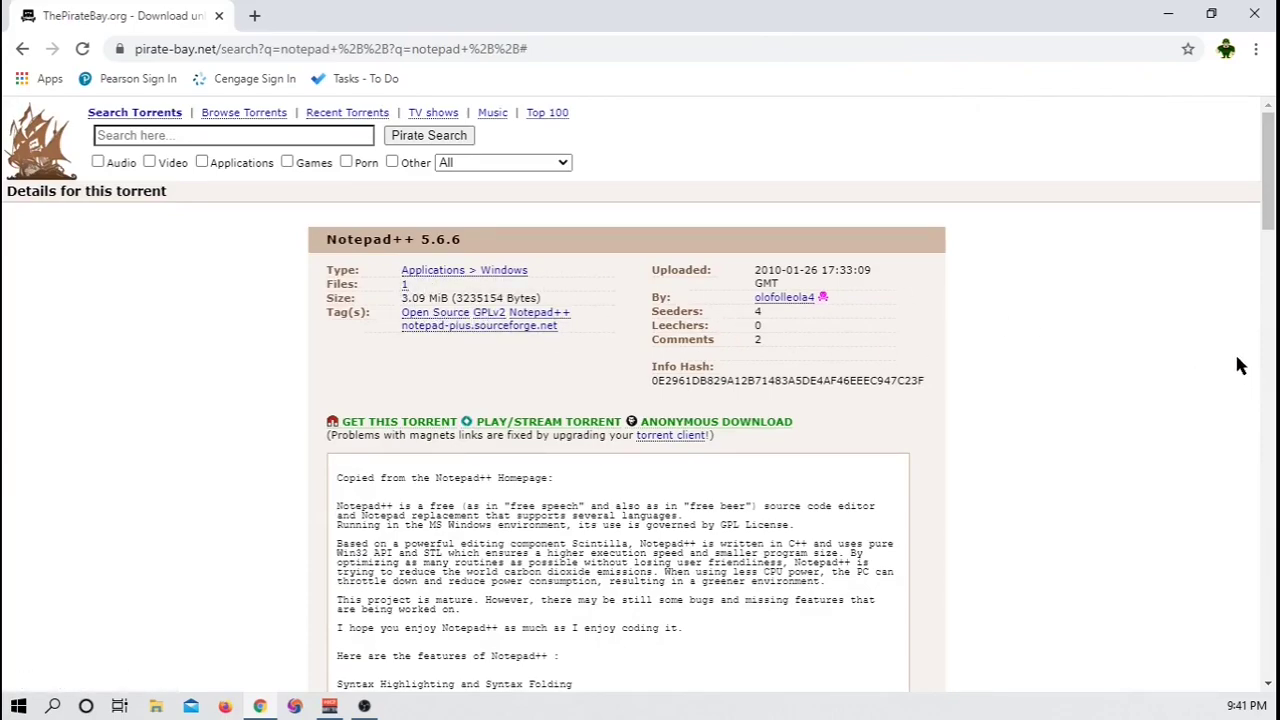
pyautogui.moveTo(1143, 321)
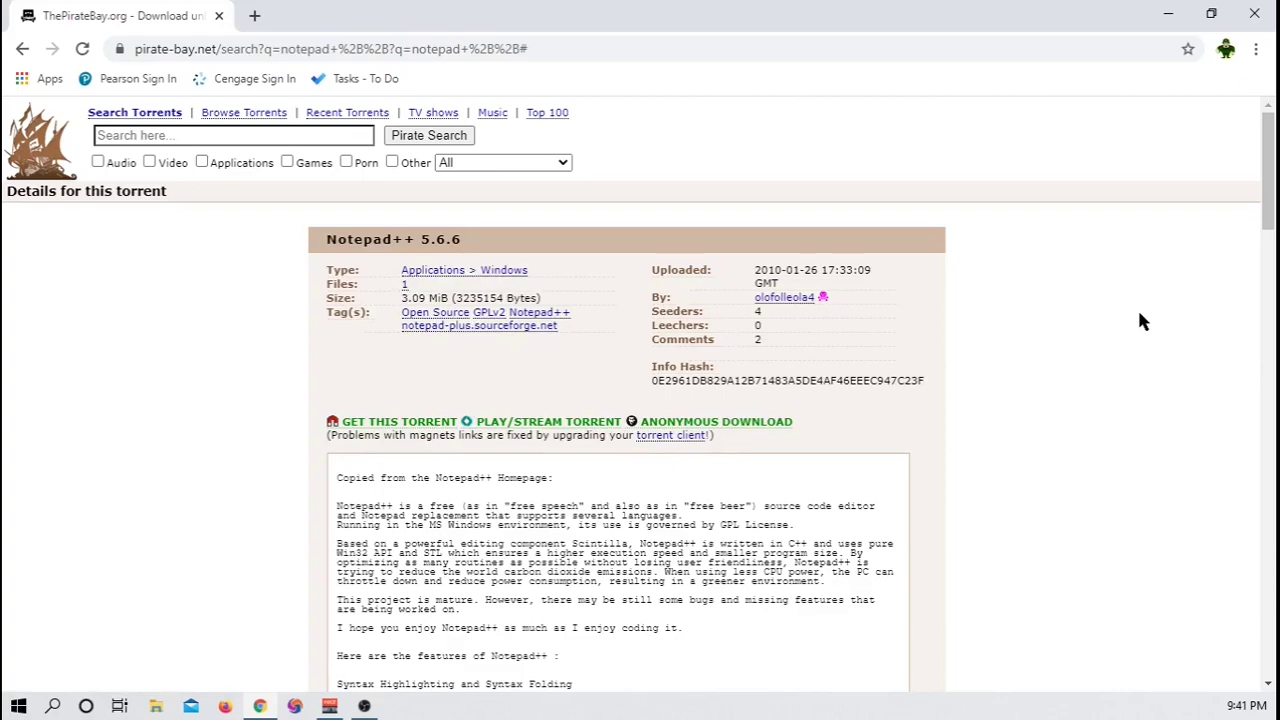
pyautogui.moveTo(399, 421)
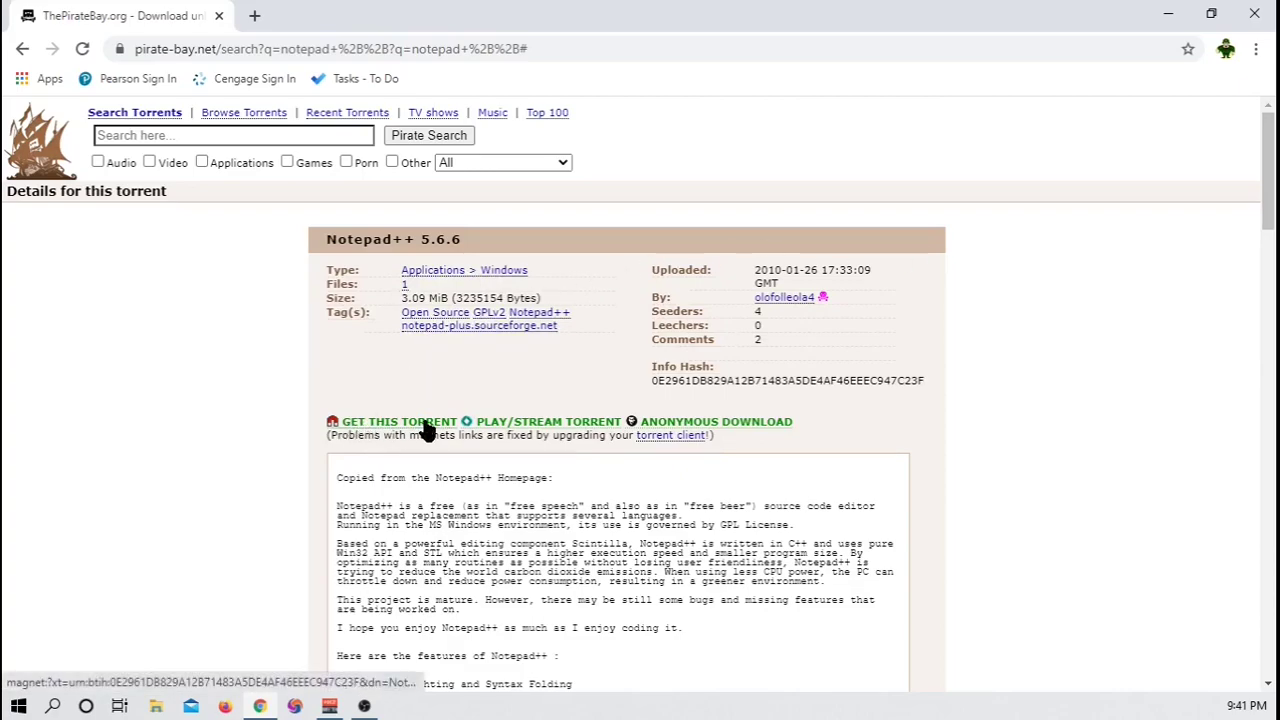
# Send the Notepad++ 5.6.6 magnet link to qBittorrent from GET THIS TORRENT.
pyautogui.click(399, 421)
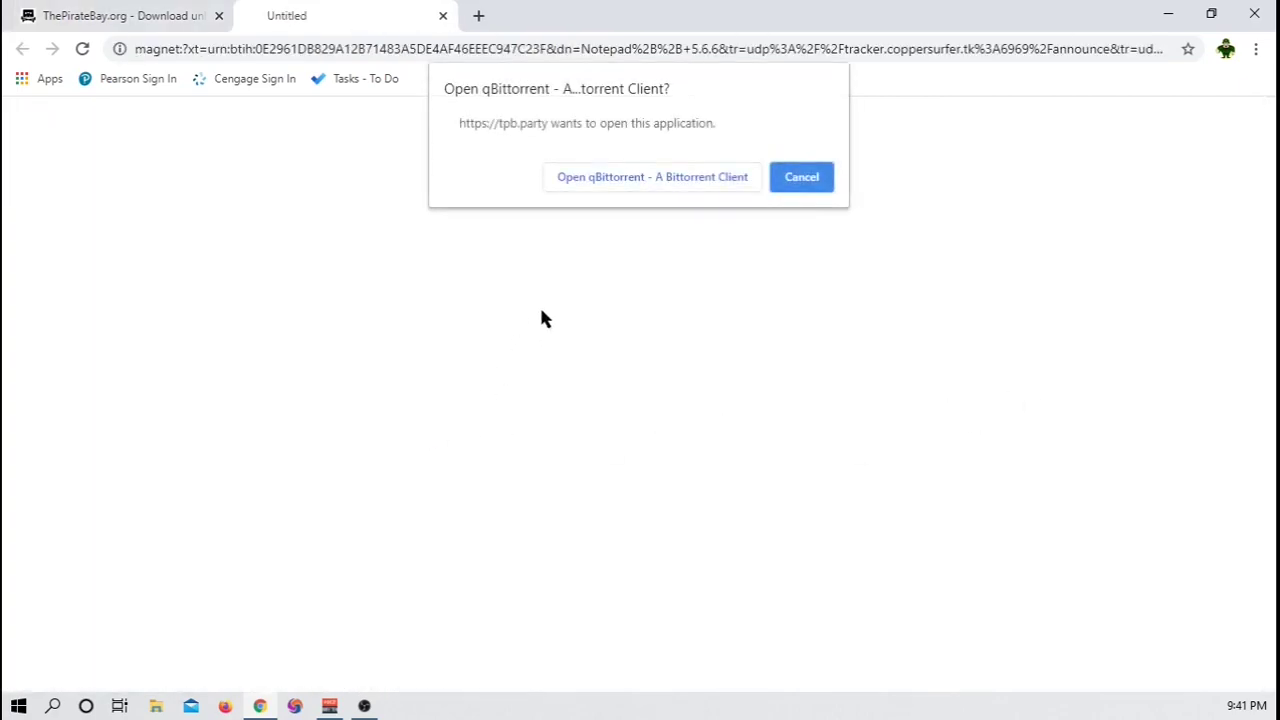
pyautogui.moveTo(665, 193)
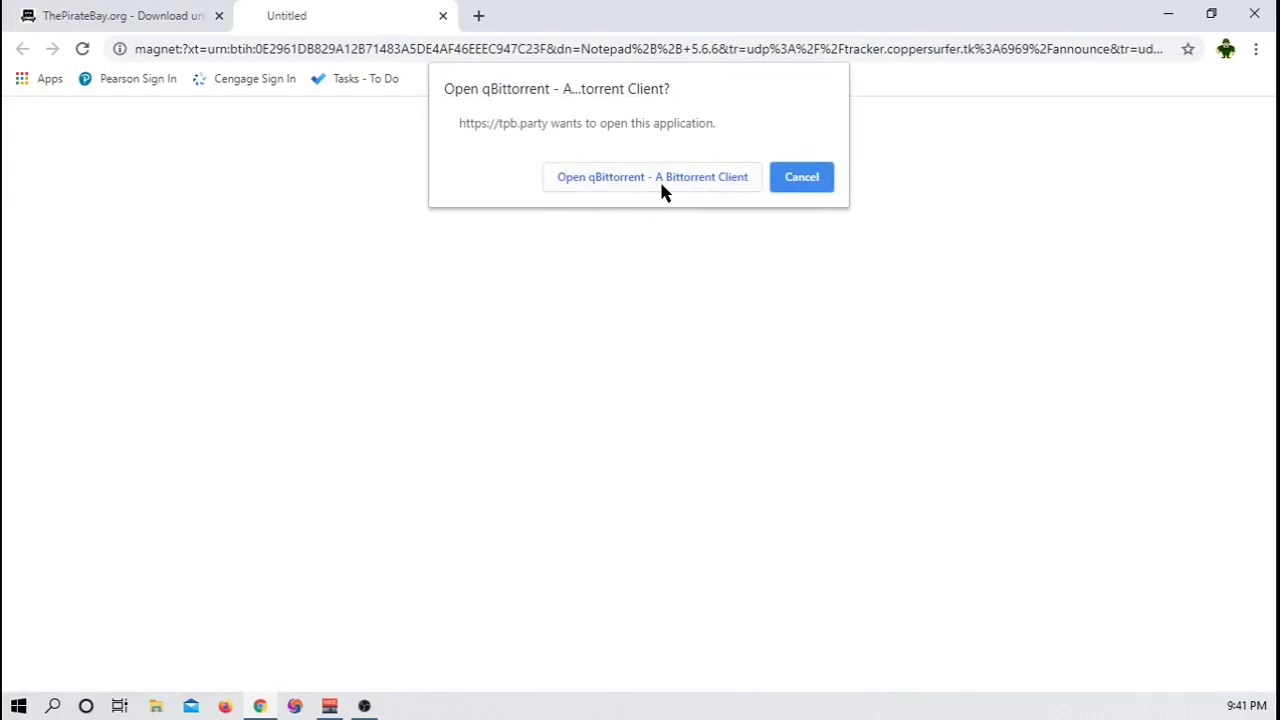
pyautogui.click(652, 177)
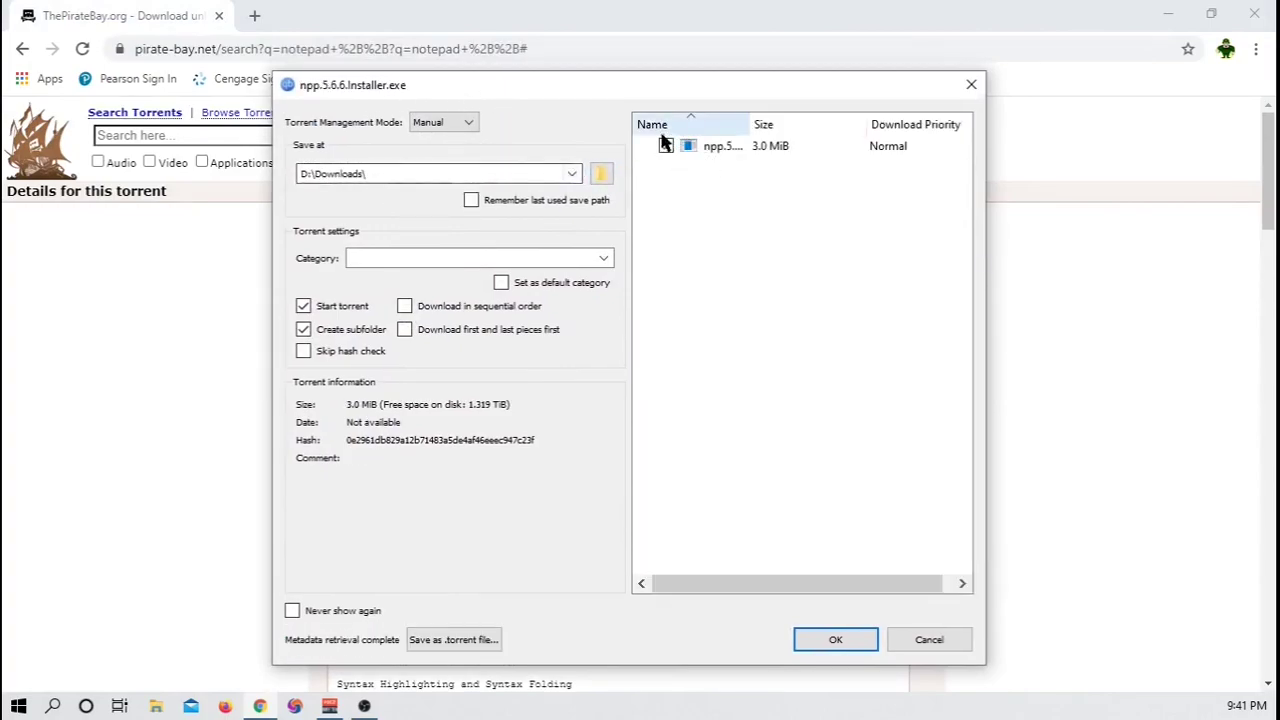
# Add the npp.5.6.6.Installer.exe torrent saving to D:\Downloads\, keeping the add dialog enabled.
pyautogui.click(666, 146)
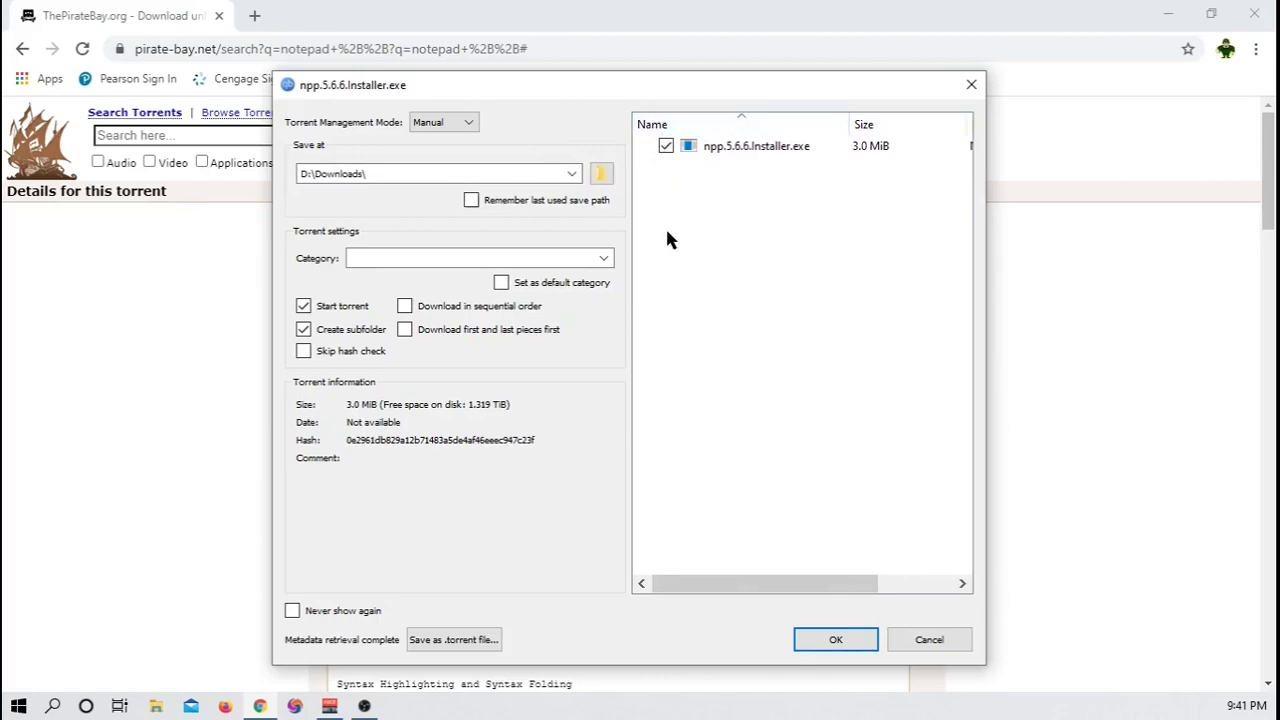
pyautogui.moveTo(778, 197)
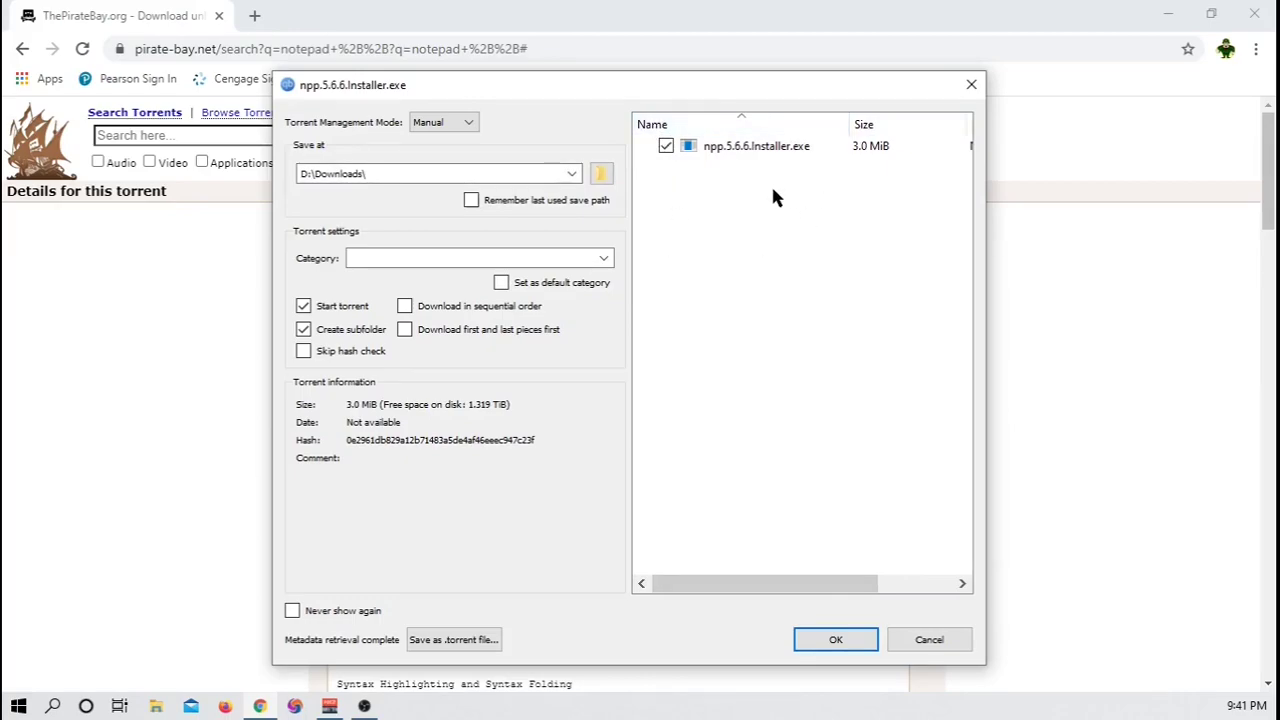
pyautogui.moveTo(780, 220)
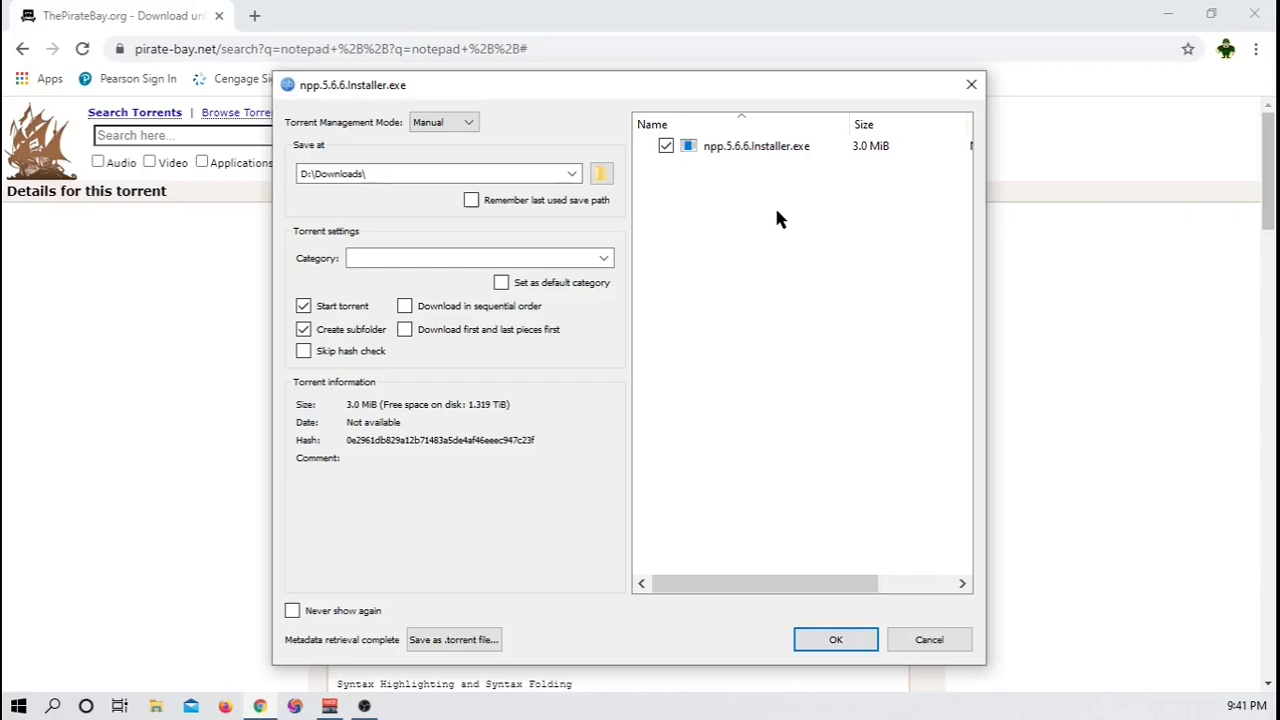
pyautogui.moveTo(673, 188)
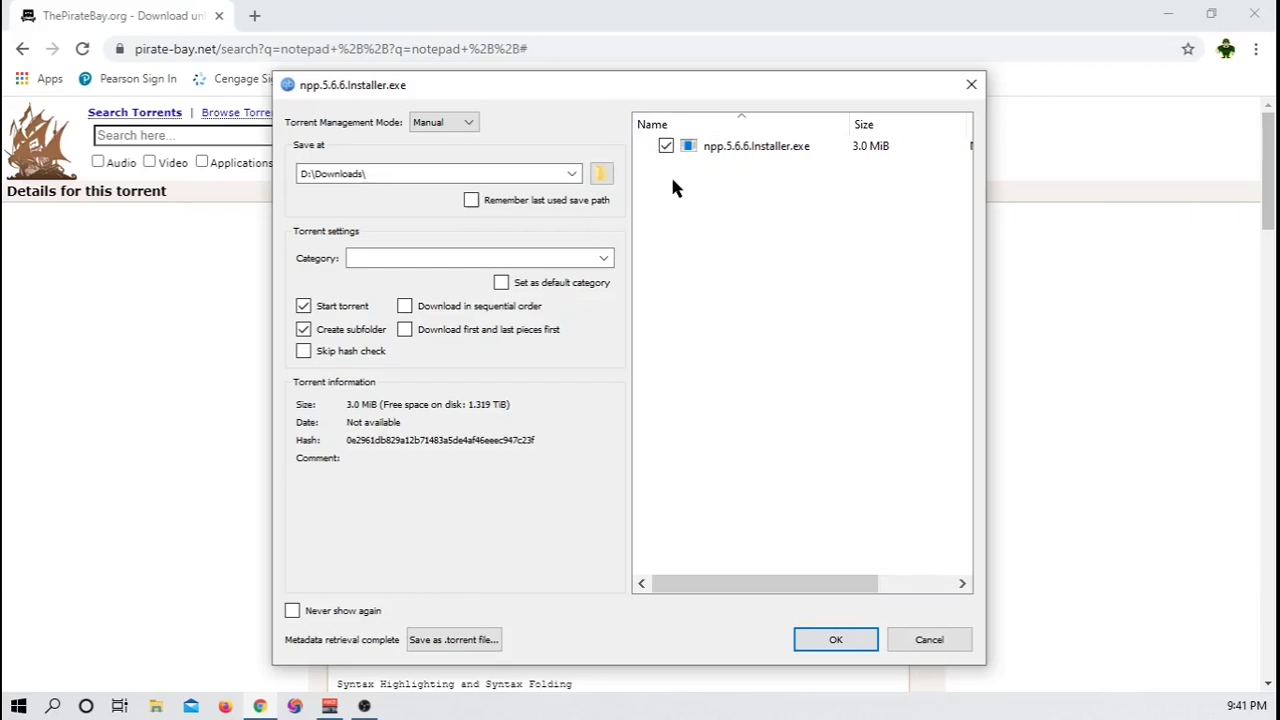
pyautogui.moveTo(505, 143)
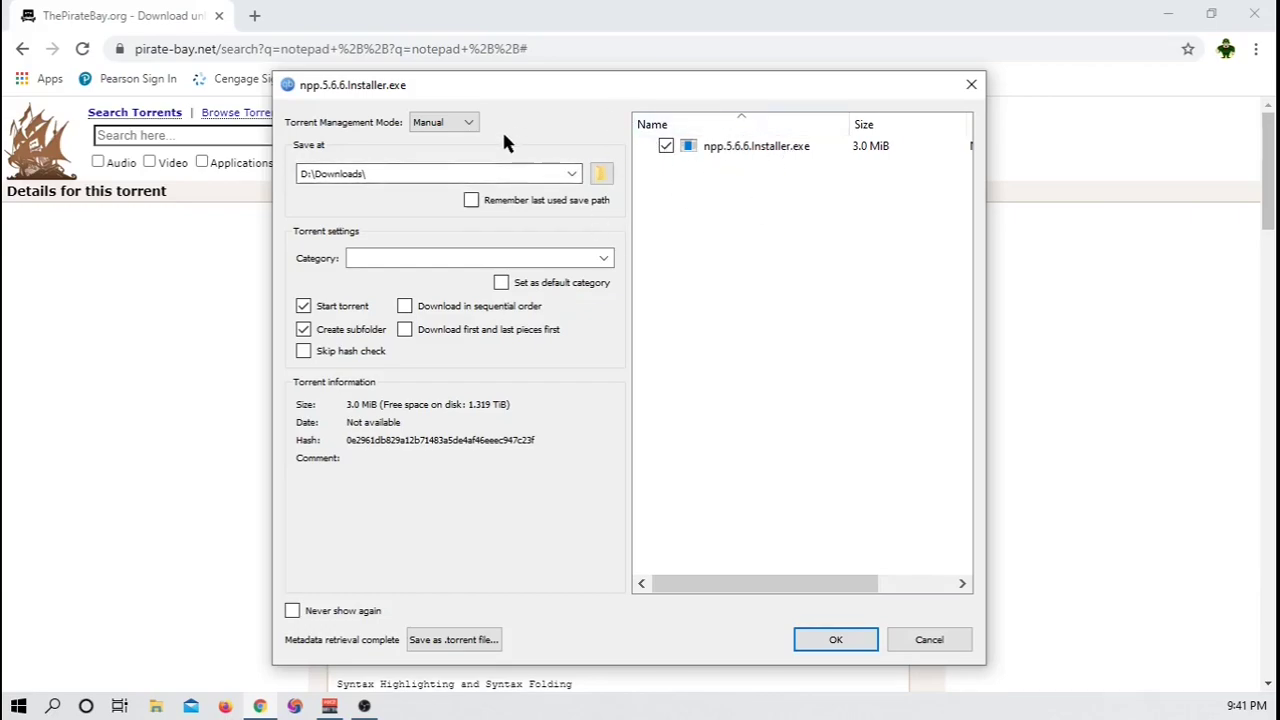
pyautogui.moveTo(343, 273)
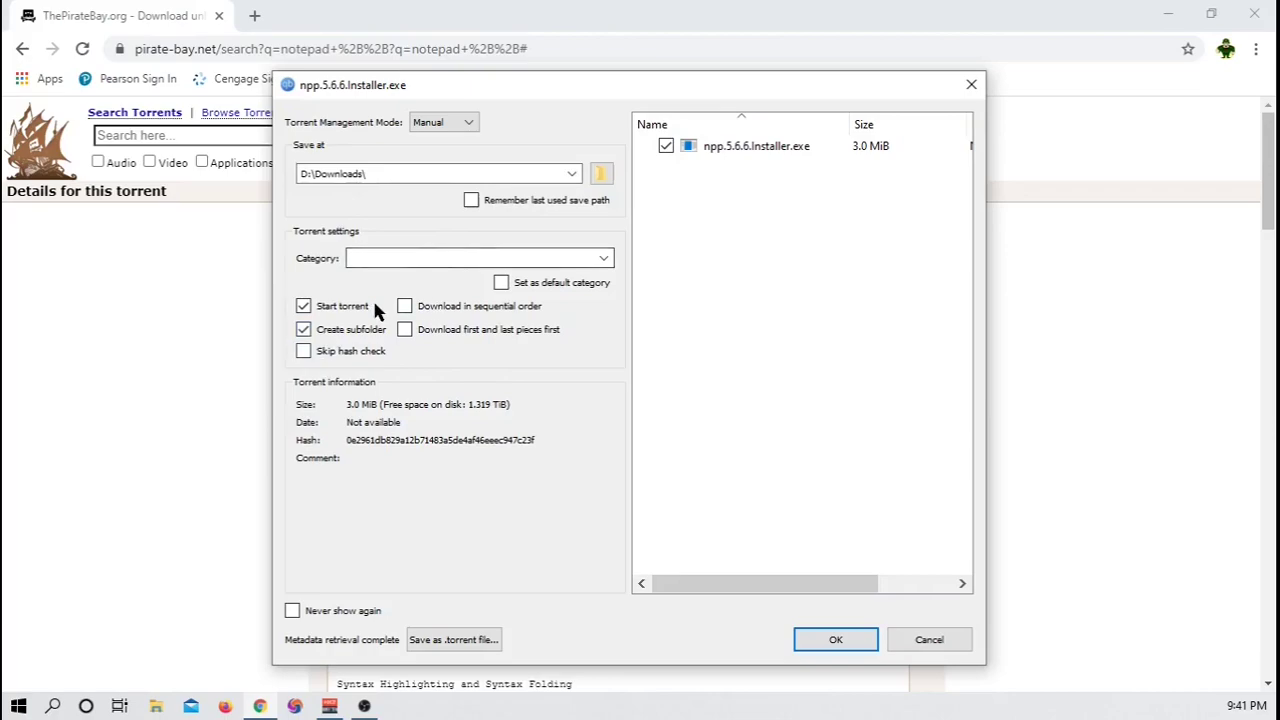
pyautogui.moveTo(700, 173)
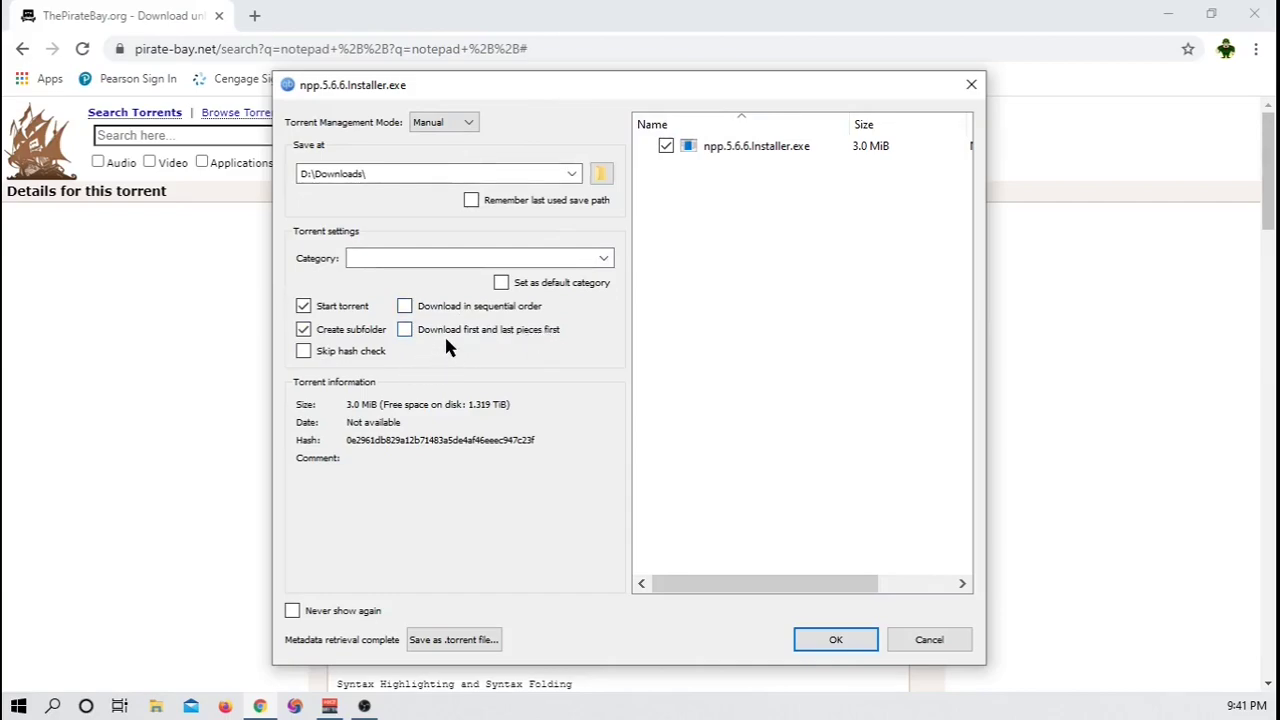
pyautogui.moveTo(280, 611)
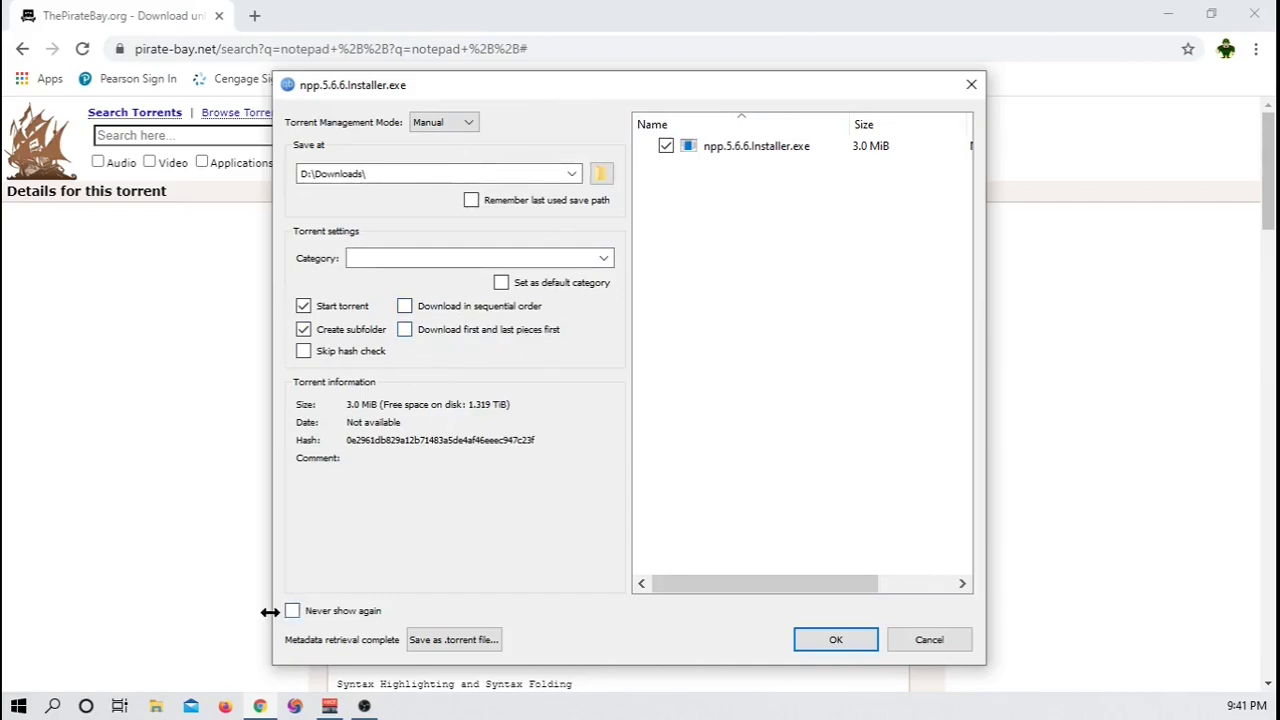
pyautogui.click(292, 610)
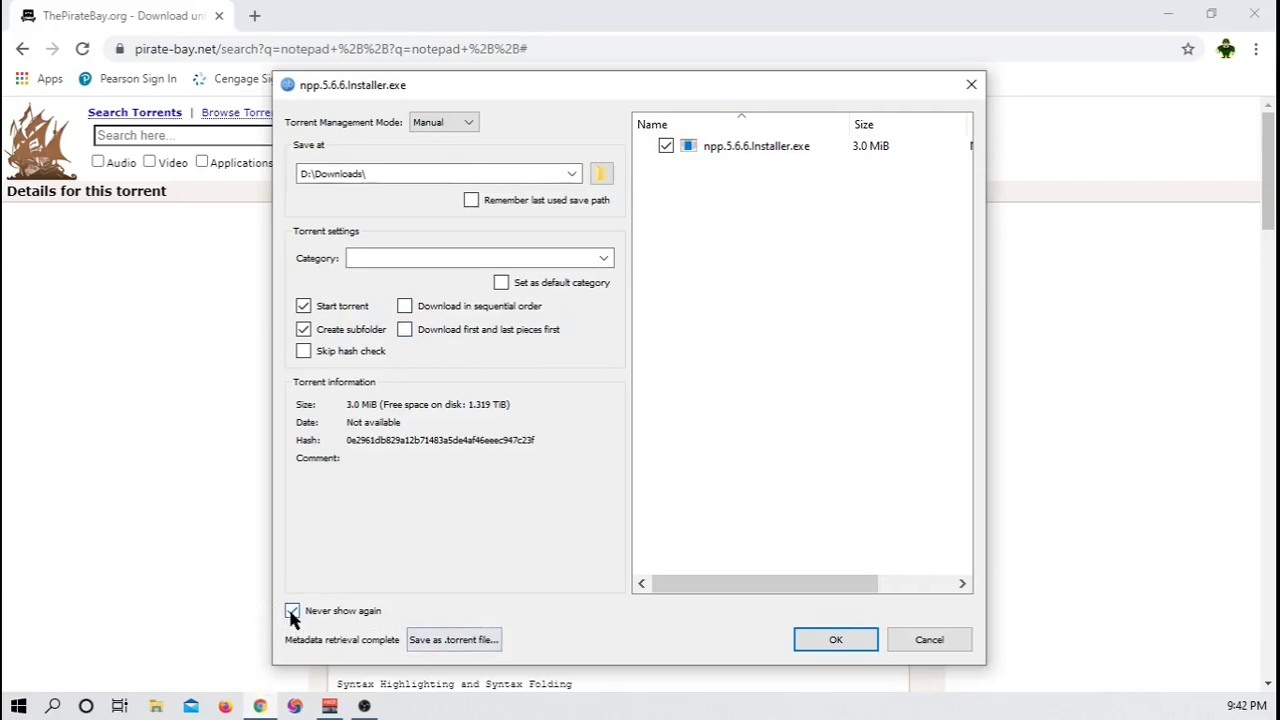
pyautogui.click(292, 610)
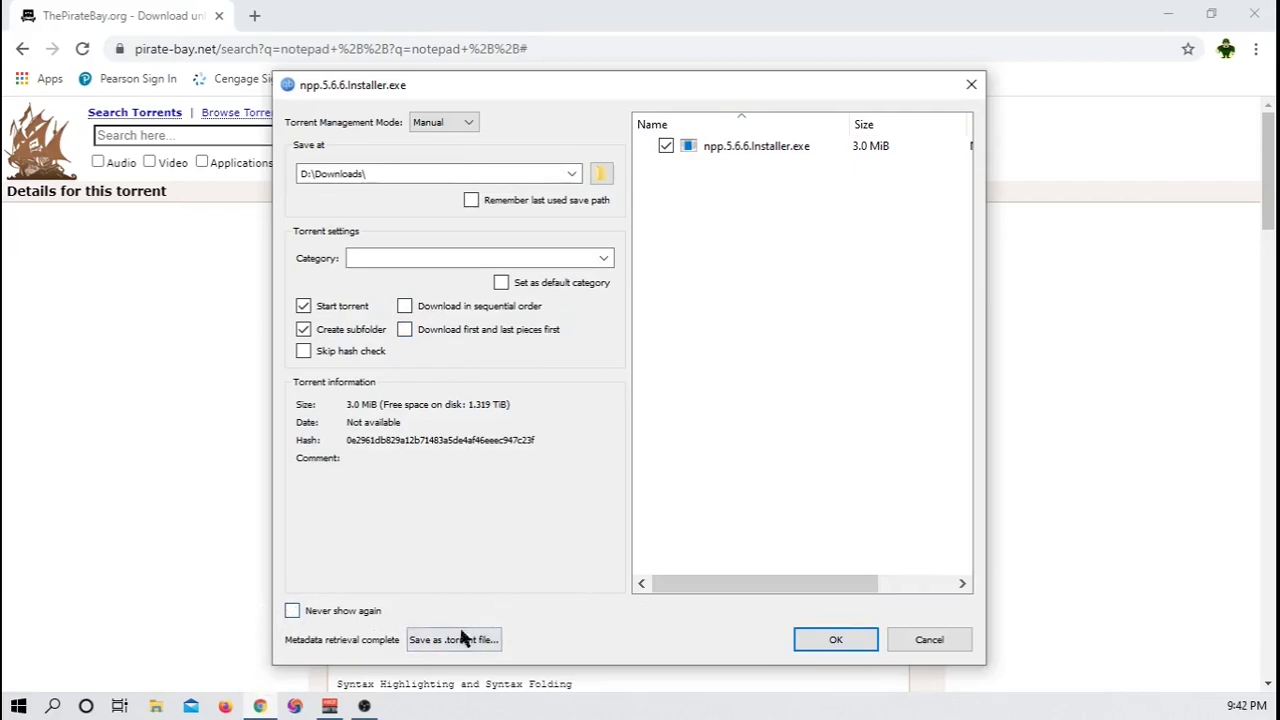
pyautogui.moveTo(835, 639)
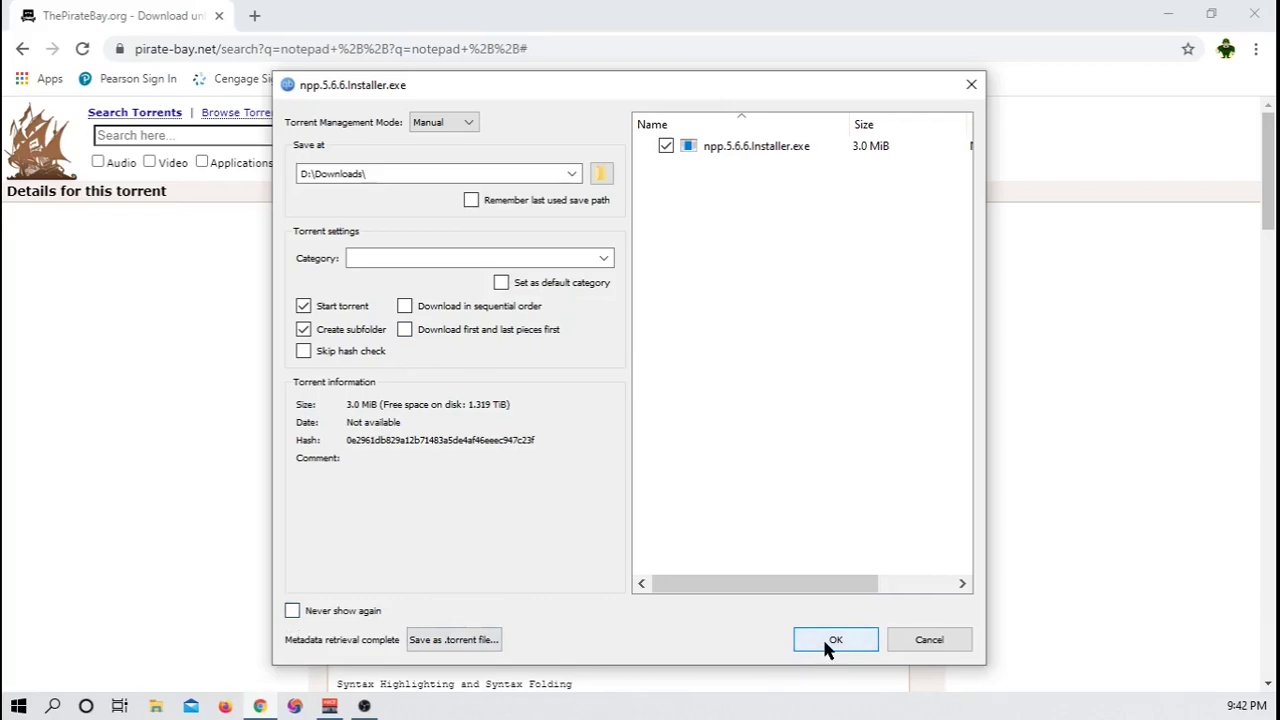
pyautogui.click(835, 639)
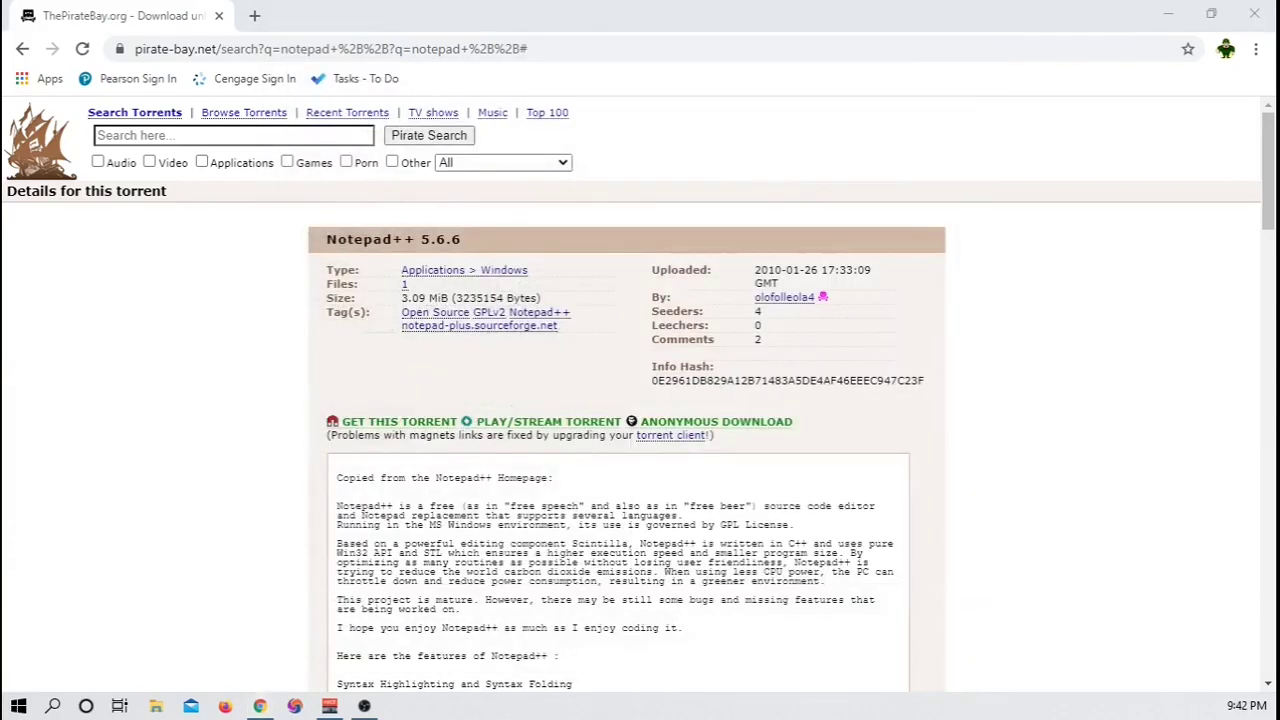
# Bring qBittorrent forward and watch npp.5.6.6.Installer.exe reach 100% and start seeding.
pyautogui.click(399, 421)
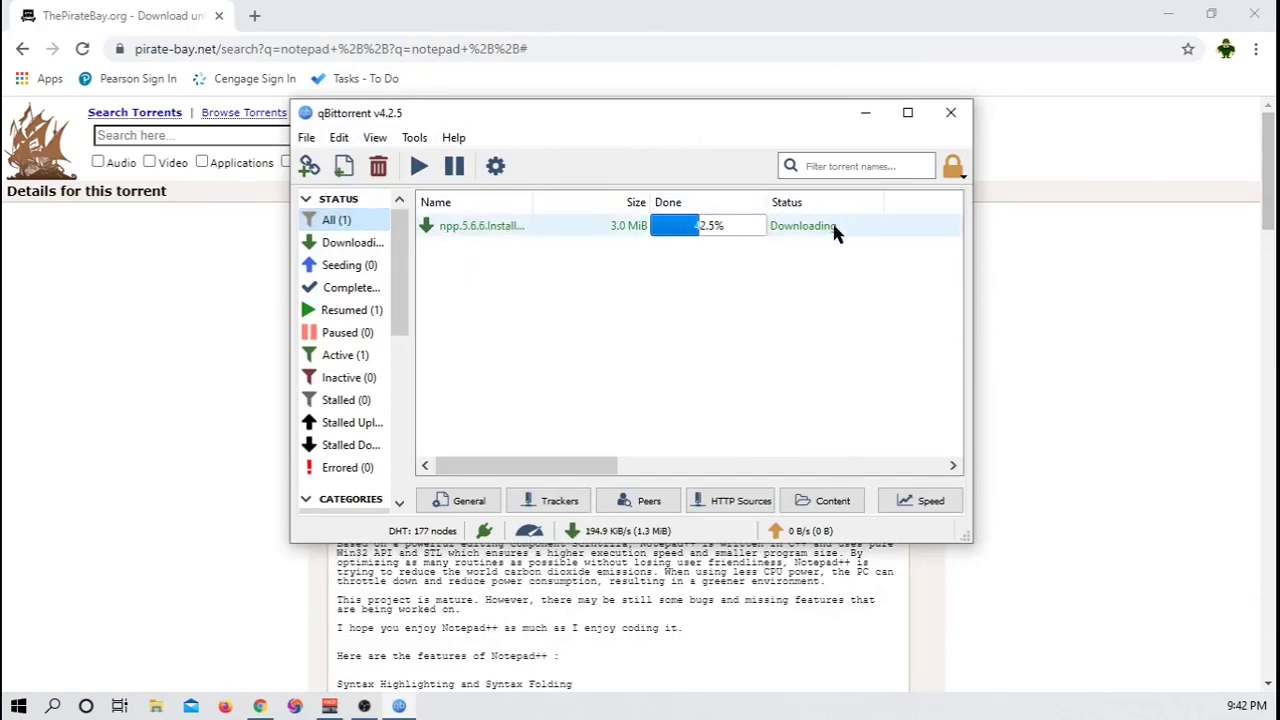
pyautogui.moveTo(641, 406)
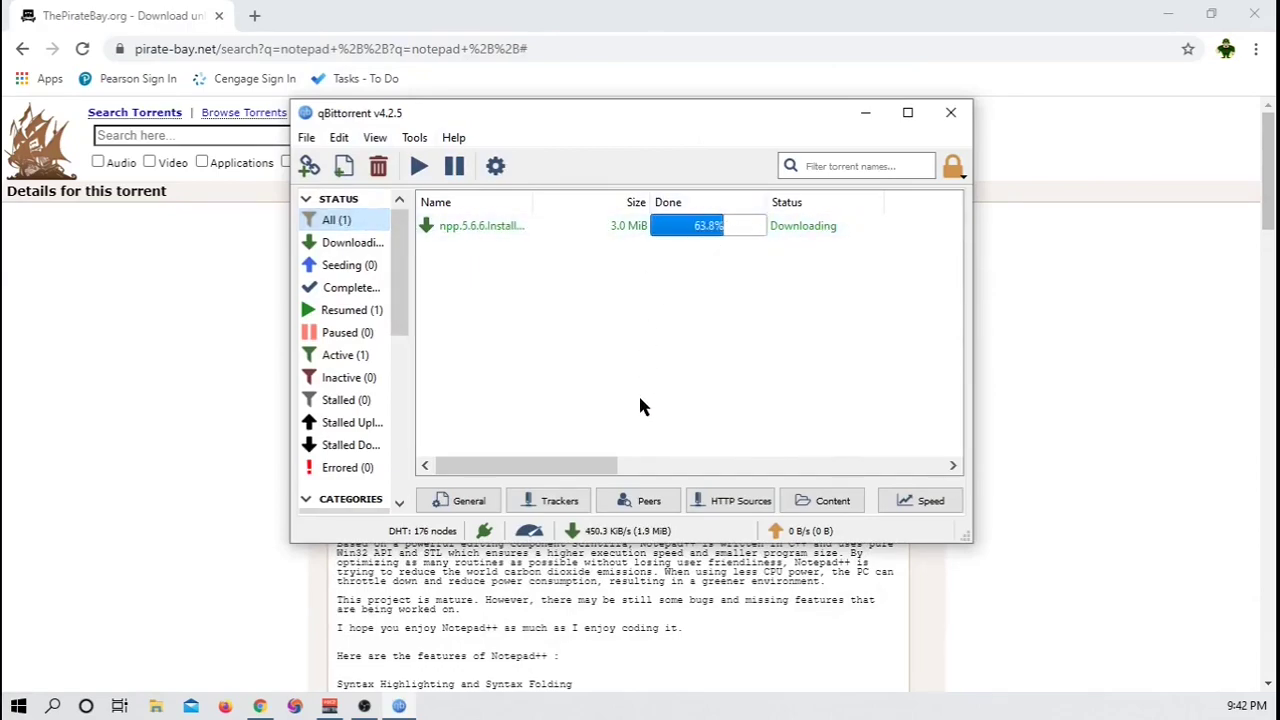
pyautogui.moveTo(525, 465); pyautogui.dragTo(675, 465)
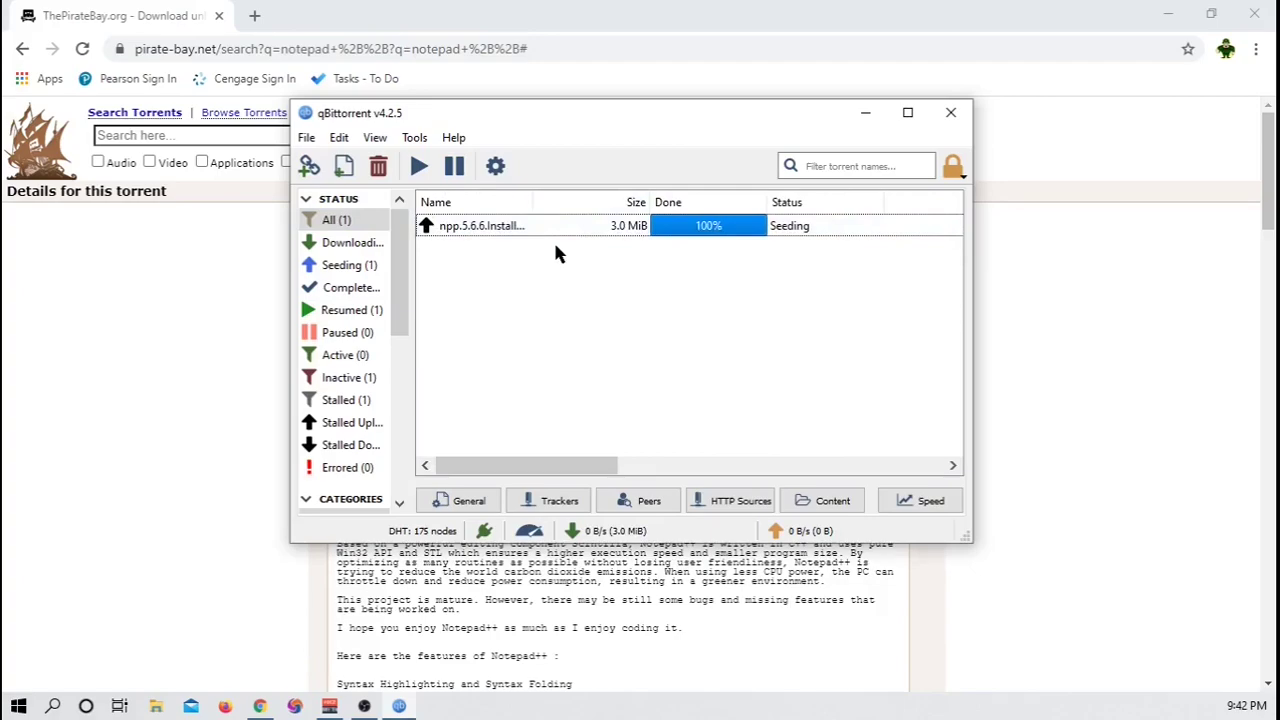
pyautogui.moveTo(175, 695)
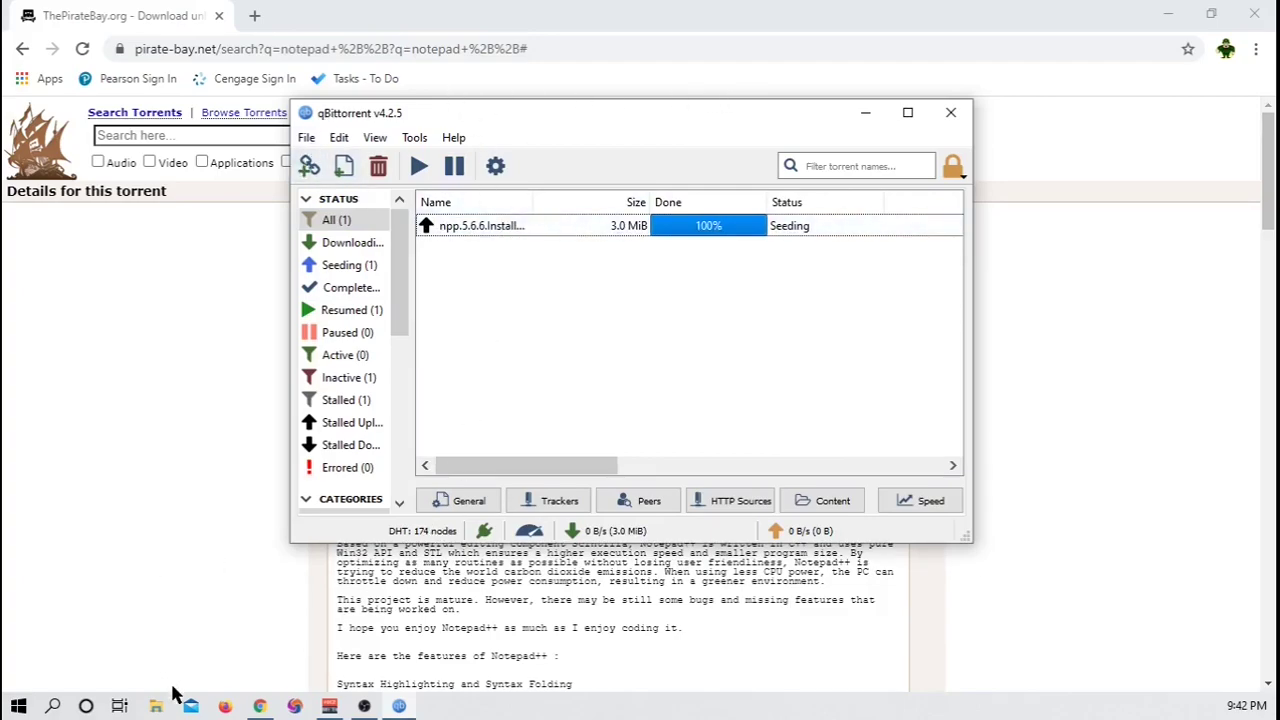
# Locate npp.5.6.6.Installer.exe in the Downloads folder and view its file options.
pyautogui.click(155, 706)
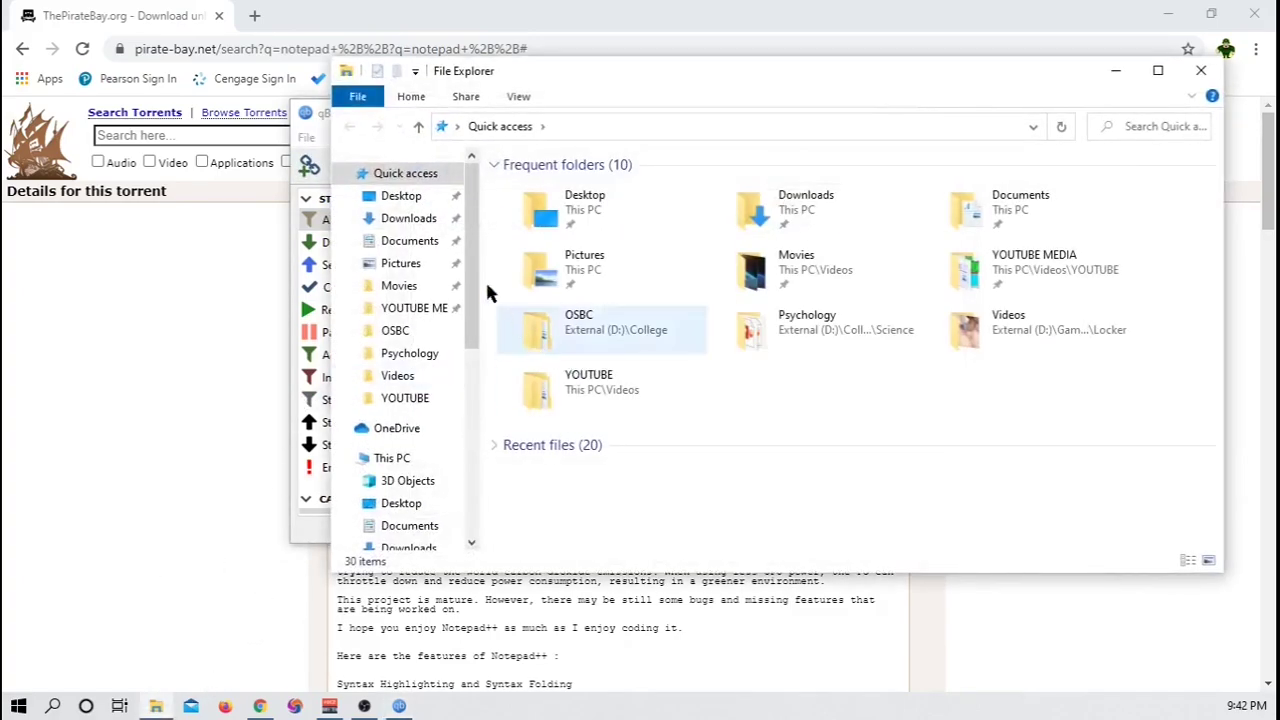
pyautogui.click(408, 218)
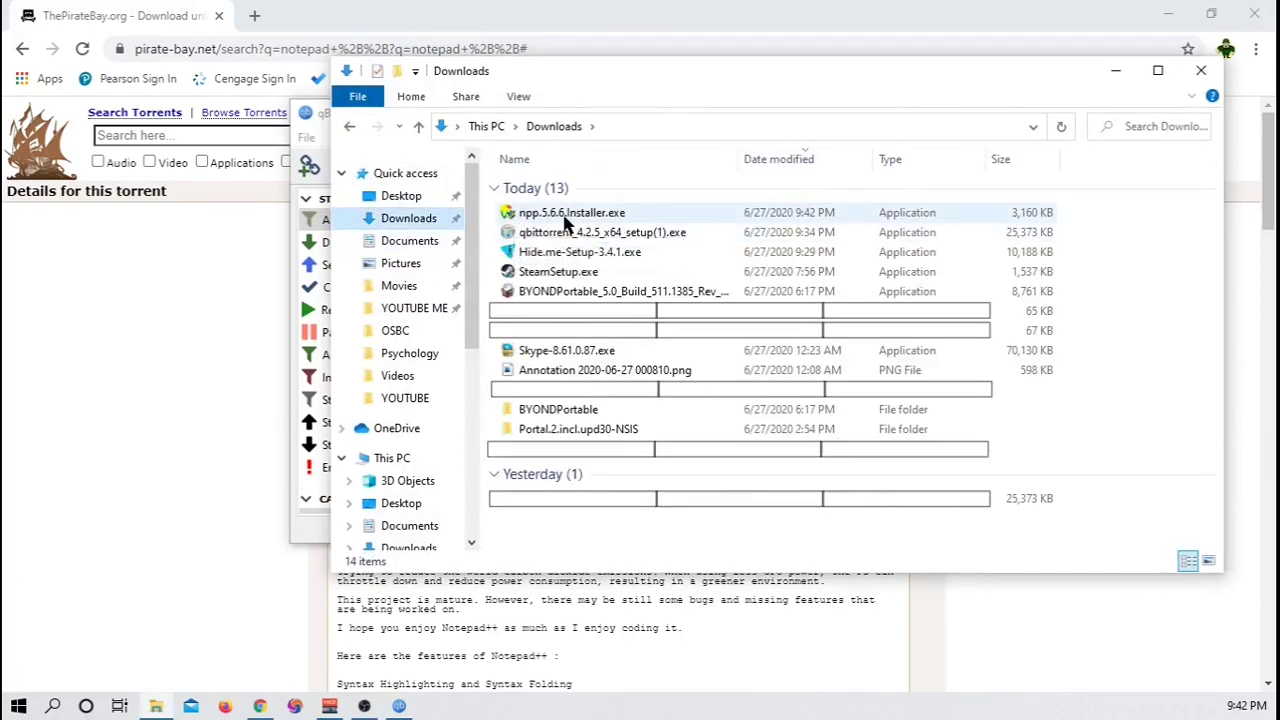
pyautogui.moveTo(560, 212)
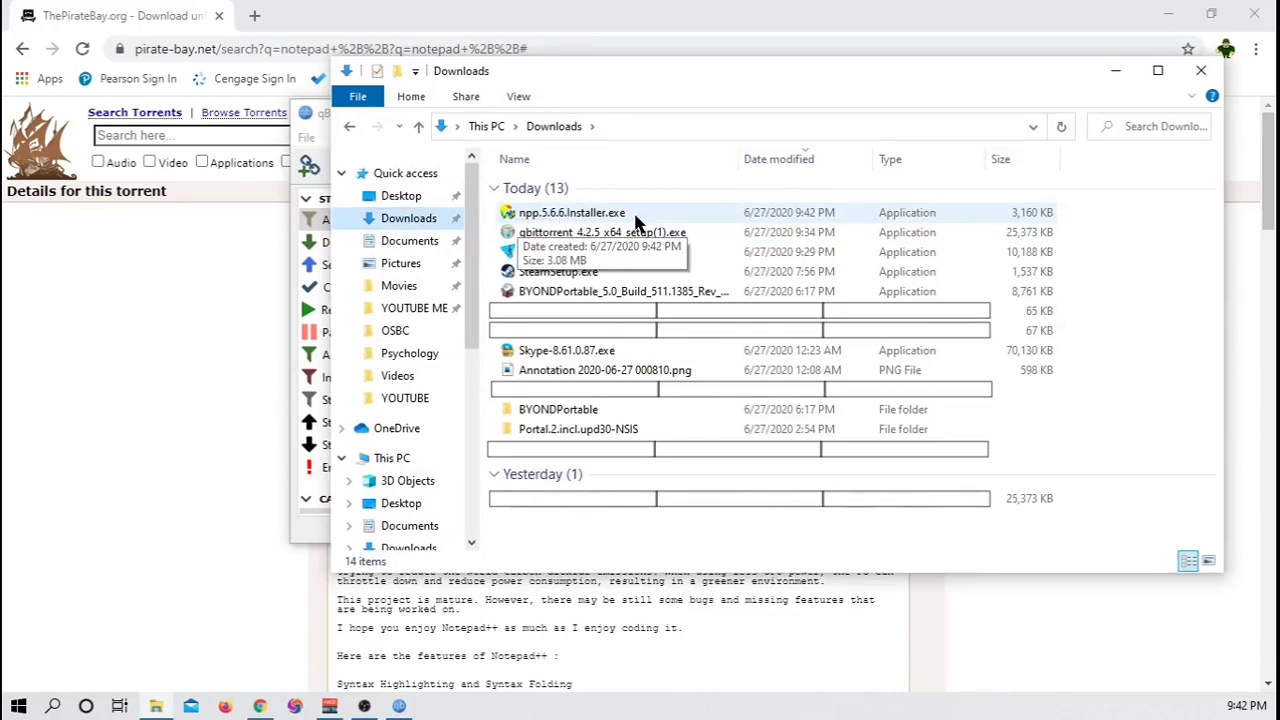
pyautogui.moveTo(646, 231)
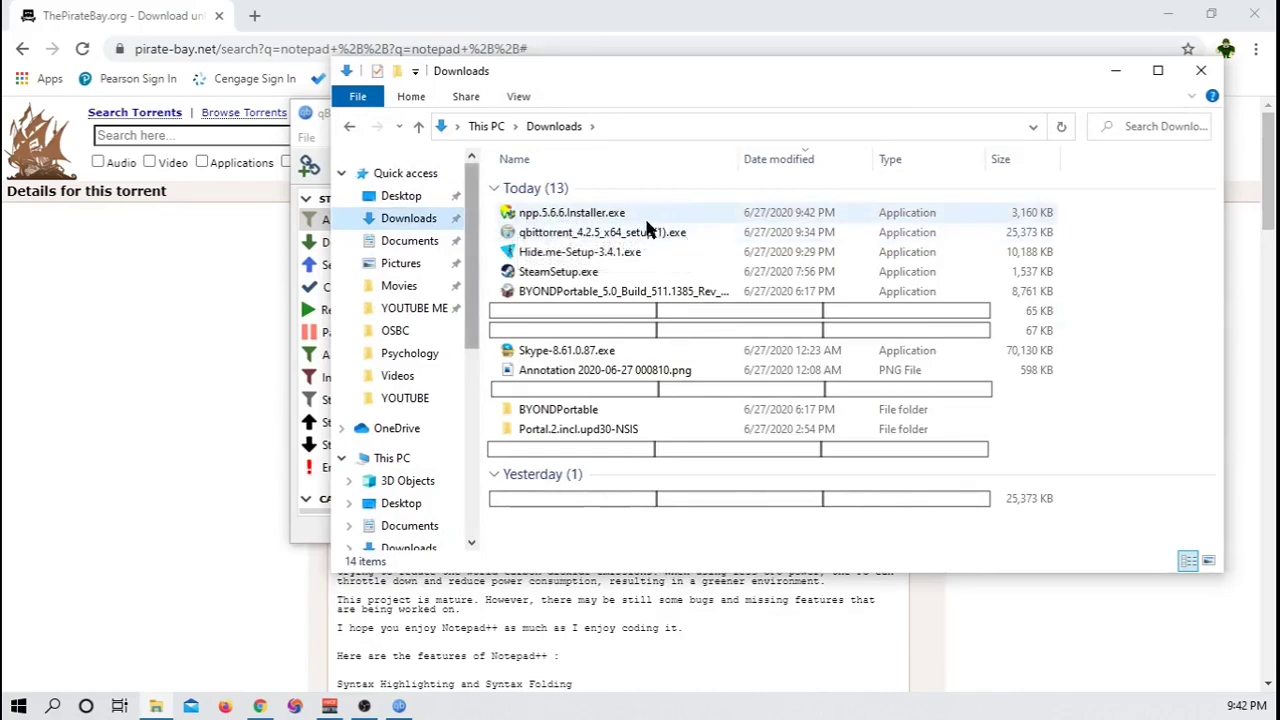
pyautogui.moveTo(910, 220)
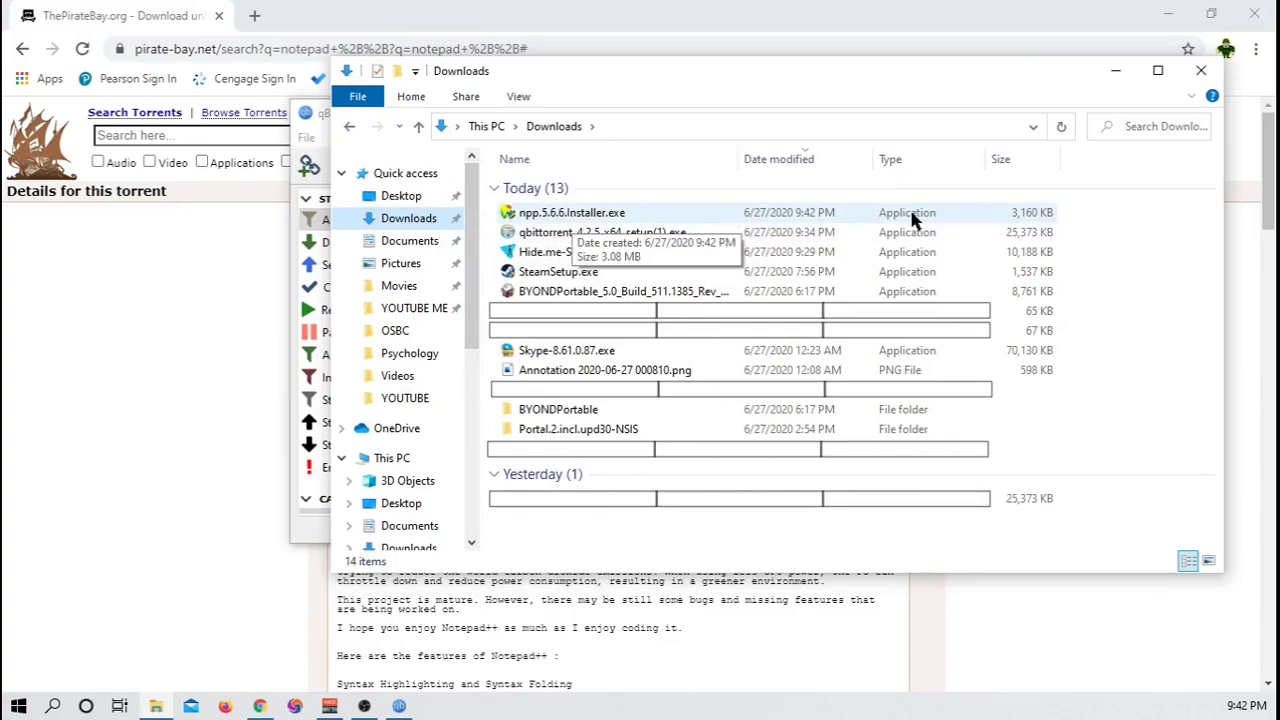
pyautogui.moveTo(697, 211)
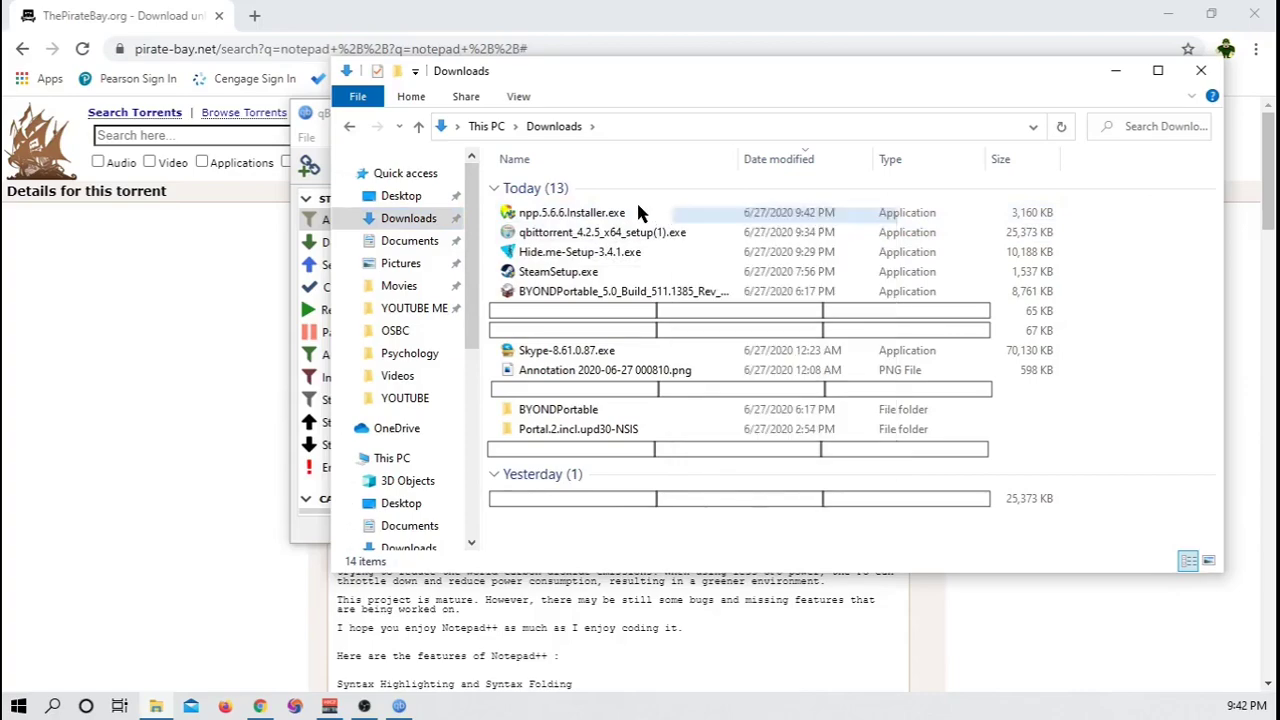
pyautogui.rightClick(571, 212)
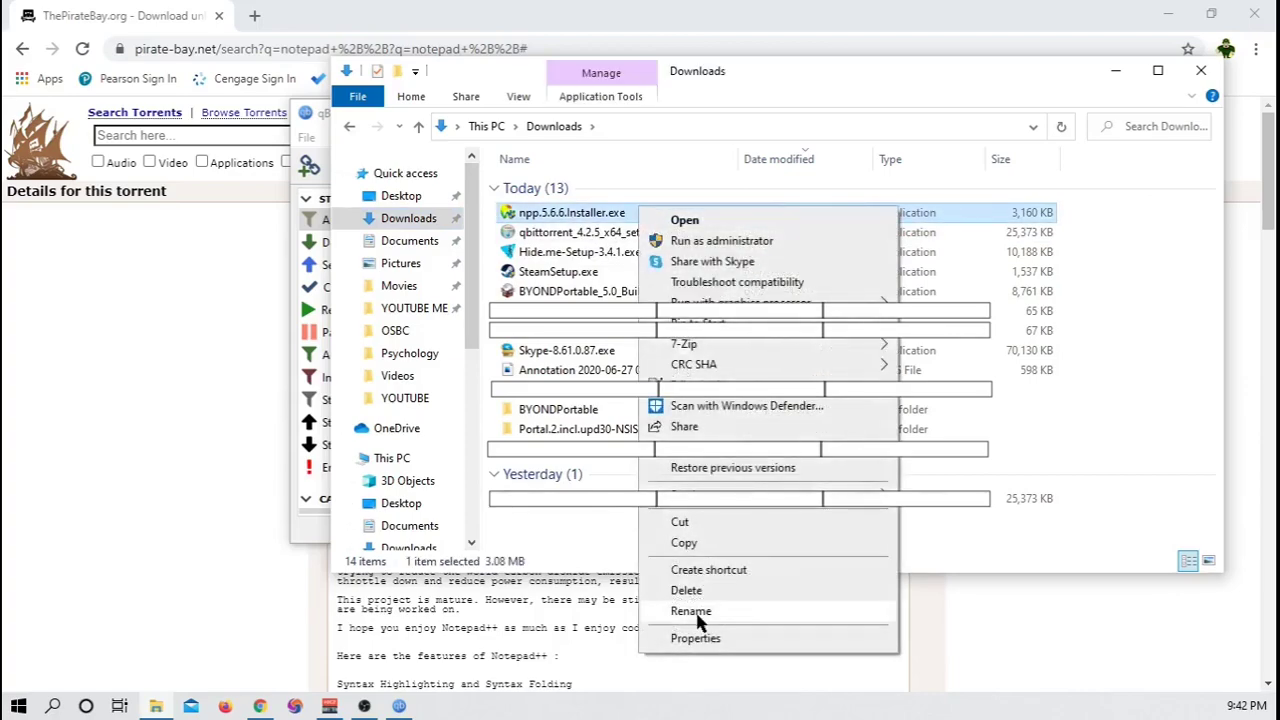
pyautogui.moveTo(947, 199)
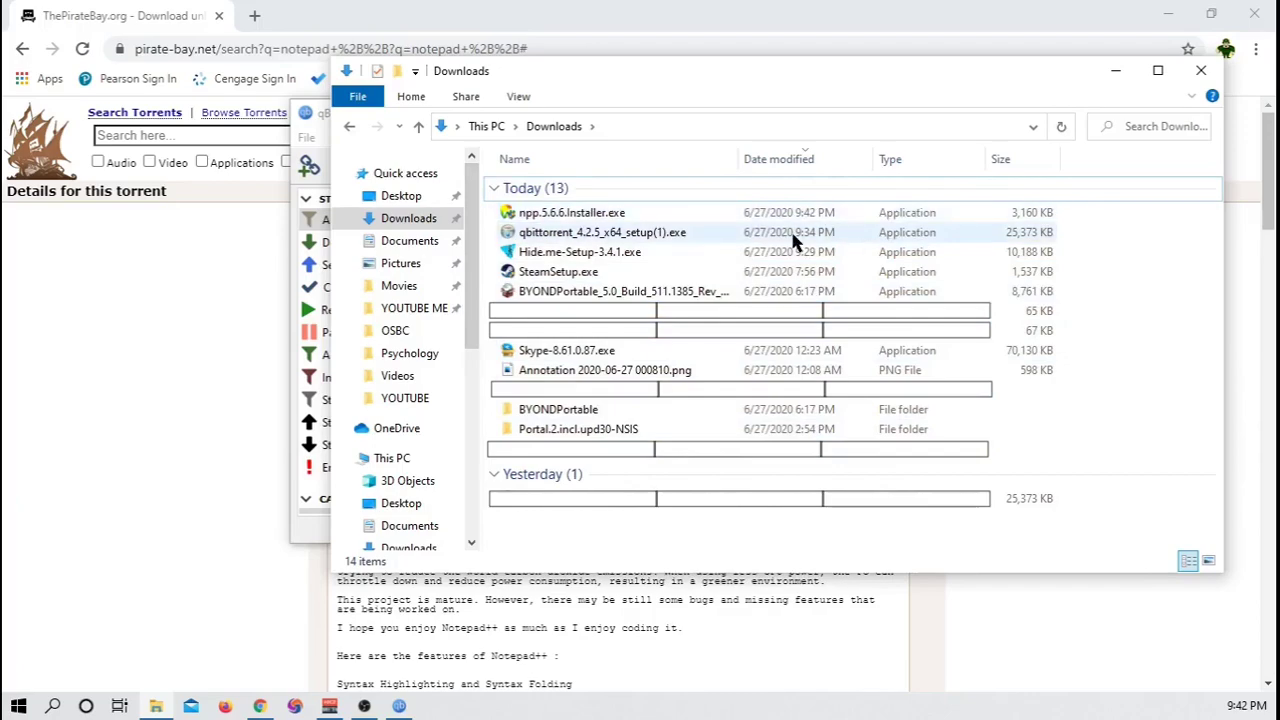
pyautogui.moveTo(610, 212)
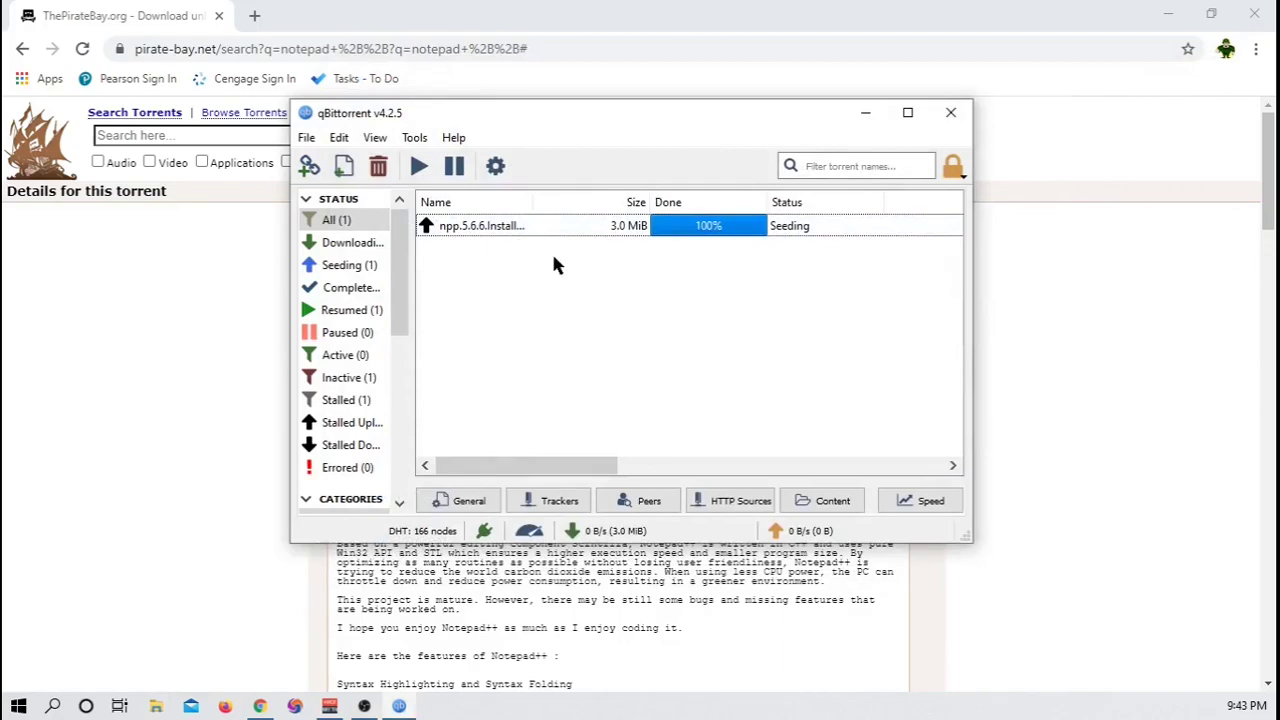
# Select the Notepad++ installer torrent, then minimize qBittorrent to reveal the browser.
pyautogui.click(341, 264)
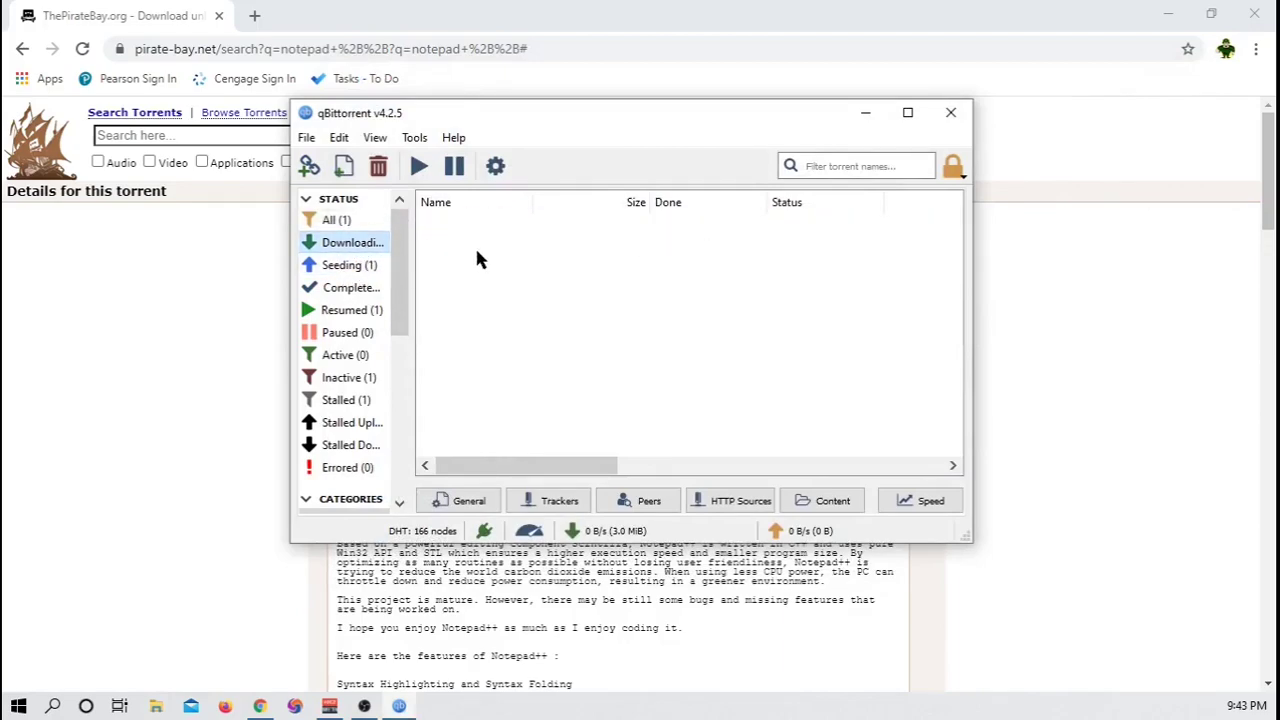
pyautogui.click(349, 265)
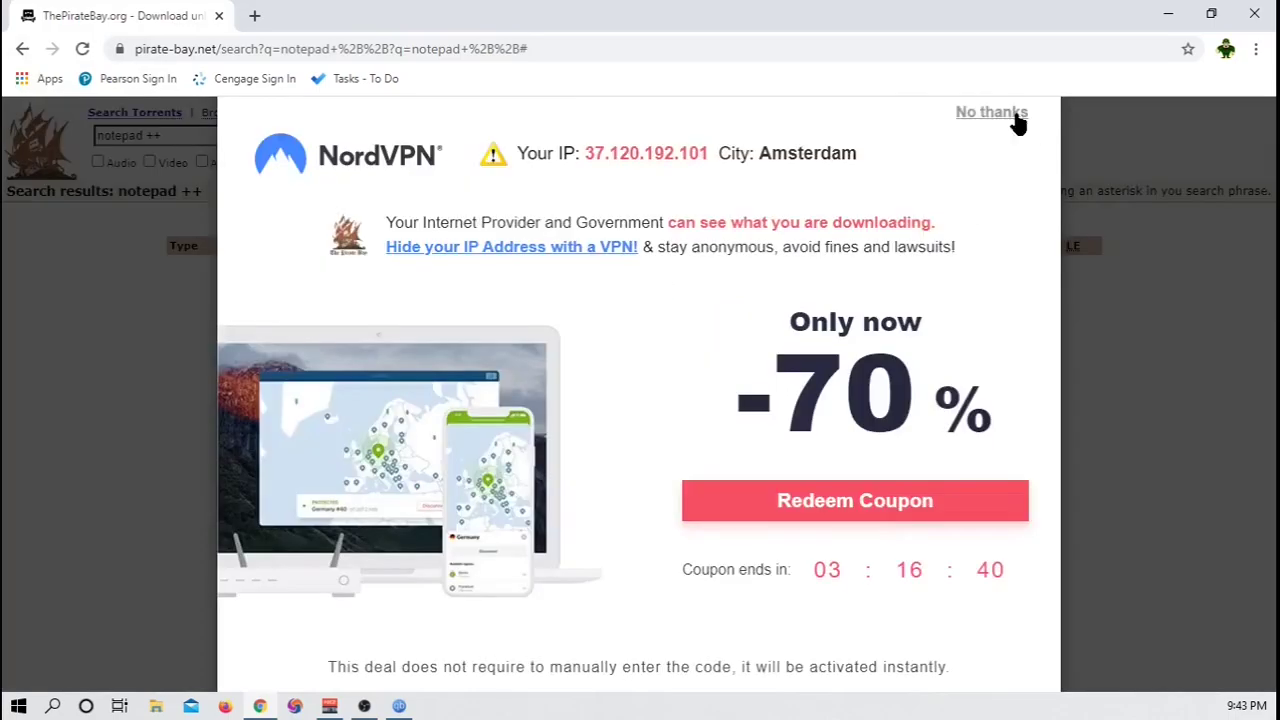
# Dismiss the VPN ad, search for 'notepad', and open the Notepad++ 5.6.6 torrent.
pyautogui.click(991, 111)
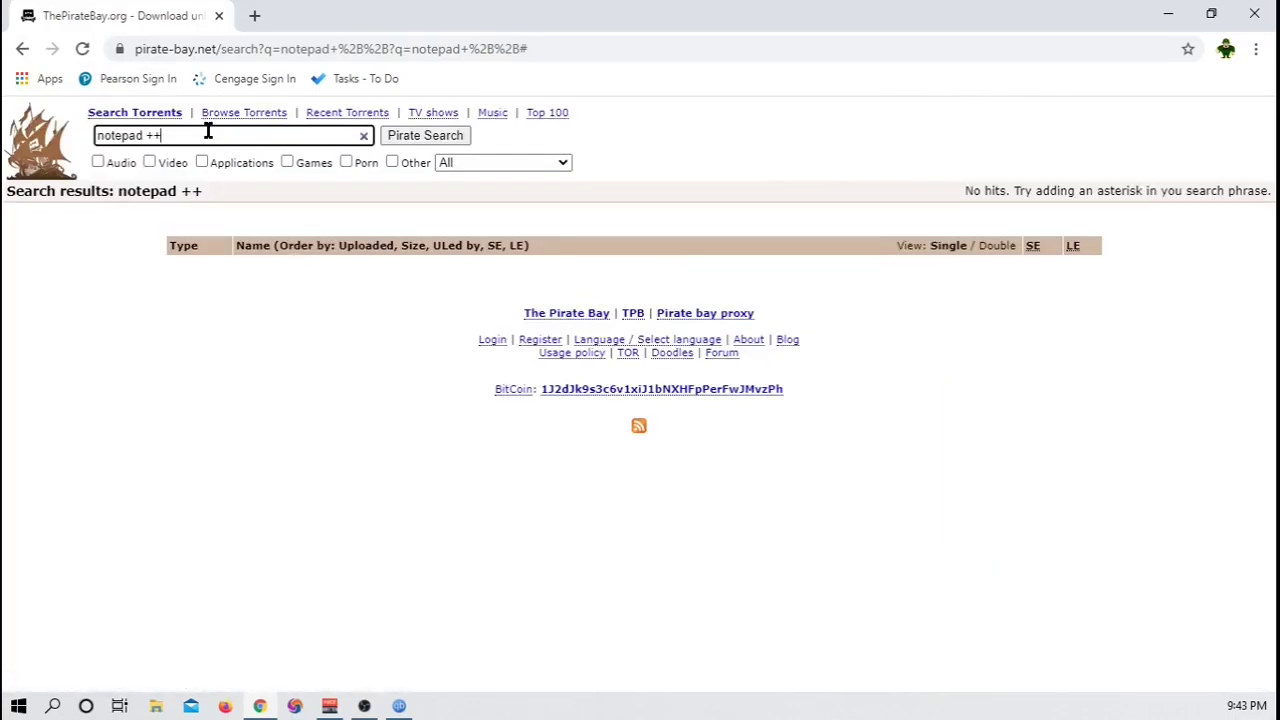
pyautogui.press('Backspace')
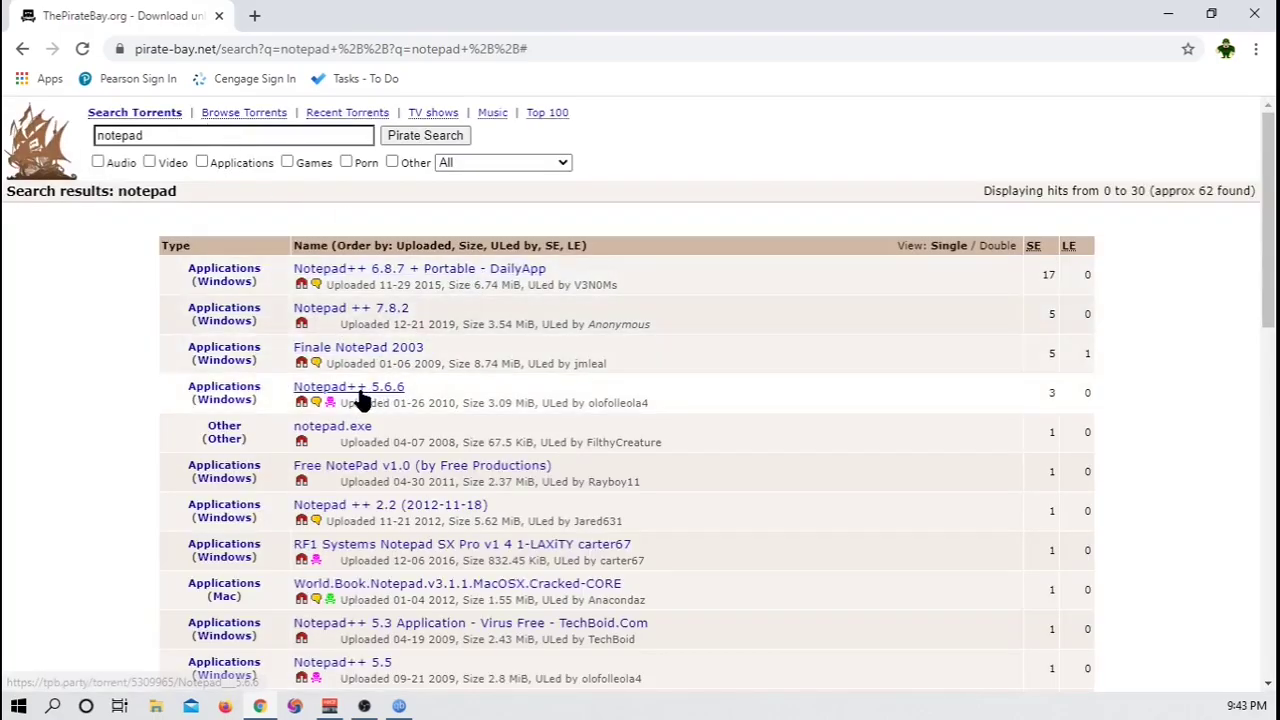
pyautogui.click(348, 387)
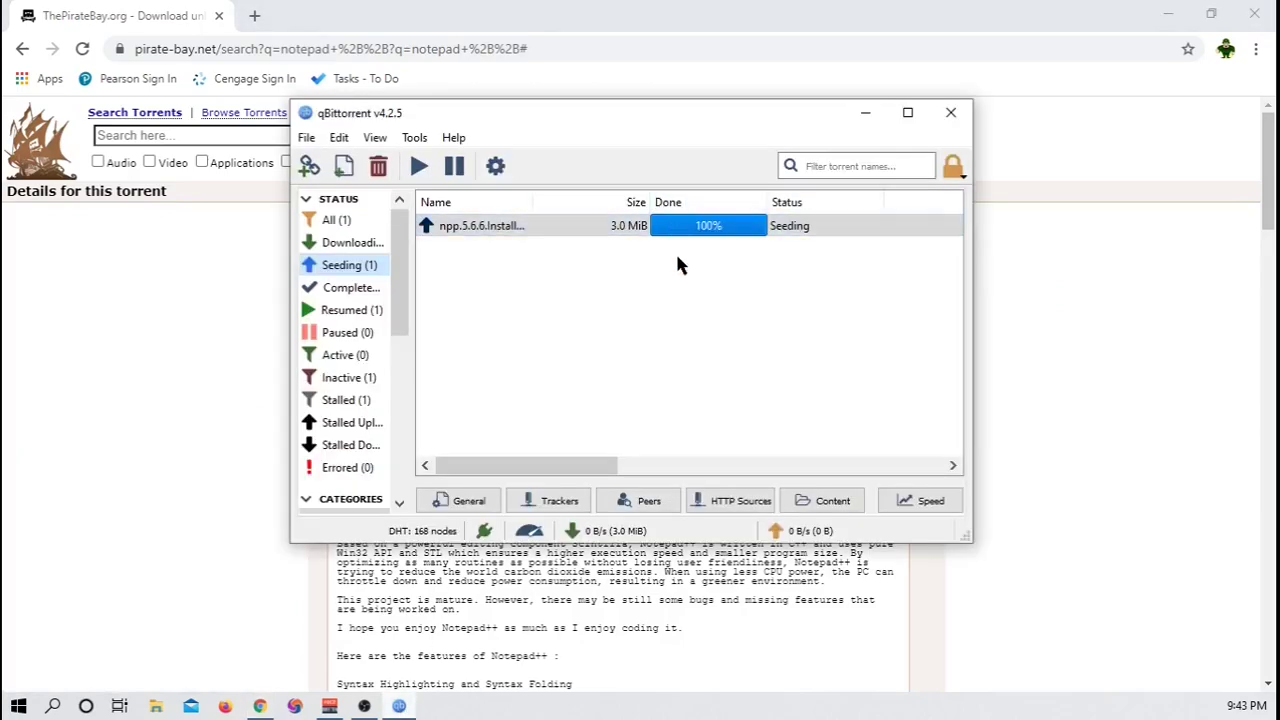
# Scroll the torrent row's columns to review 0 seeds, 9 peers and 0.00 ratio.
pyautogui.moveTo(525, 465); pyautogui.dragTo(635, 465)
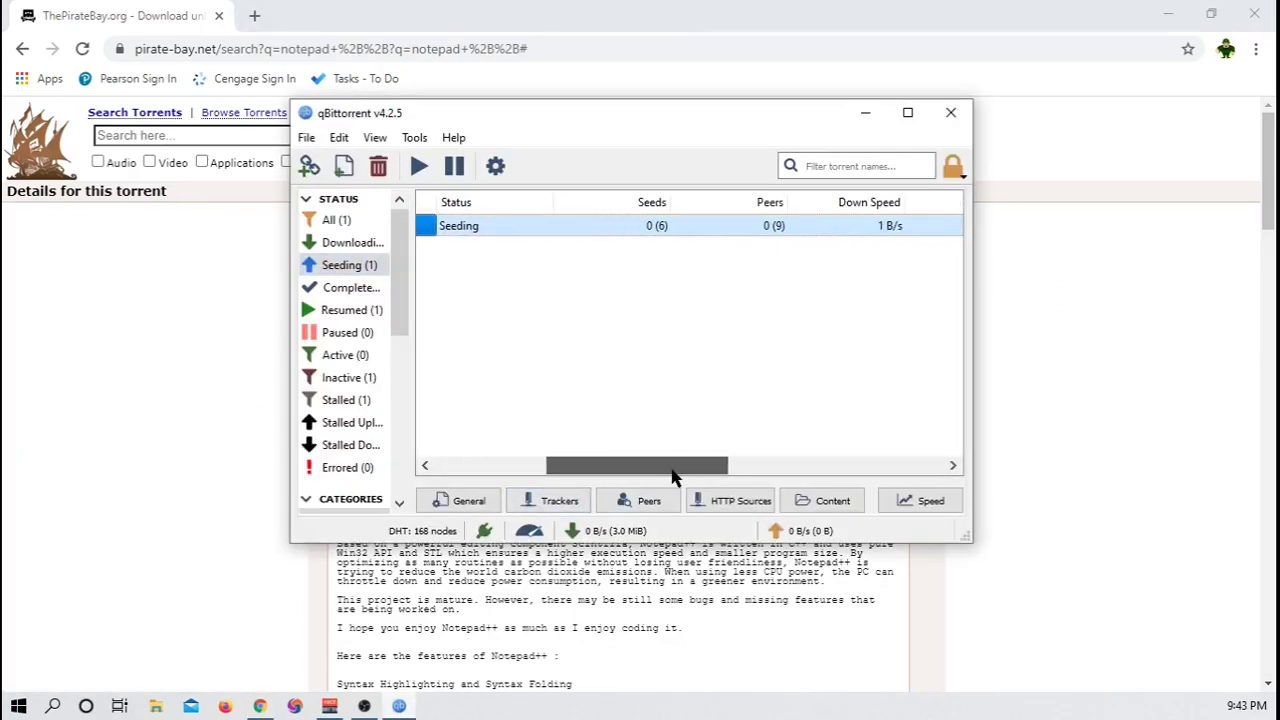
pyautogui.moveTo(636, 466); pyautogui.dragTo(777, 466)
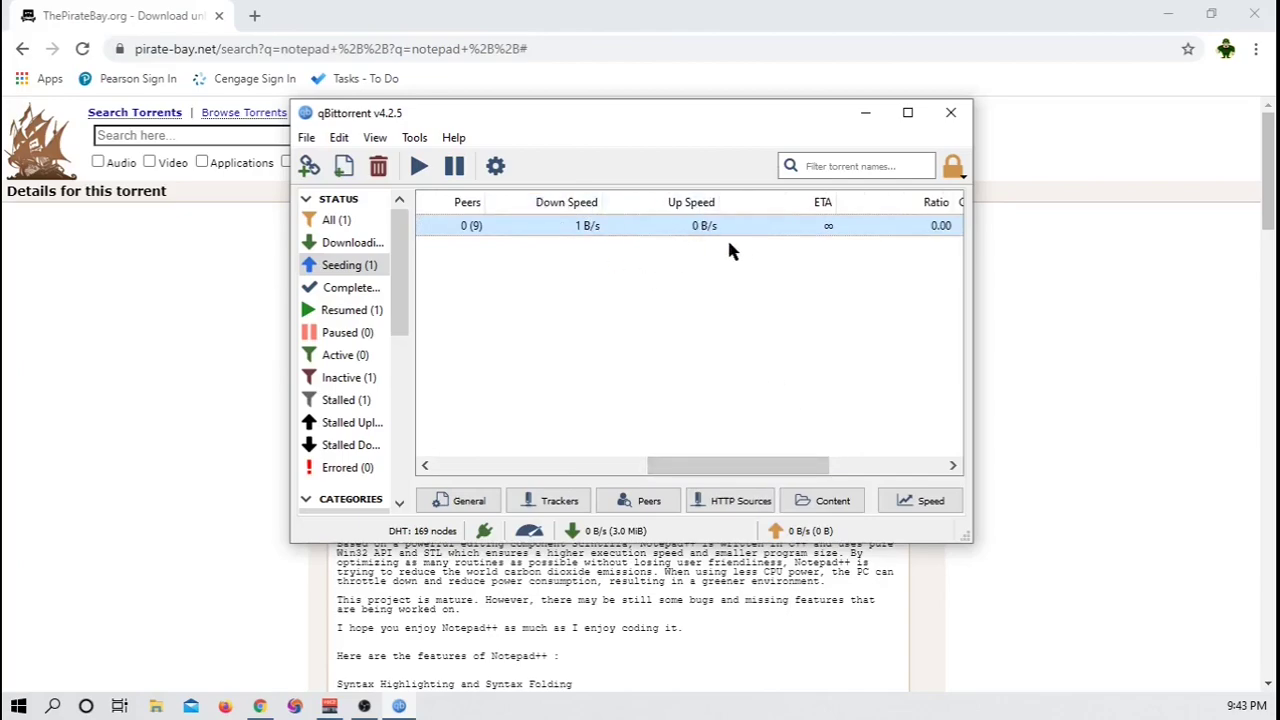
pyautogui.moveTo(723, 243)
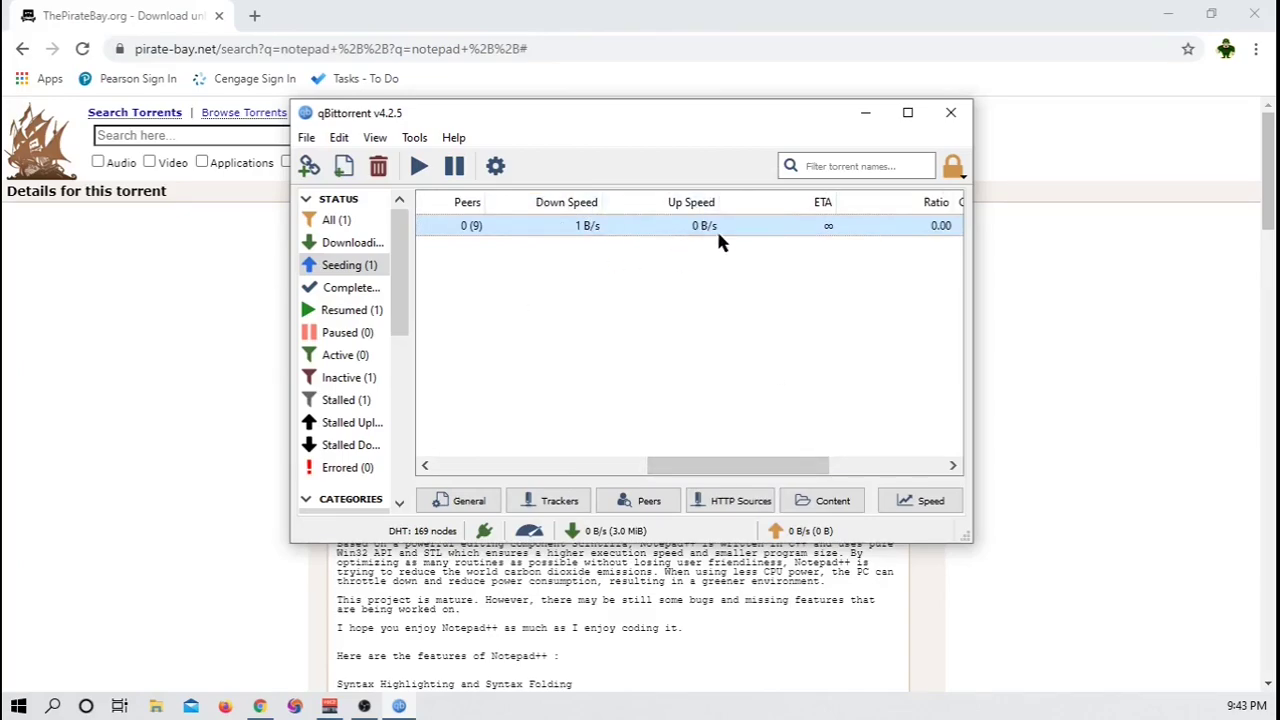
pyautogui.moveTo(735, 465); pyautogui.dragTo(840, 465)
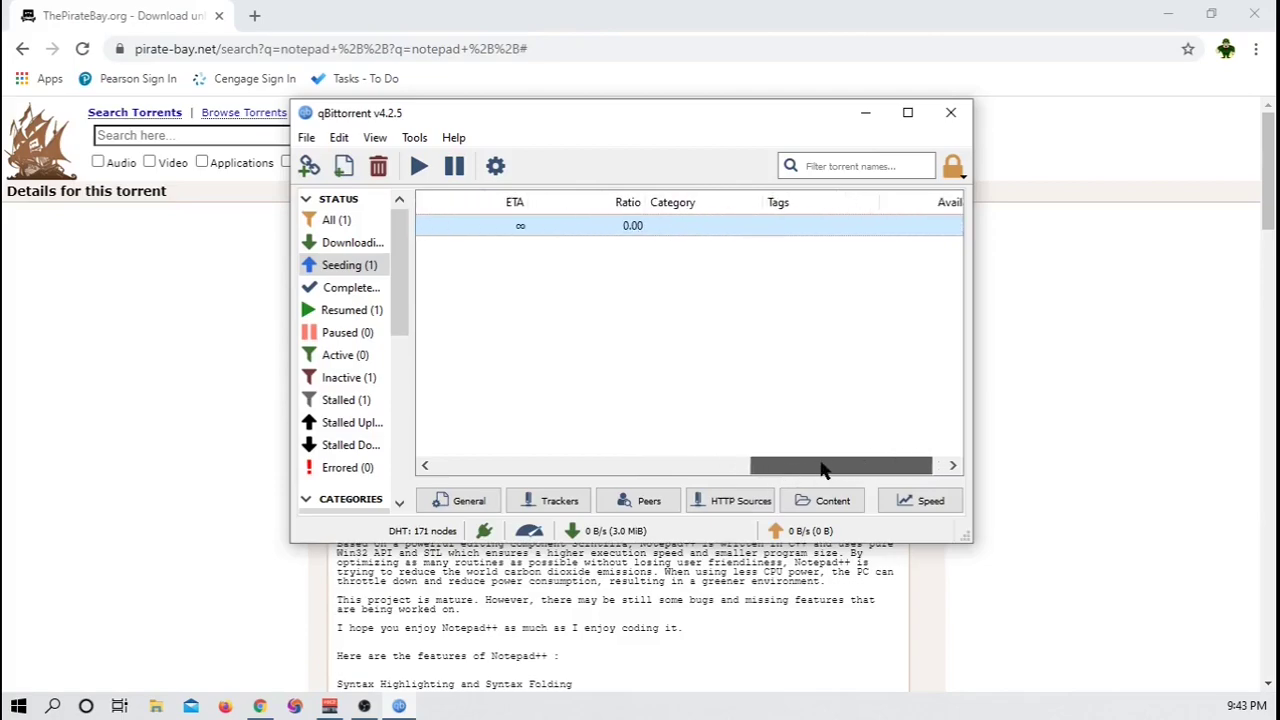
pyautogui.moveTo(840, 465); pyautogui.dragTo(525, 465)
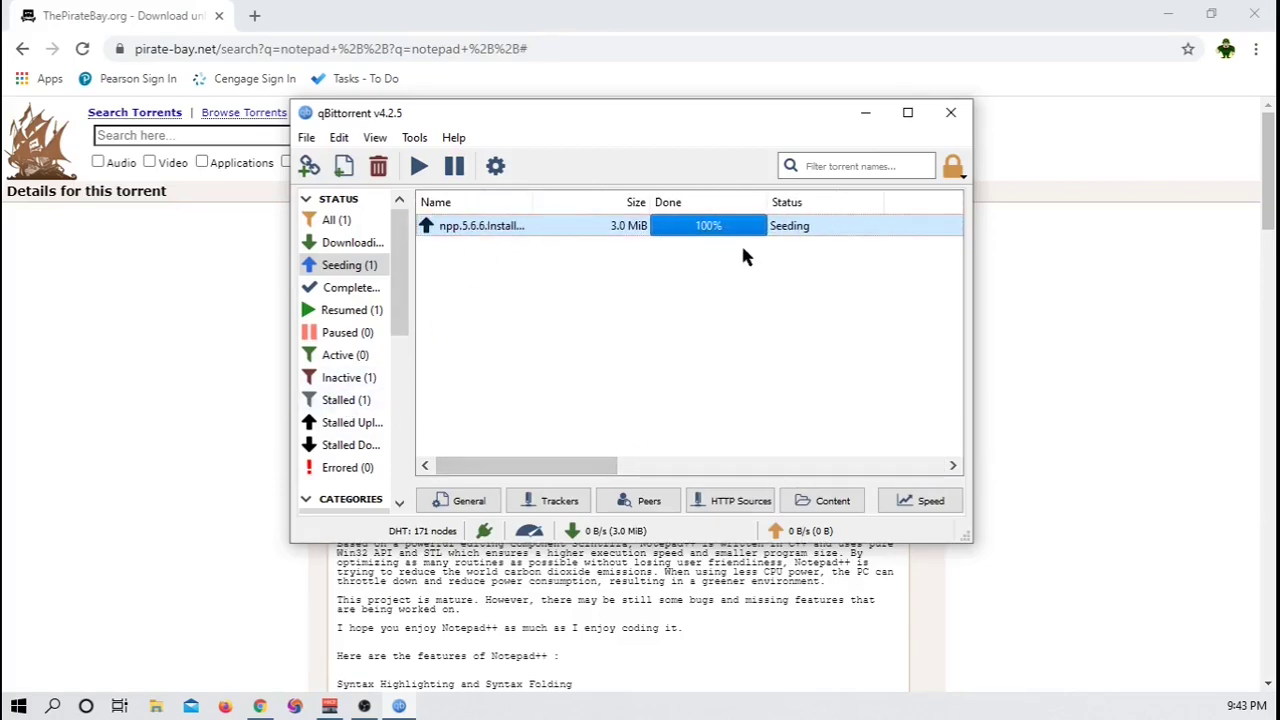
pyautogui.moveTo(585, 200)
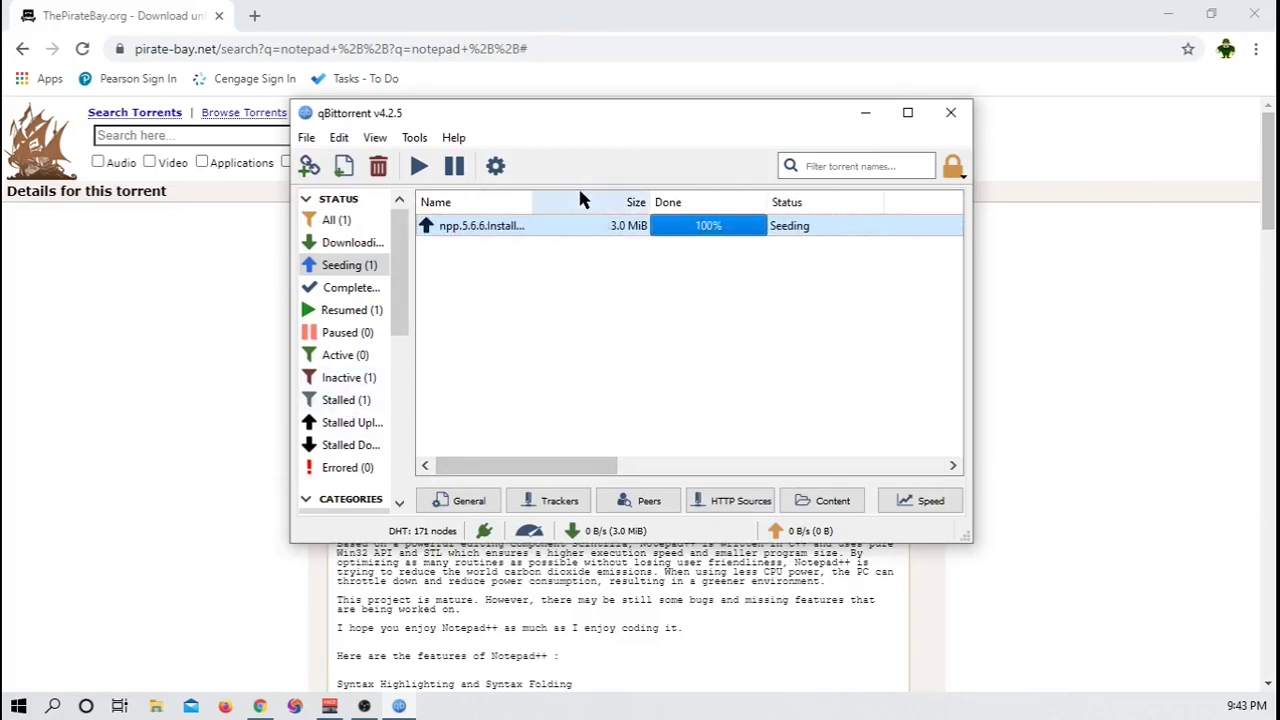
pyautogui.moveTo(478, 231)
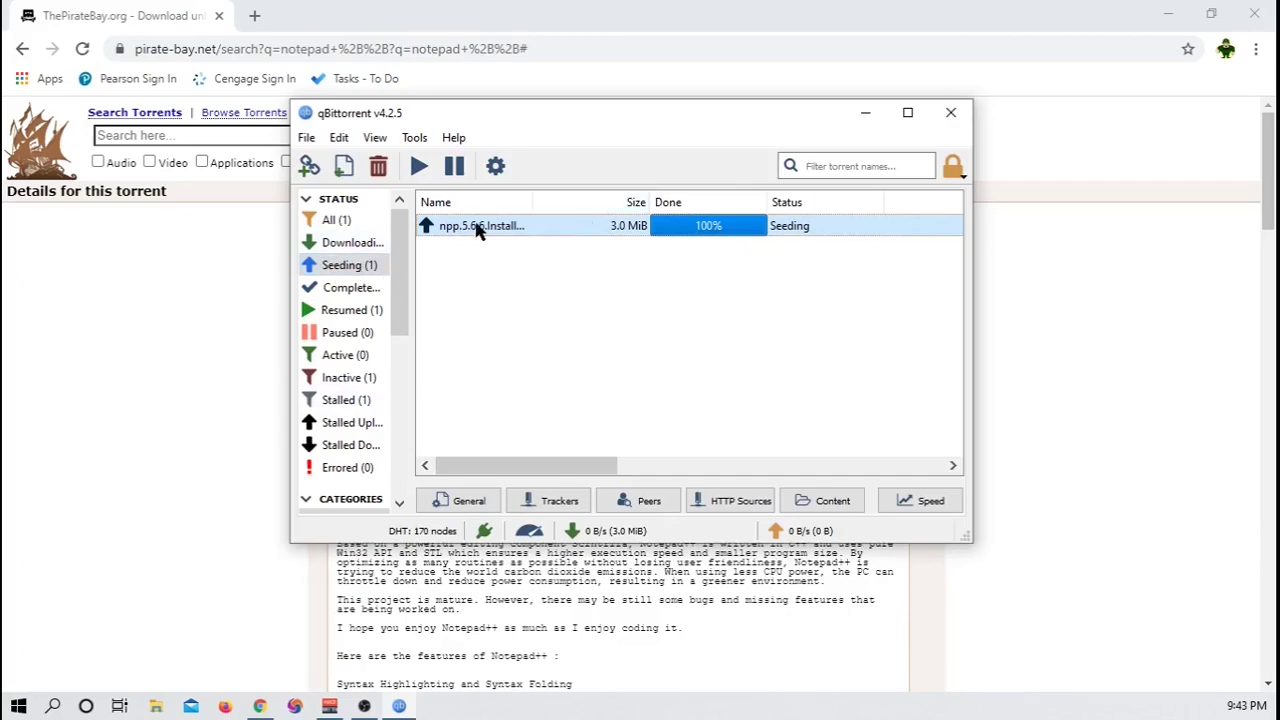
pyautogui.moveTo(475, 202)
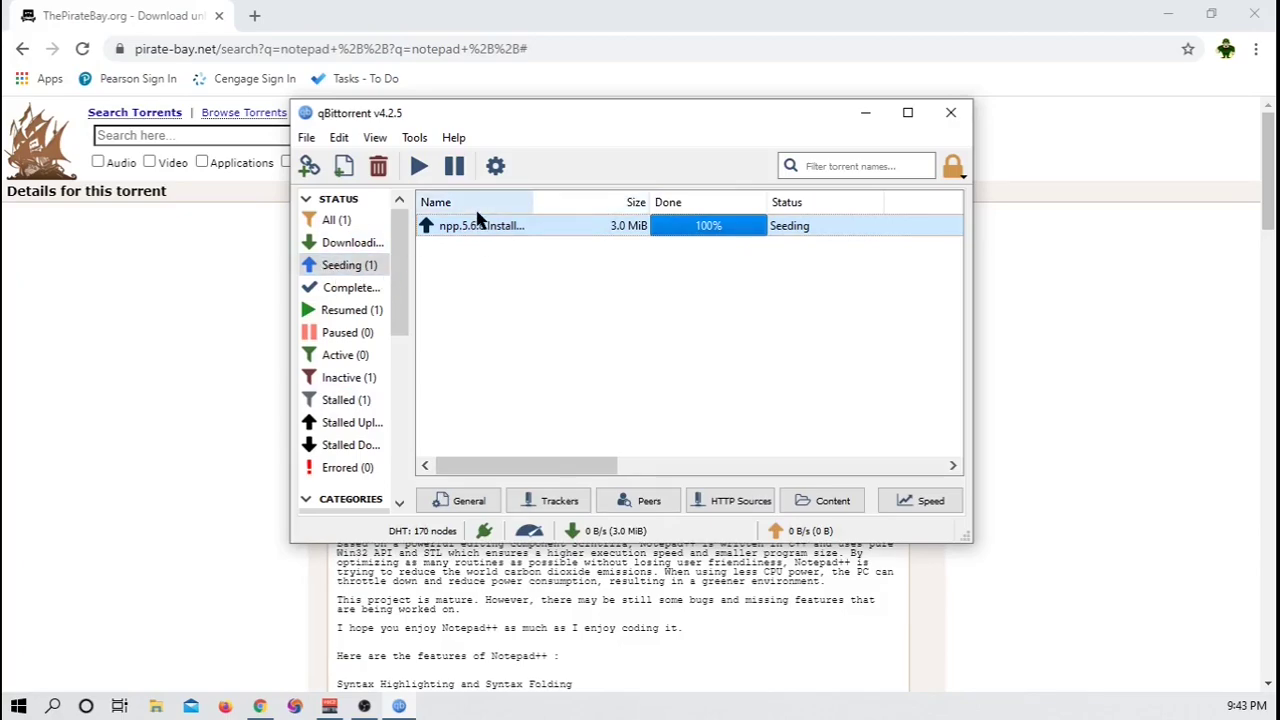
pyautogui.moveTo(500, 247)
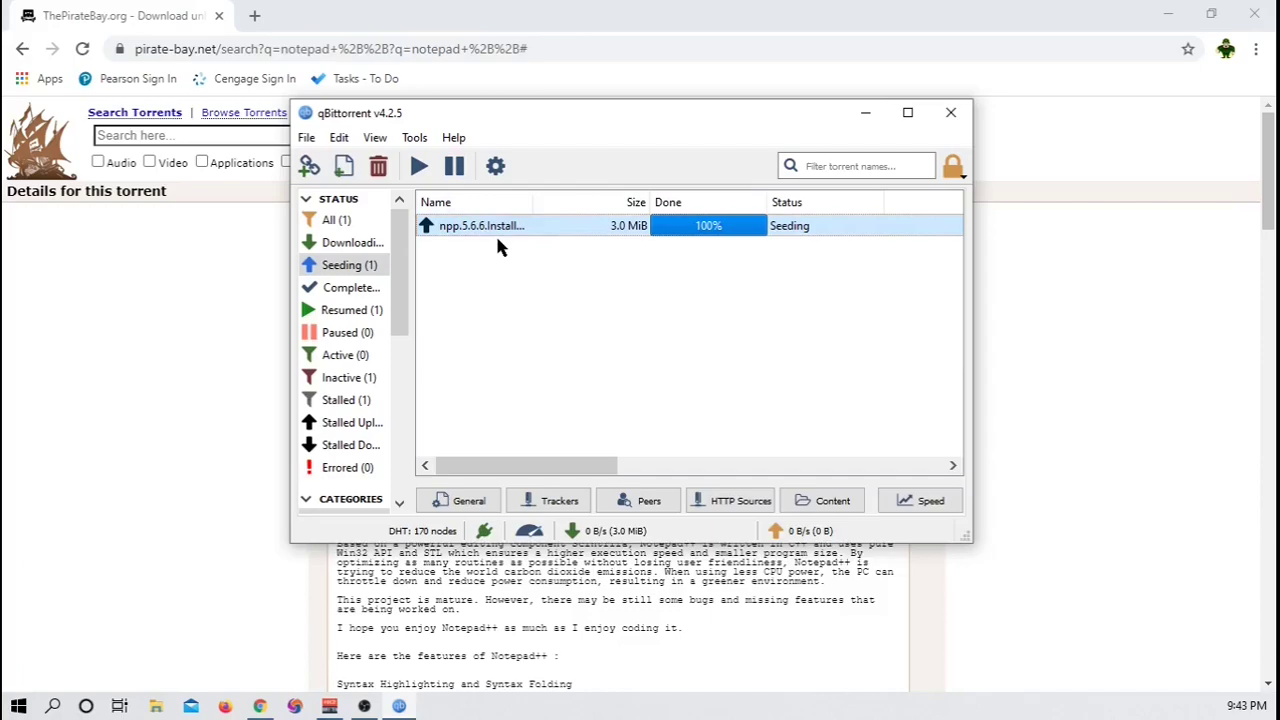
pyautogui.moveTo(510, 248)
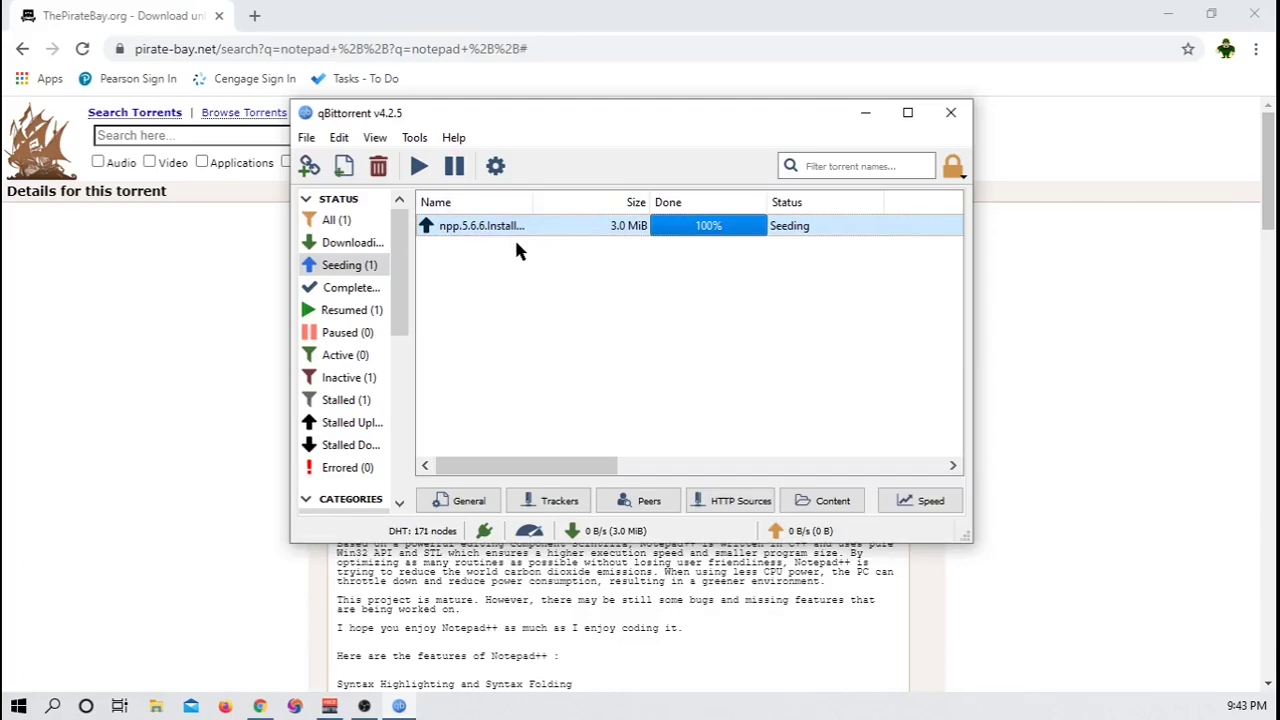
pyautogui.moveTo(525, 235)
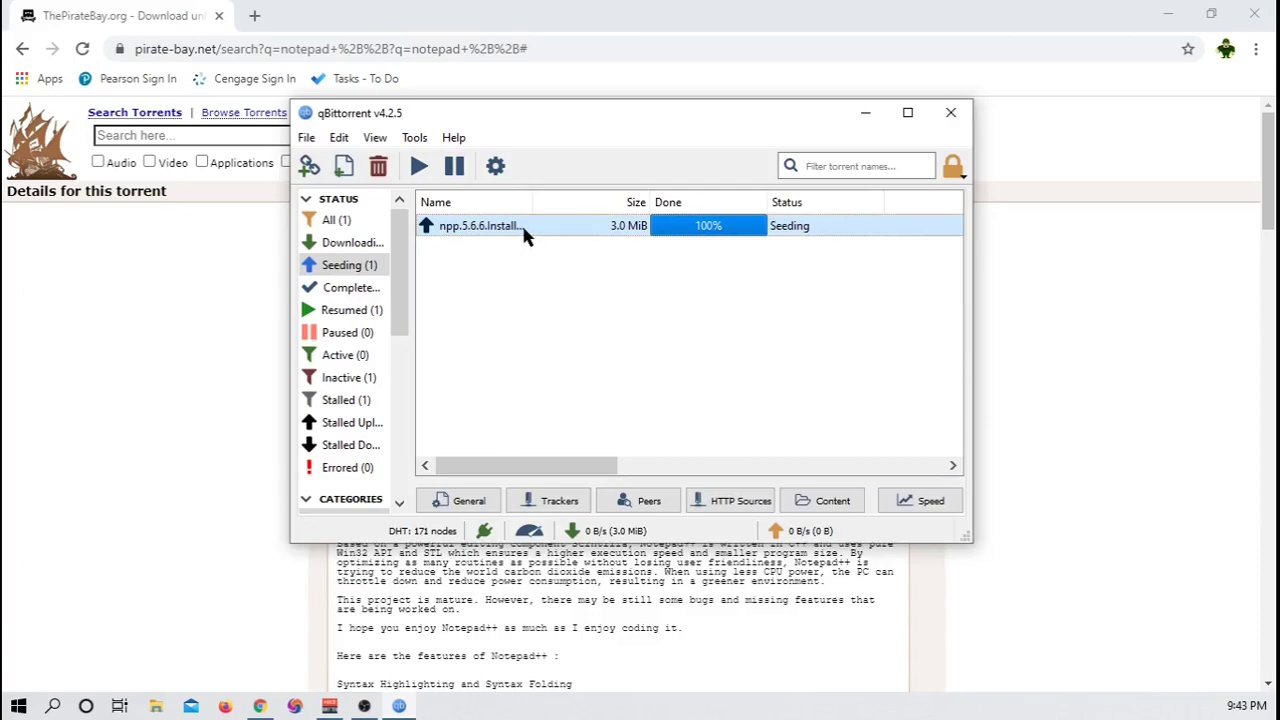
# Delete the npp.5.6.6.Installer.exe torrent from qBittorrent while keeping the downloaded files.
pyautogui.rightClick(480, 225)
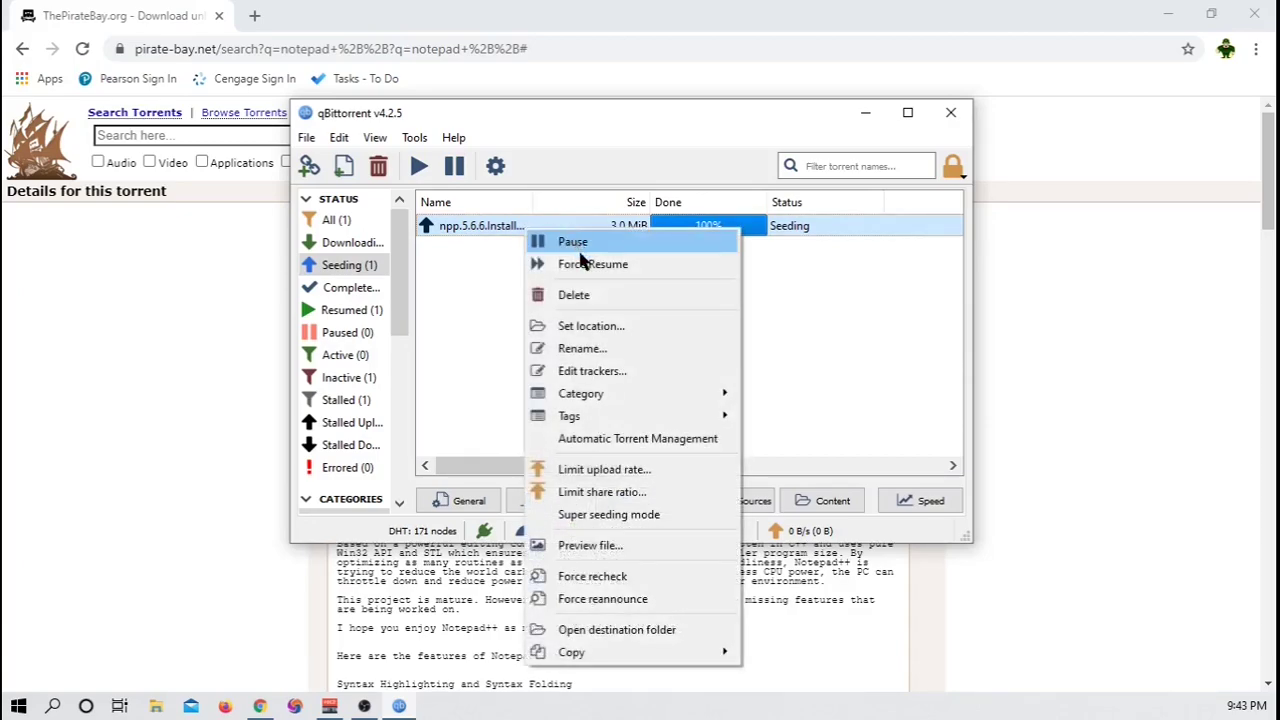
pyautogui.click(574, 294)
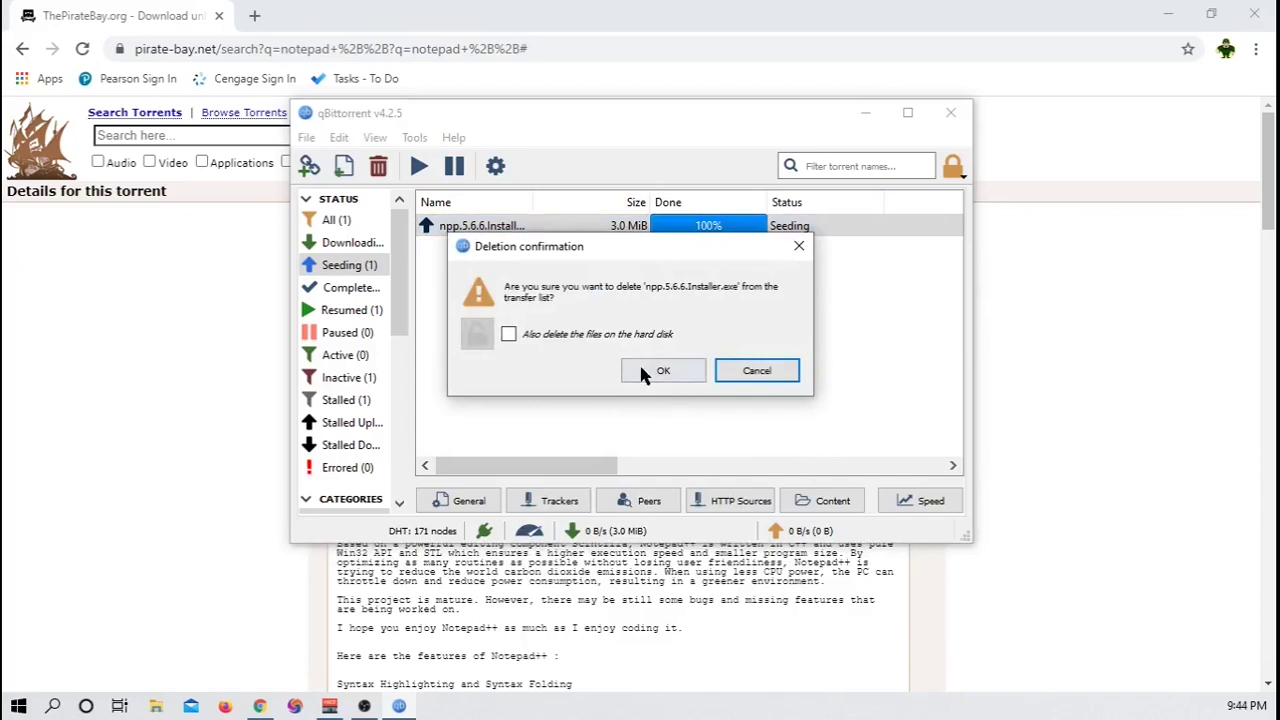
pyautogui.click(663, 370)
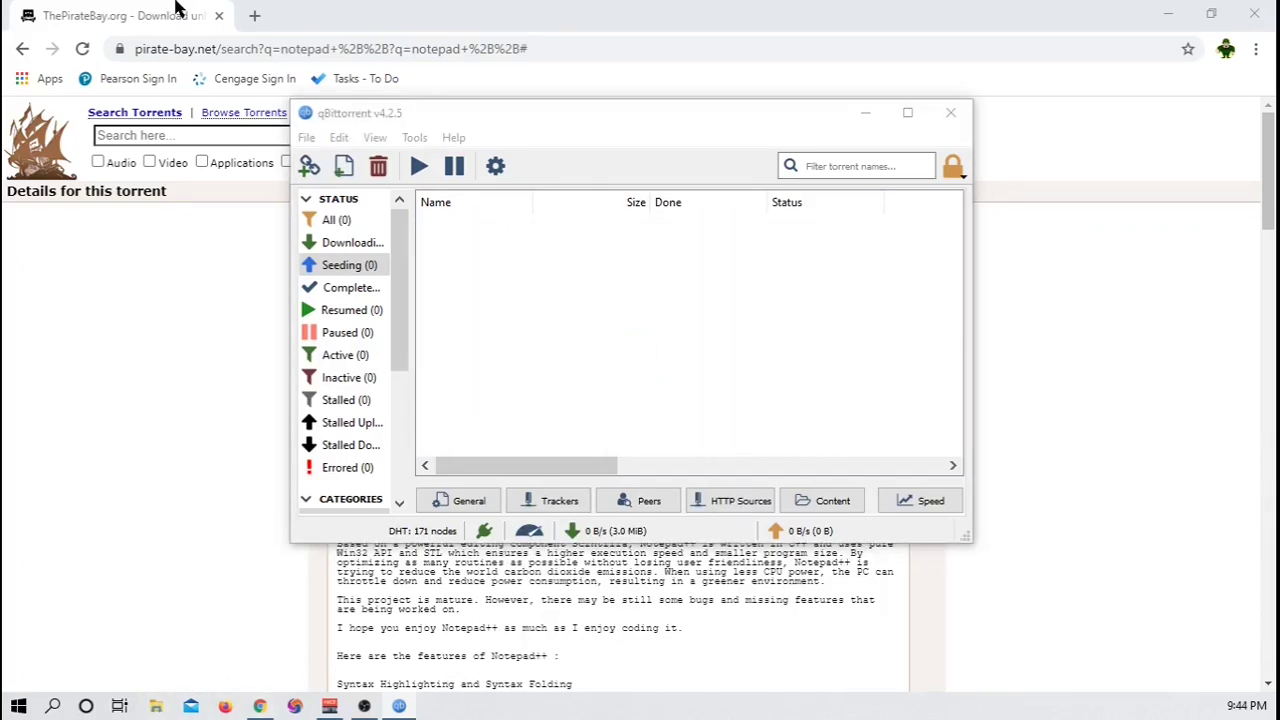
# Open the Downloads folder in File Explorer.
pyautogui.click(155, 706)
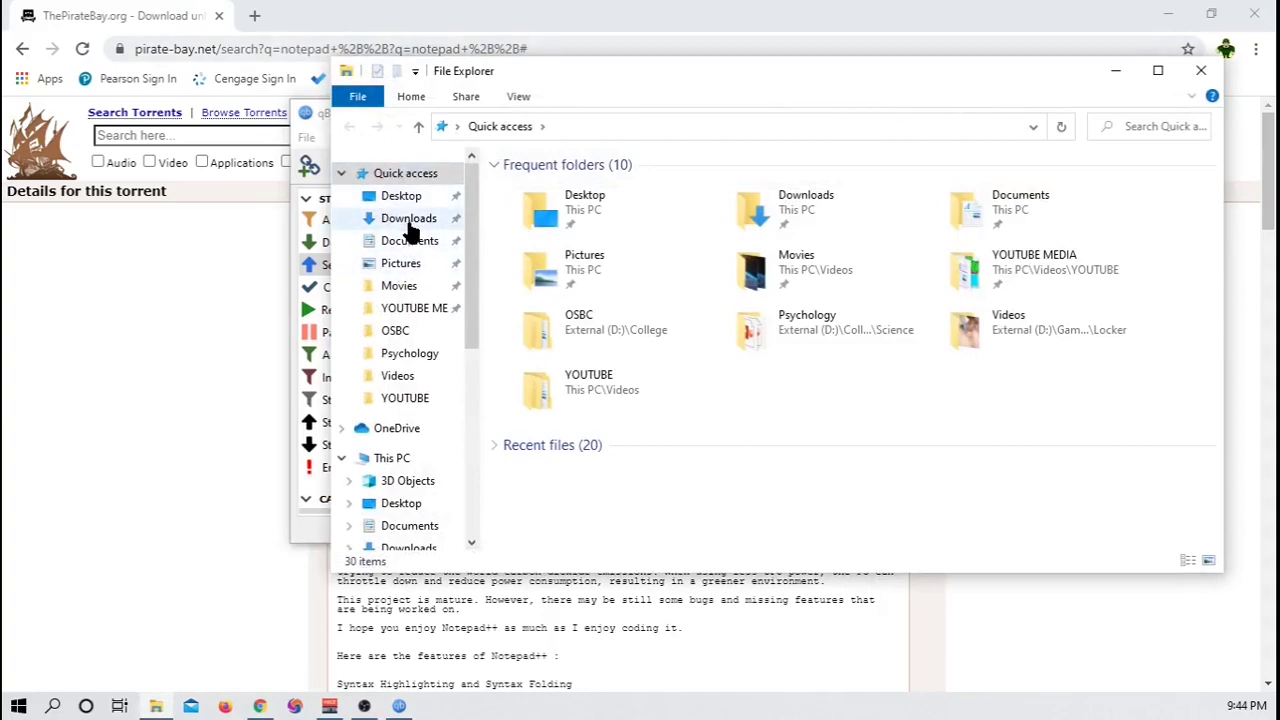
pyautogui.click(408, 218)
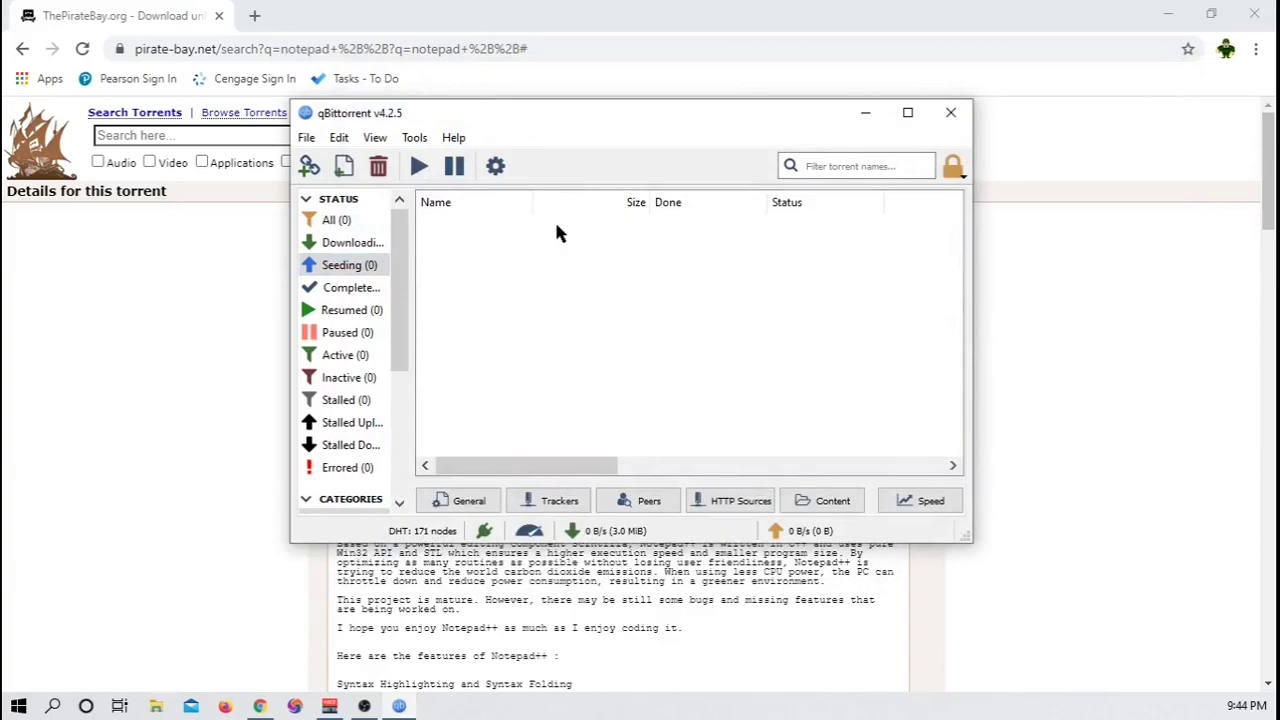
pyautogui.moveTo(115, 333)
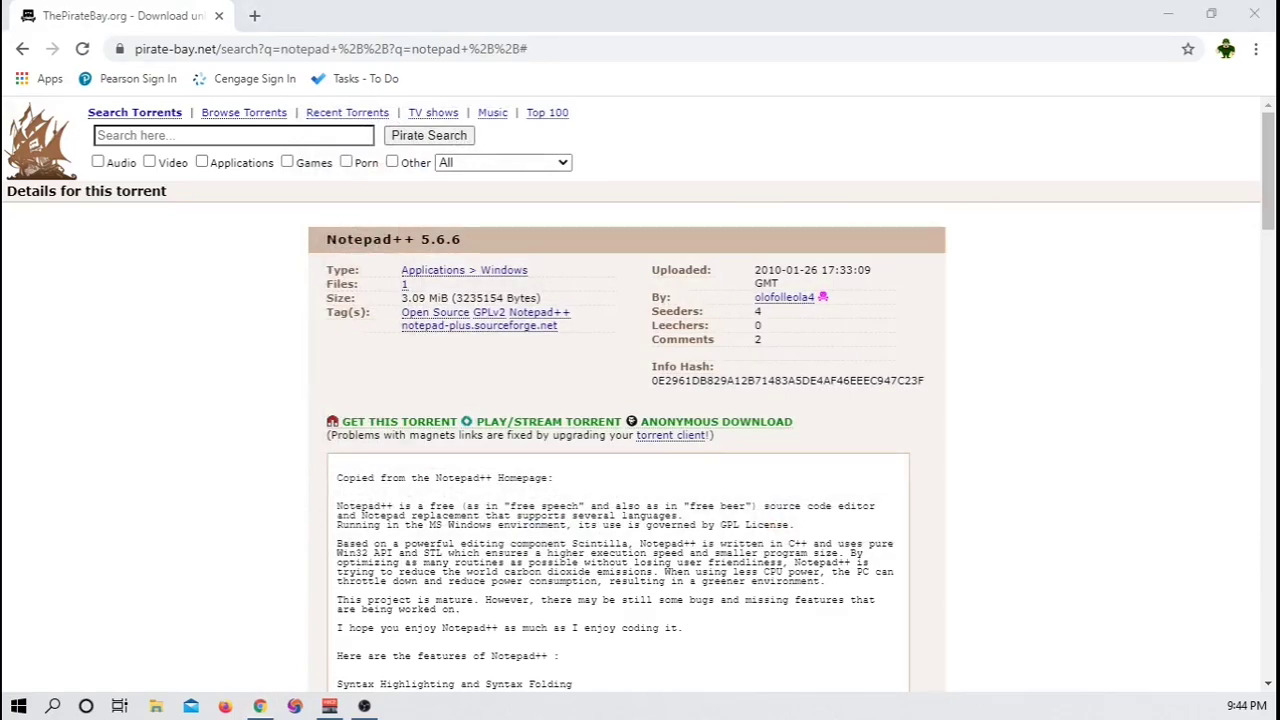
pyautogui.moveTo(1063, 327)
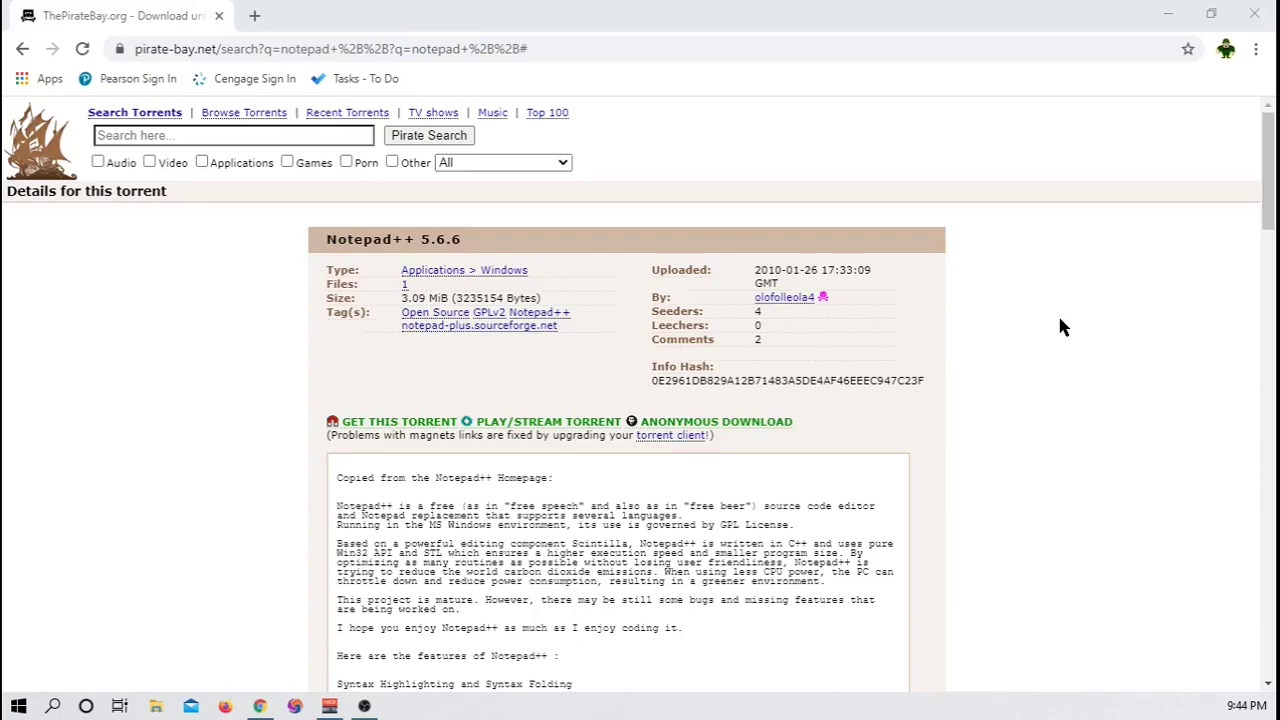
pyautogui.moveTo(1052, 323)
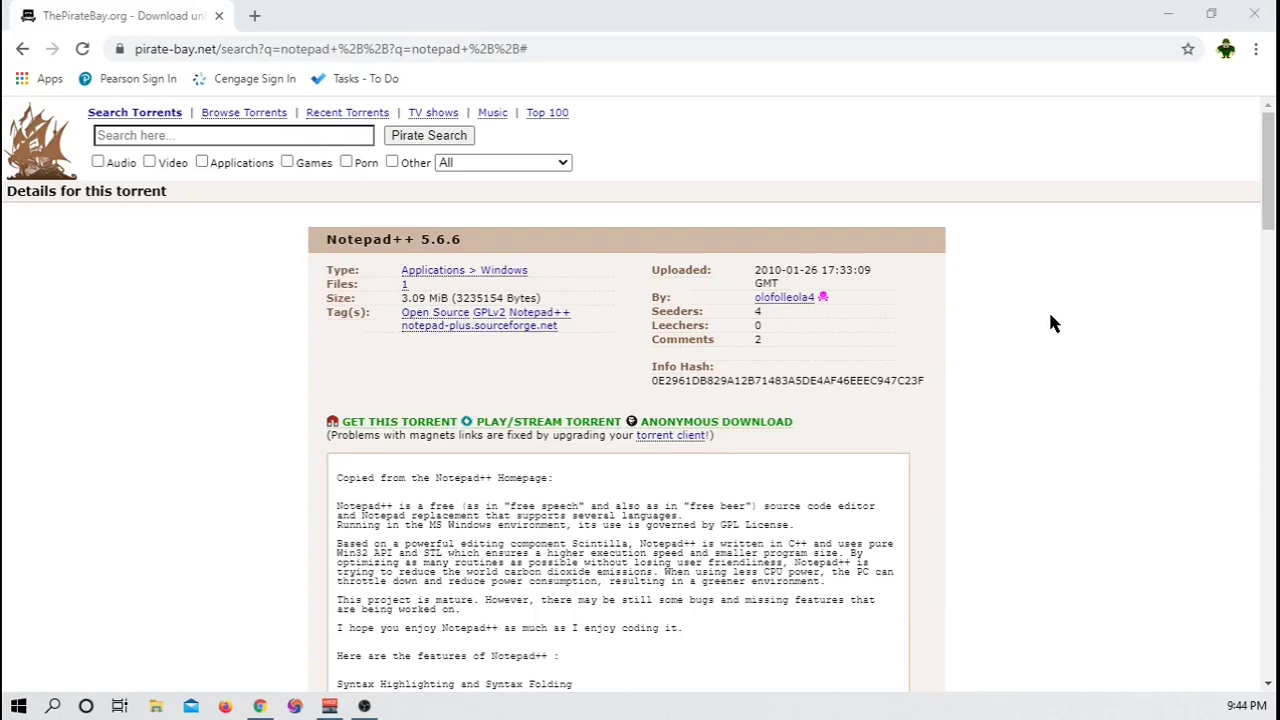